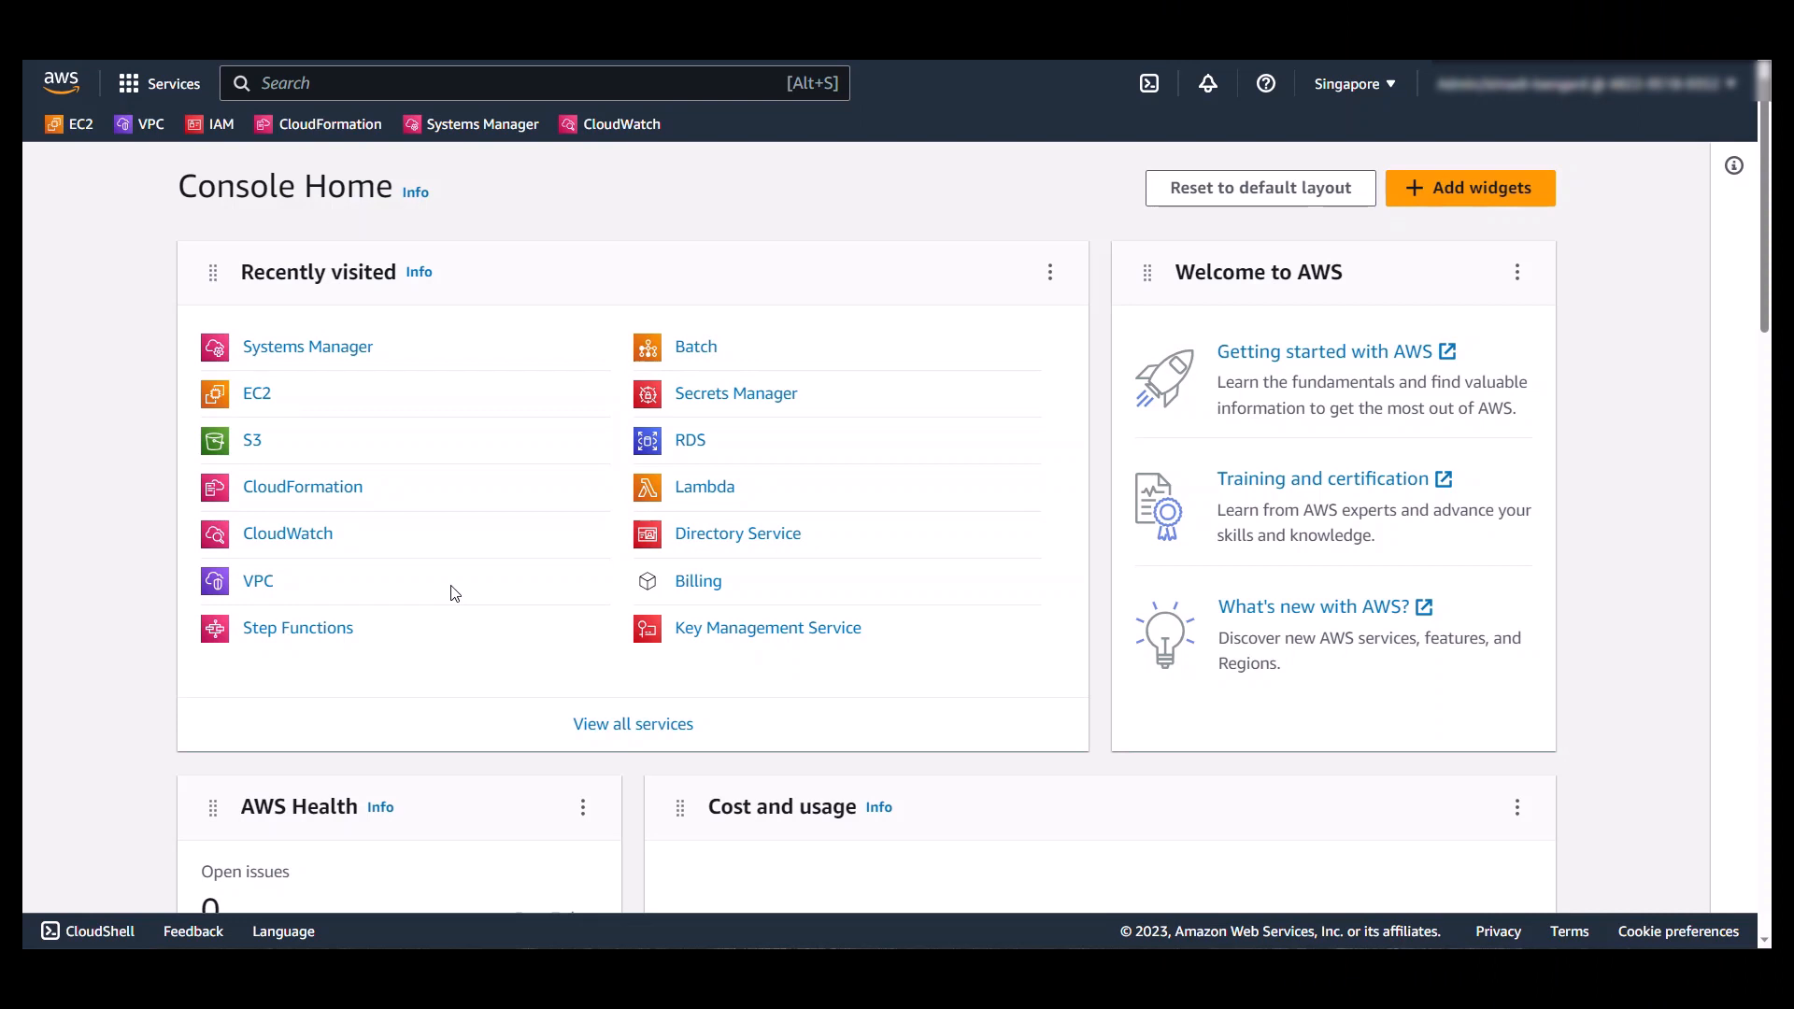
mouse_move(113, 555)
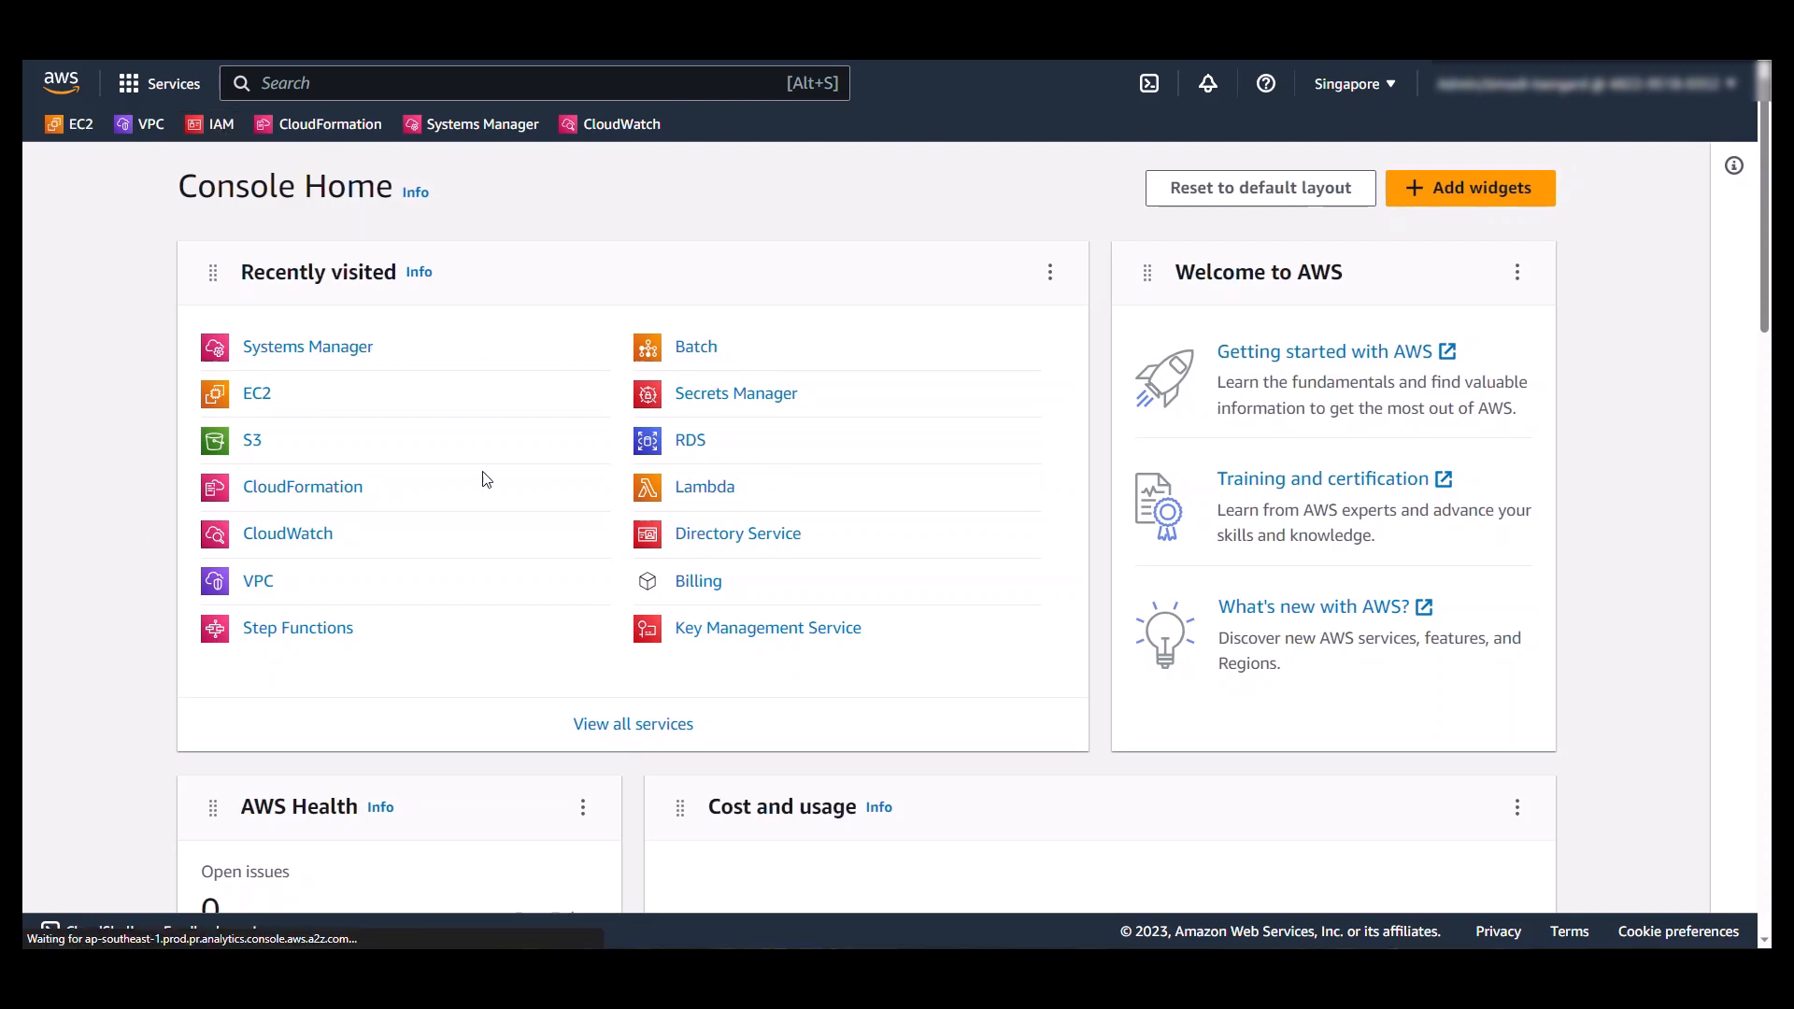
Step: Open SQLReplatformUser from the IAM Users list to view its ReplatformSQLServerPolicy
left_click(218, 124)
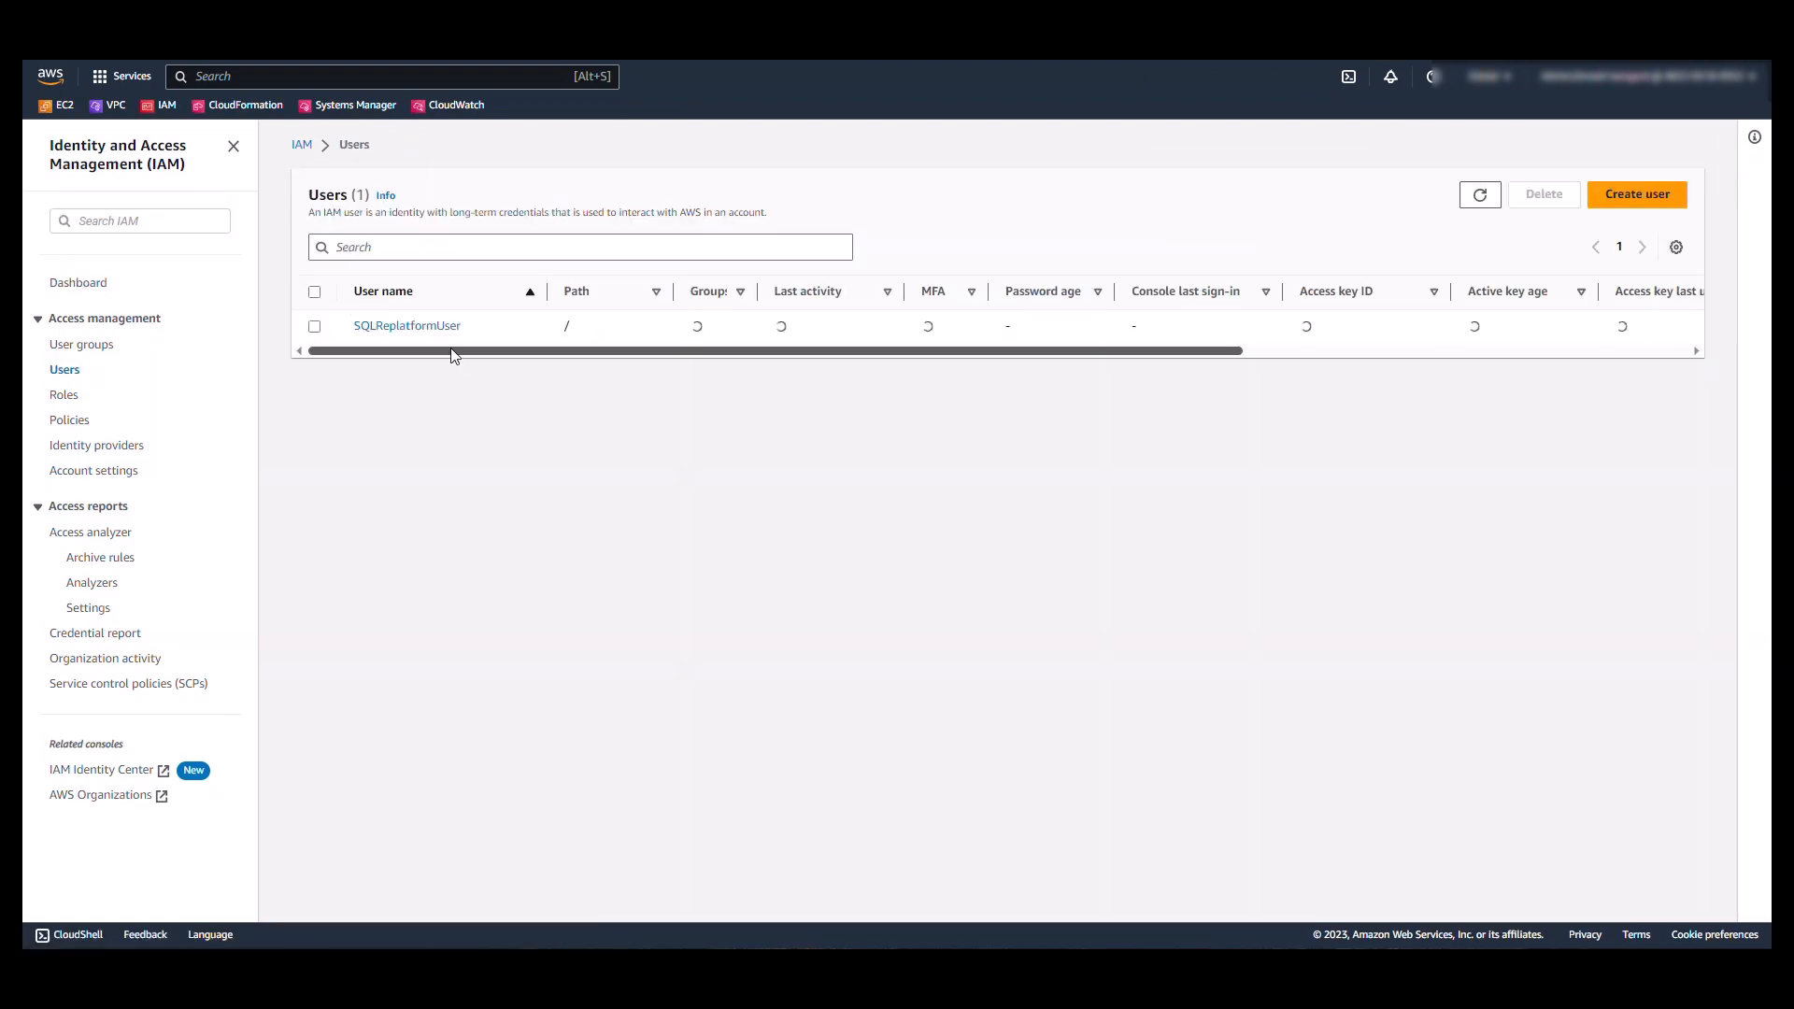
left_click(406, 325)
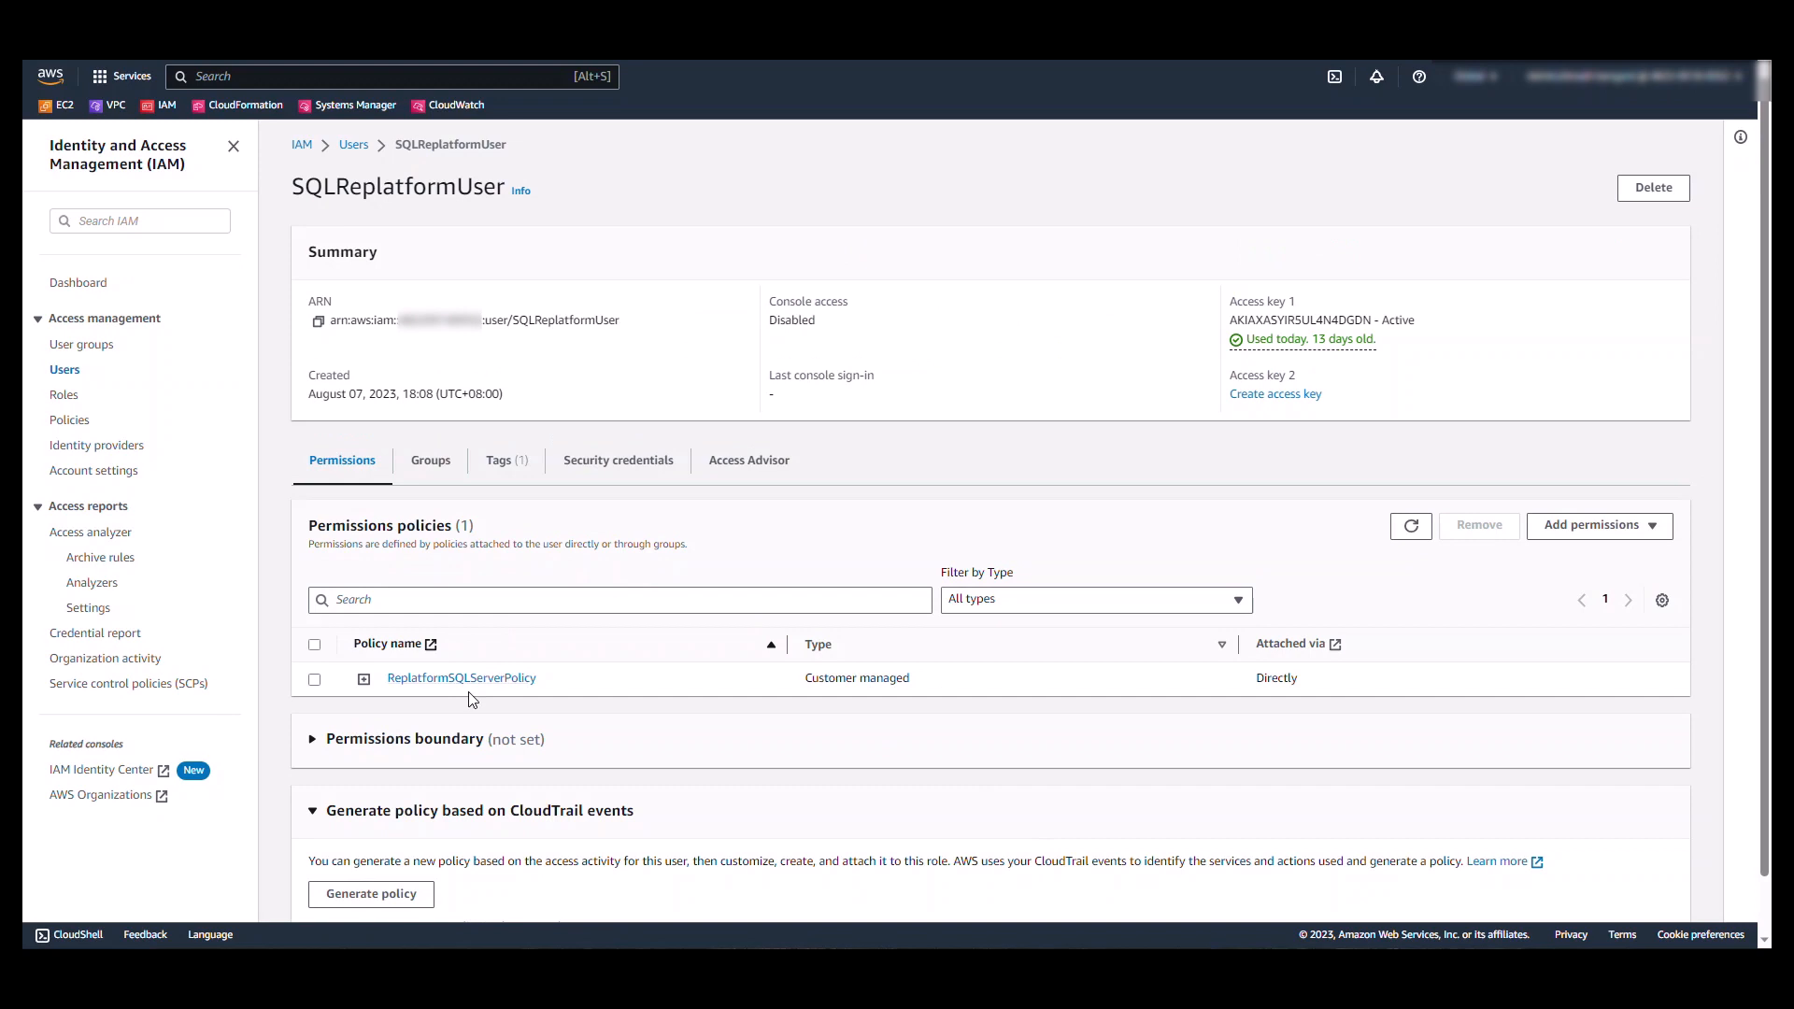
mouse_move(448, 652)
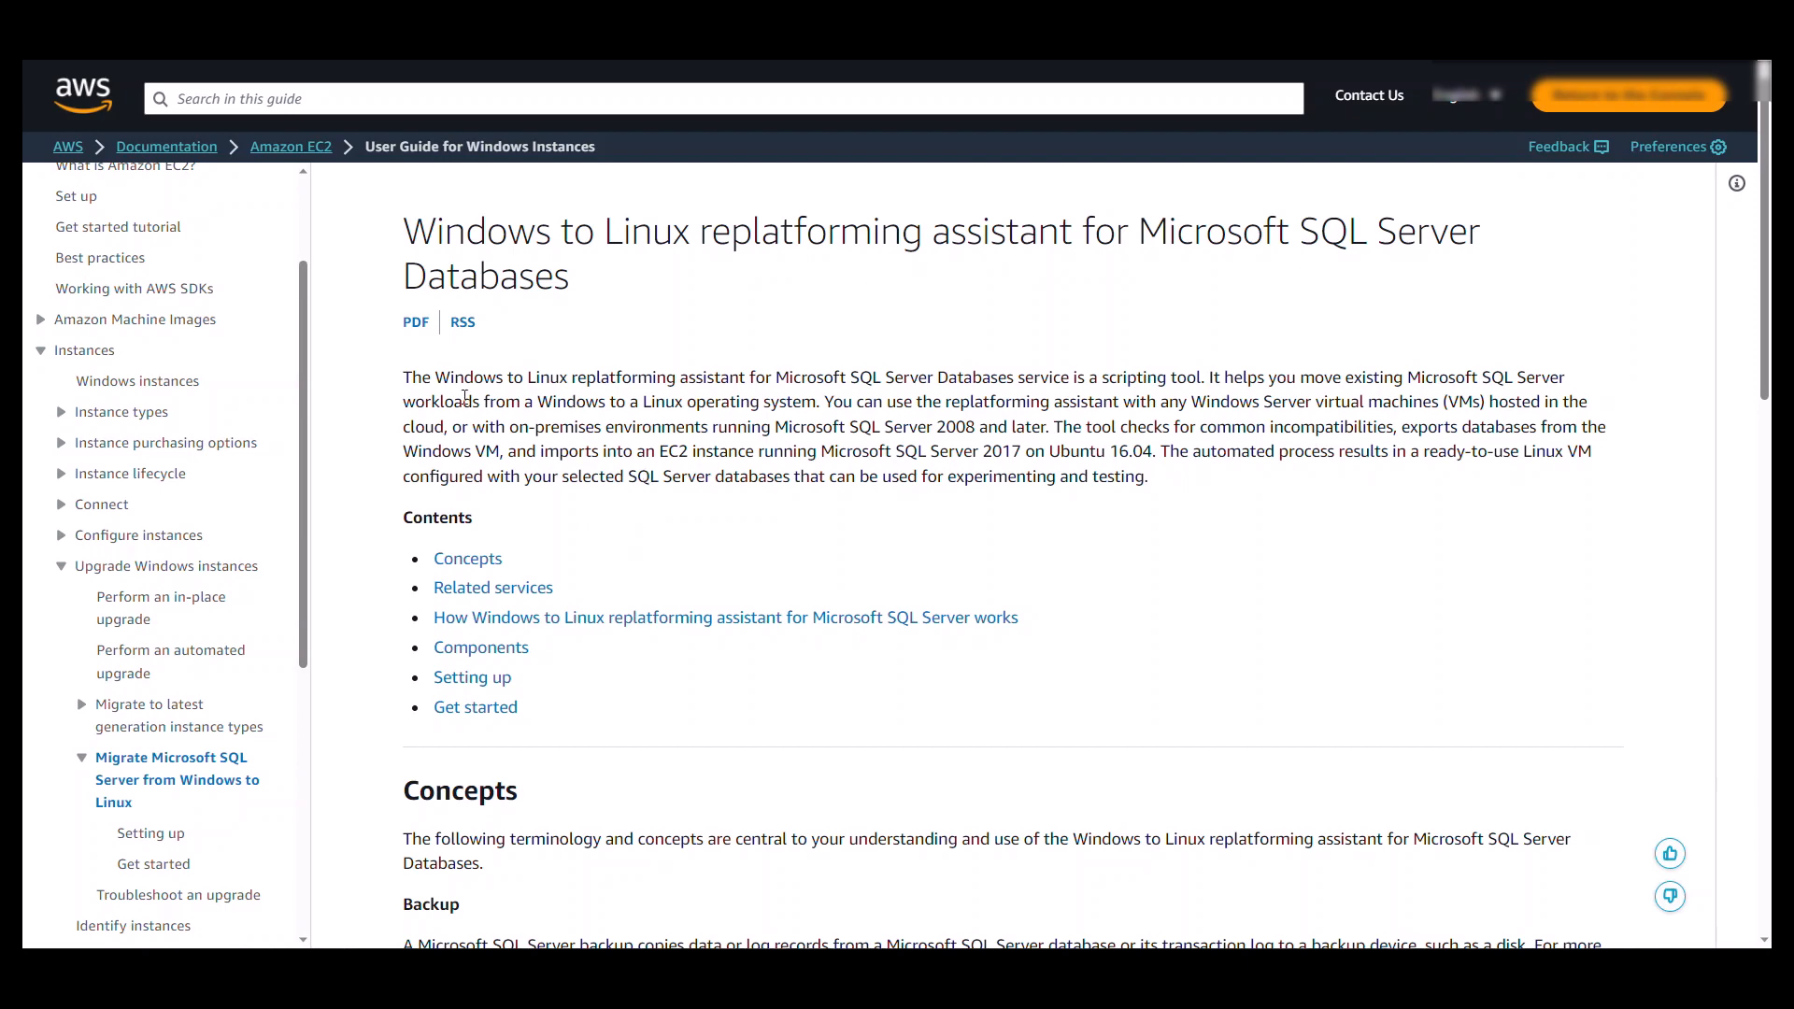
mouse_move(149, 833)
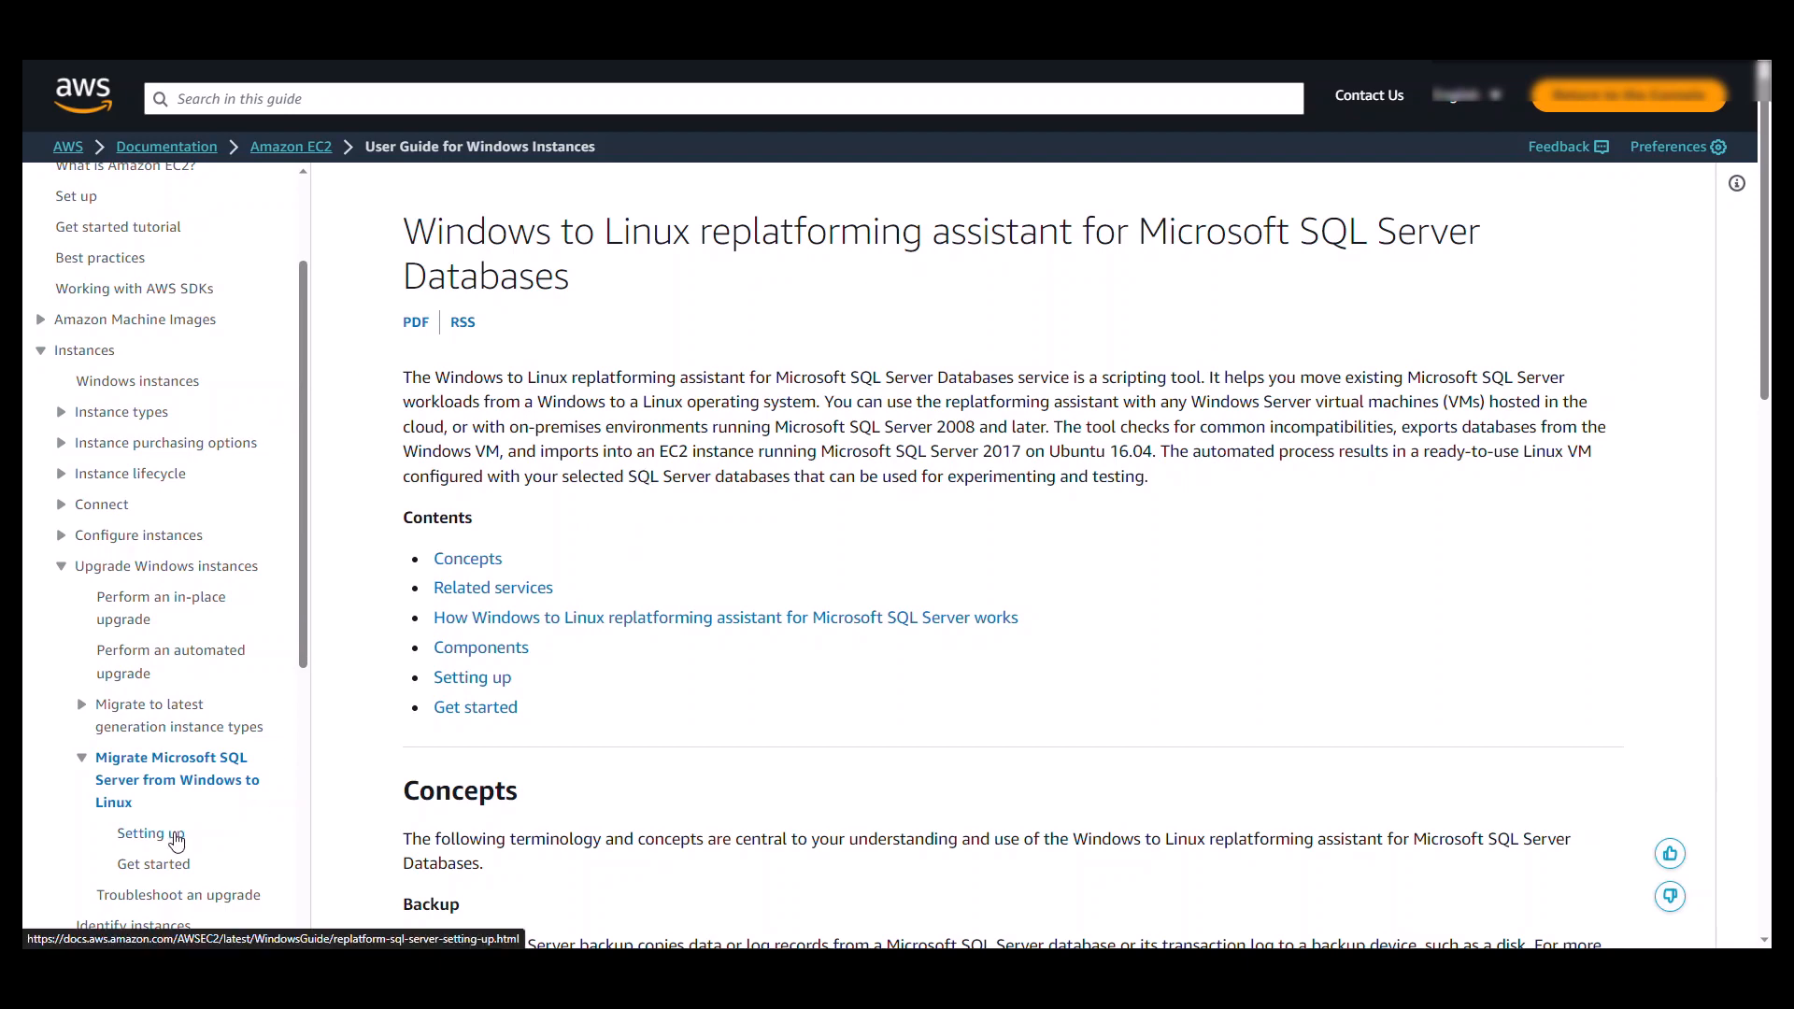
Step: Go to the Setting up page and scroll to the EC2, SSM and S3 policy JSON
left_click(149, 833)
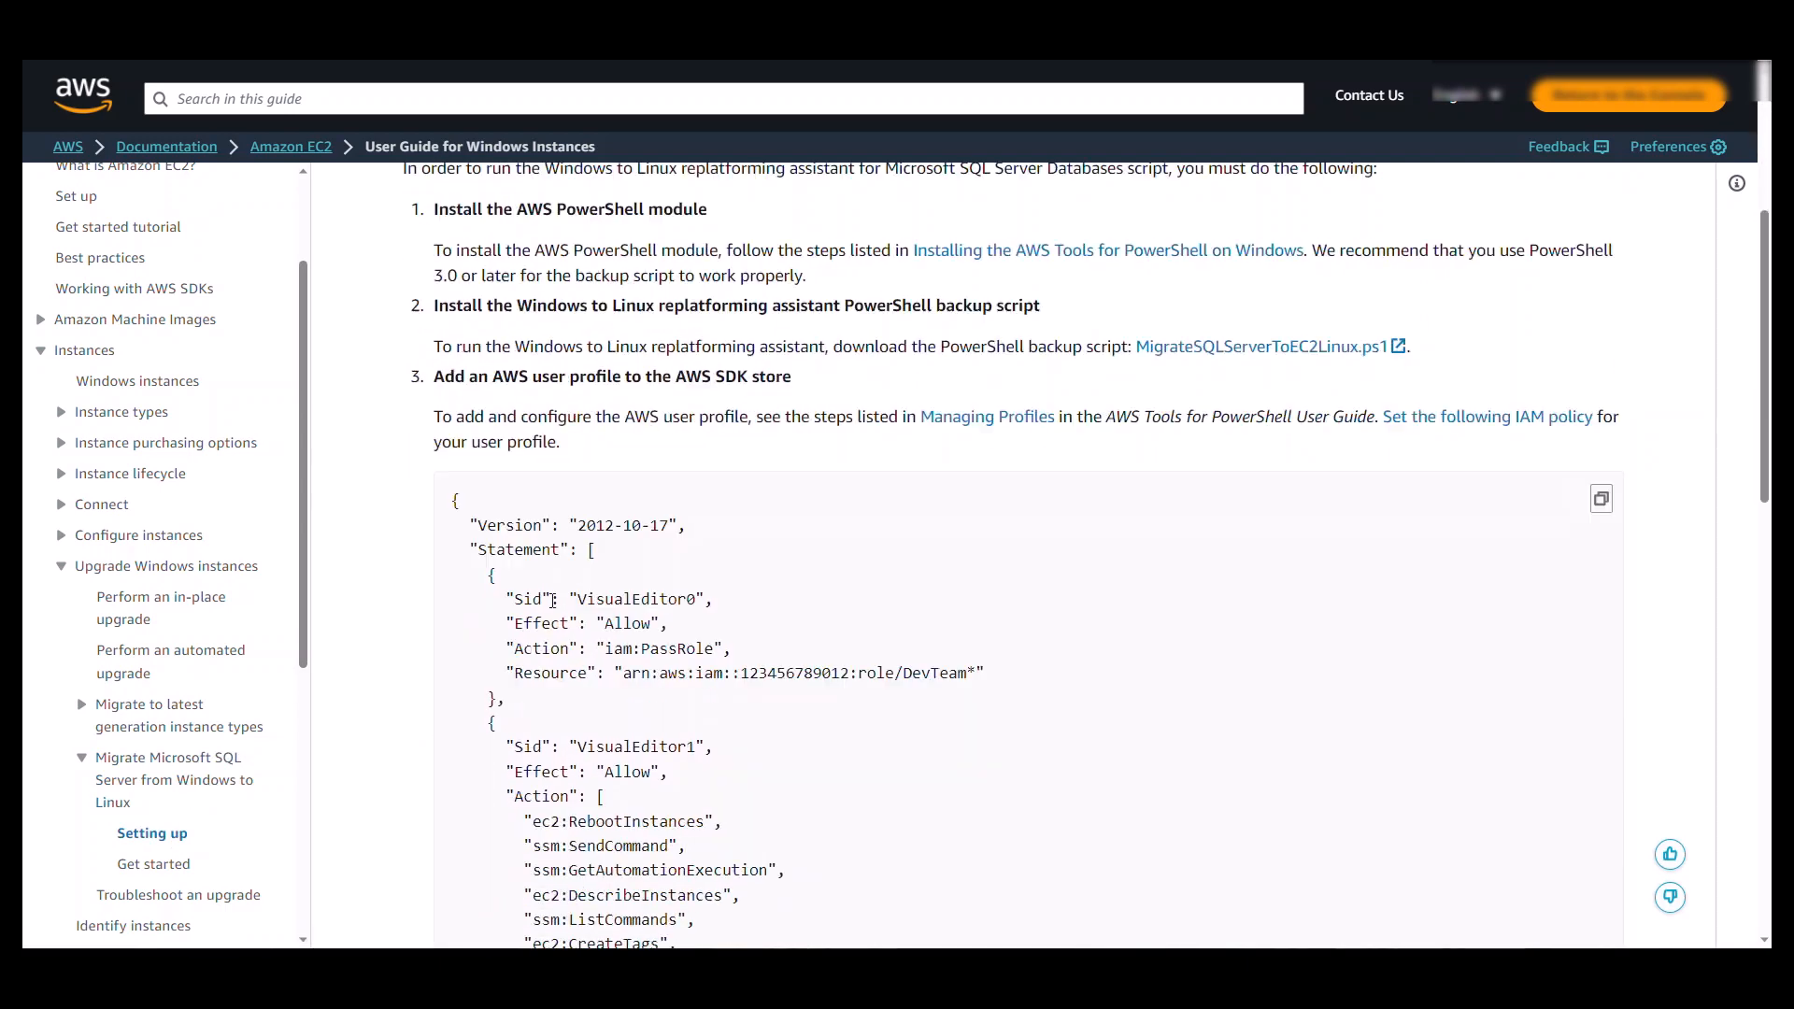
scroll("down", 3)
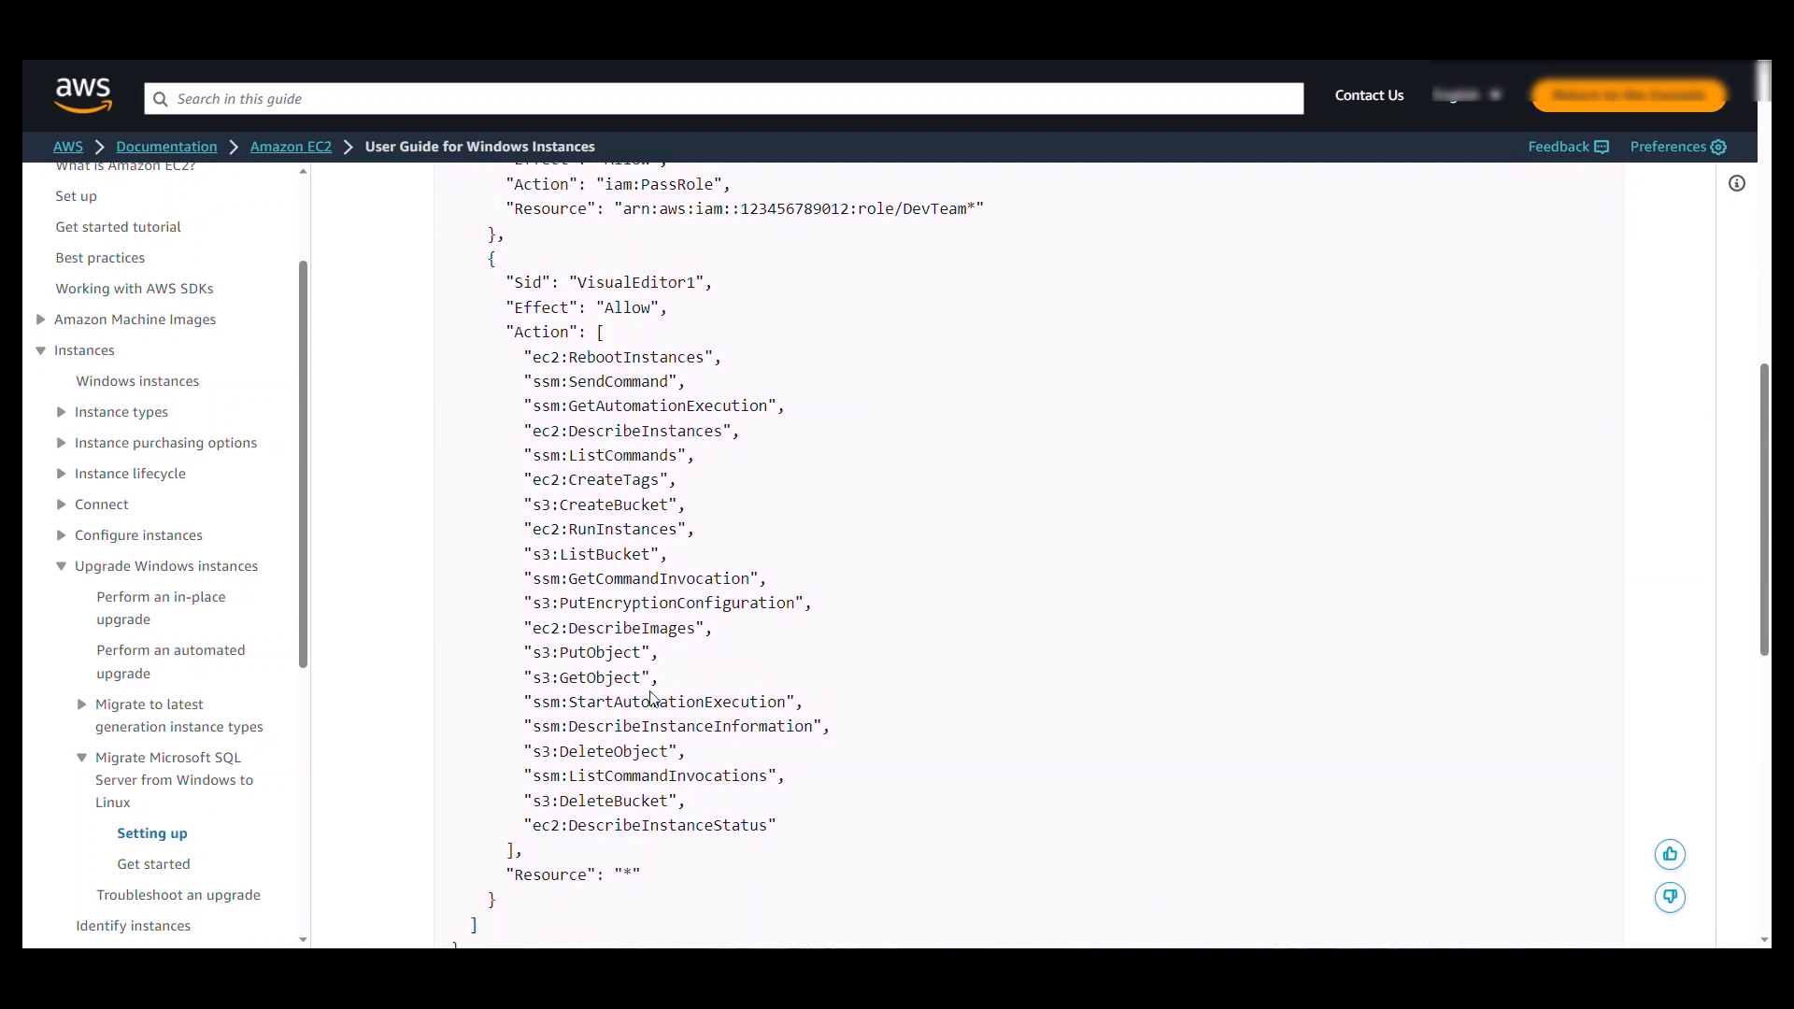
mouse_move(652, 672)
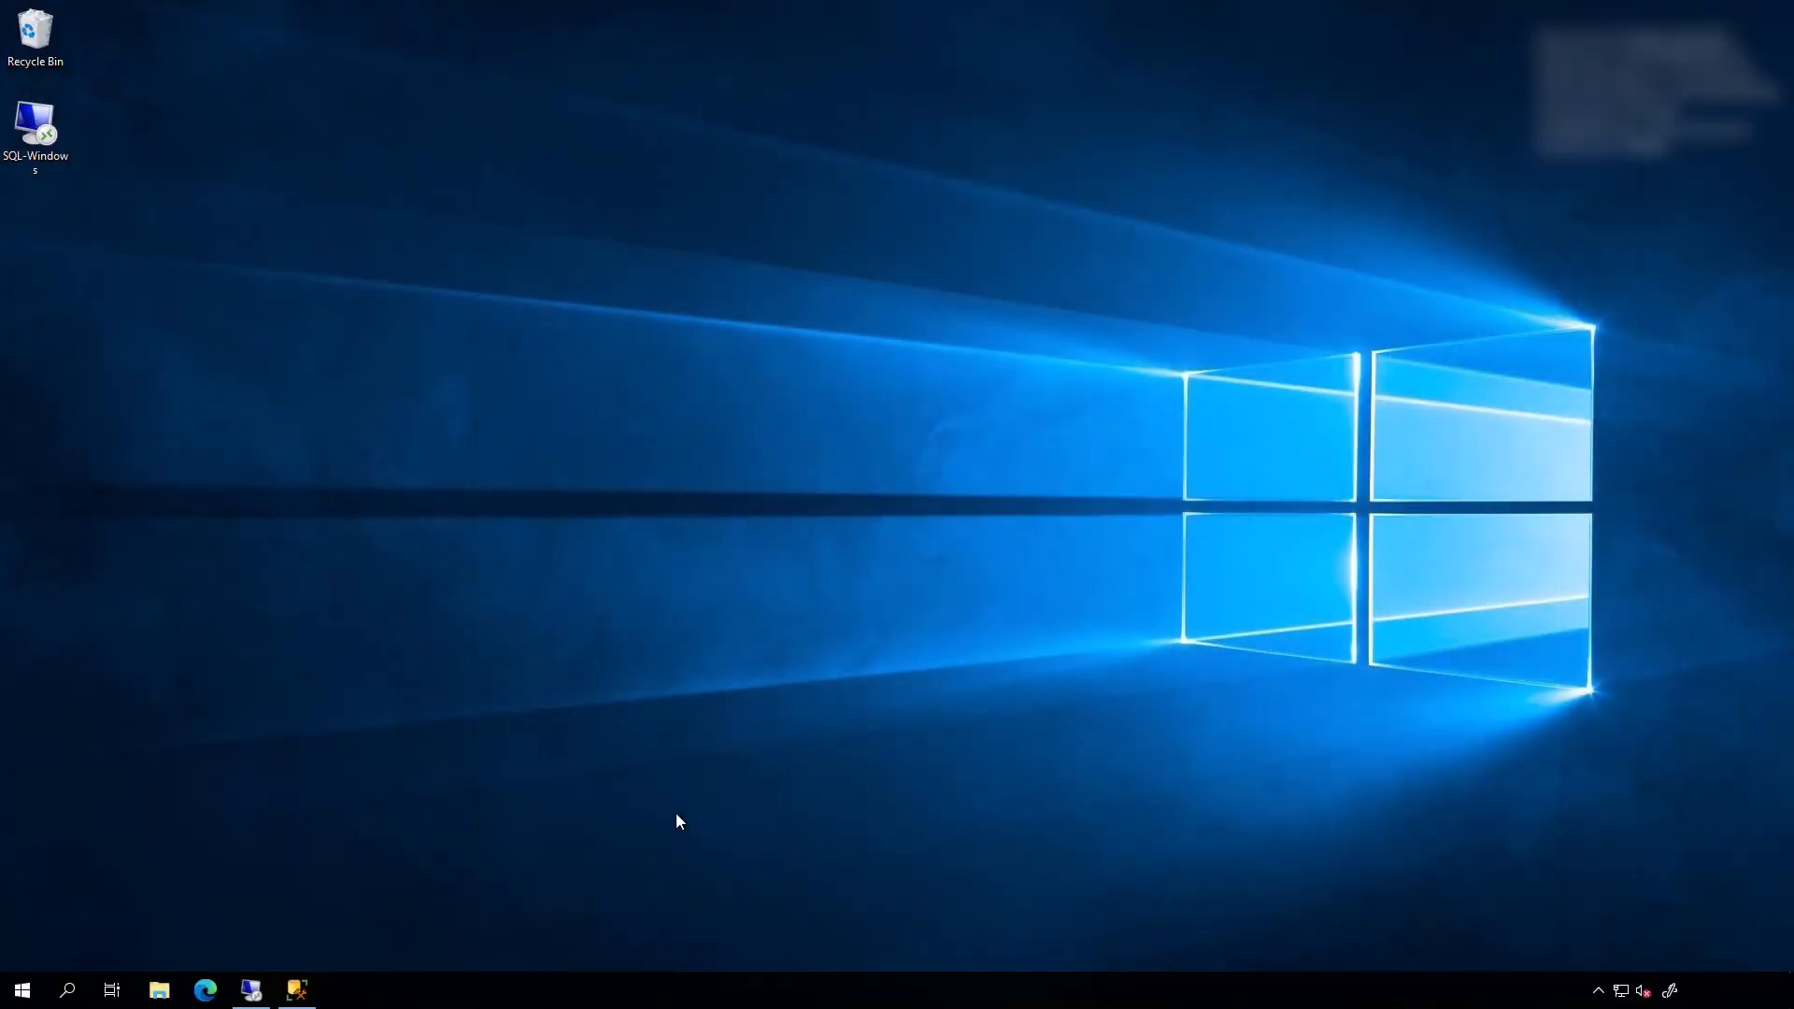
mouse_move(636, 936)
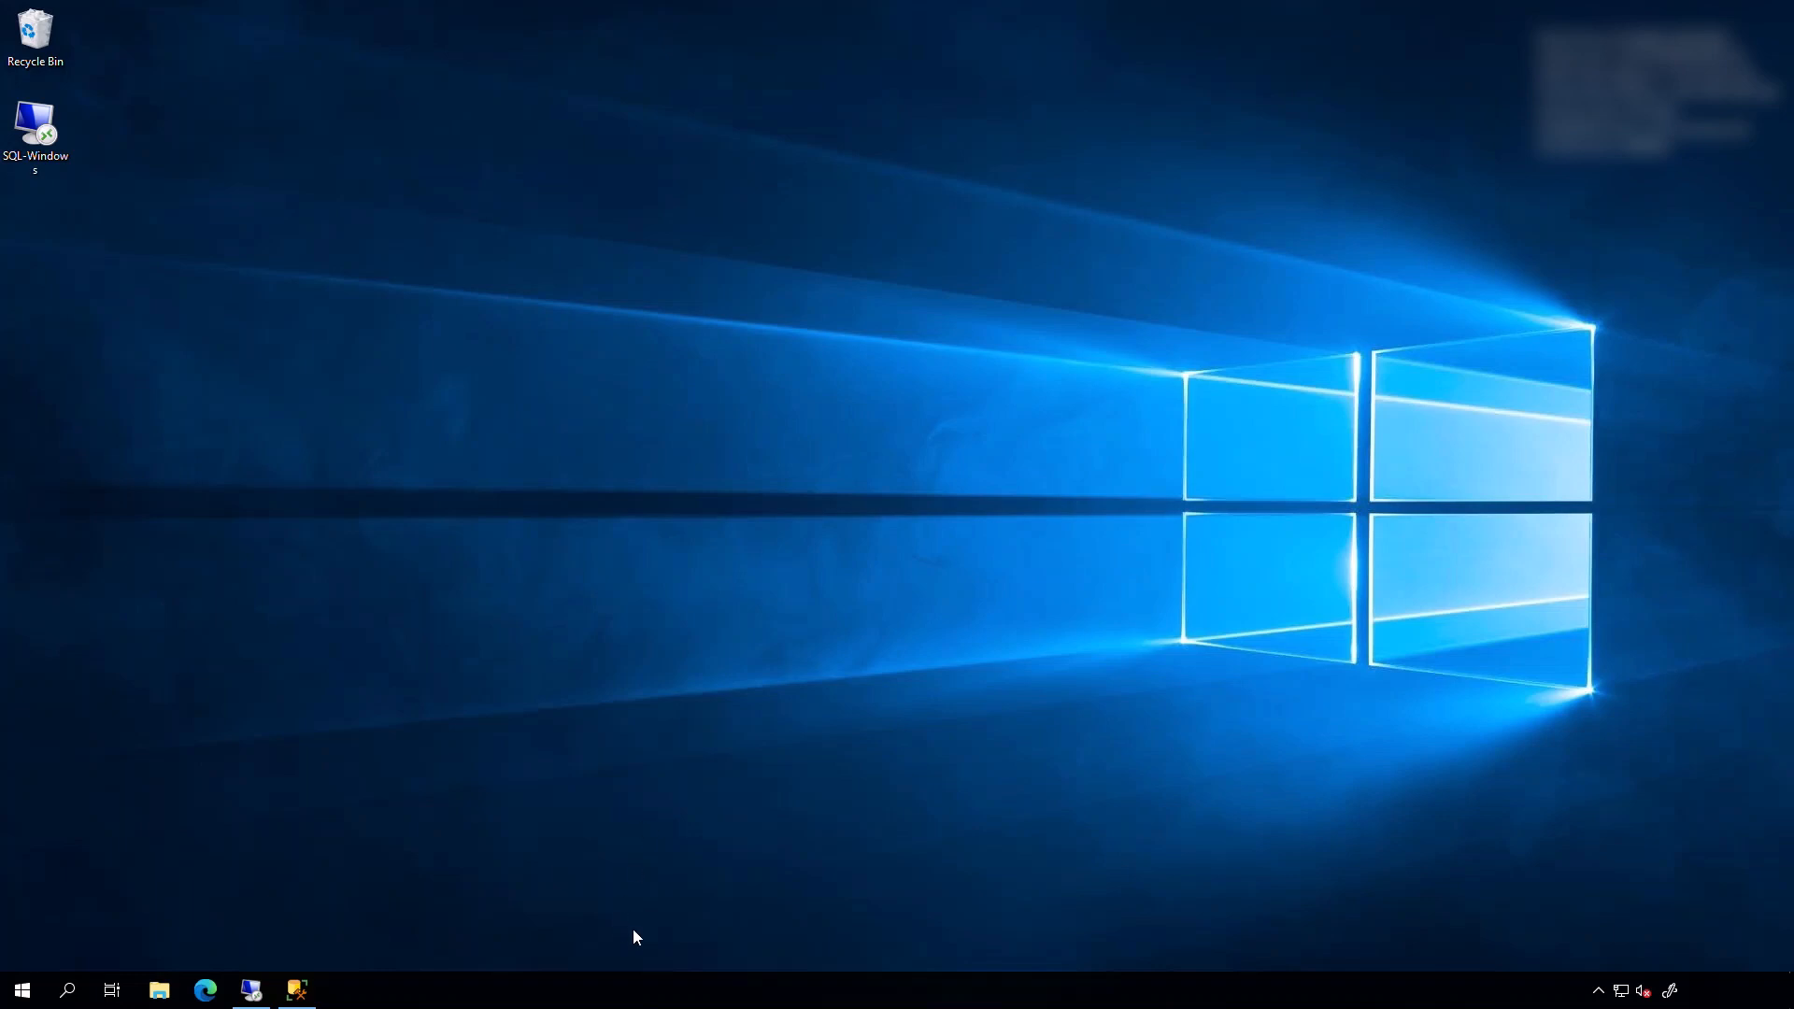
mouse_move(351, 957)
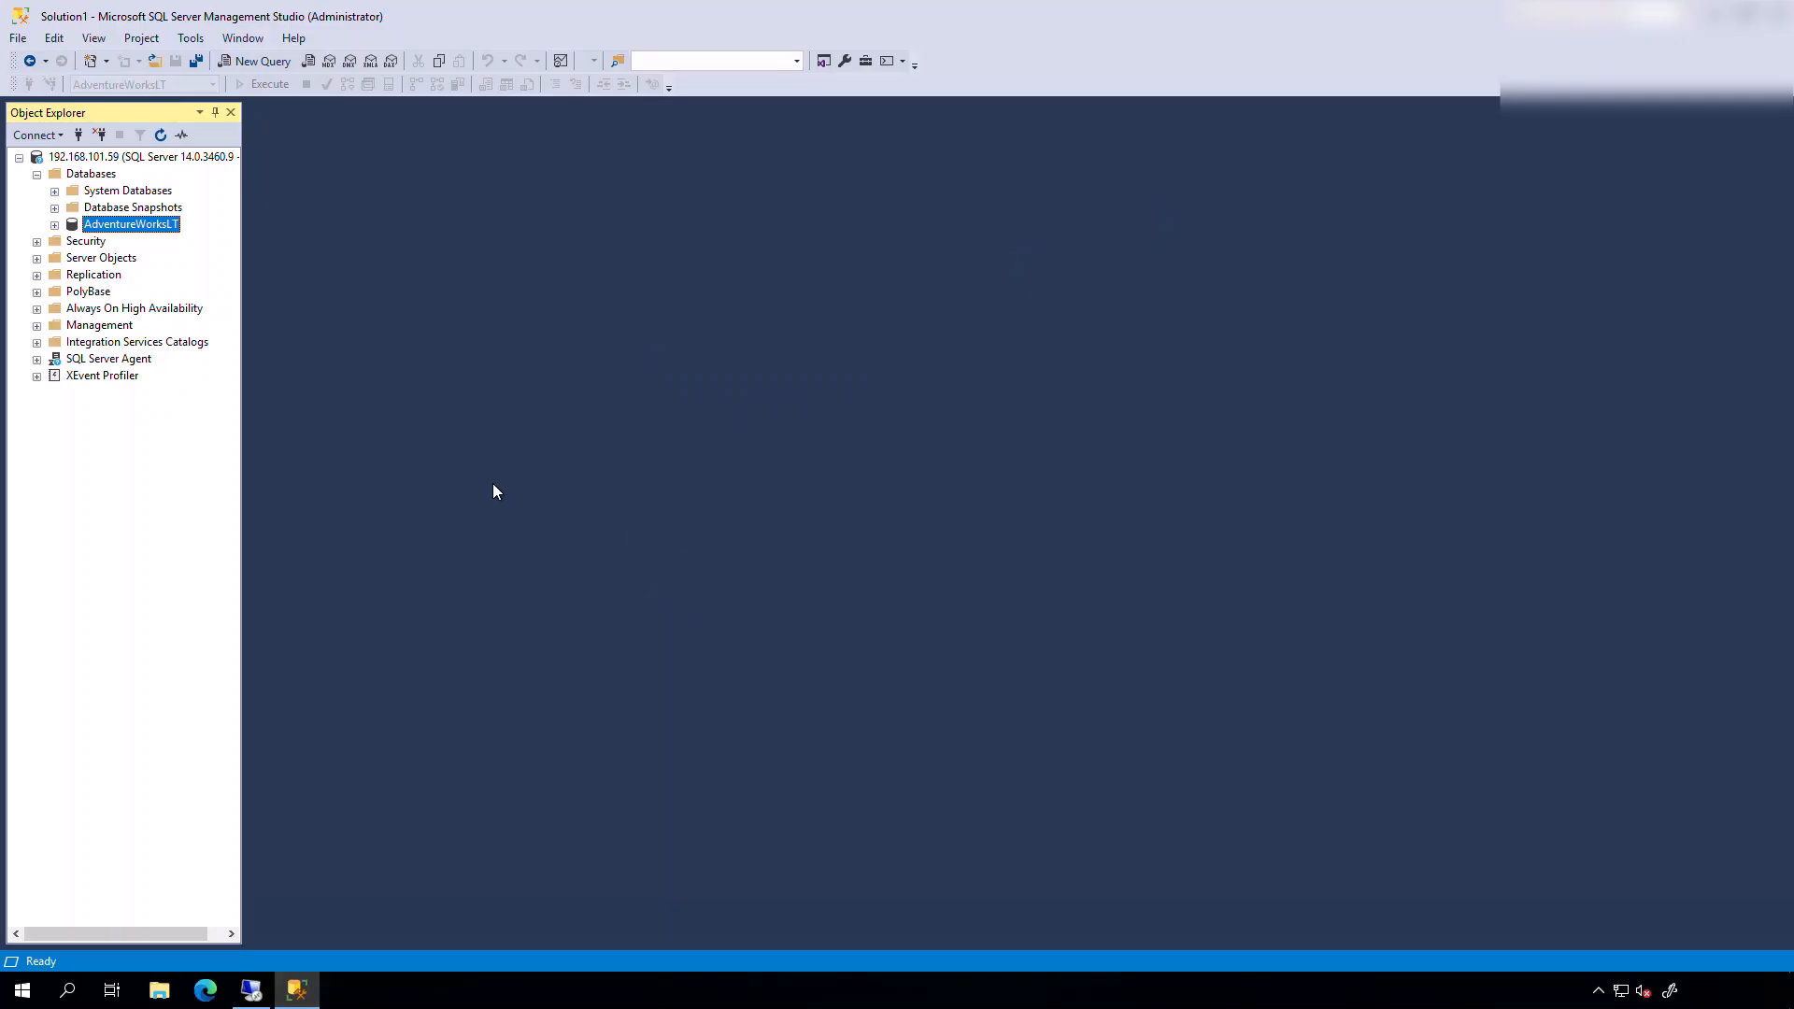
mouse_move(137, 224)
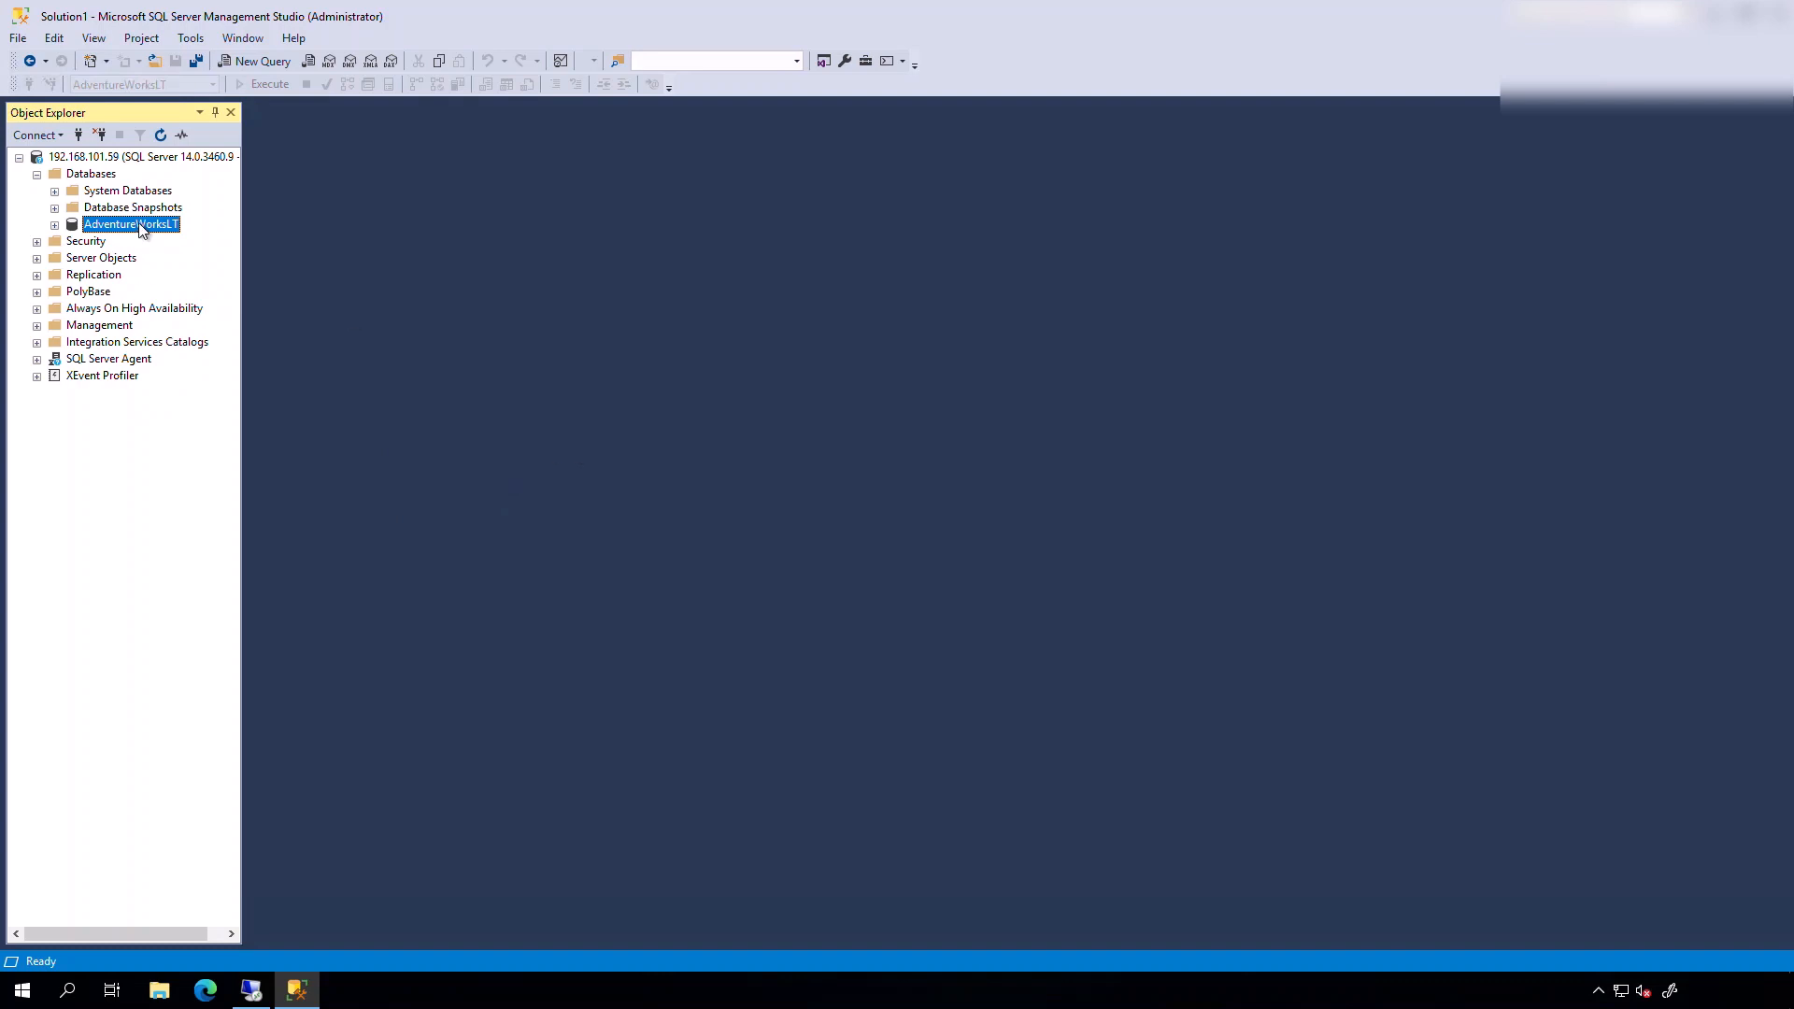
mouse_move(261, 61)
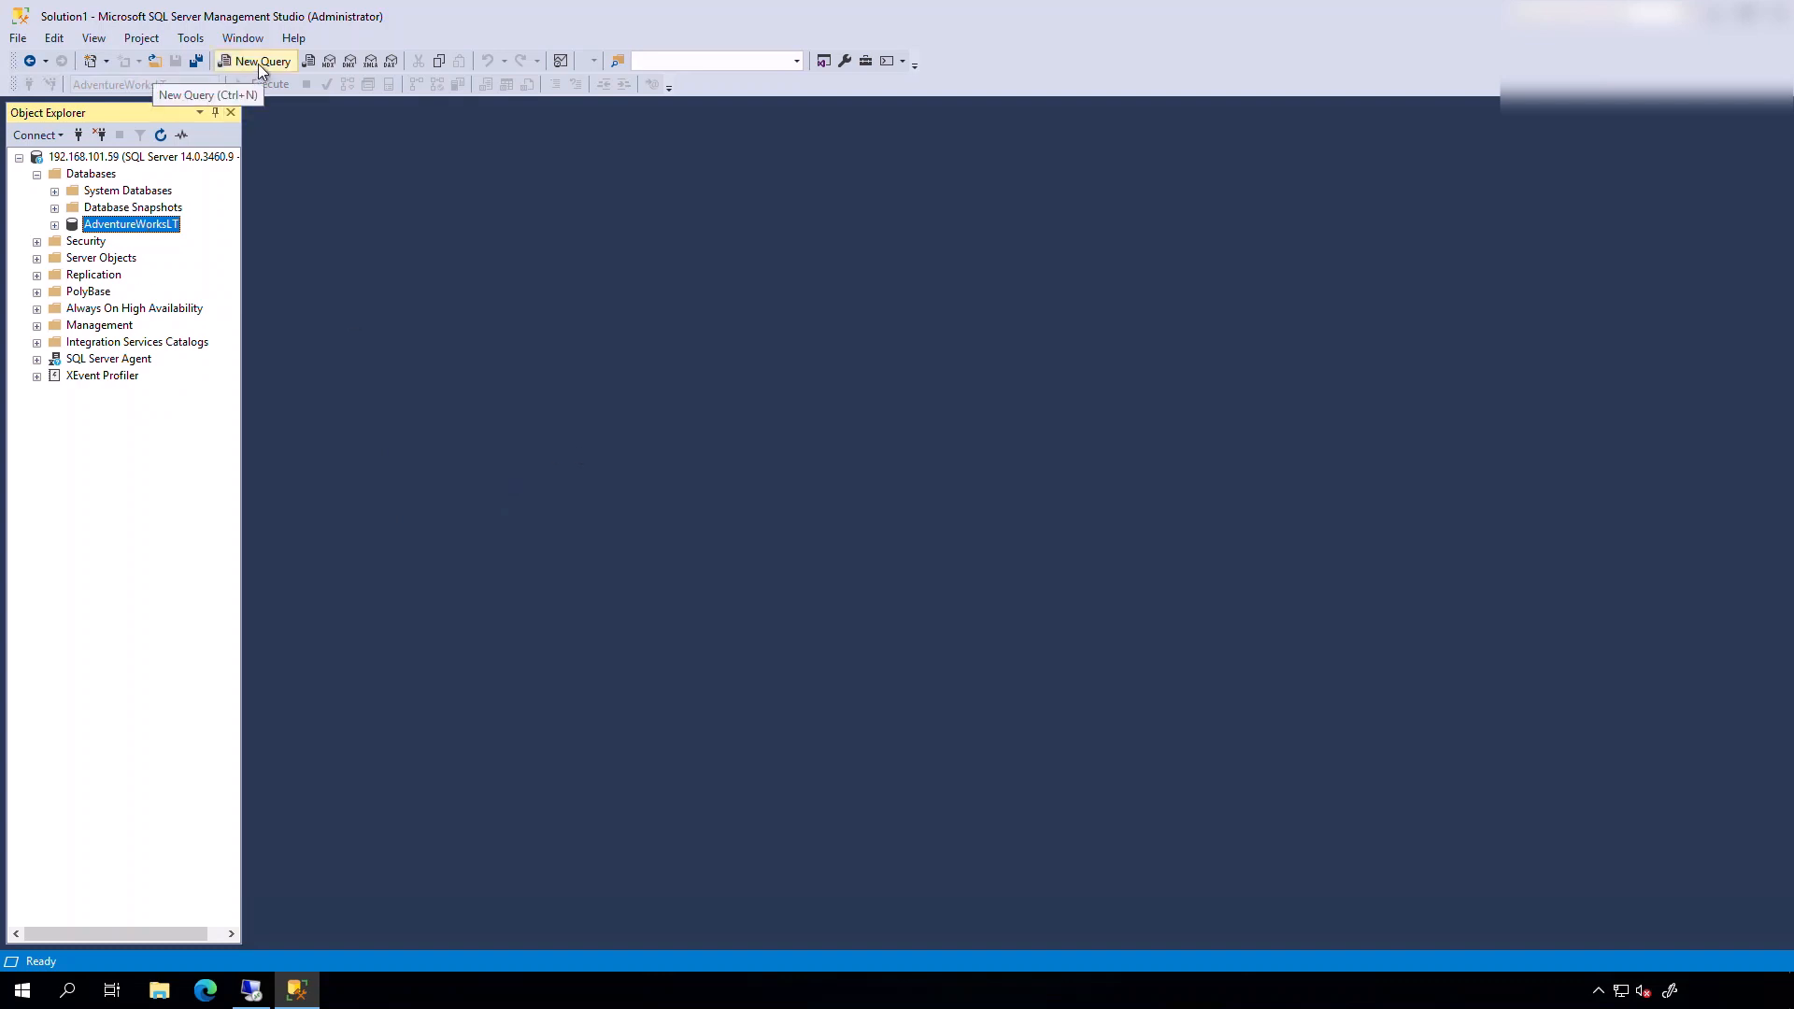
Step: Start a new AdventureWorksLT query and launch Remote Desktop to 192.168.101.59
left_click(261, 61)
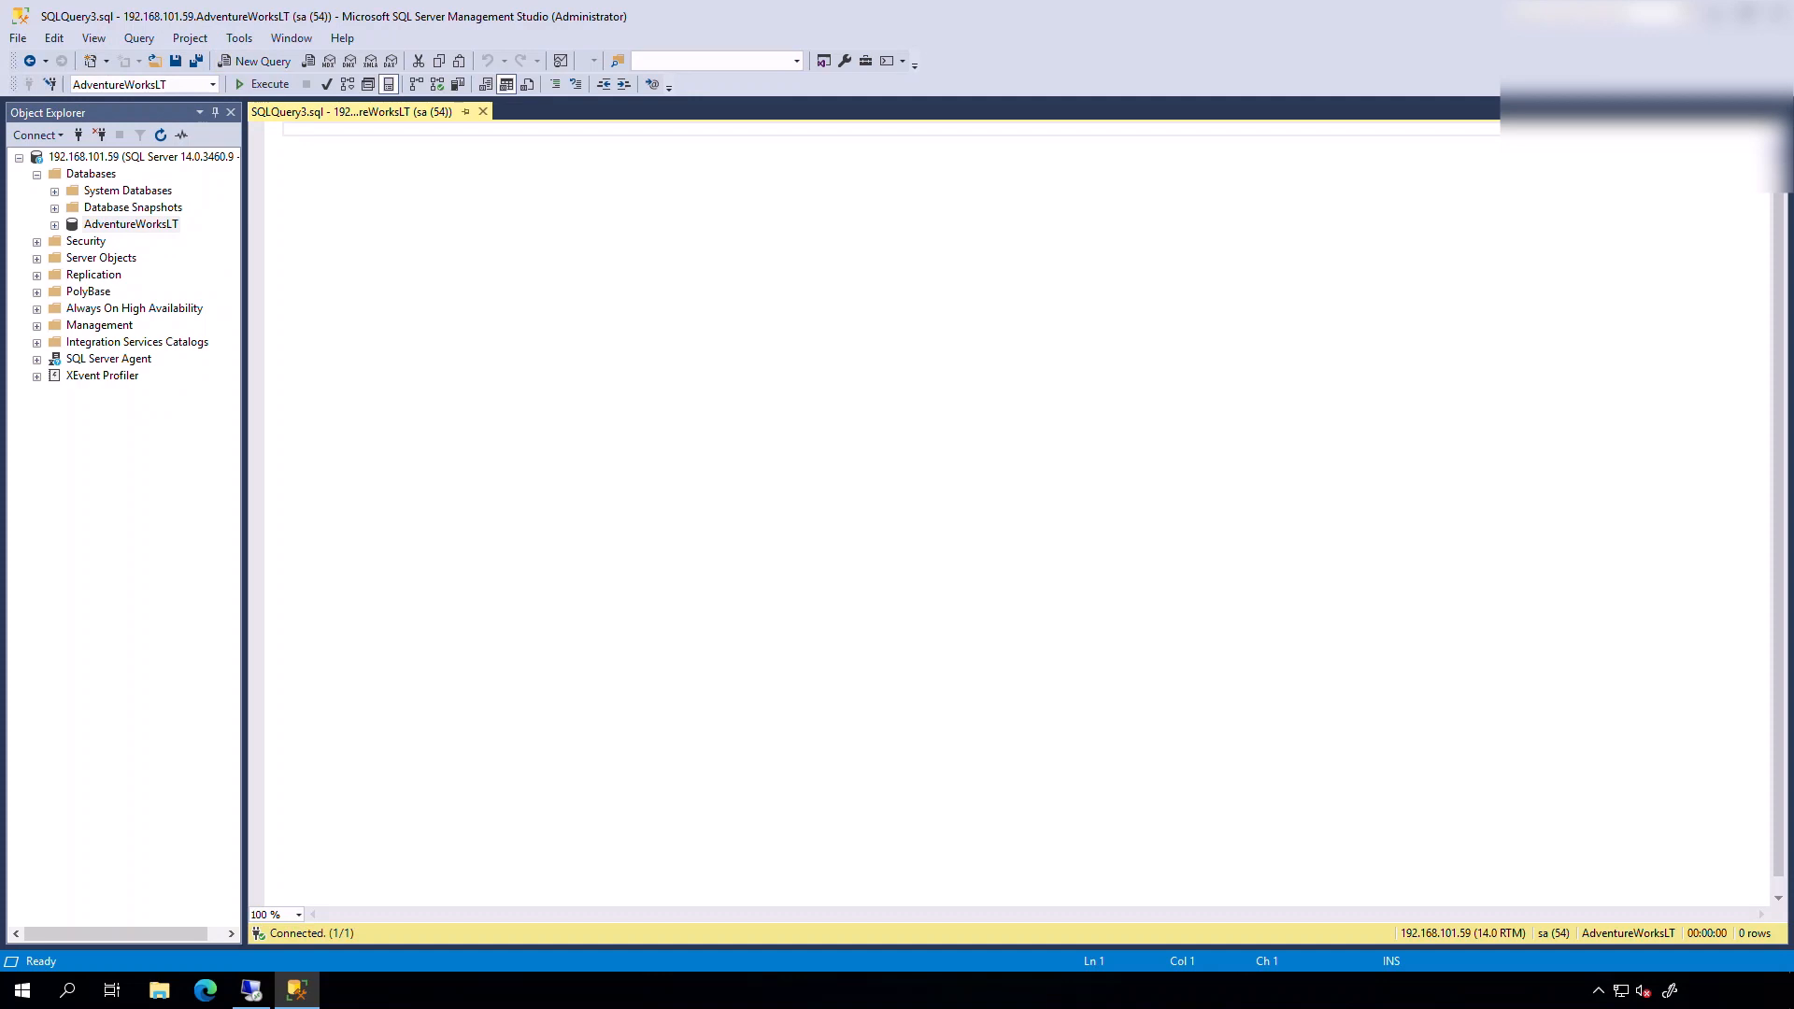
left_click(270, 83)
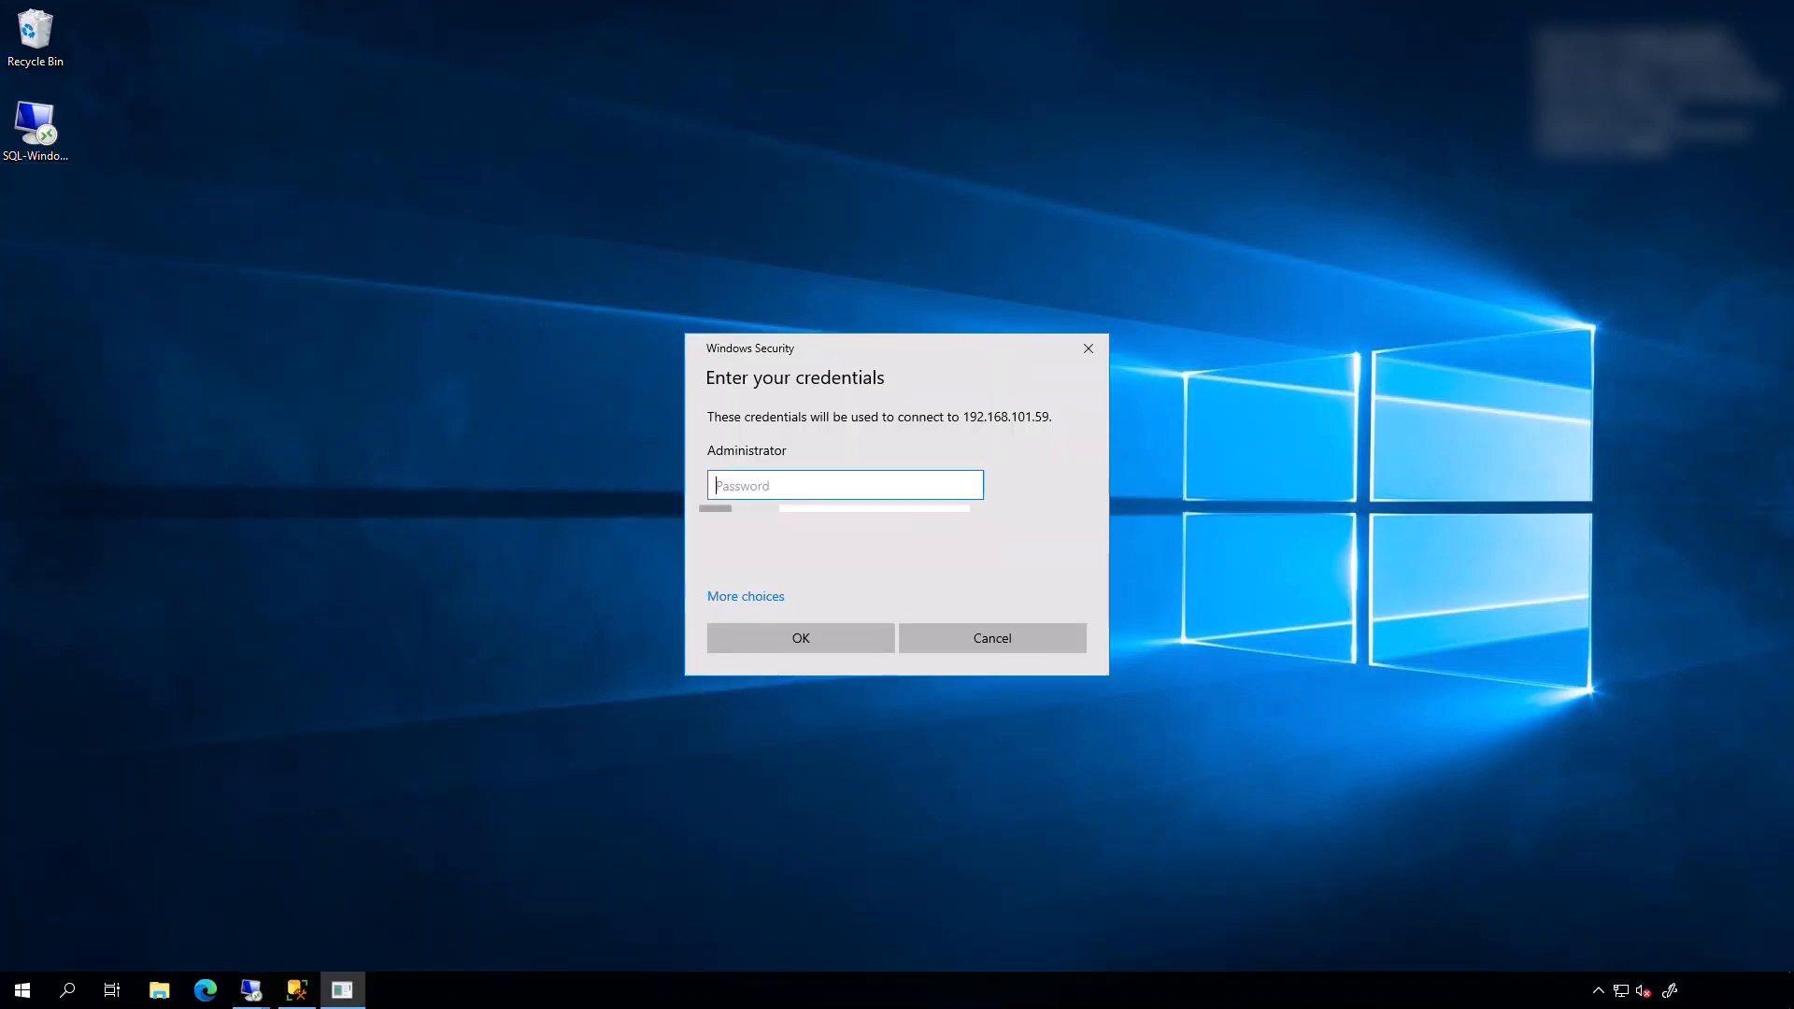
Step: Sign in remotely, install AWSPowerShell, and list stored profiles with Get-AWSCredential -ListProfileDetail
left_click(800, 637)
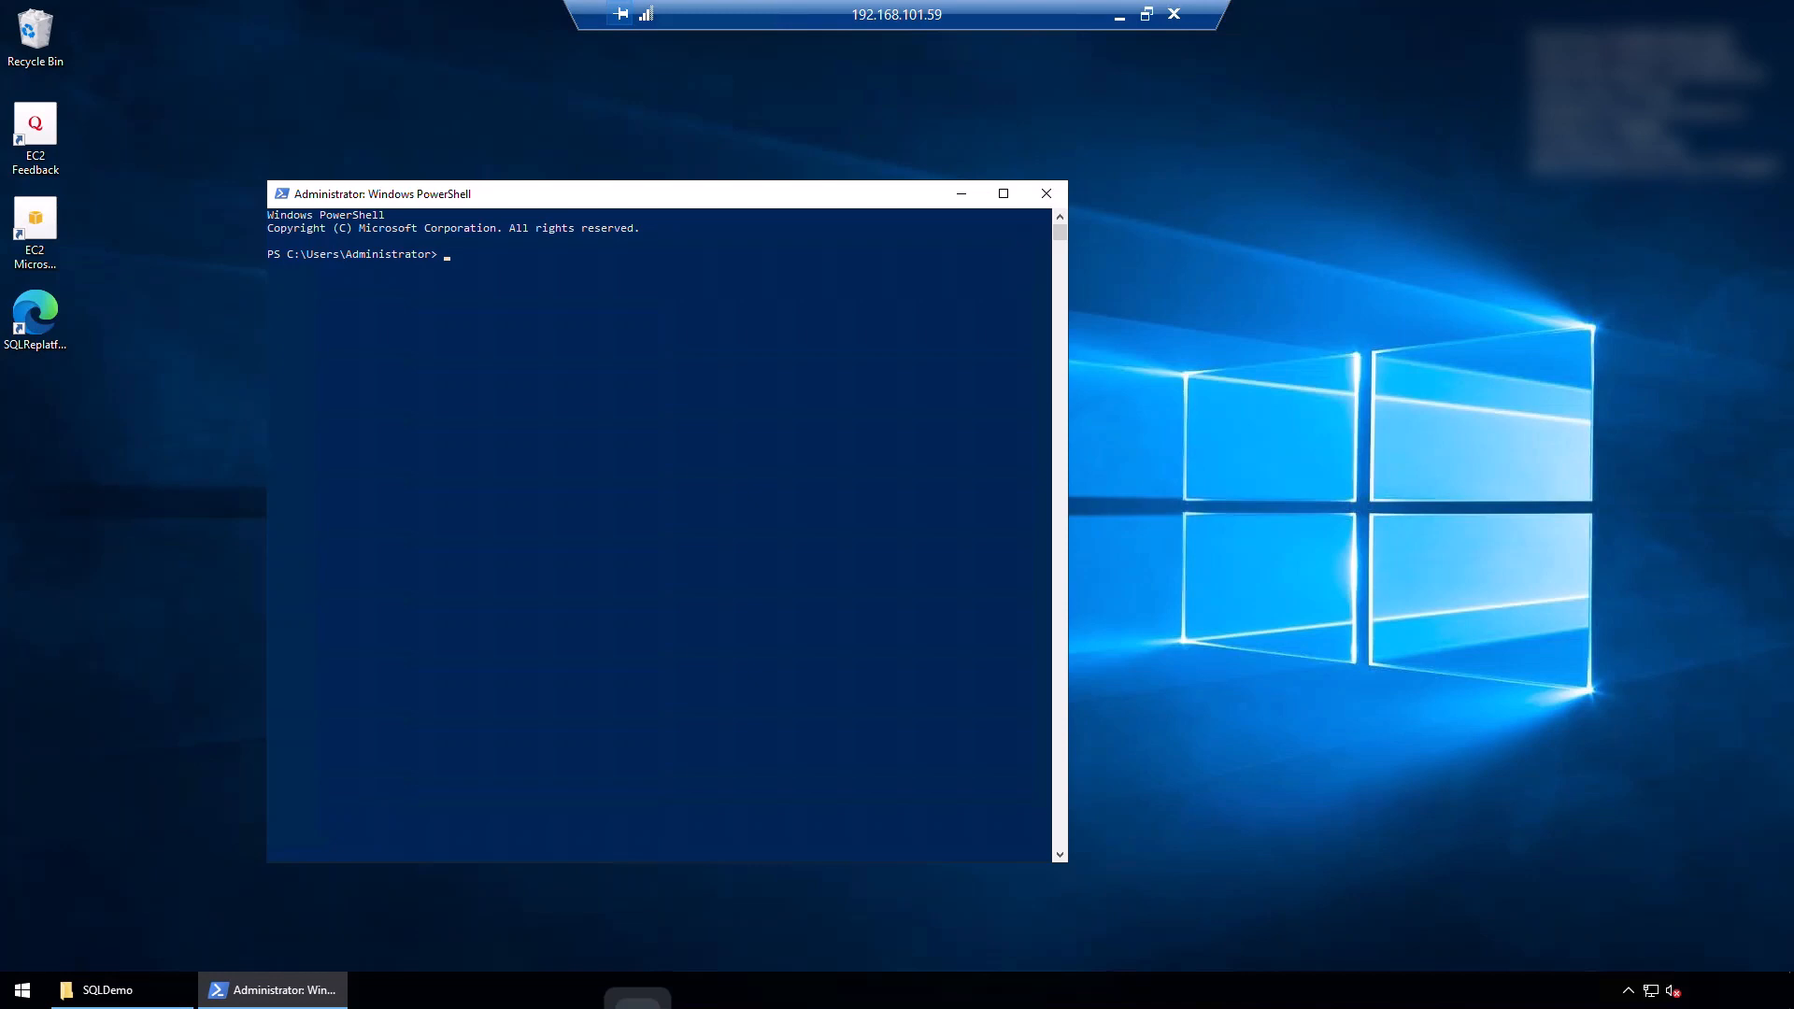
mouse_move(667, 545)
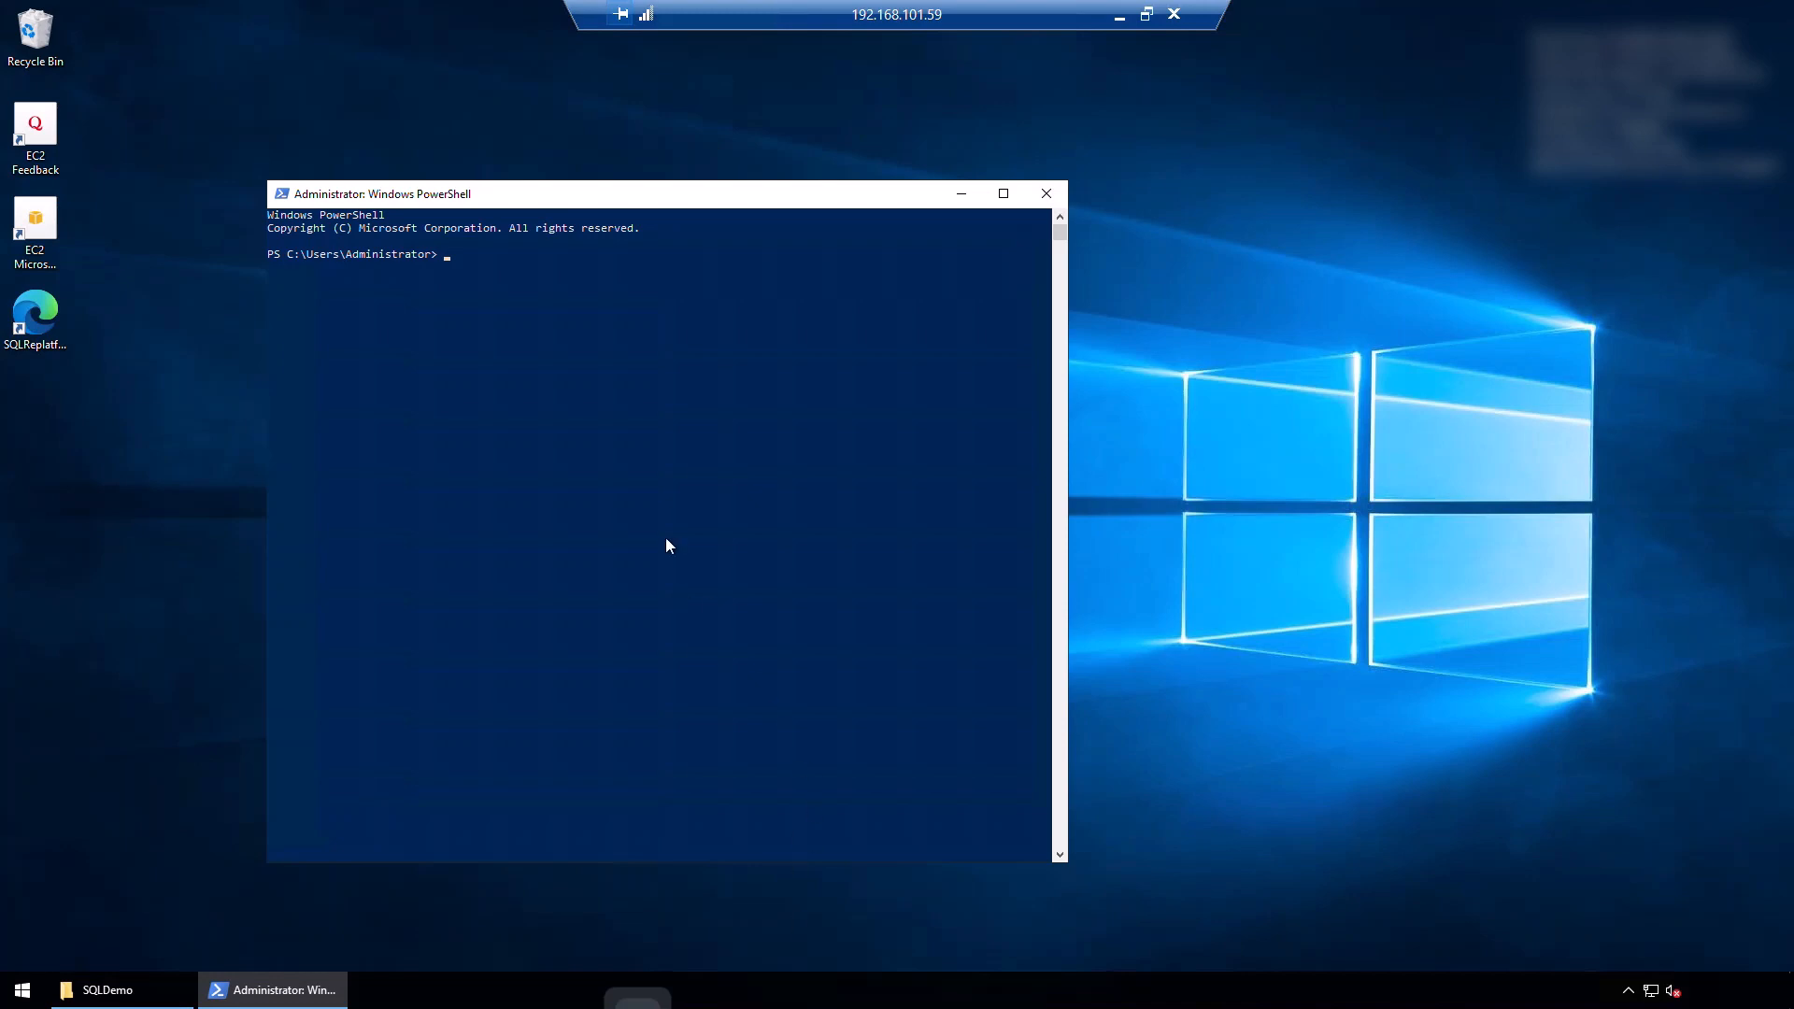
type("Install-Module -Name AWSPowerShell")
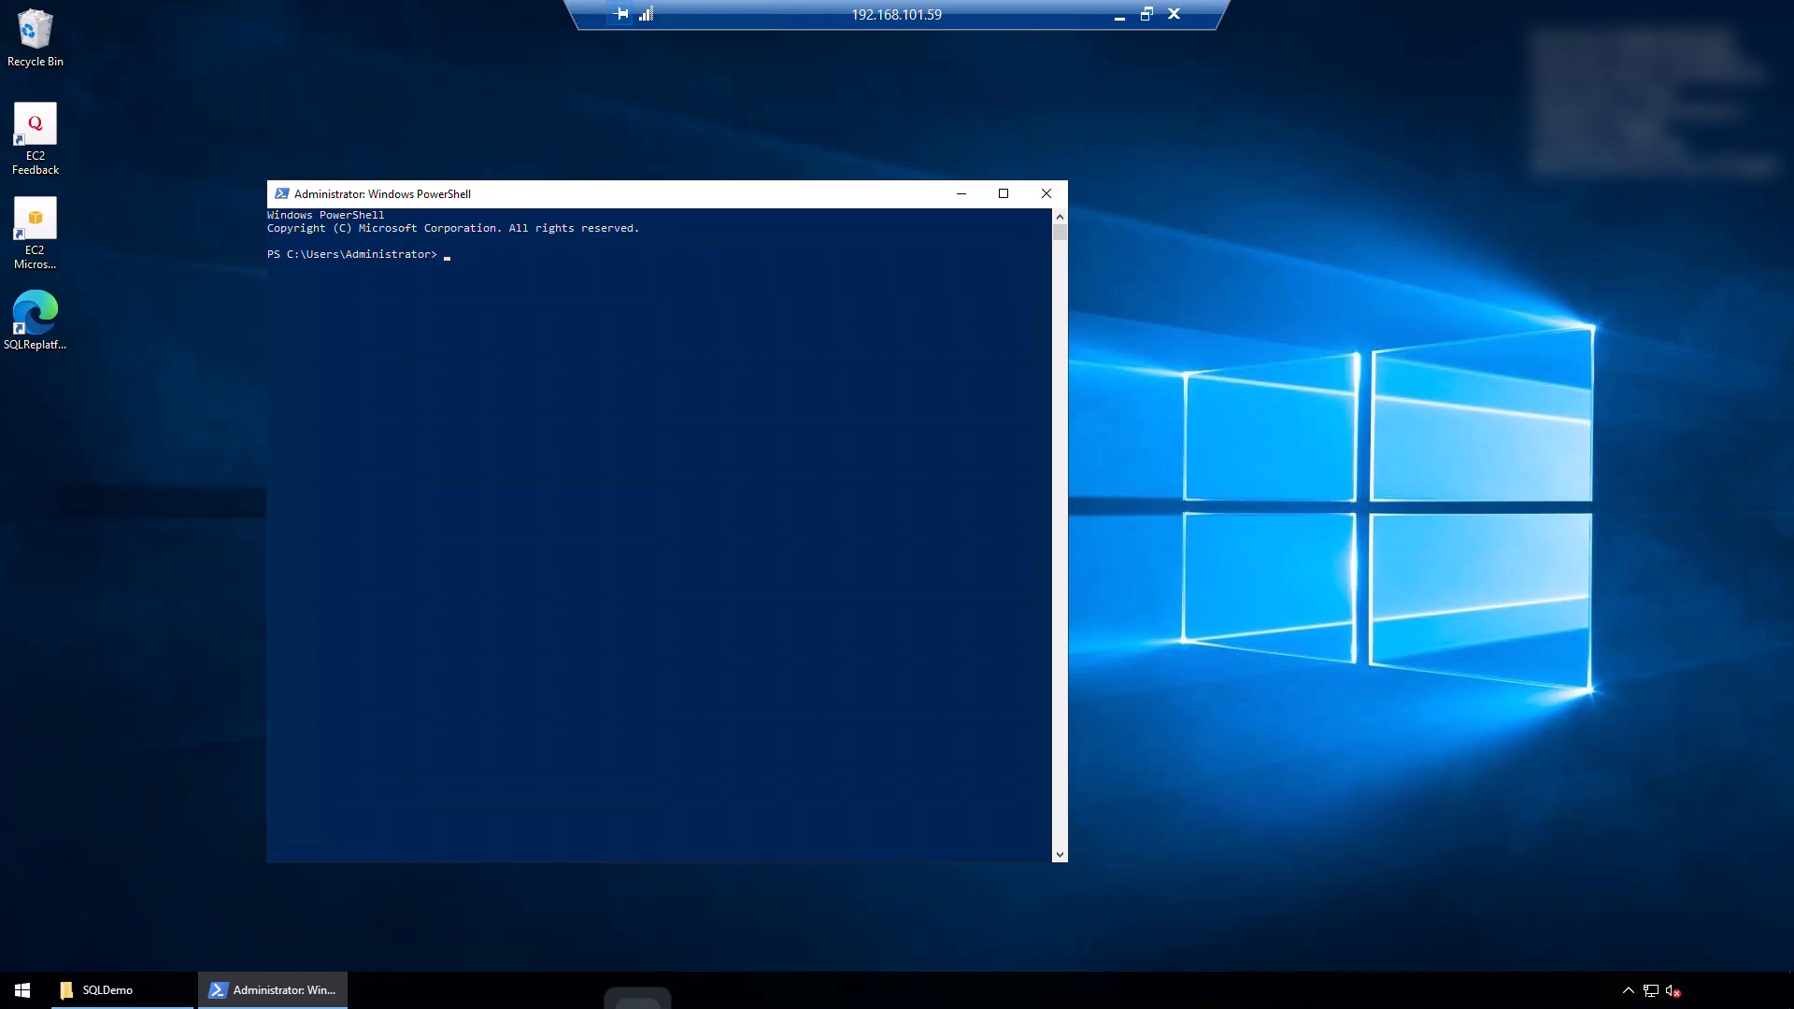
mouse_move(699, 326)
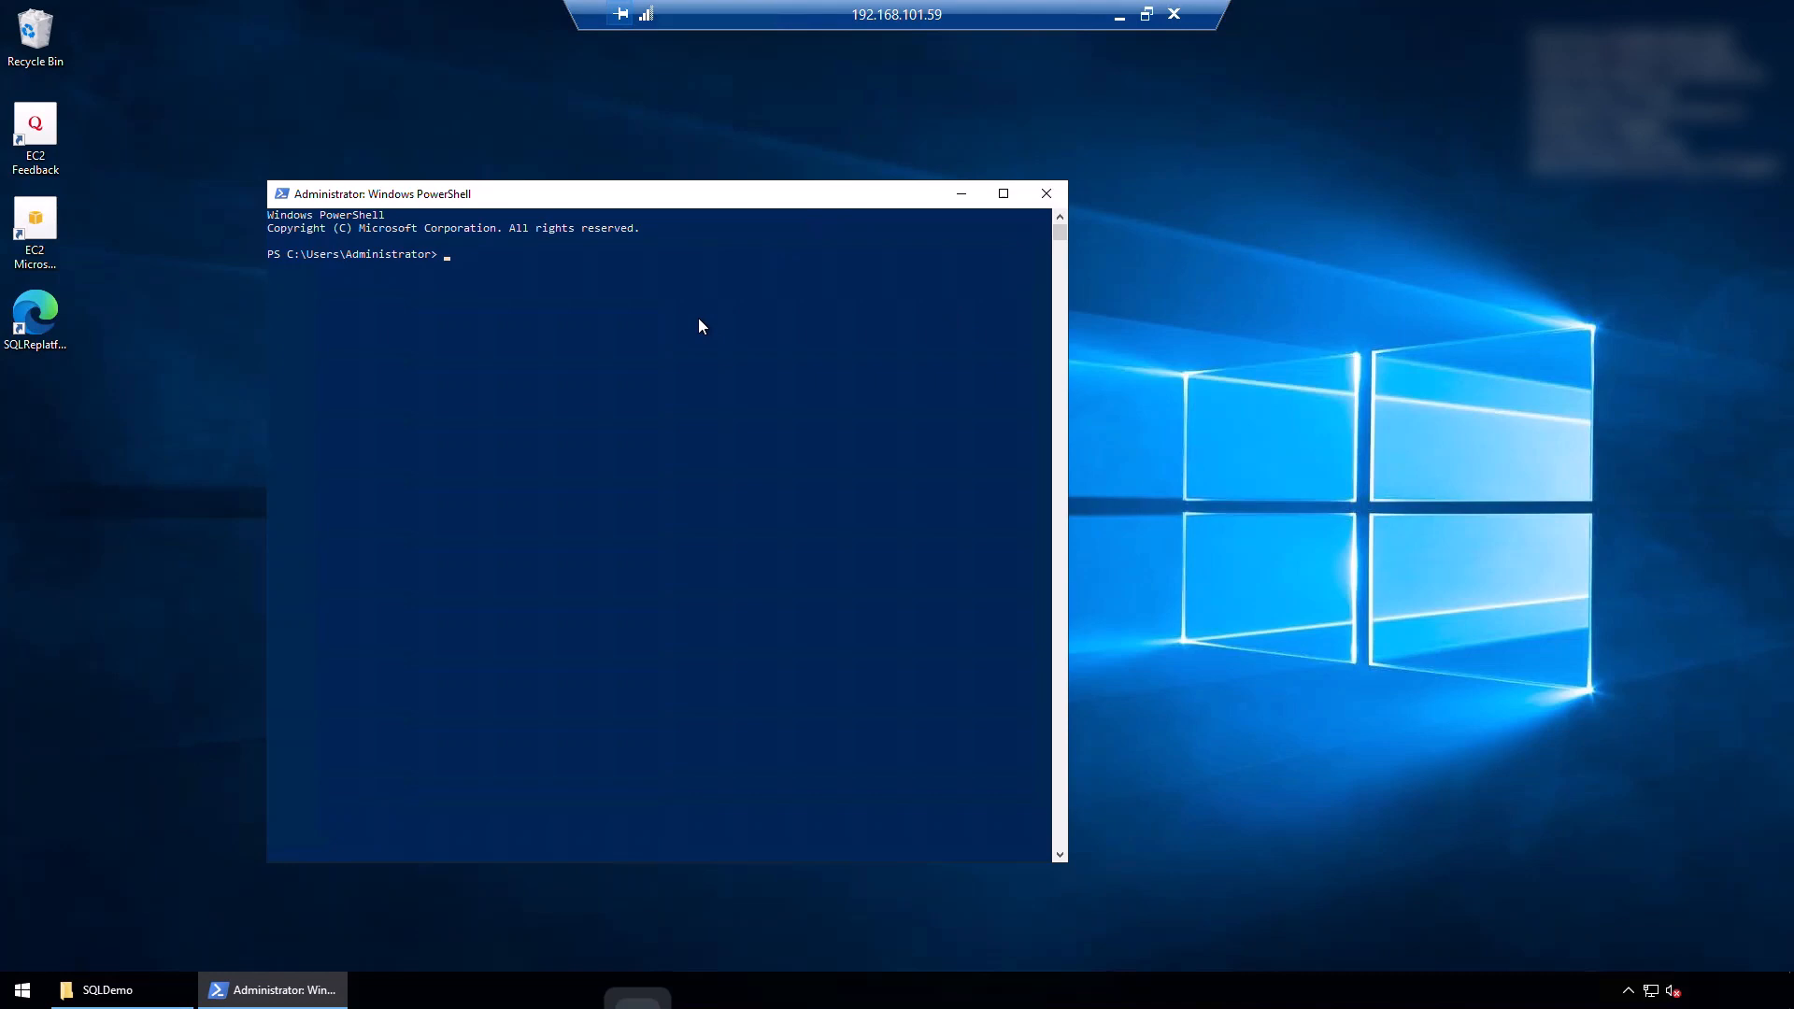
type("Get-AWSCredential -ListProfileDetail")
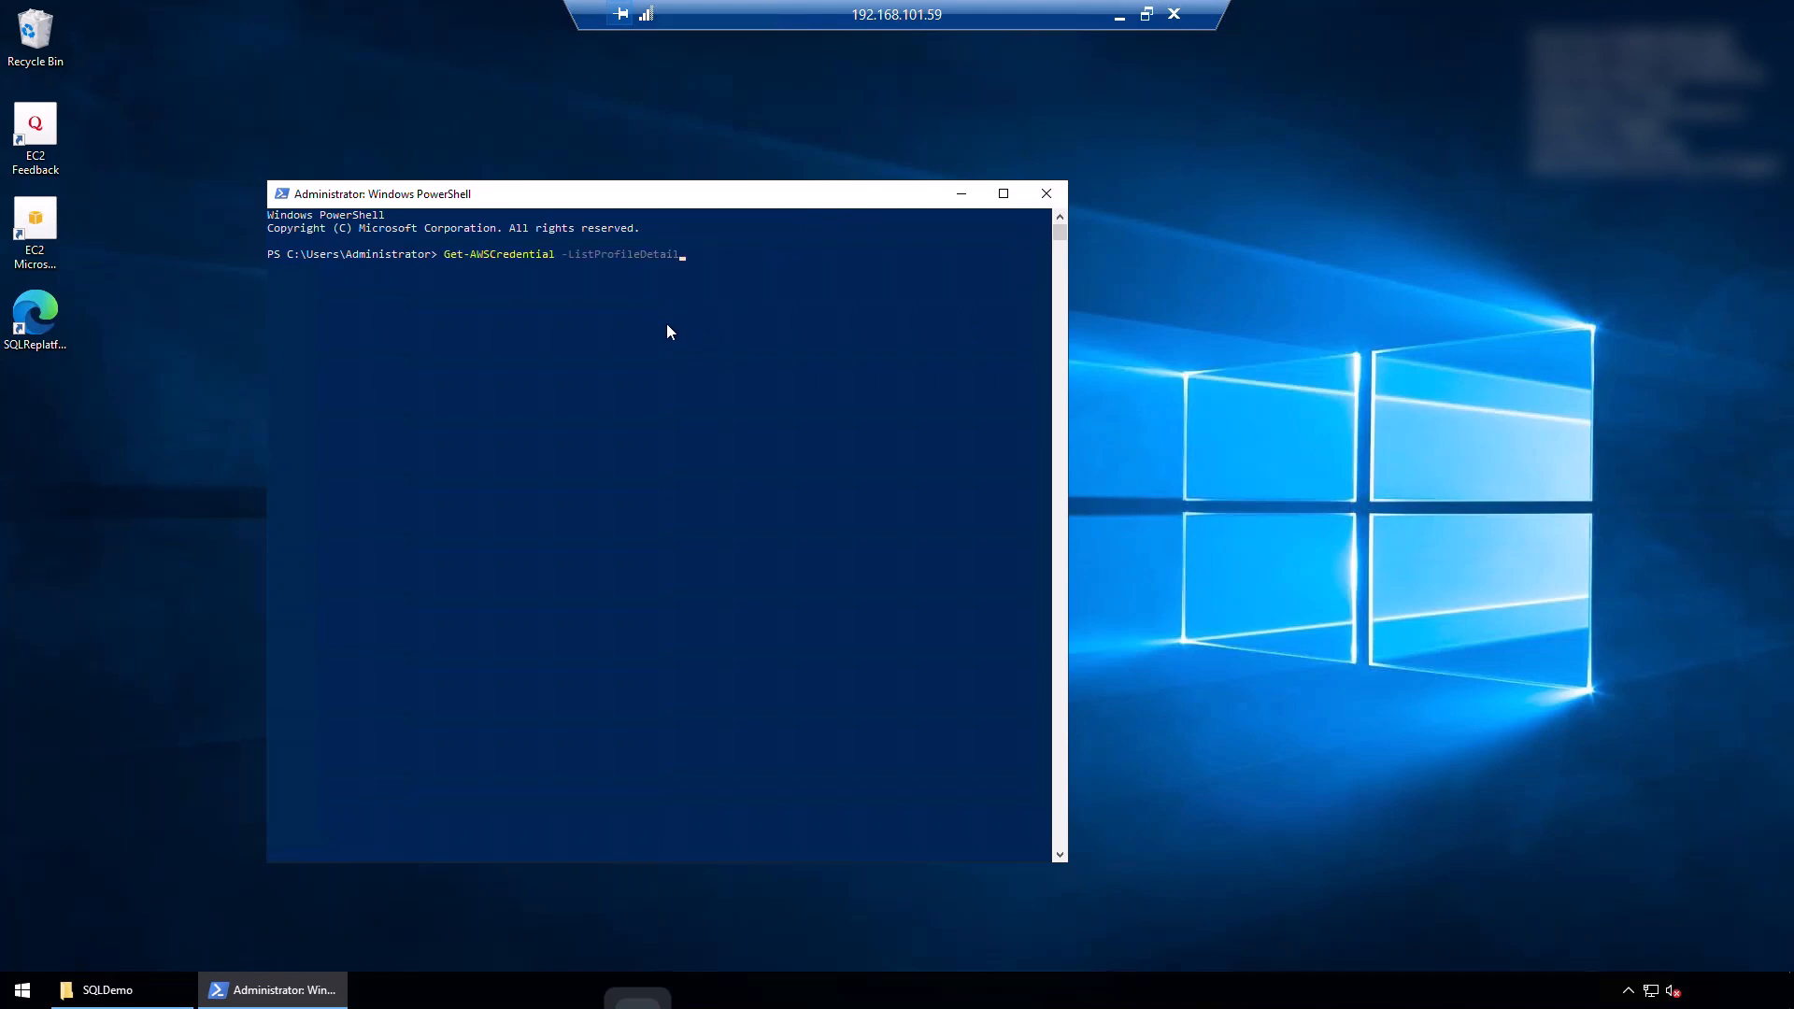
key("Return")
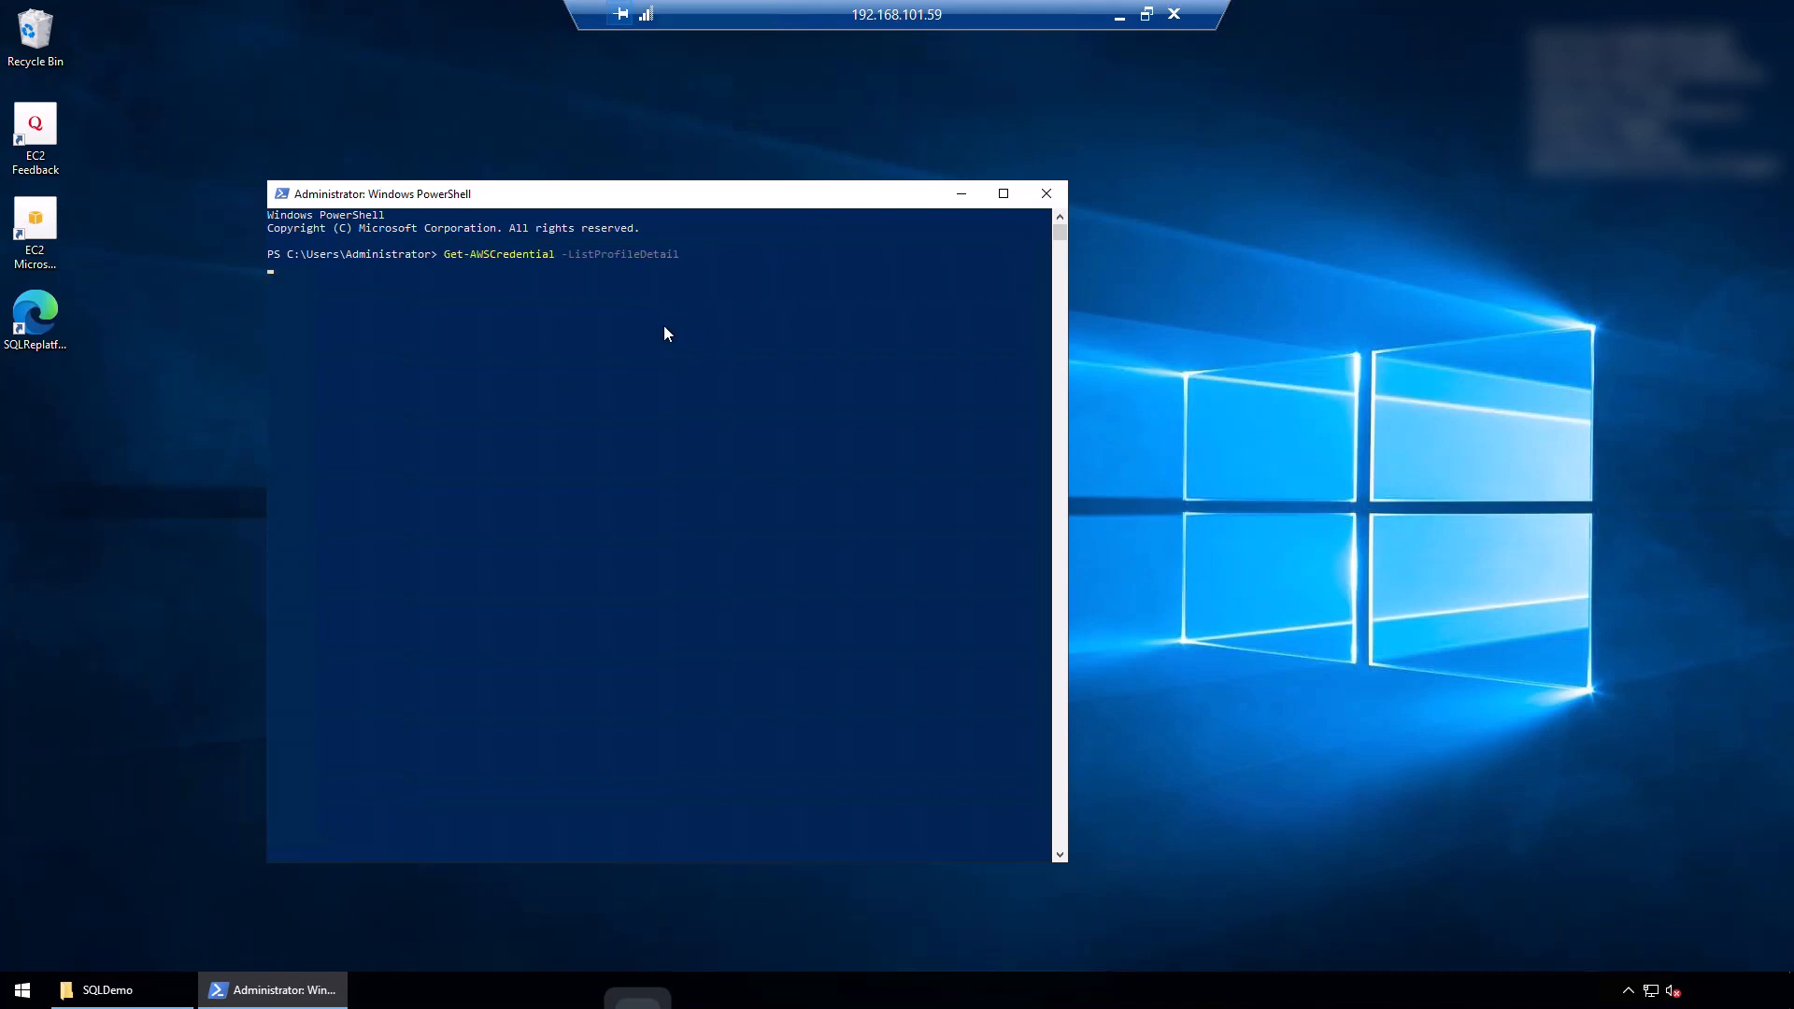
key("Return")
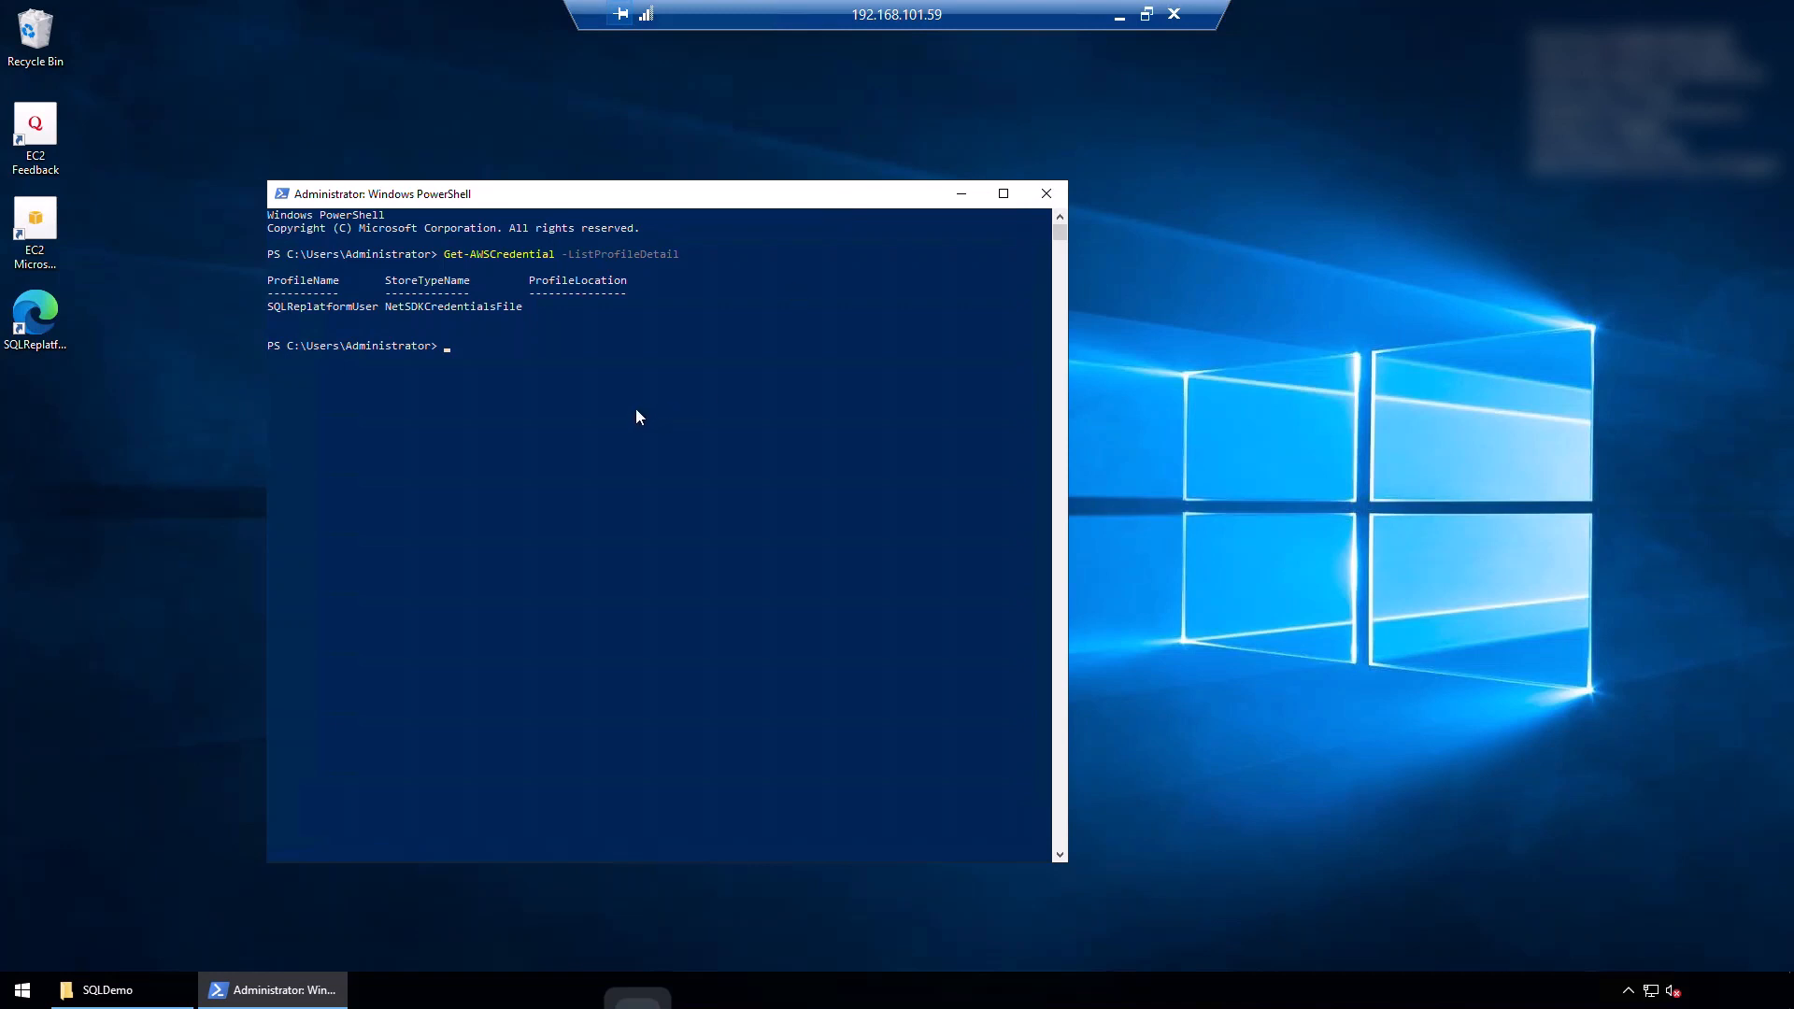
mouse_move(585, 536)
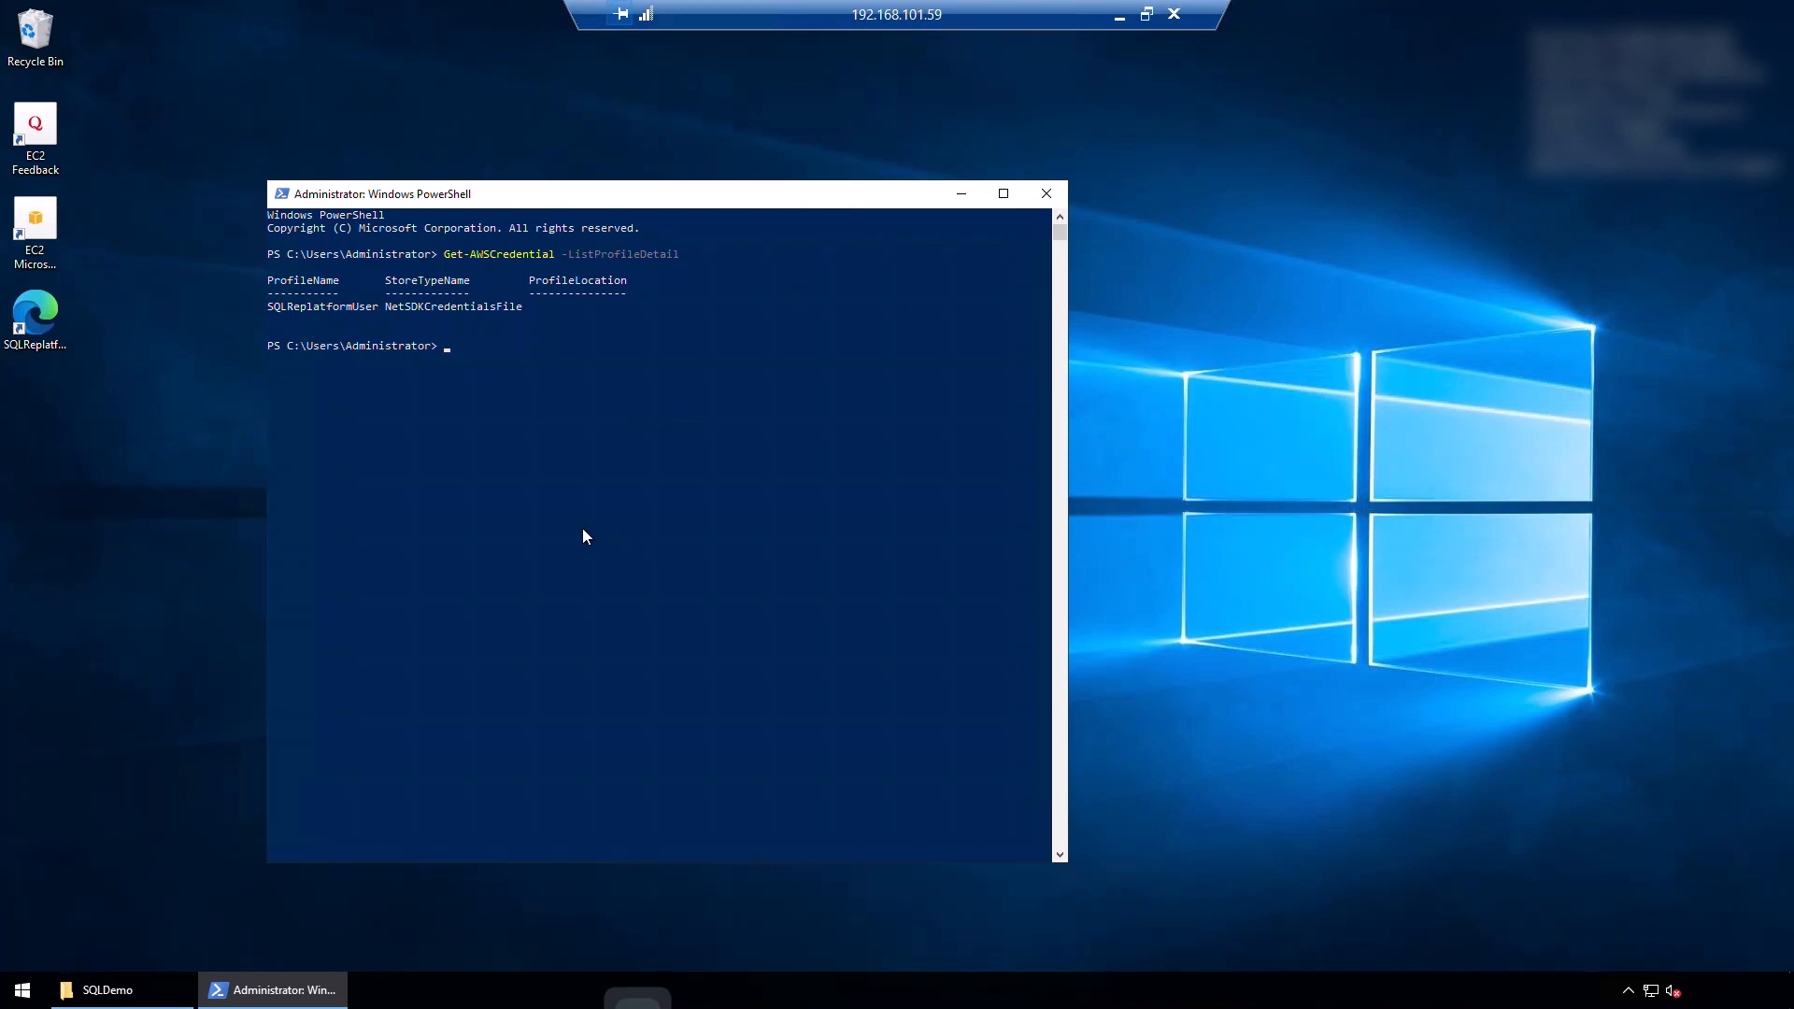
mouse_move(529, 653)
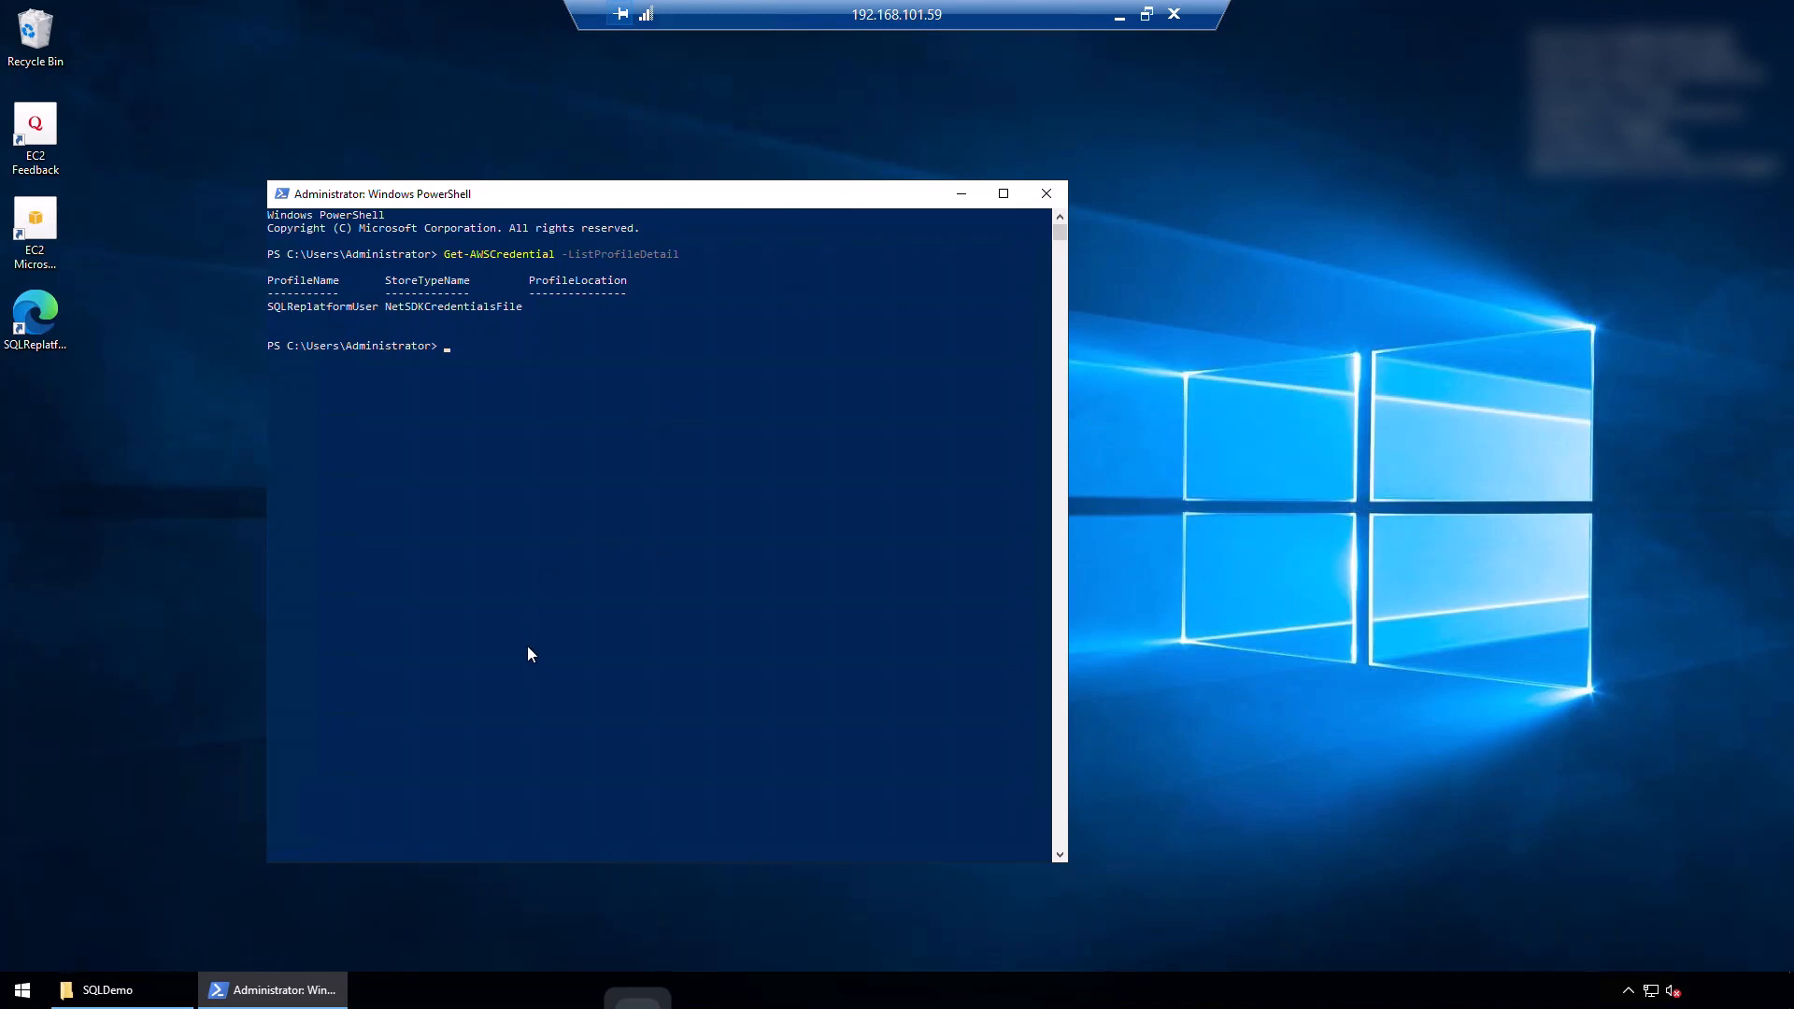
mouse_move(123, 346)
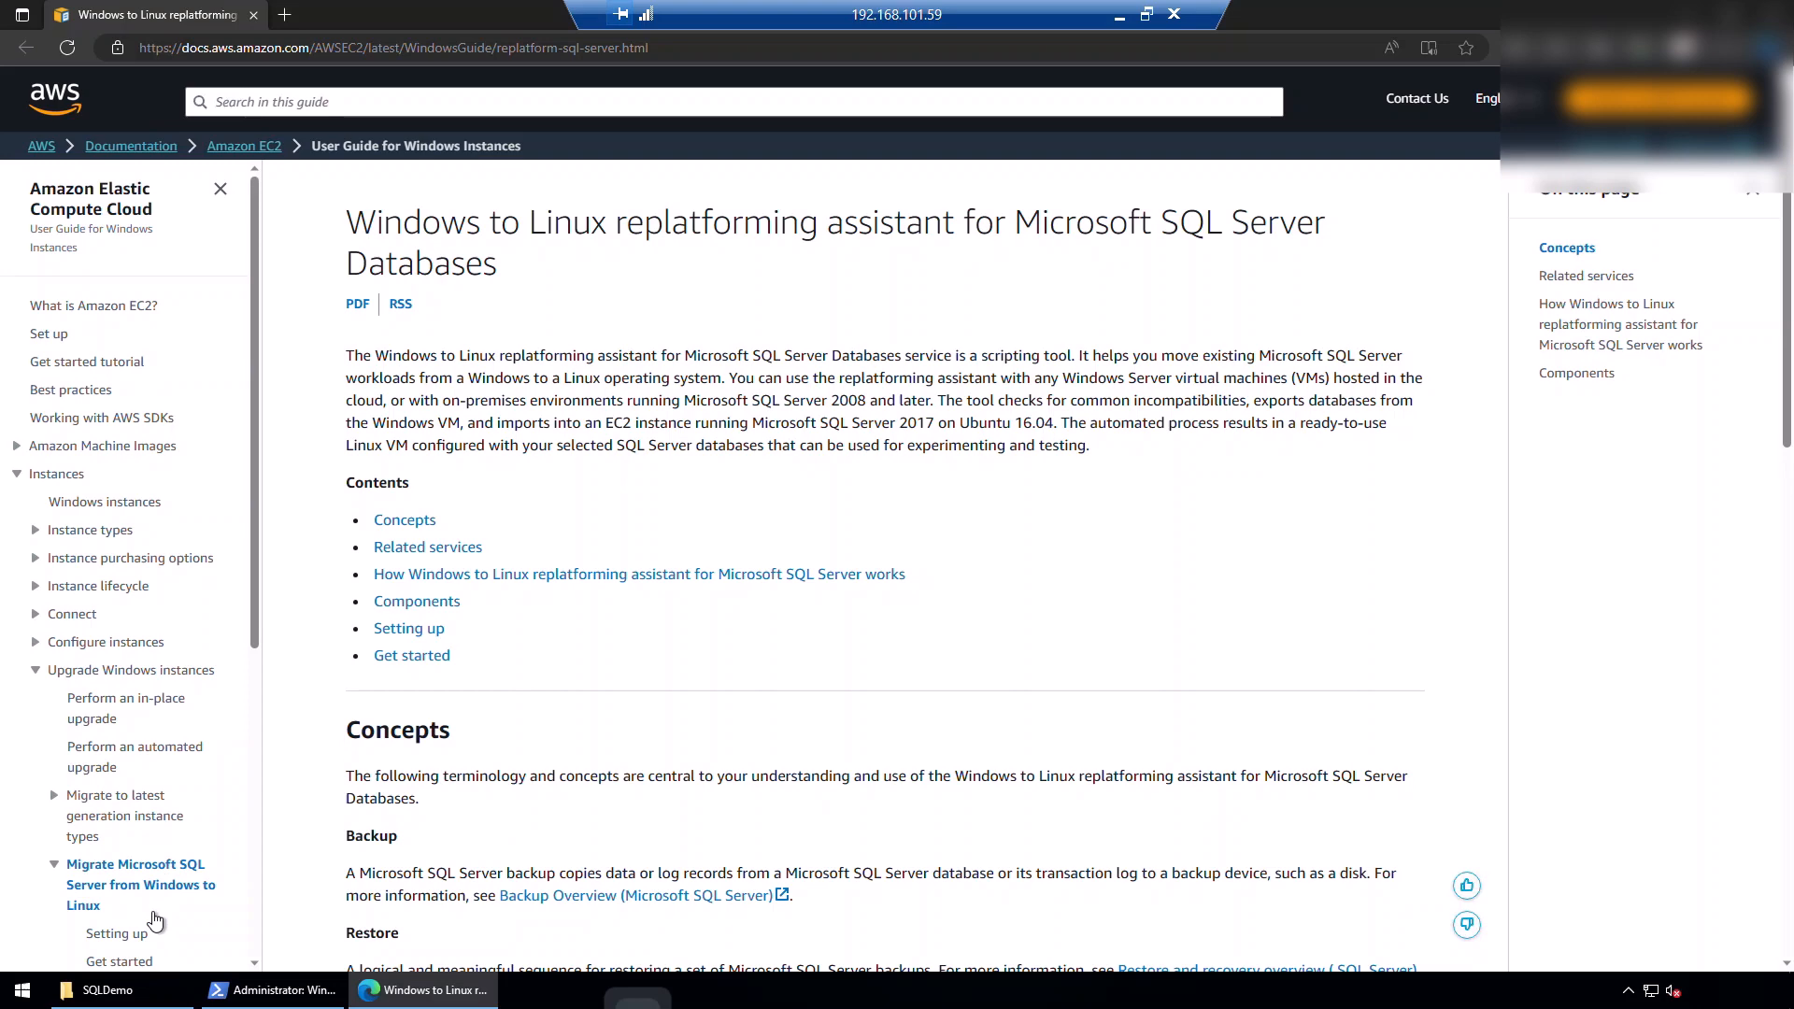
Step: Download MigrateSQLServerToEC2Linux.ps1 from the Setting up page into the SQLDemo folder
scroll("down", 3)
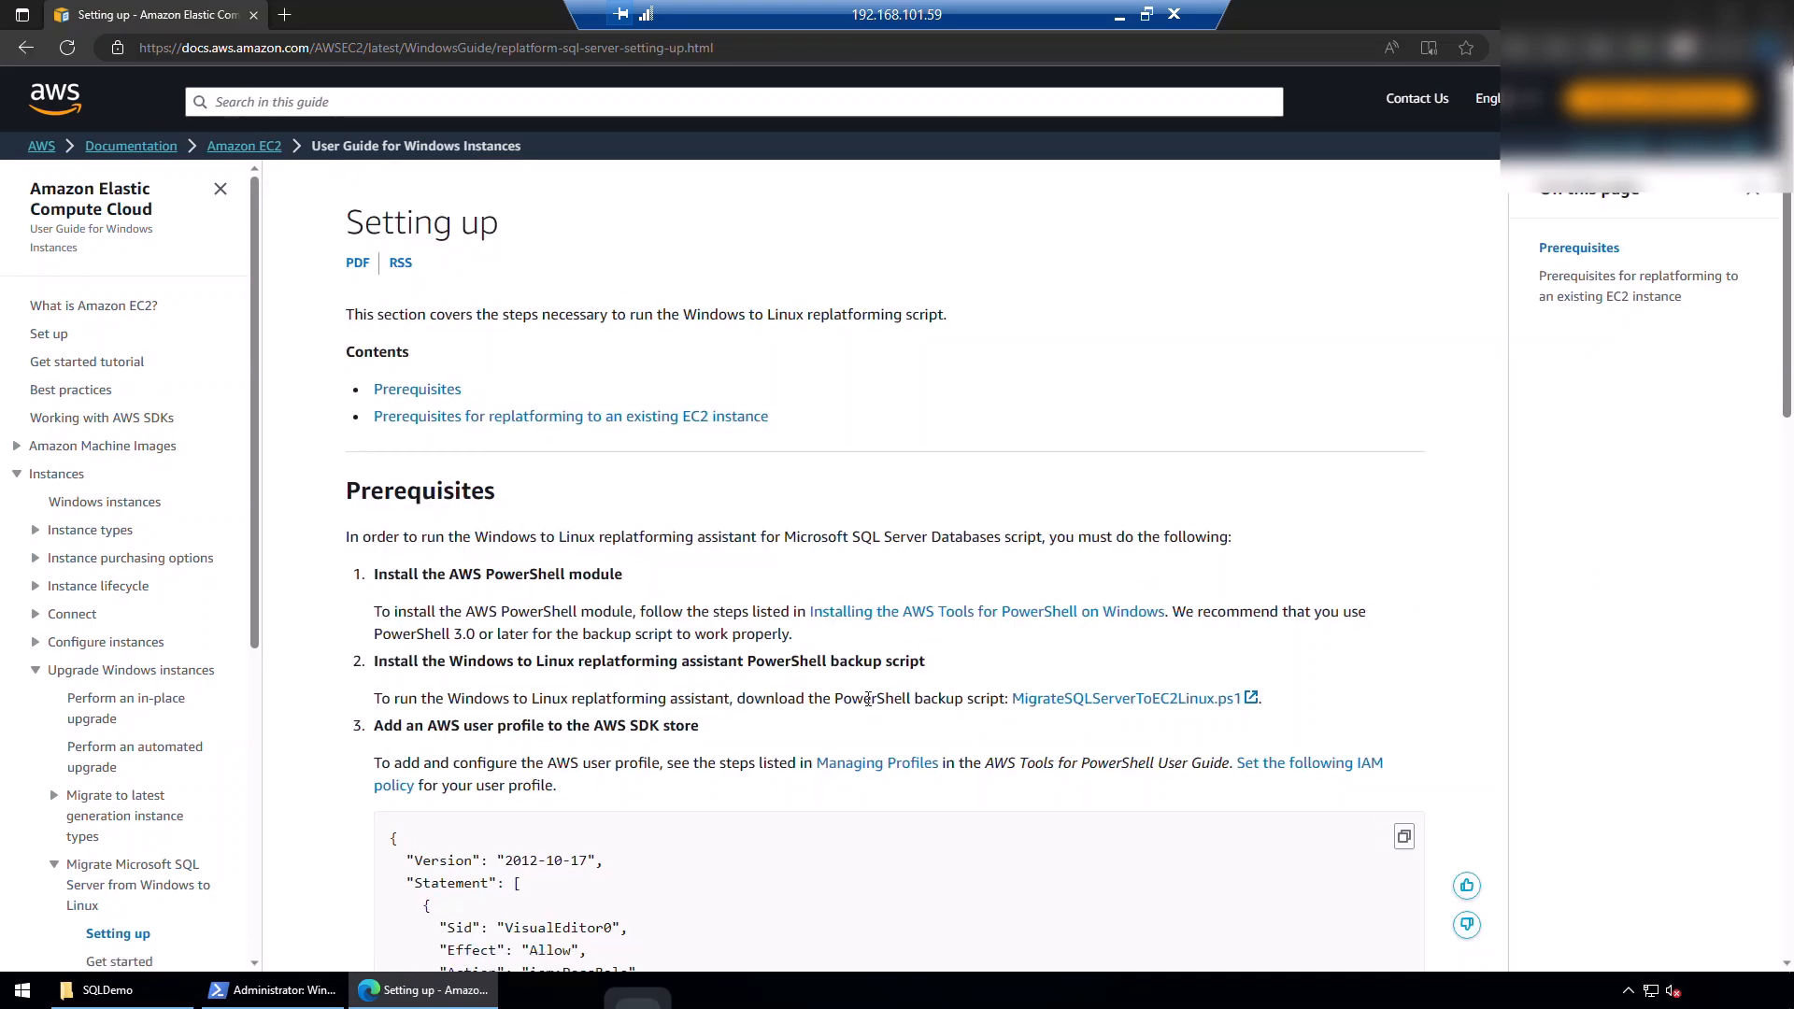
mouse_move(1128, 698)
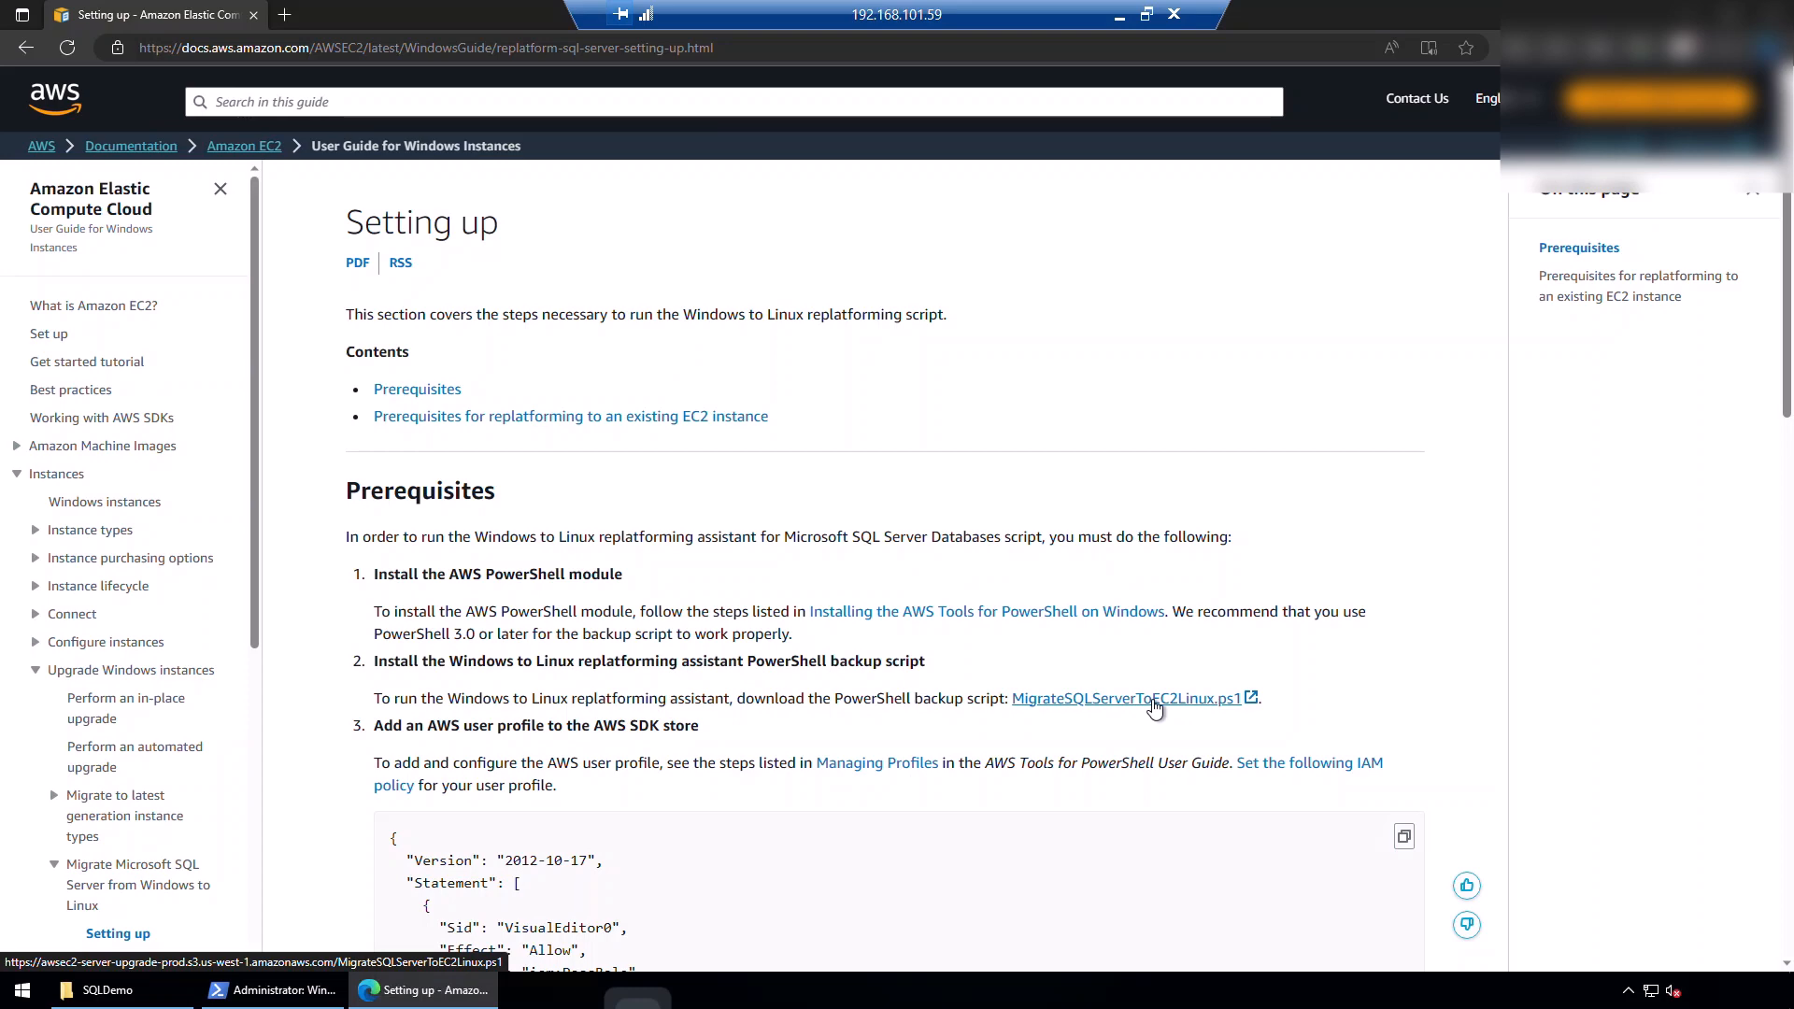
left_click(1125, 698)
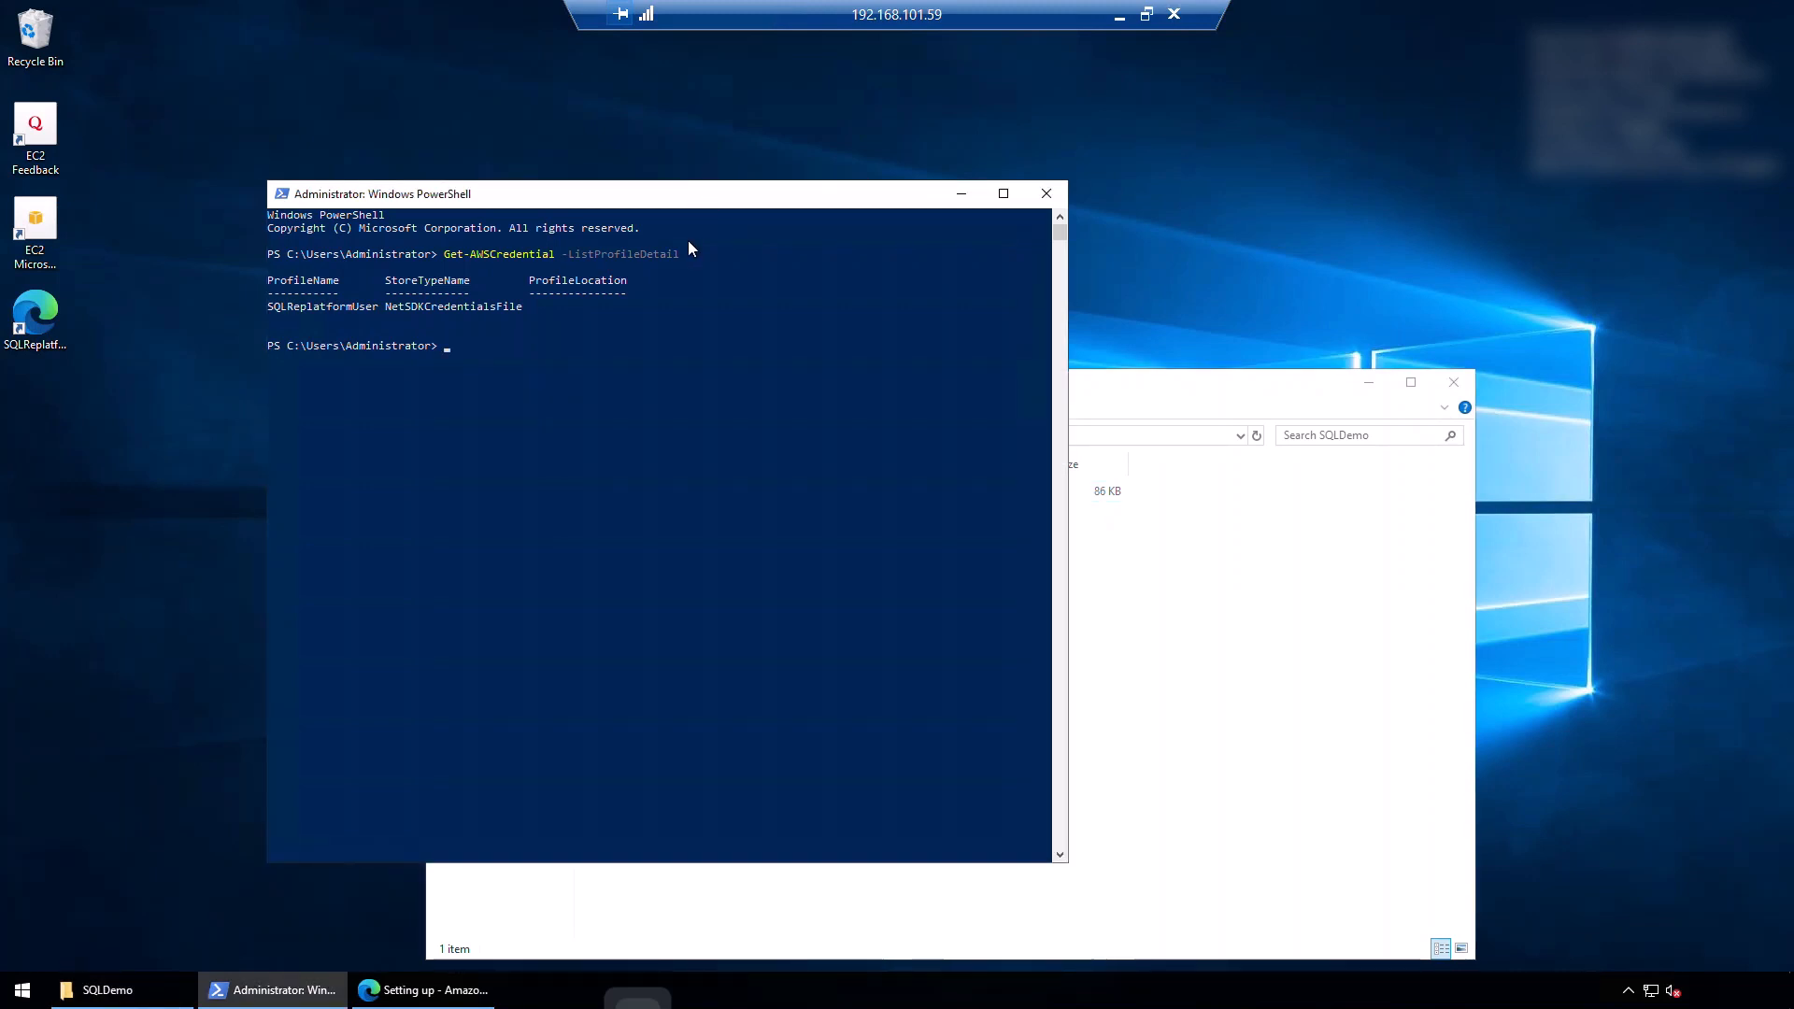
Step: Switch to C:\sqldemo and enter .\MigrateSQLServerToEC2Linux.ps1
type("cd")
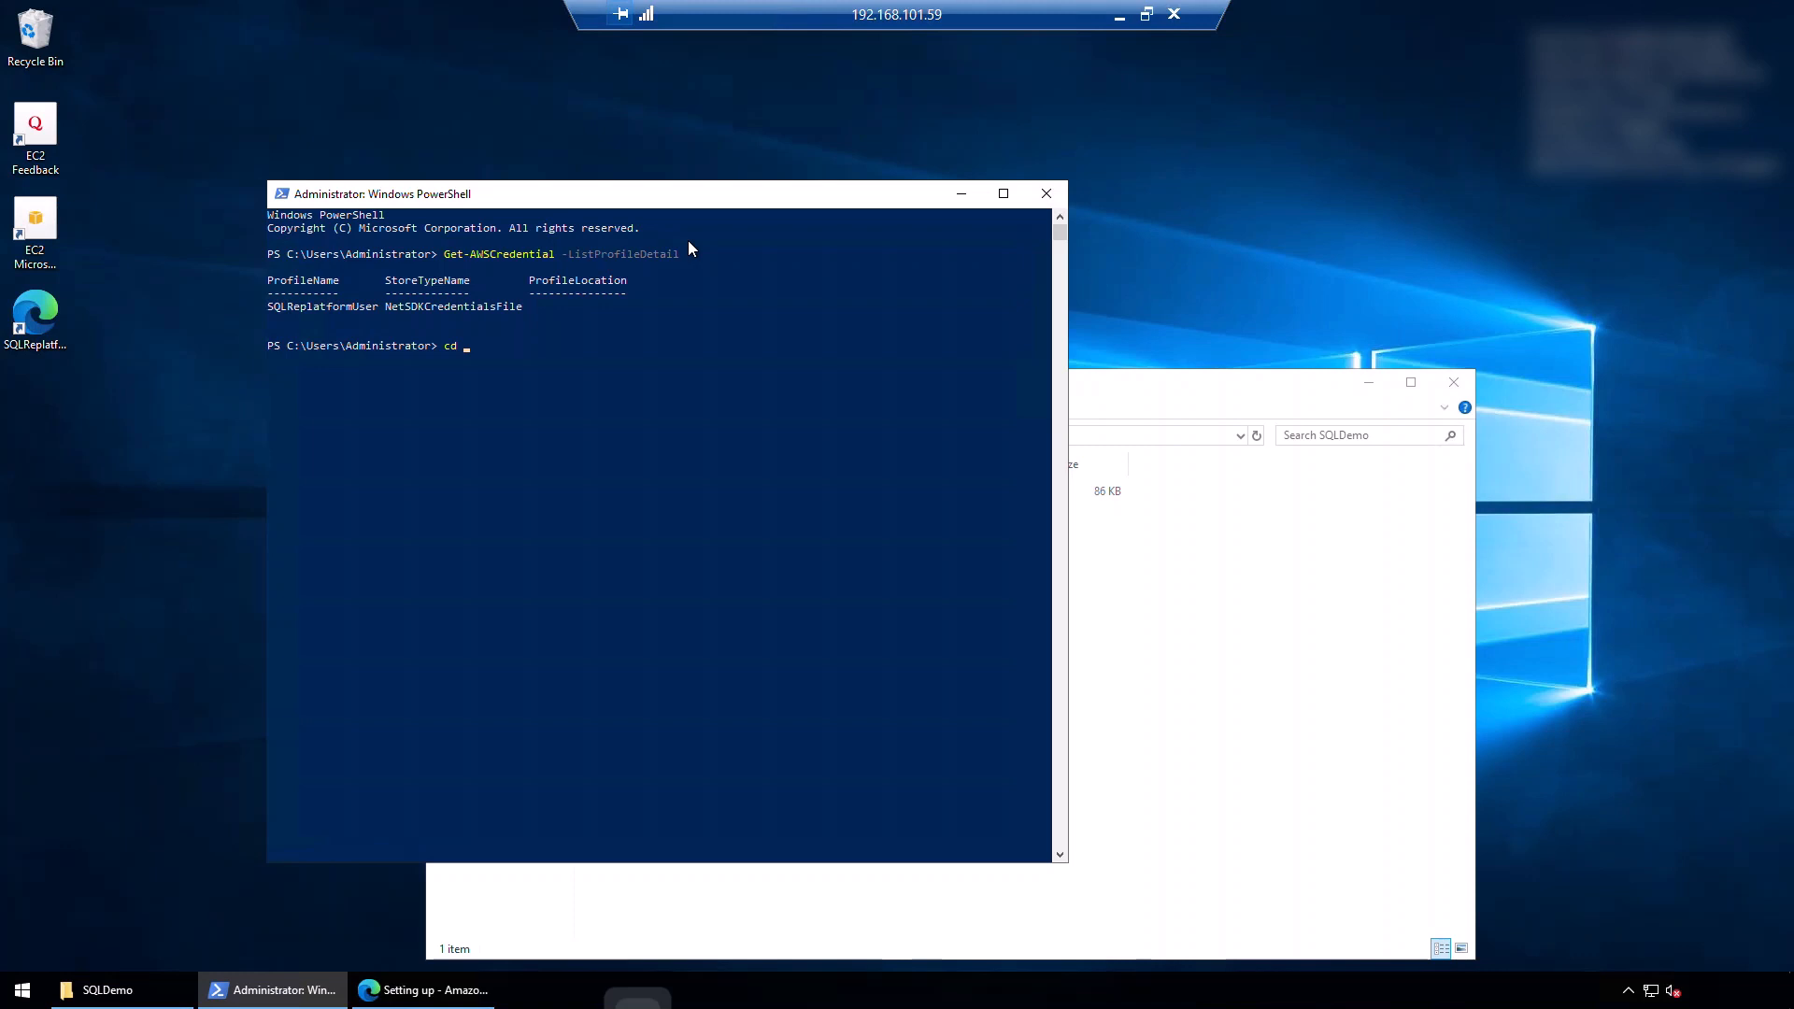
type("c:\\sqldem")
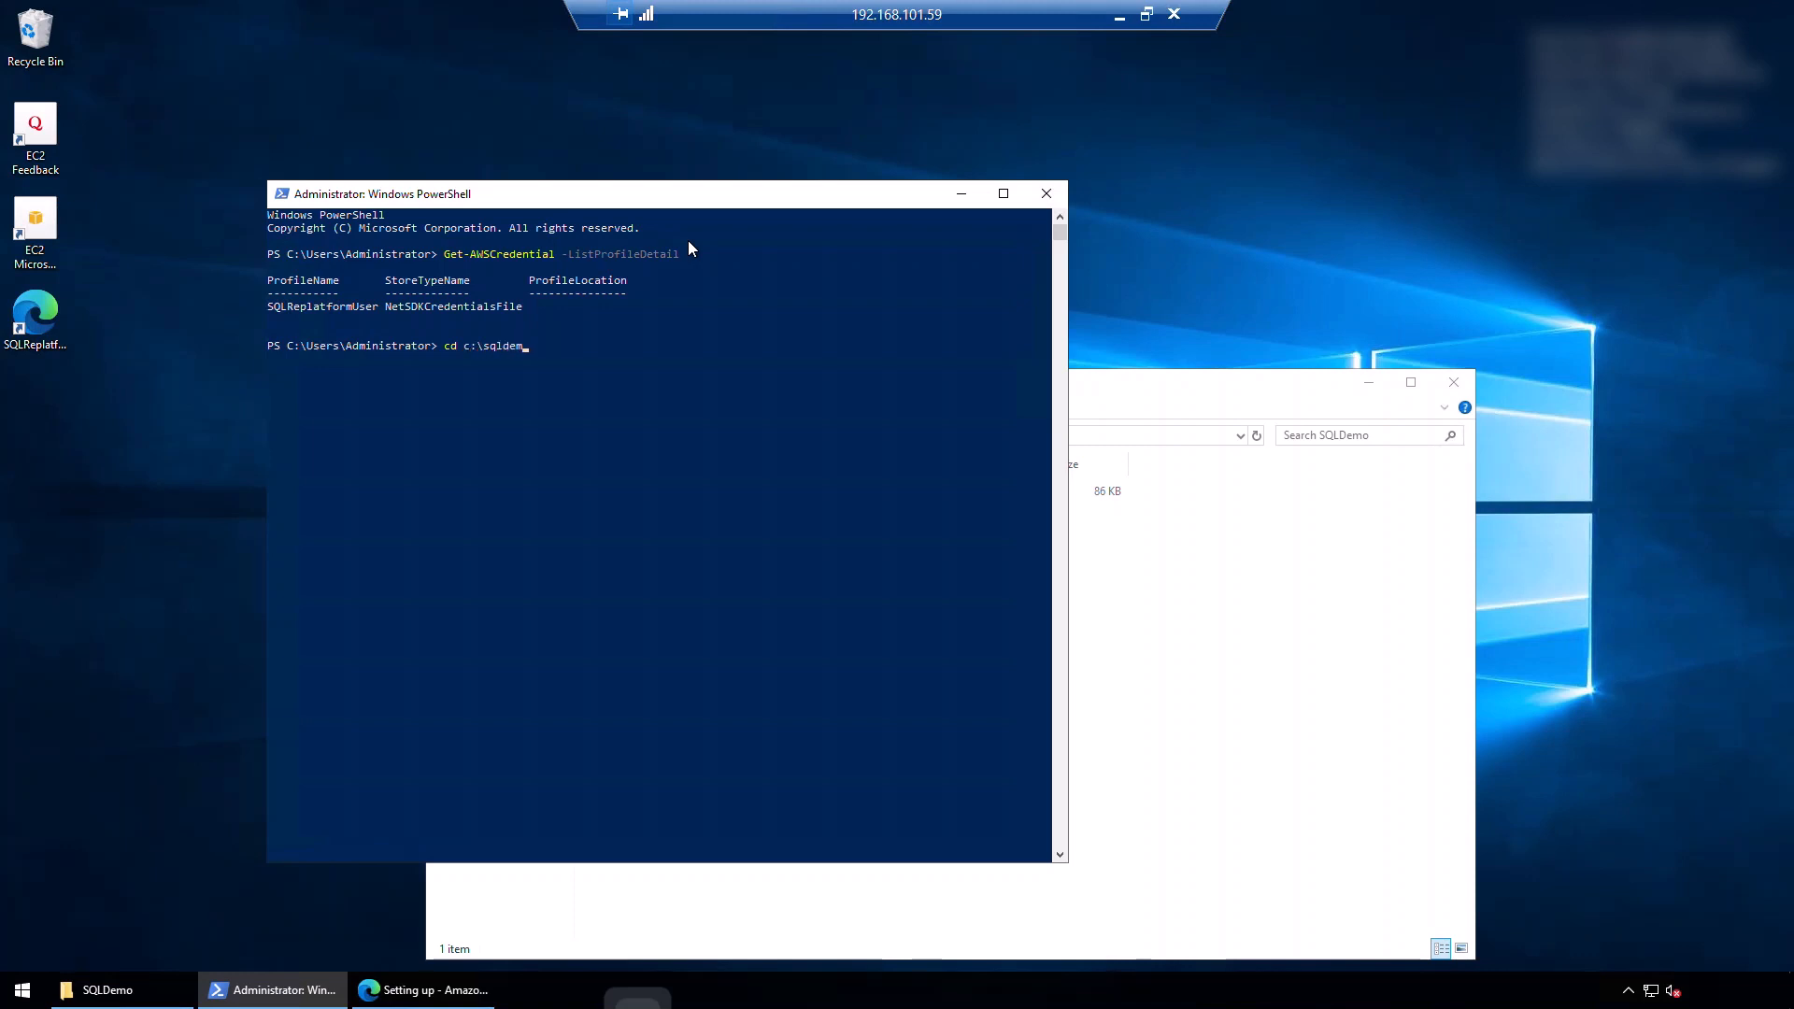
key("Return")
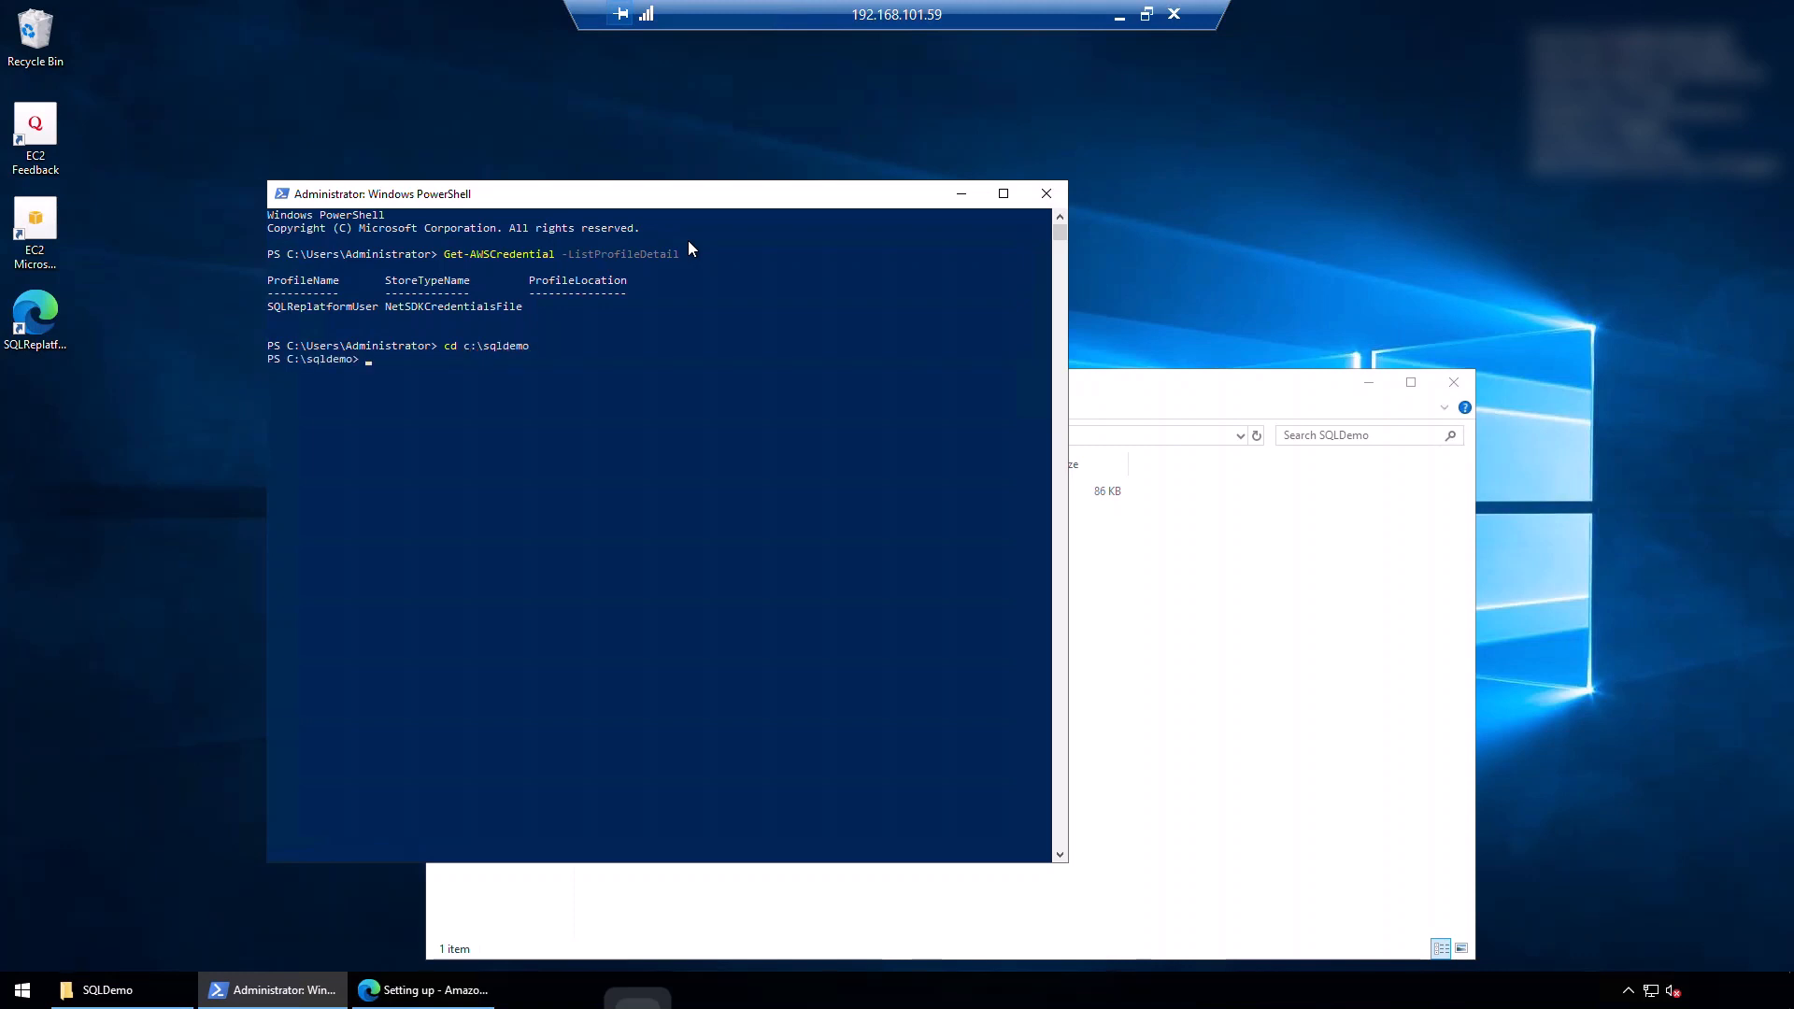
type(".\\MigrateSQLServerToEC2Linux.ps1")
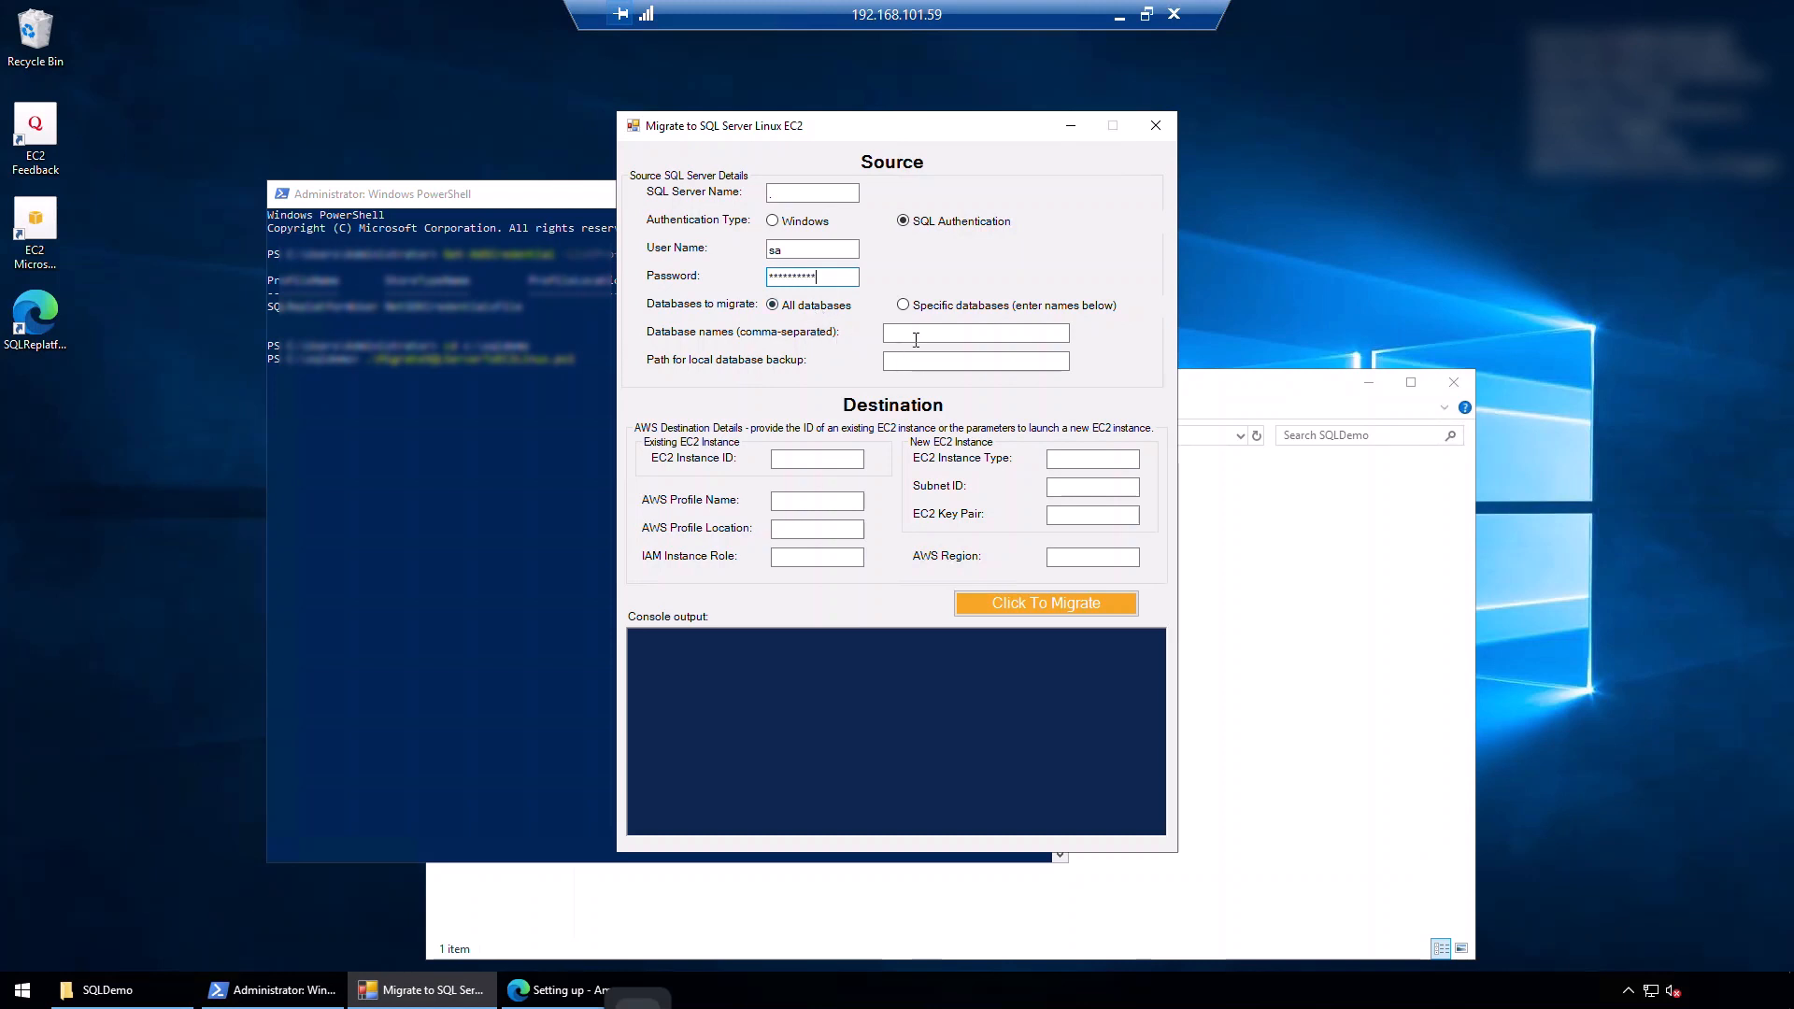
Step: Keep all databases selected and set the local backup path to C:\SQLDemo
left_click(974, 333)
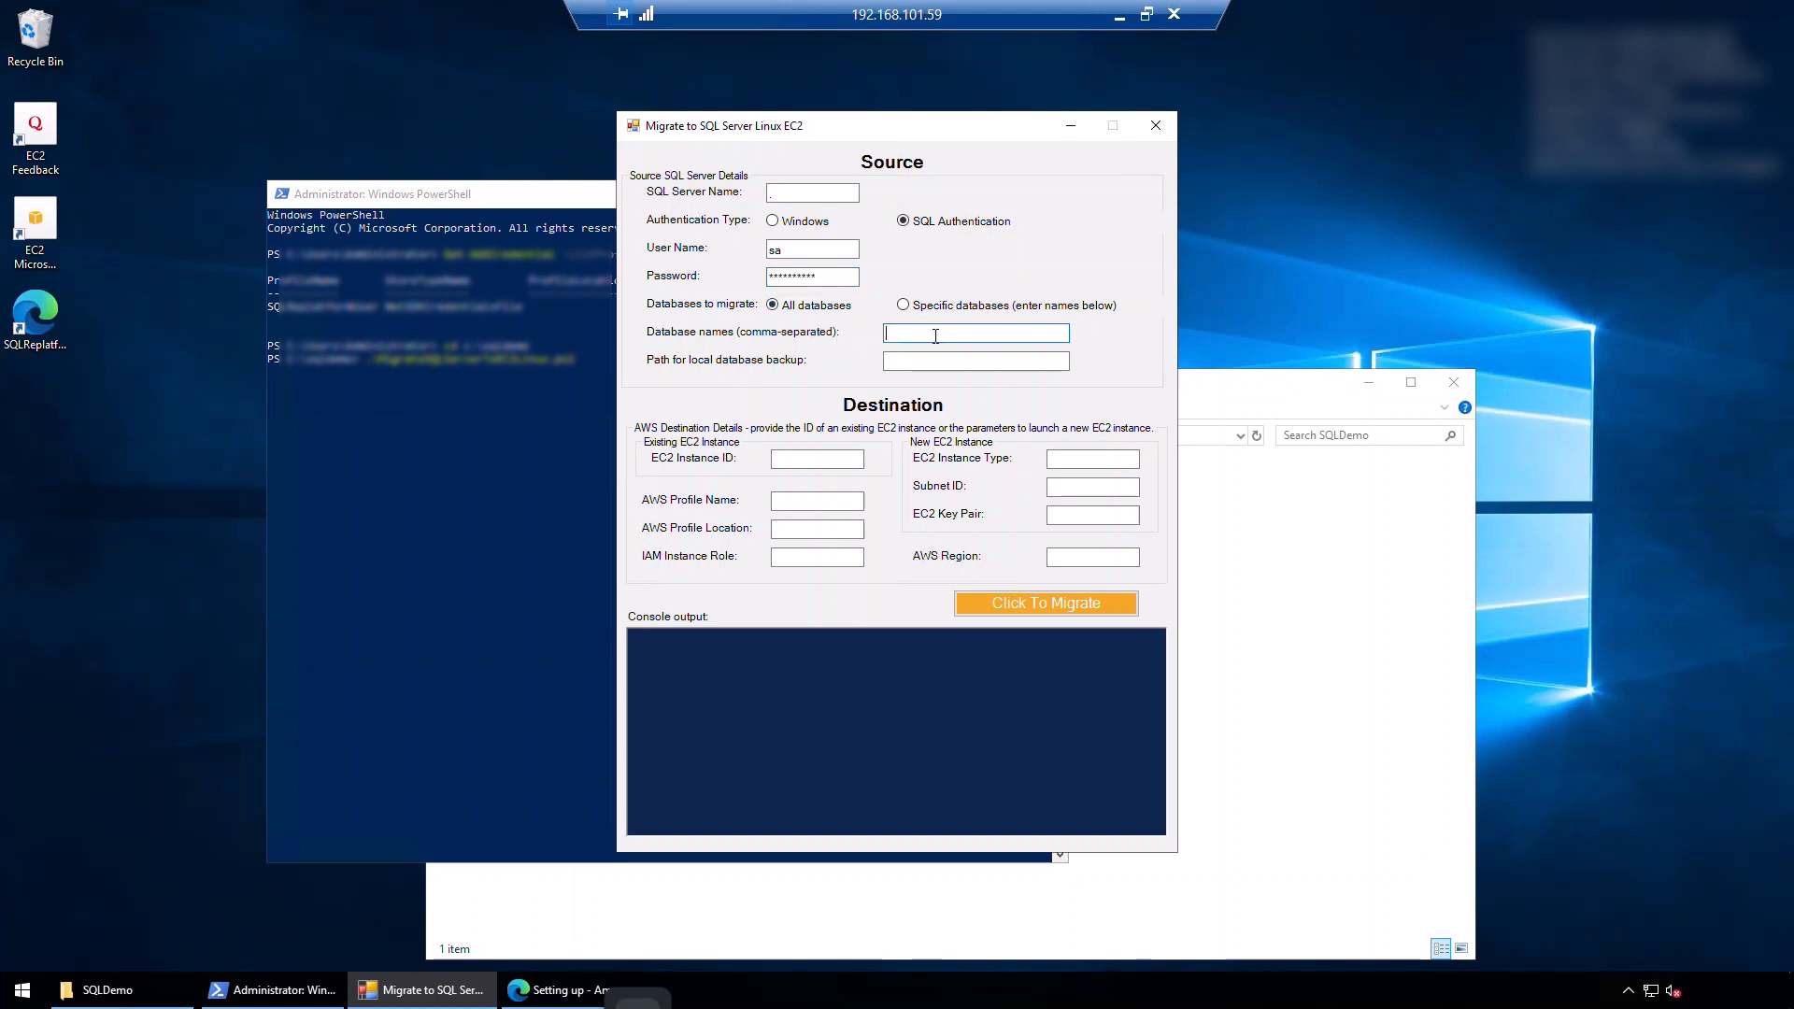
mouse_move(797, 335)
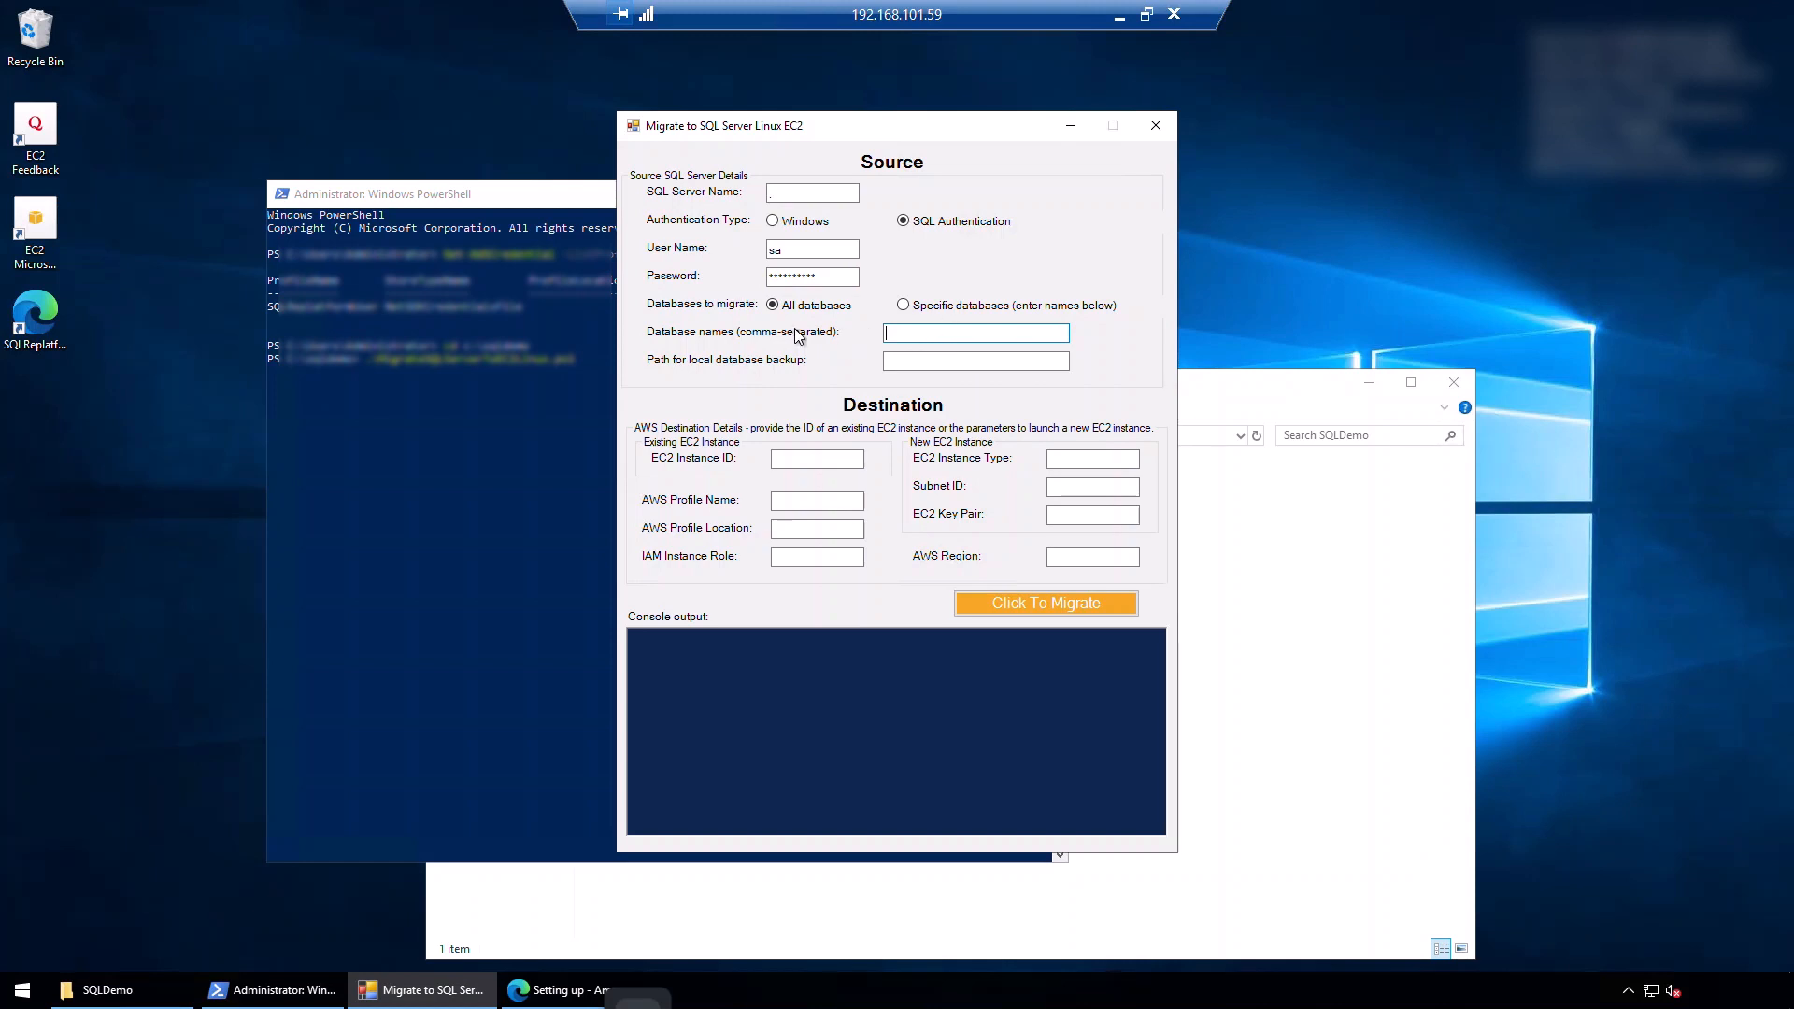
left_click(974, 361)
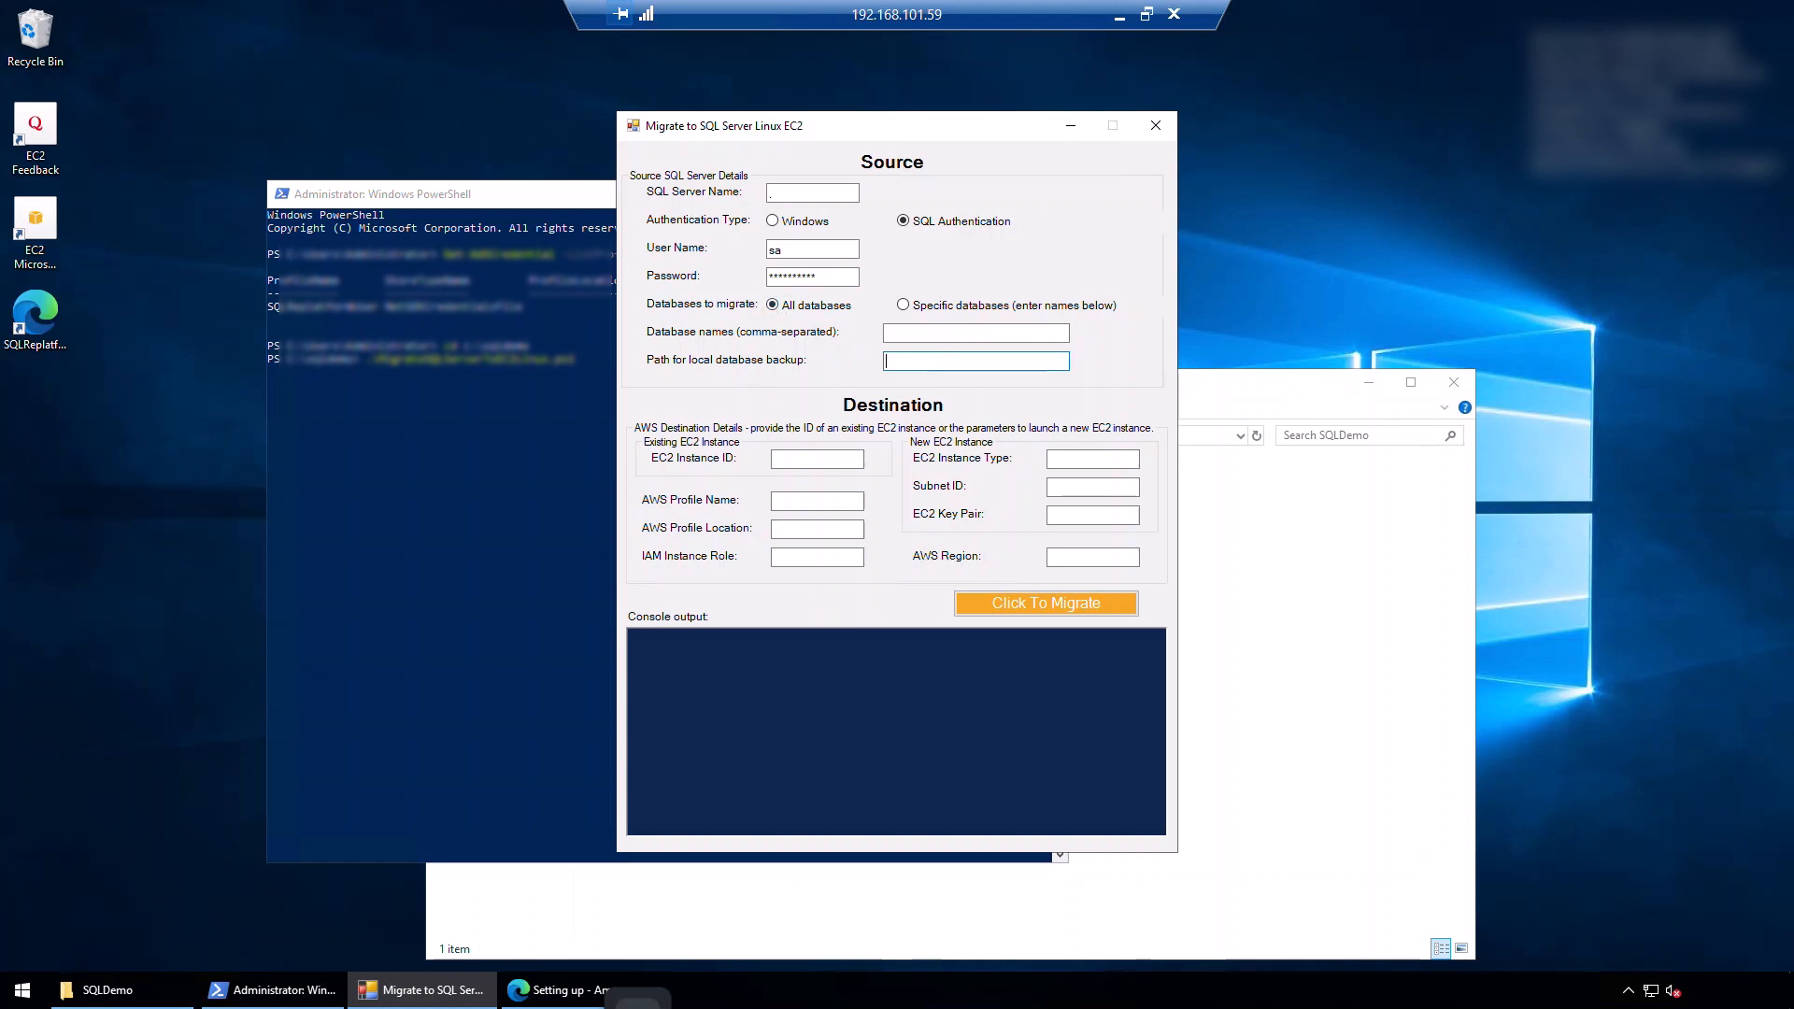
mouse_move(948, 387)
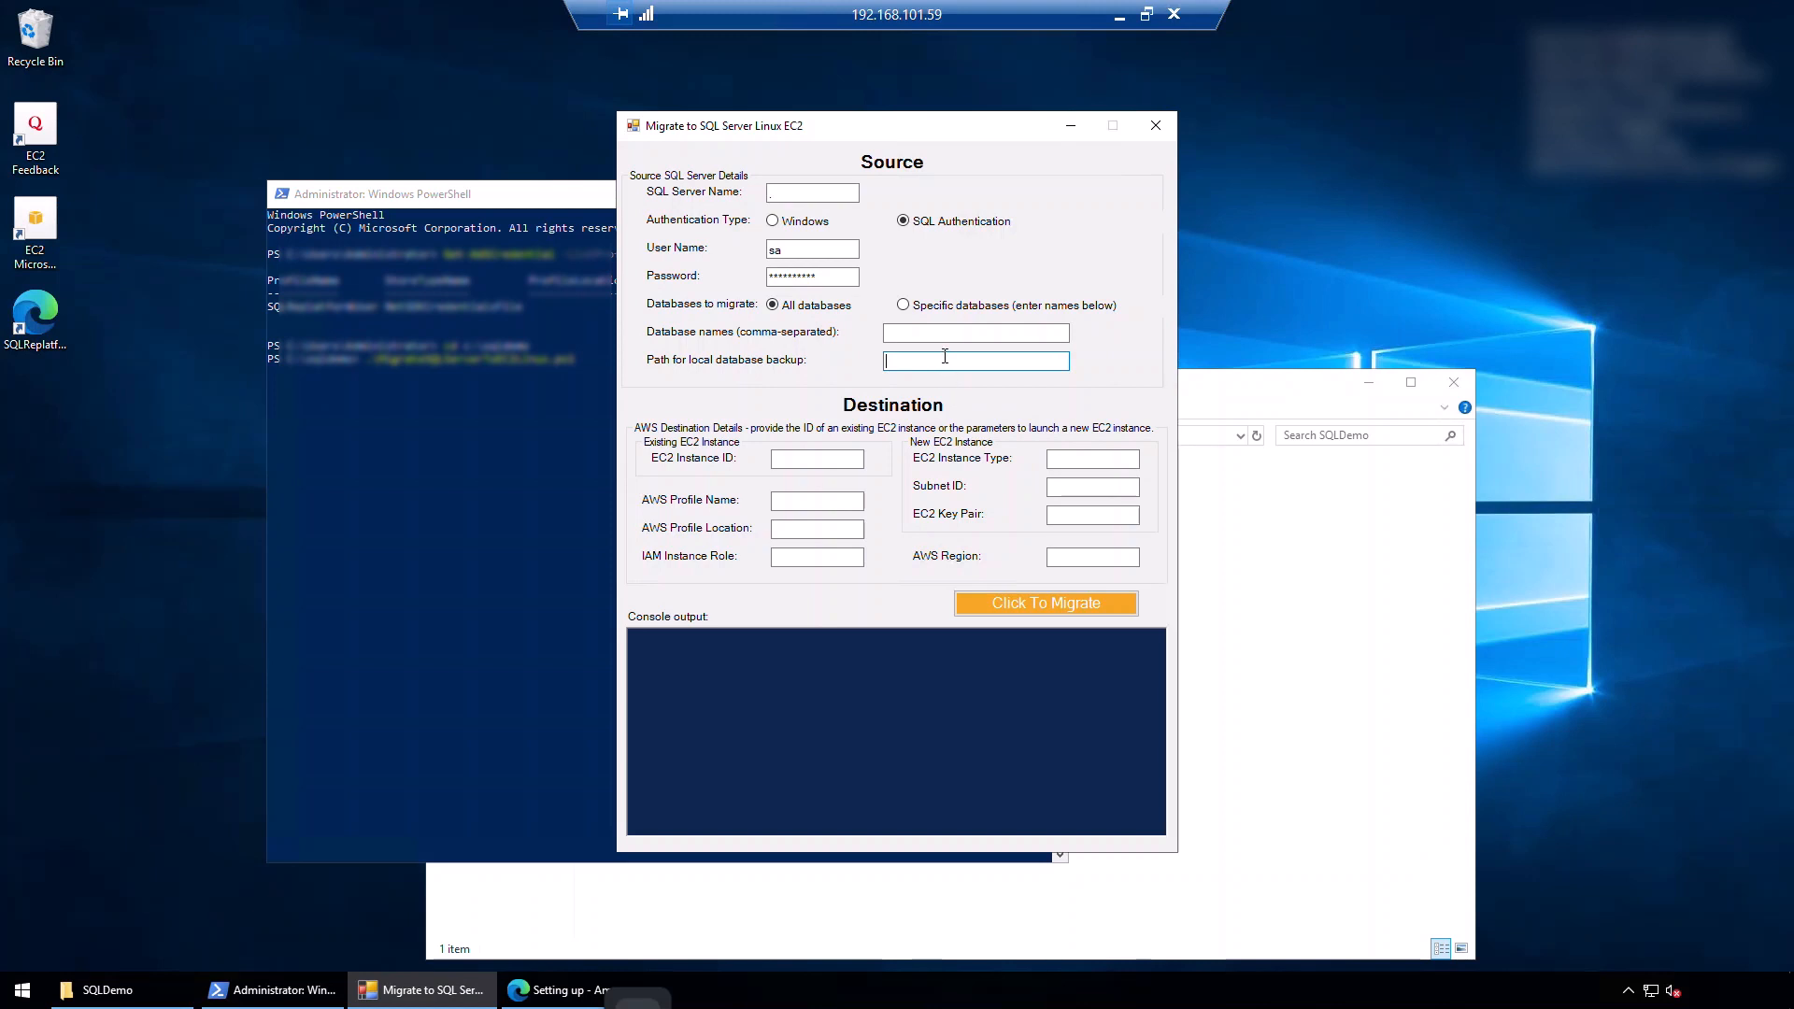
type("C:\\SQLDemo")
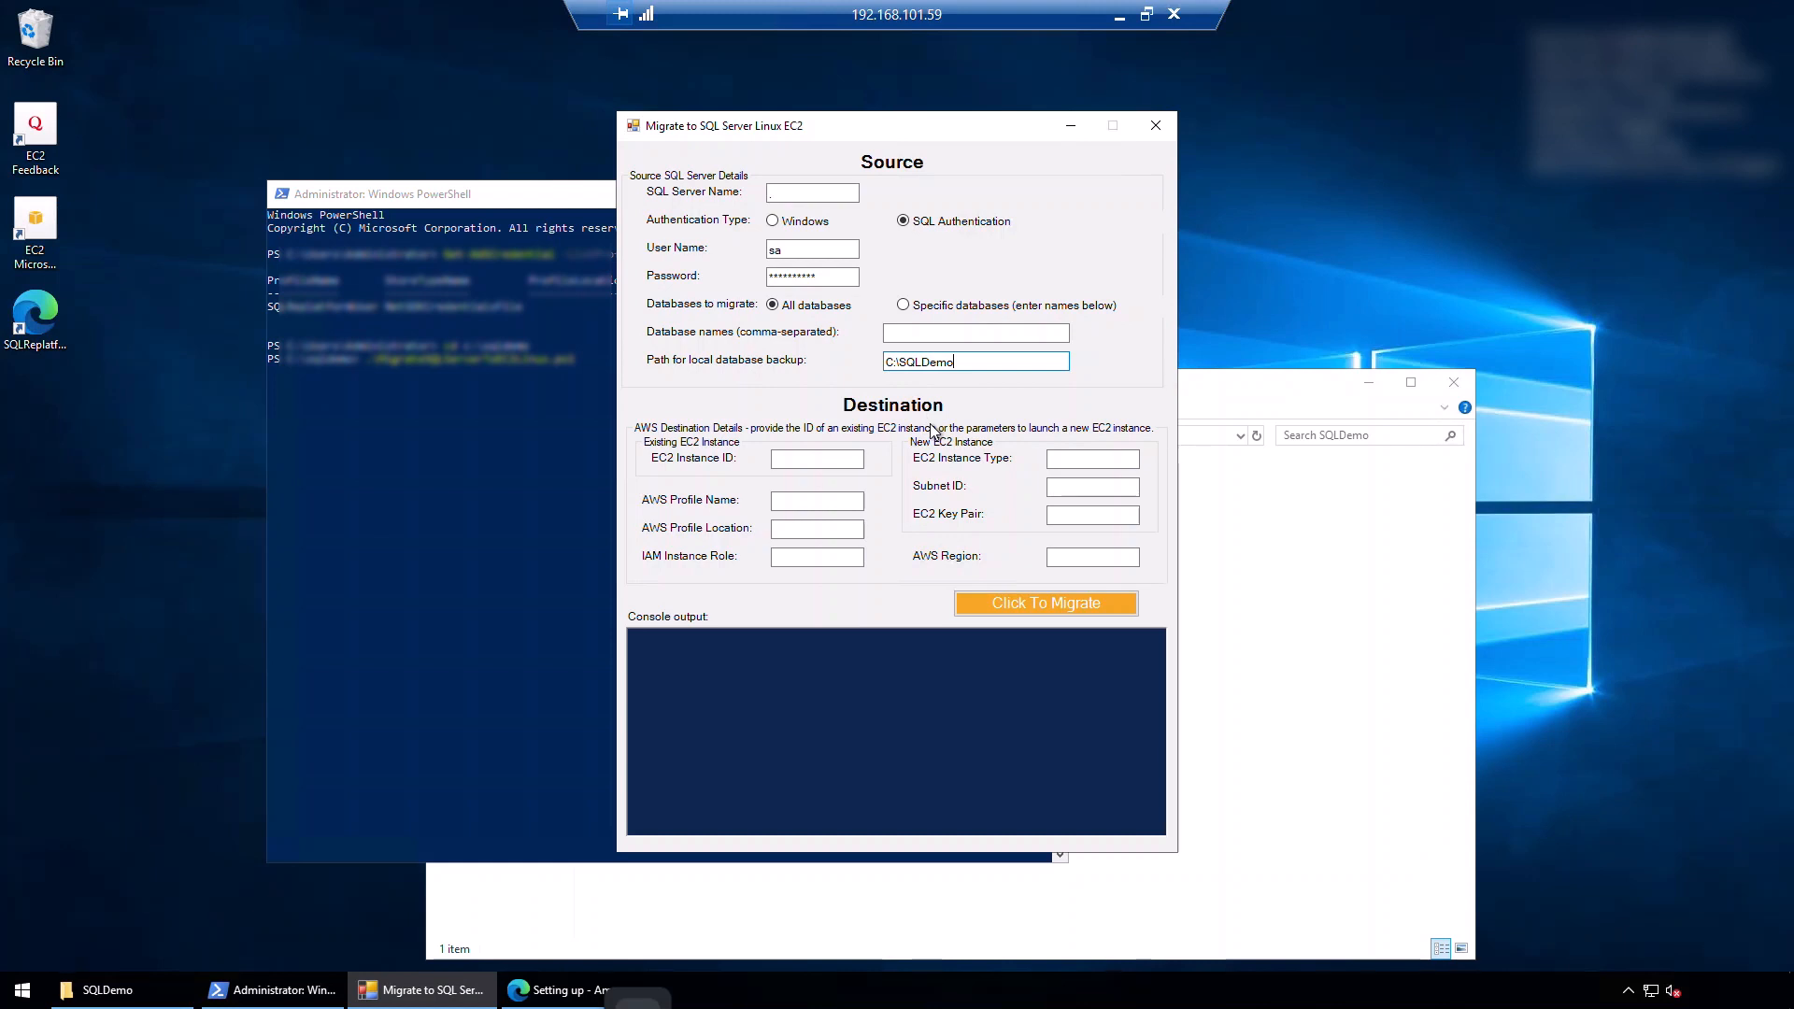
left_click(816, 457)
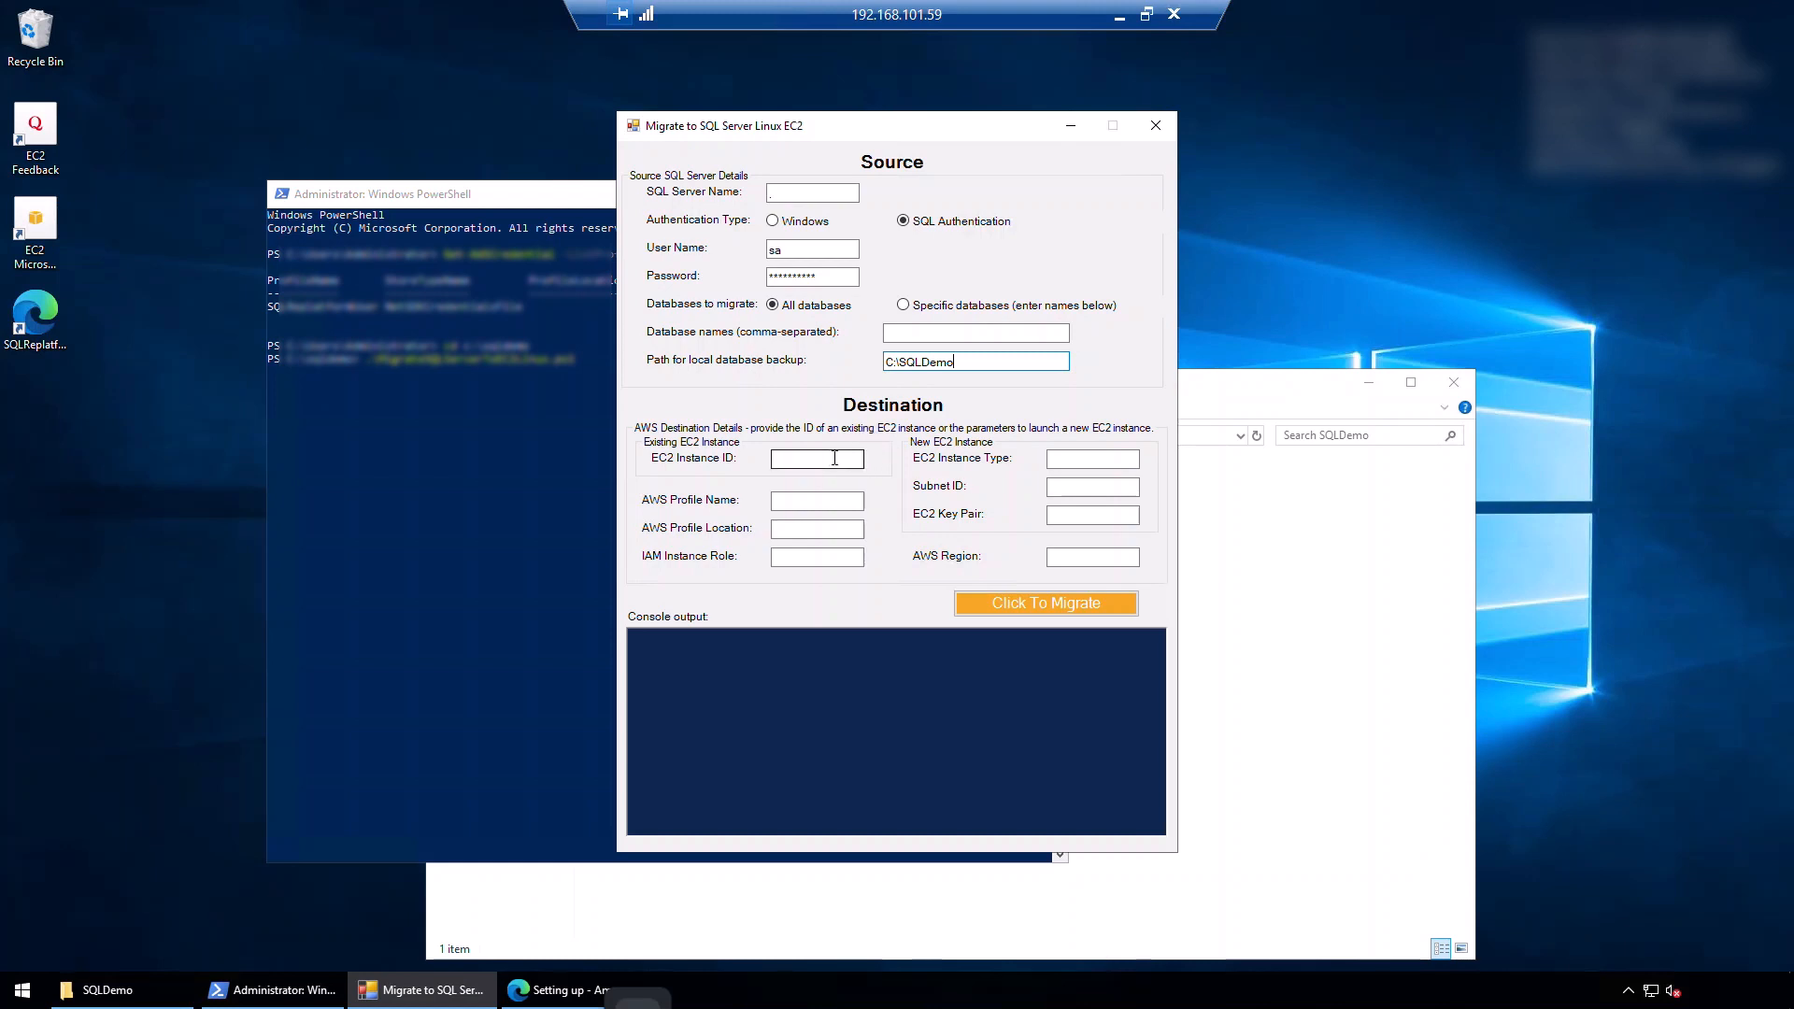
Step: Set instance type m5a.xlarge, key pair sandbox-sg-pem and region ap-southeast-1
left_click(816, 458)
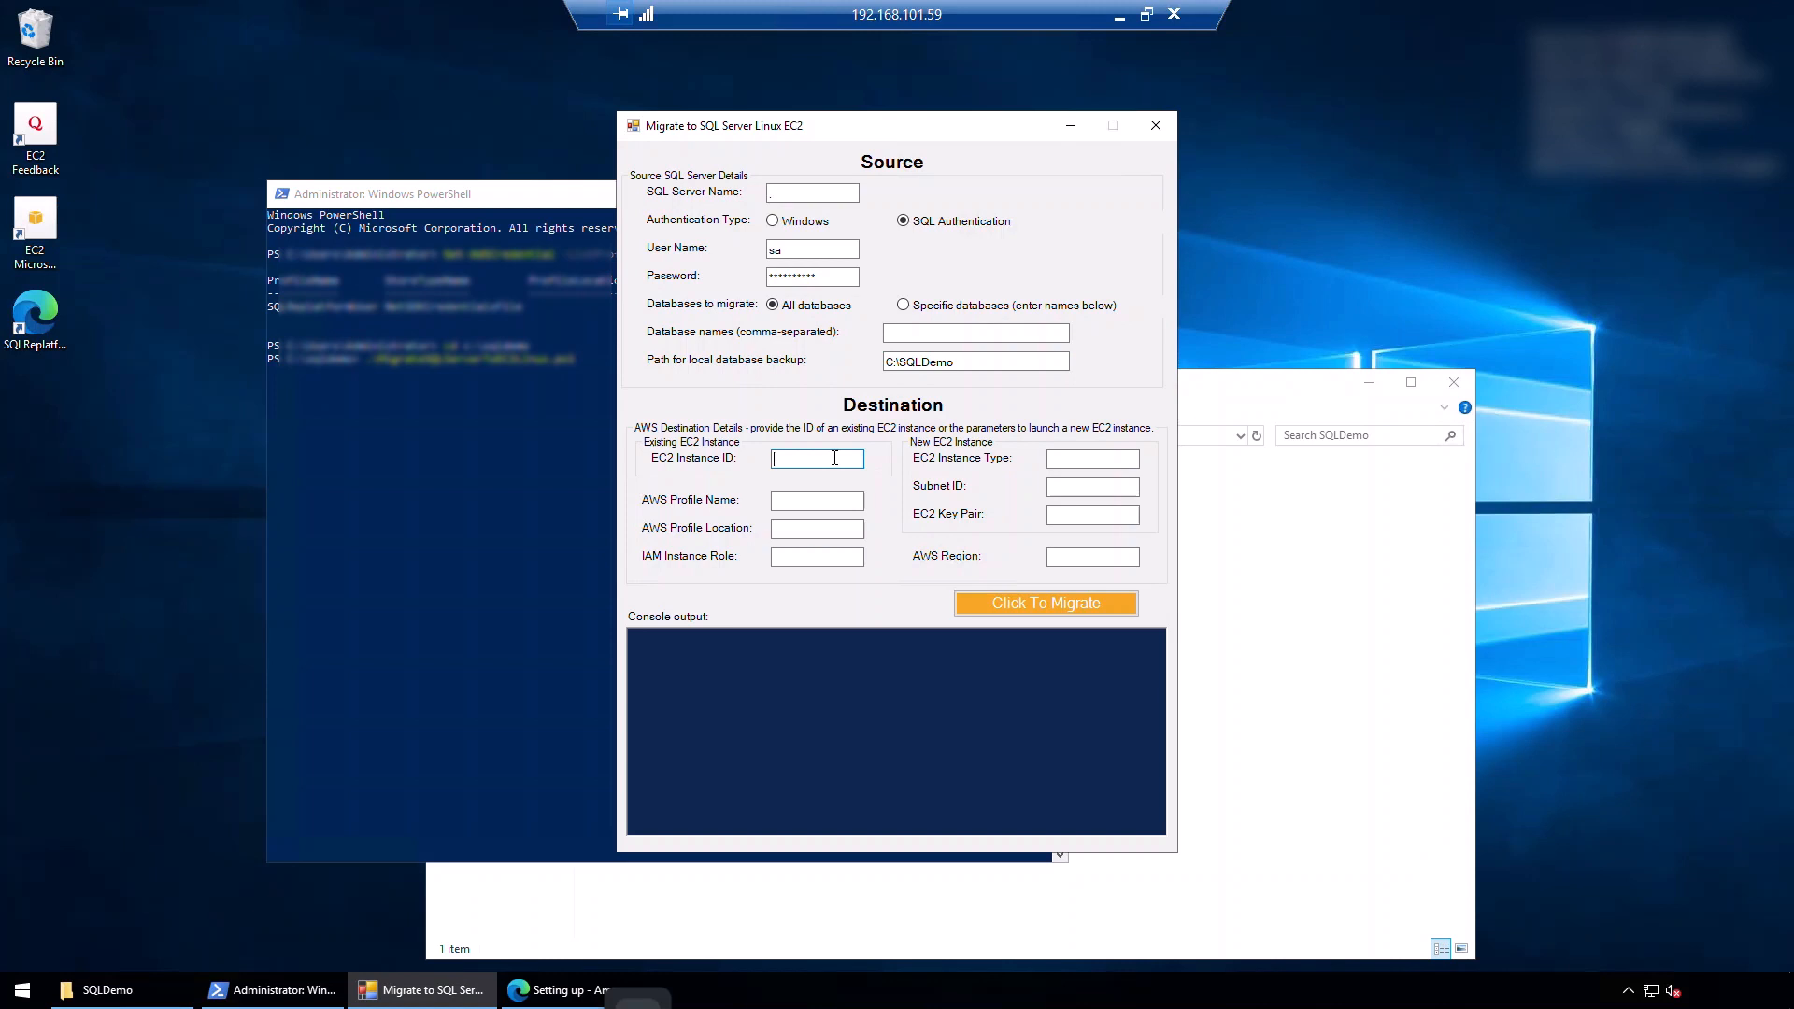
left_click(1091, 458)
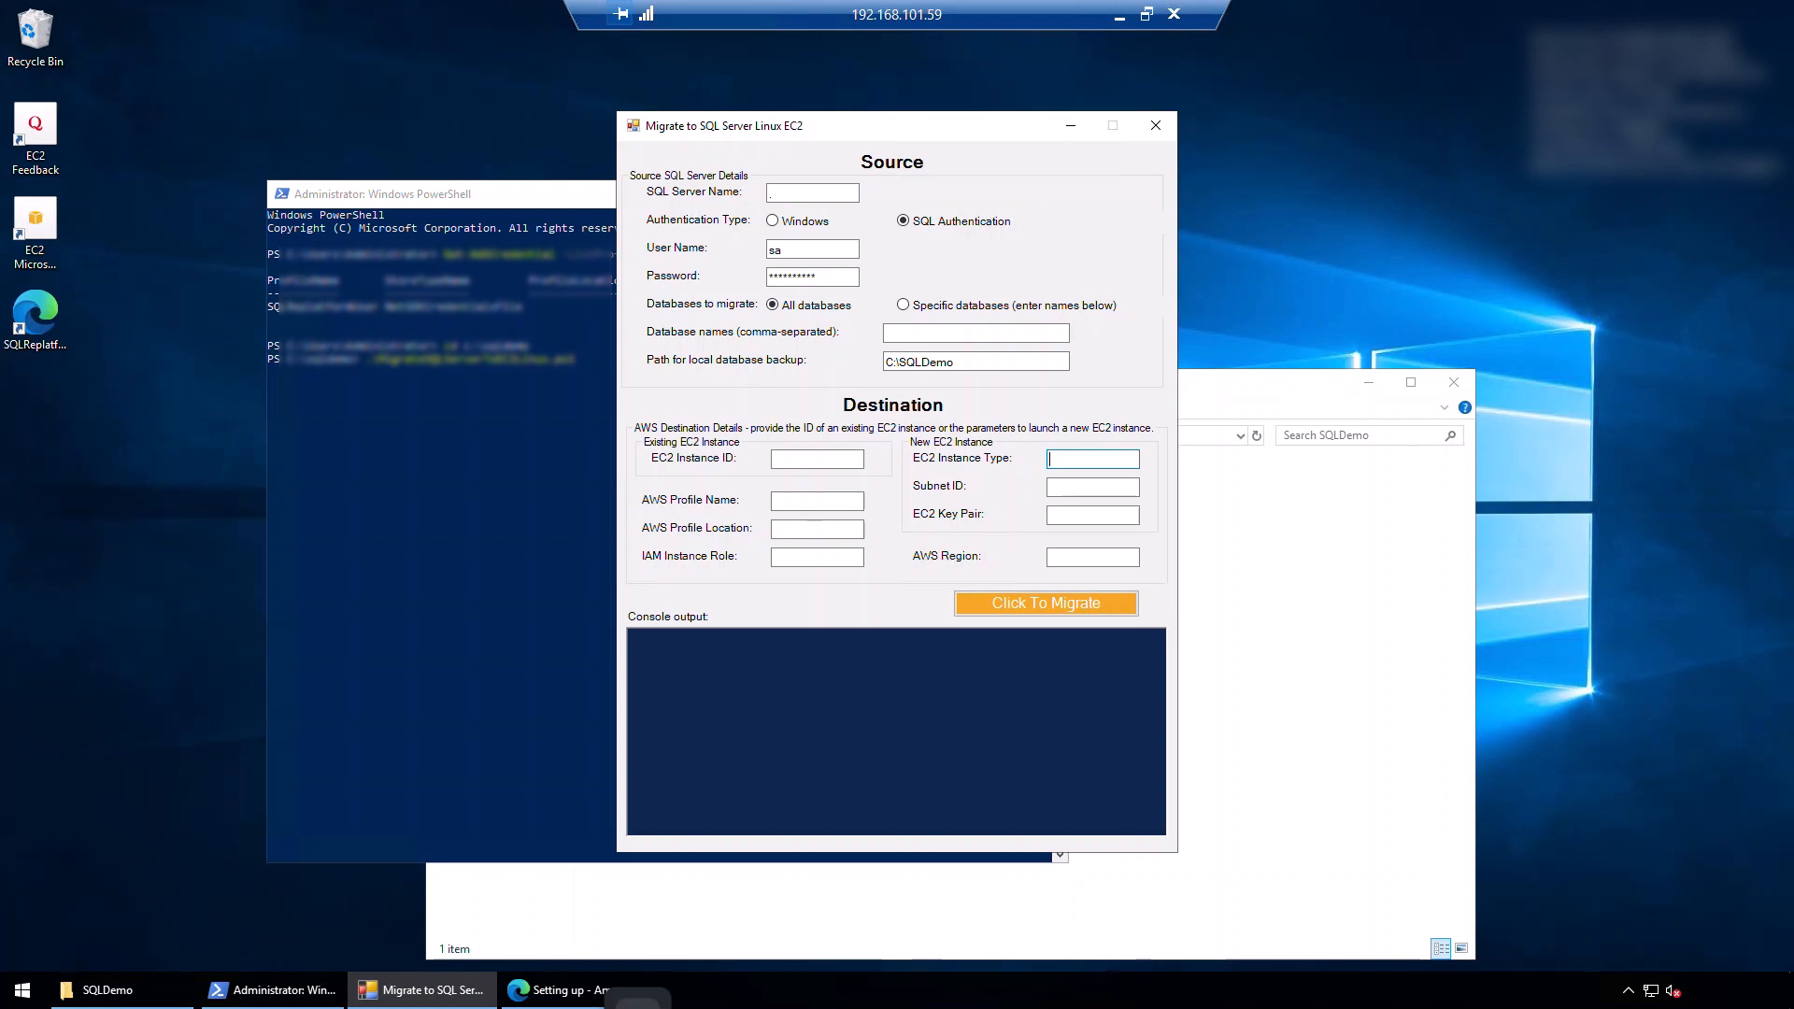
mouse_move(1088, 464)
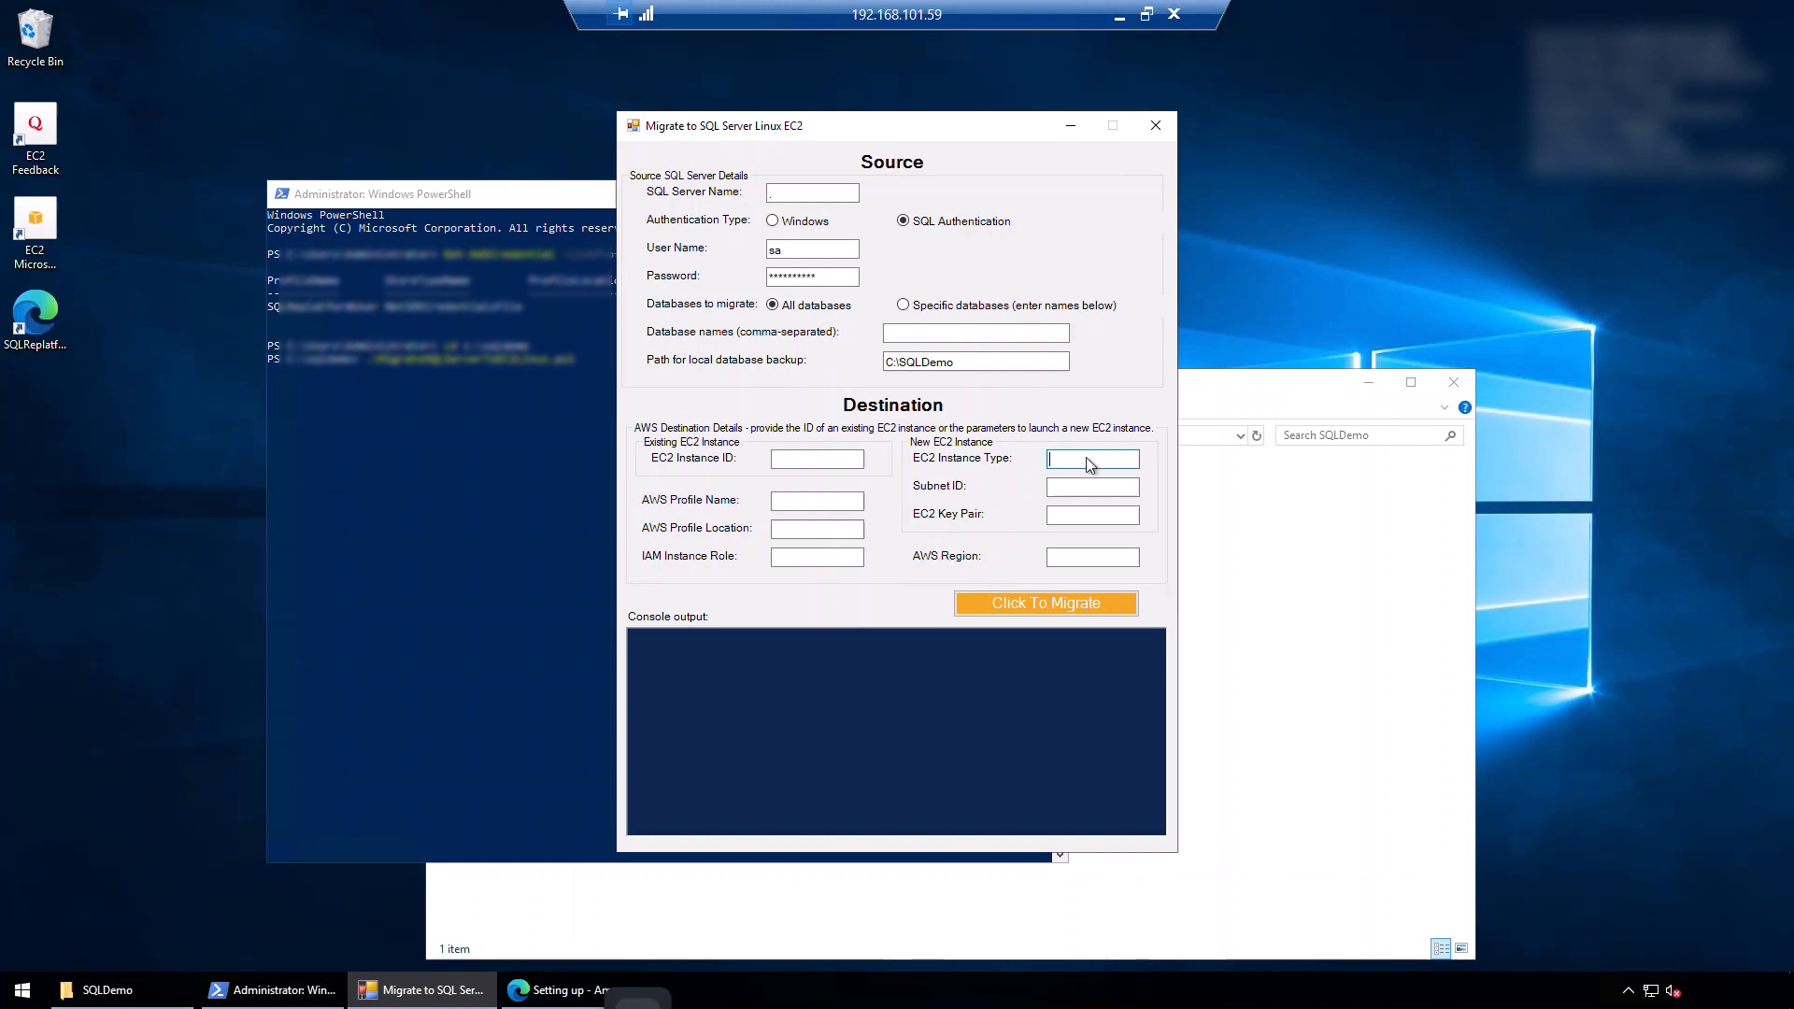
type("m5a.xlarge")
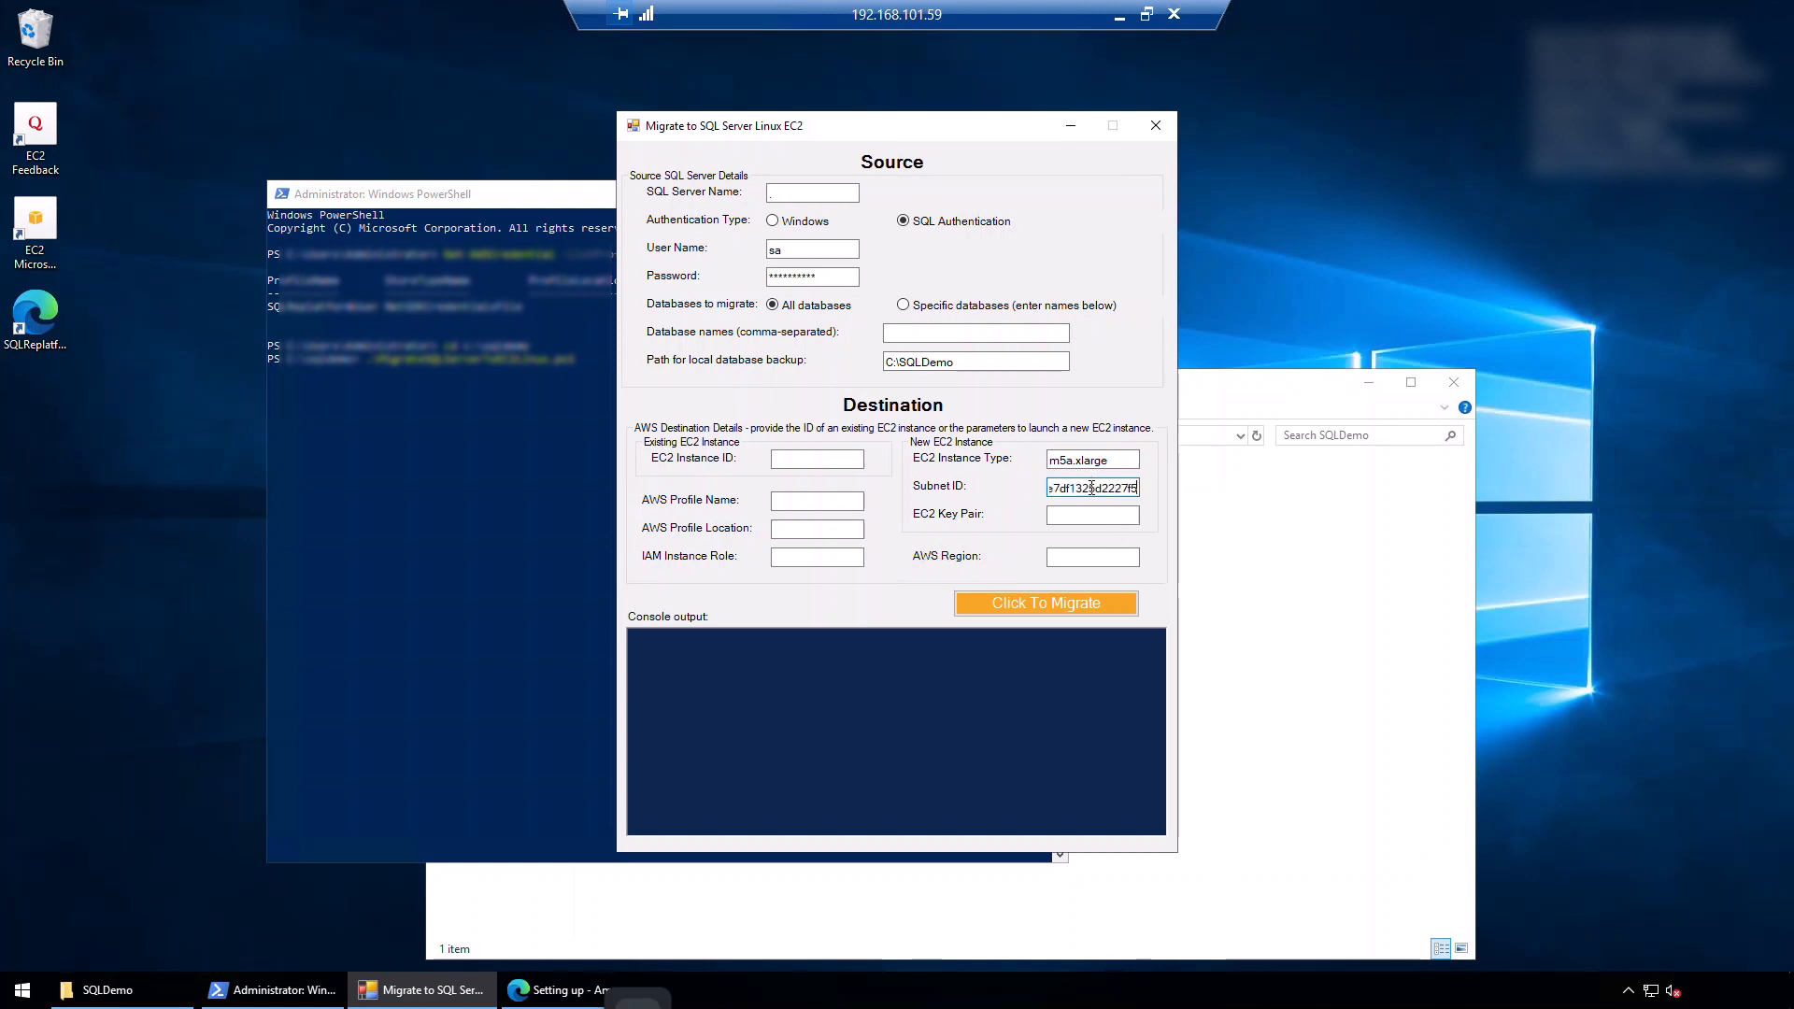
left_click(1092, 515)
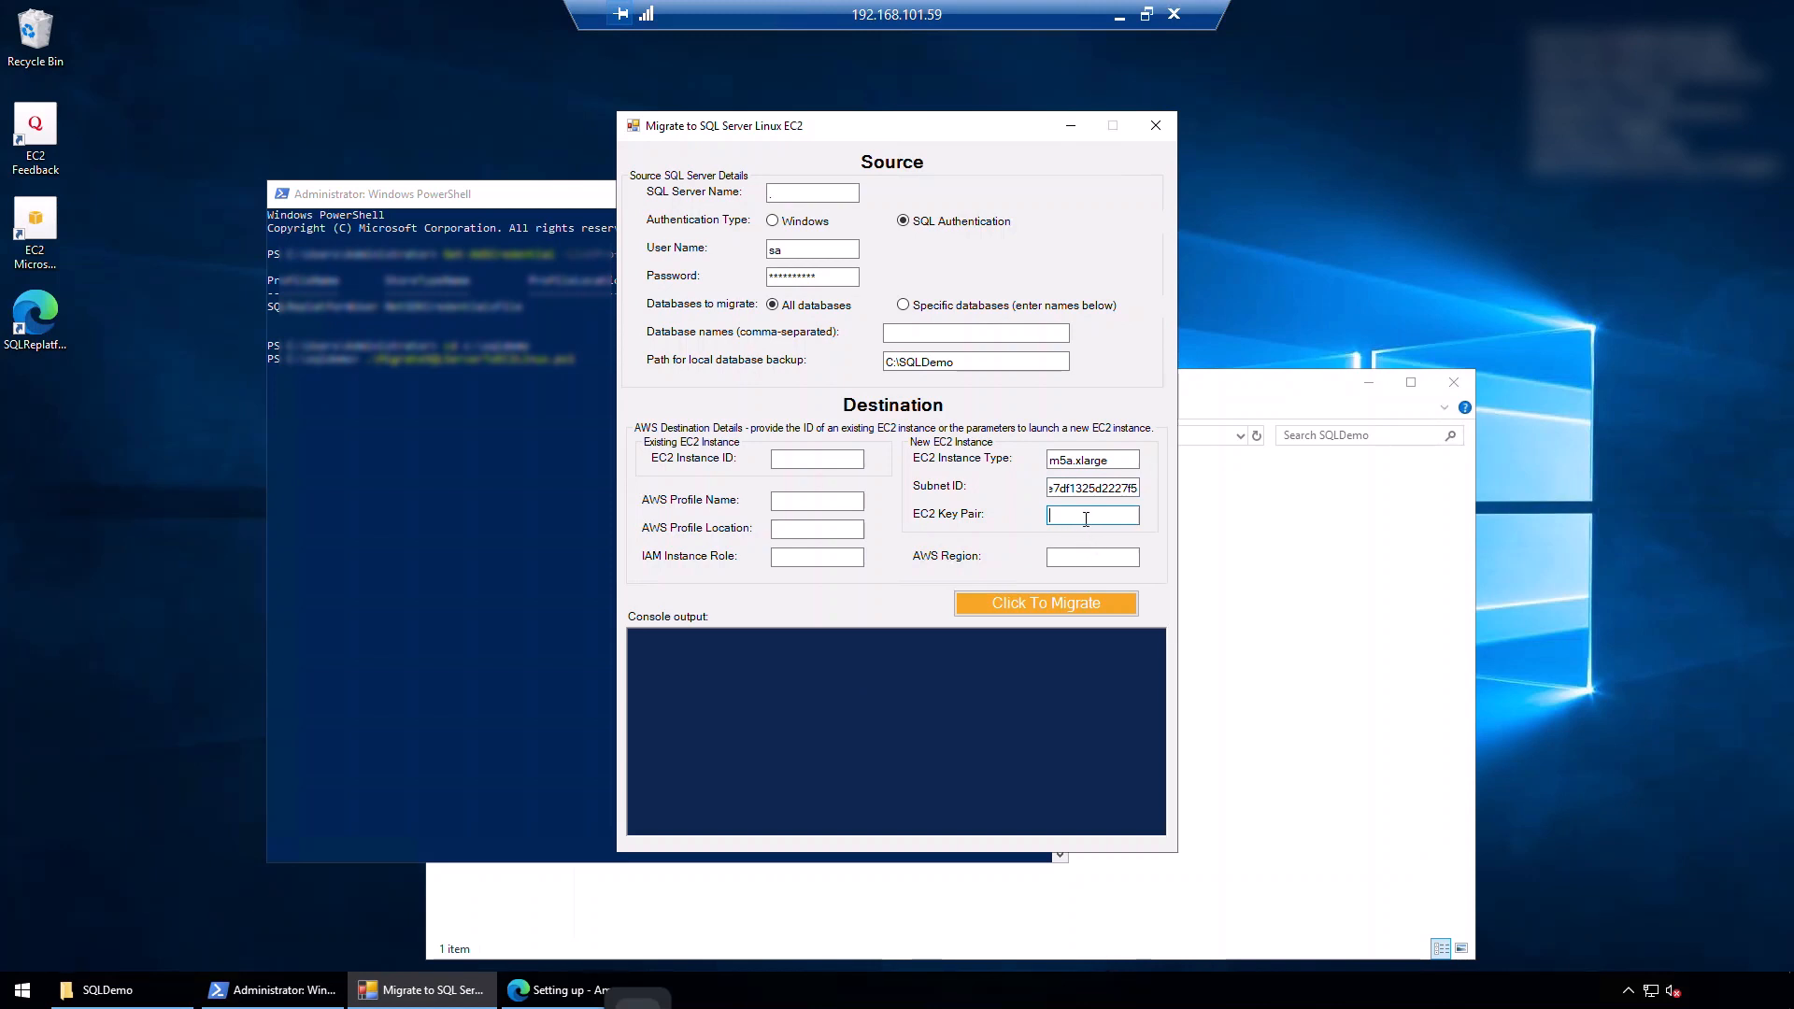
type("sandbox-sg-pem")
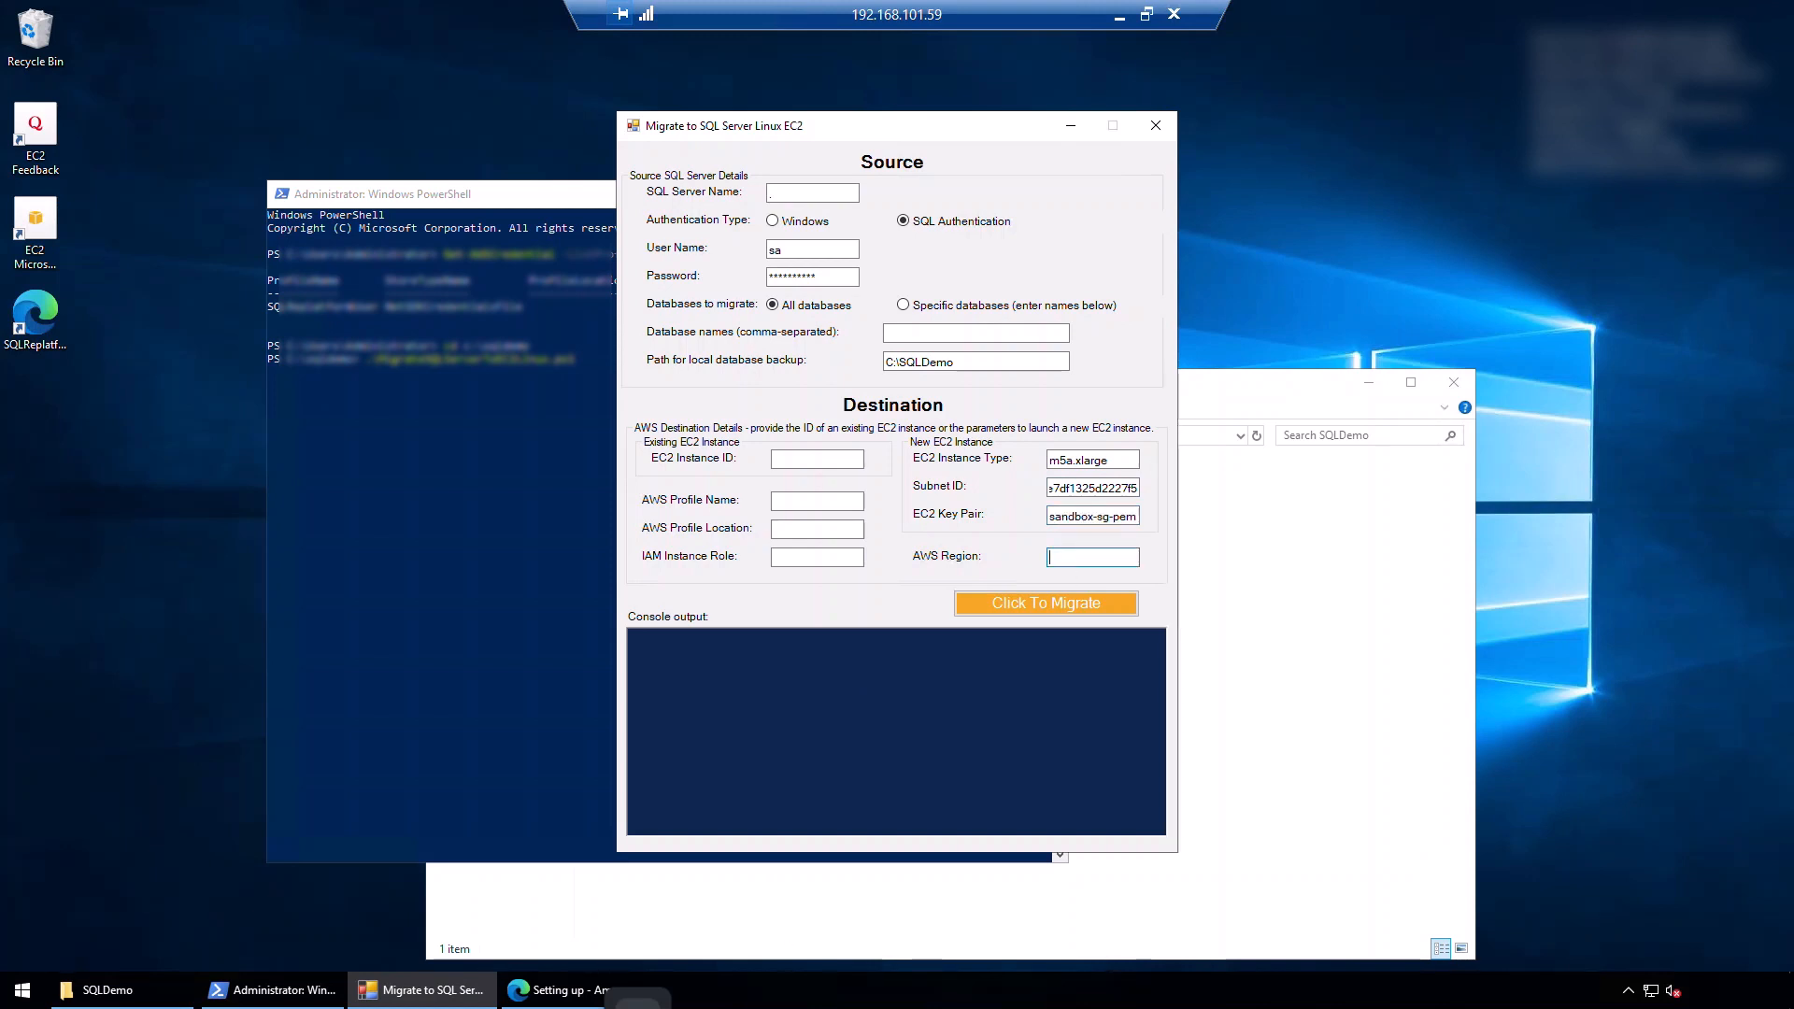
type("ap-southeast-1")
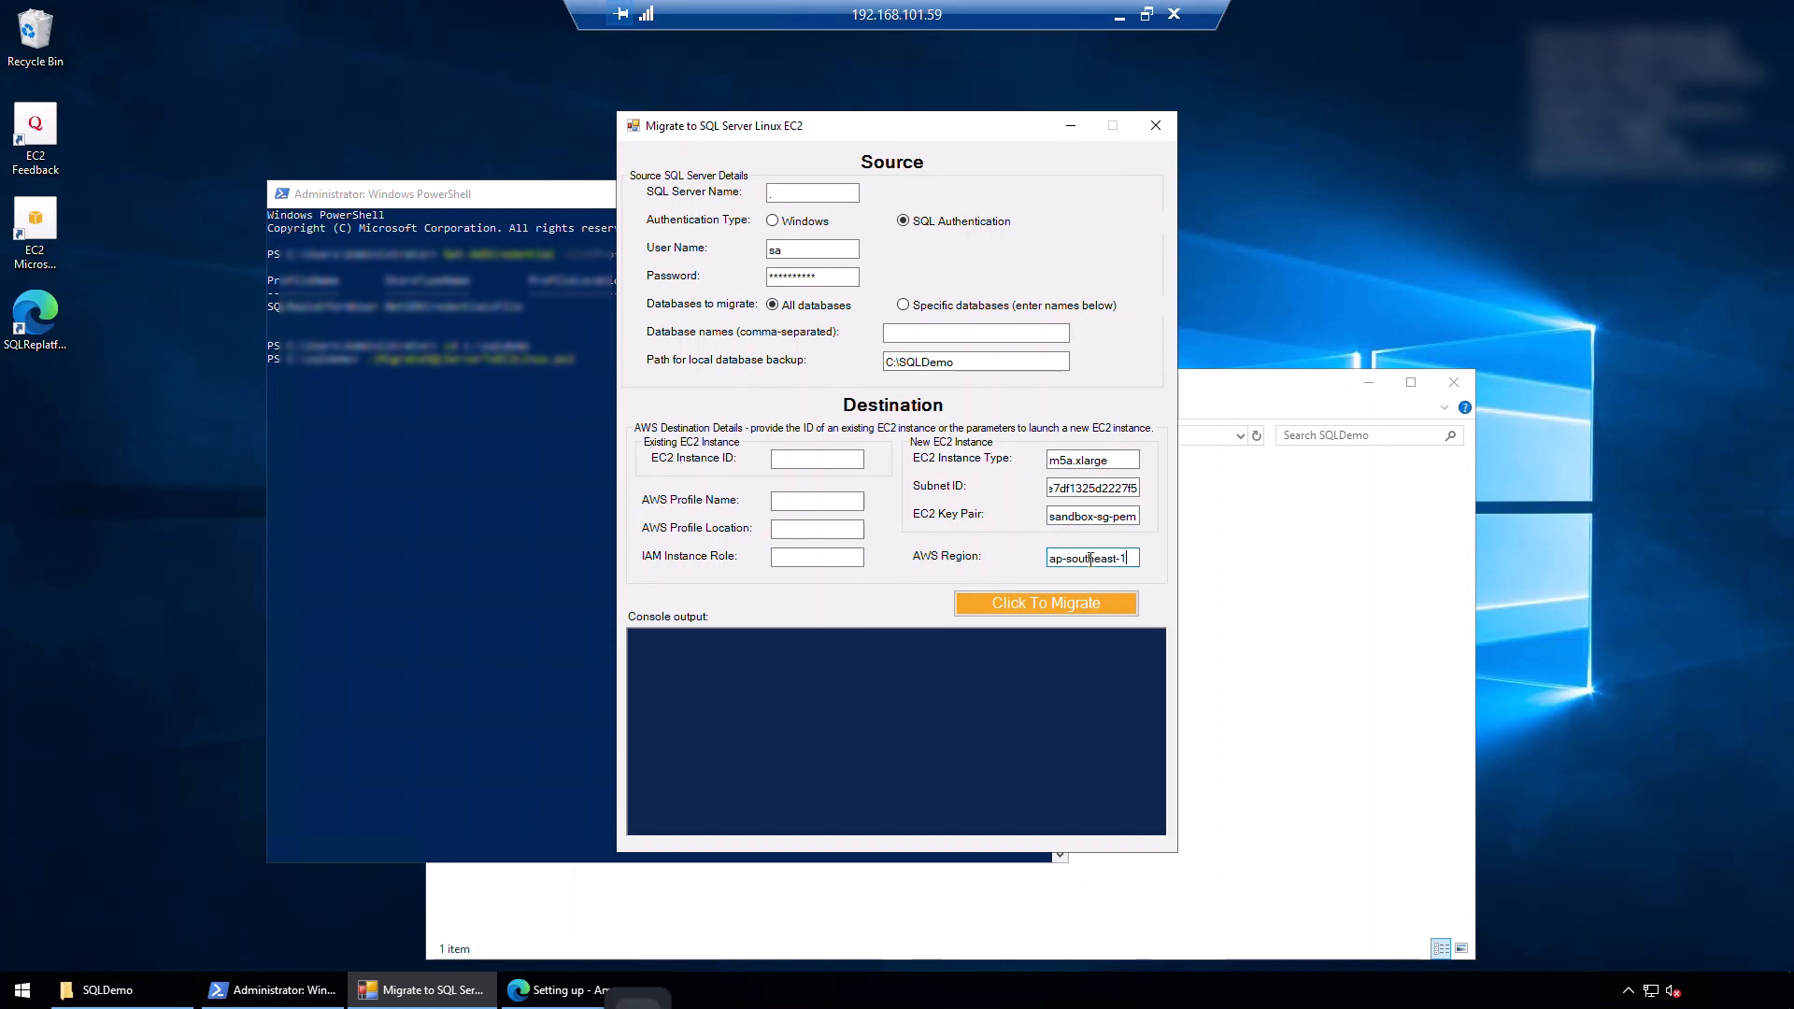
Step: Enter AWS profile SQLReplatformUser and the IAM instance role, then start the migration
left_click(816, 500)
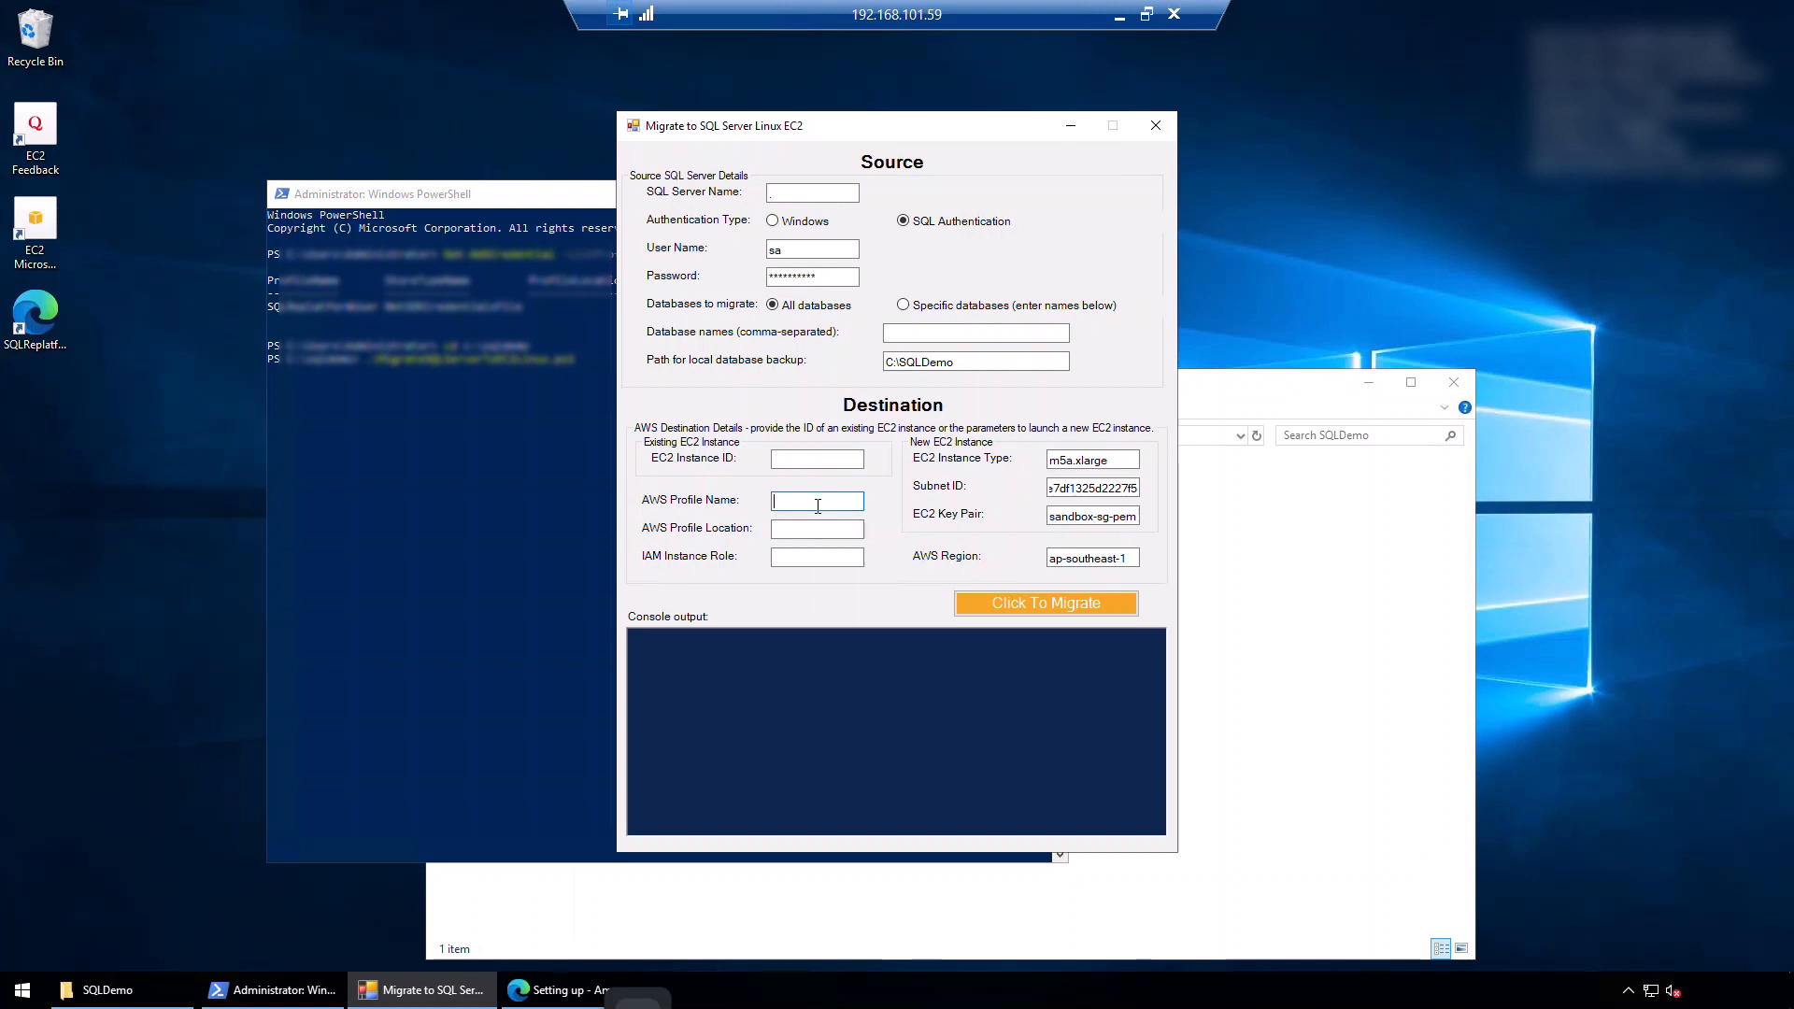
type("SQLReplatformU")
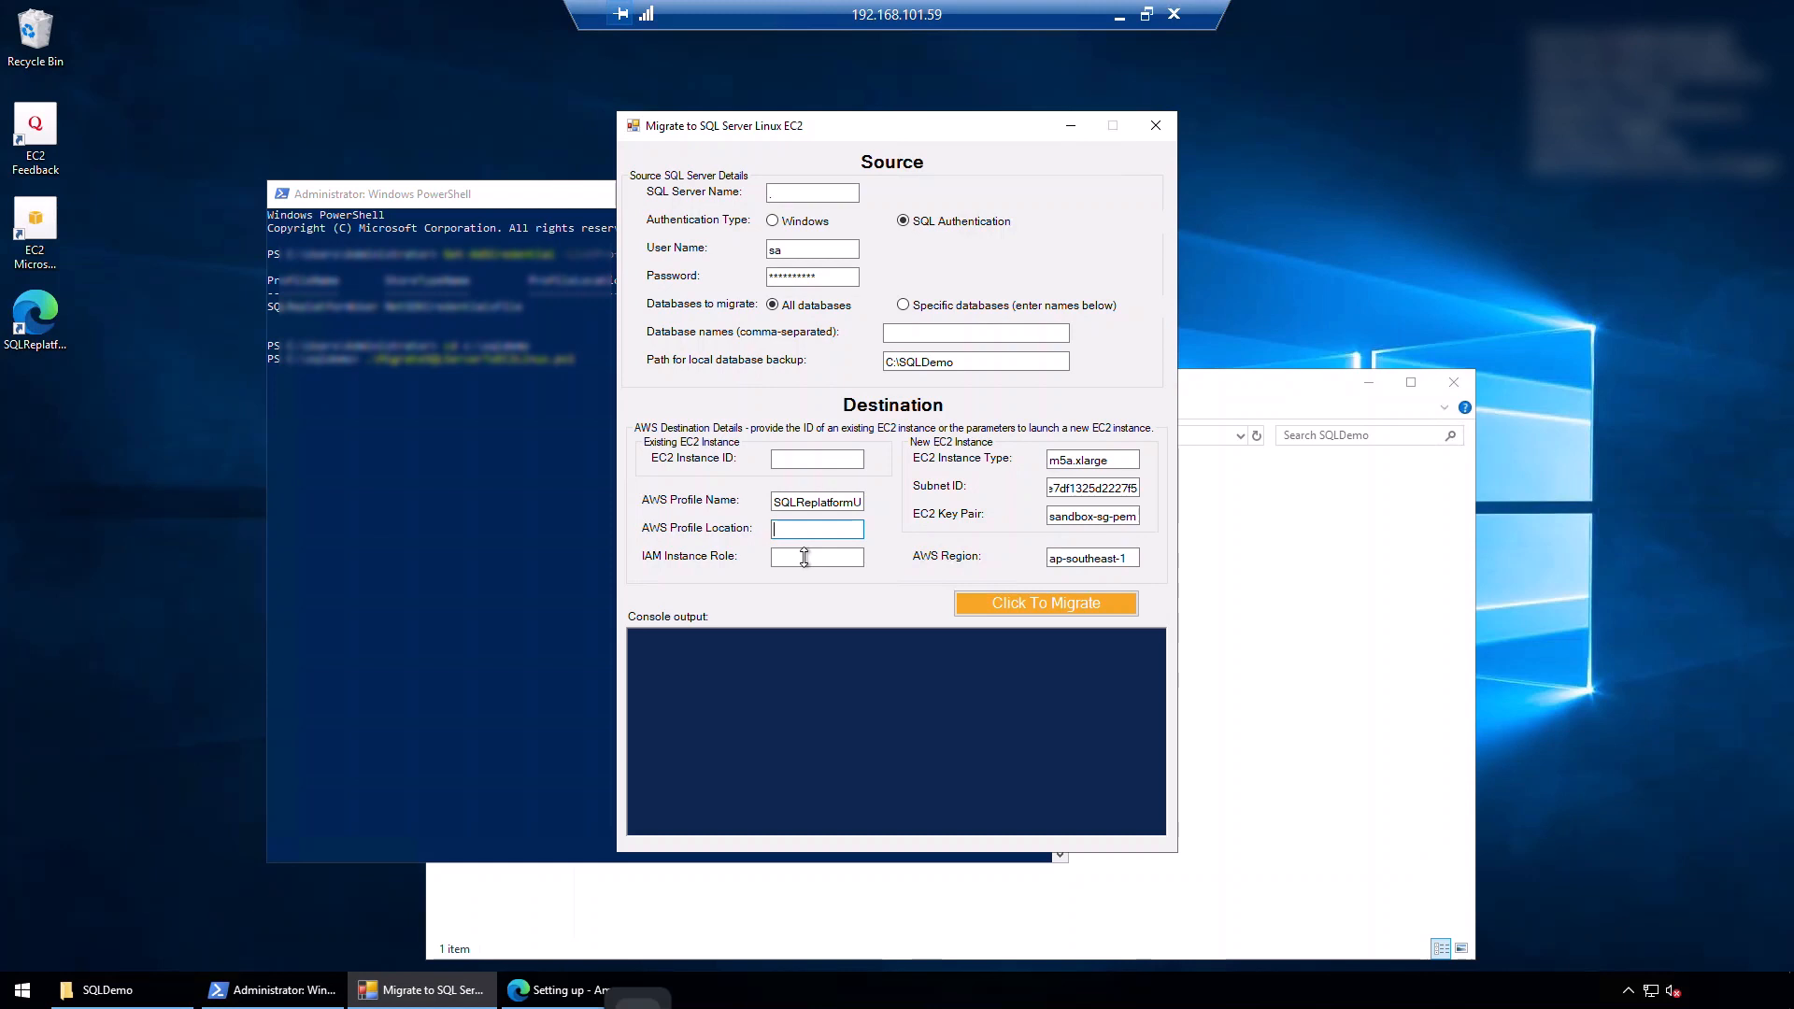
left_click(816, 556)
type("EC2InstanceProf")
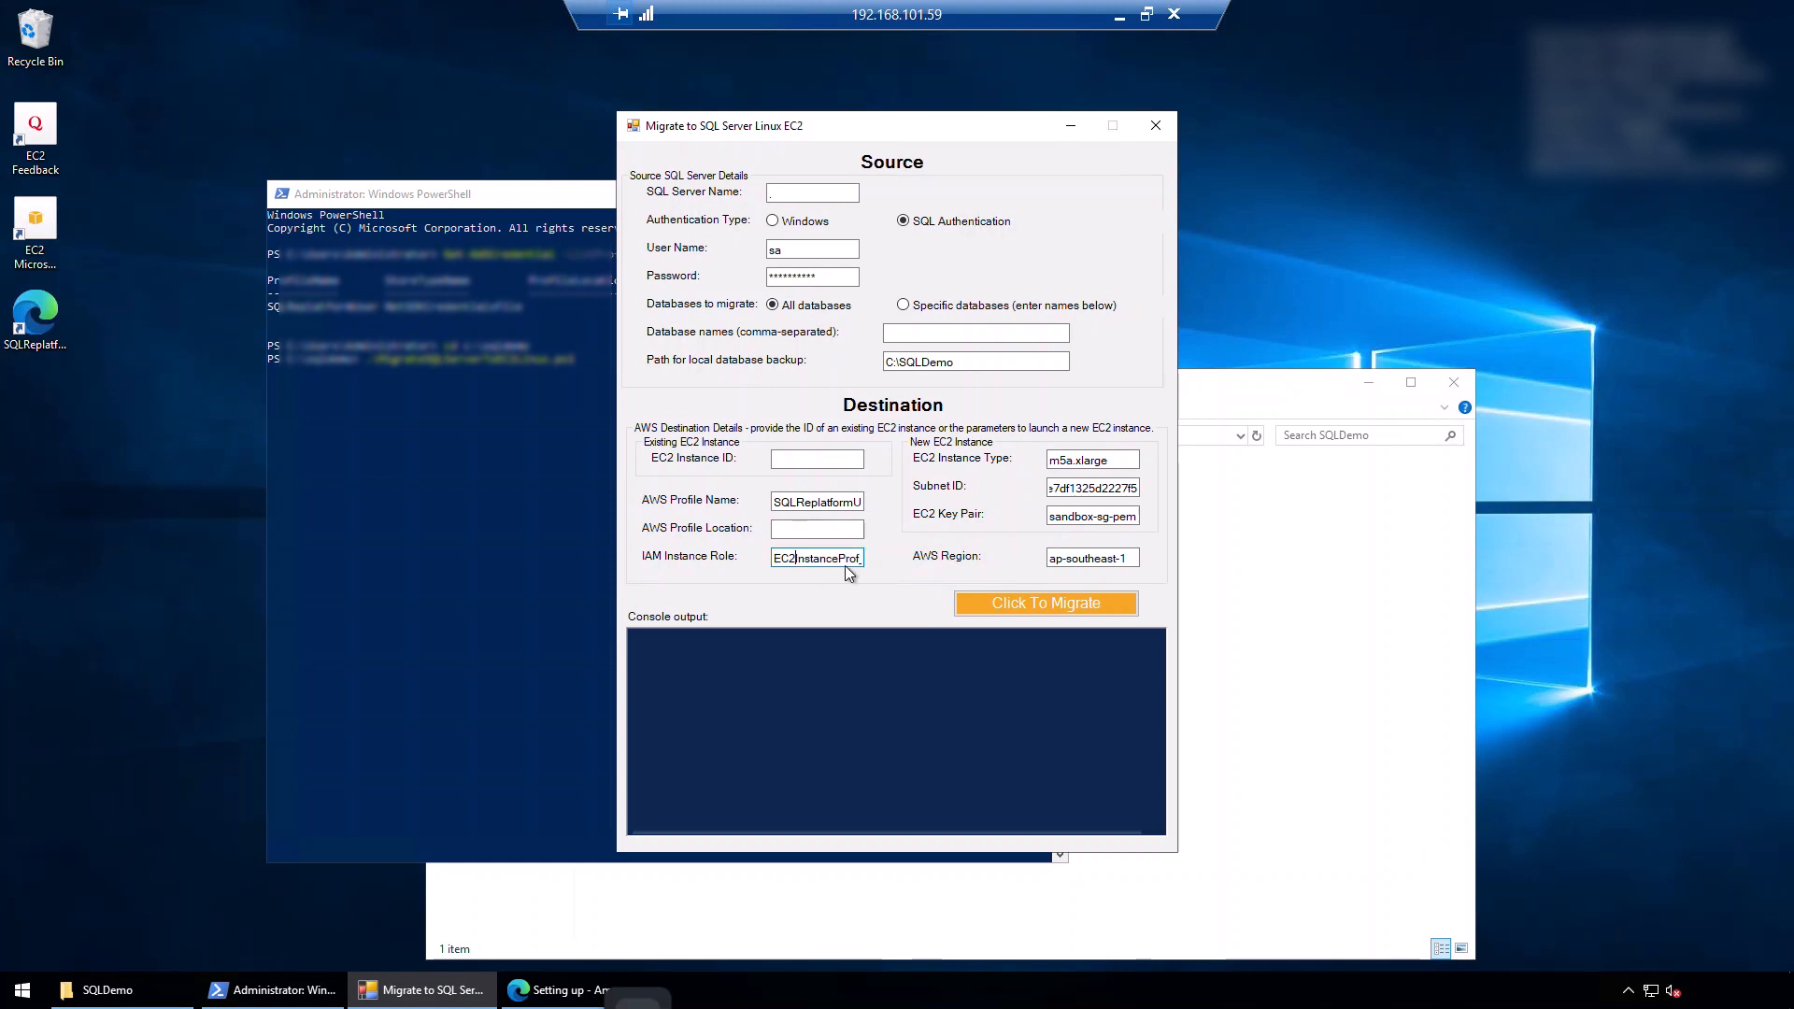
mouse_move(938, 604)
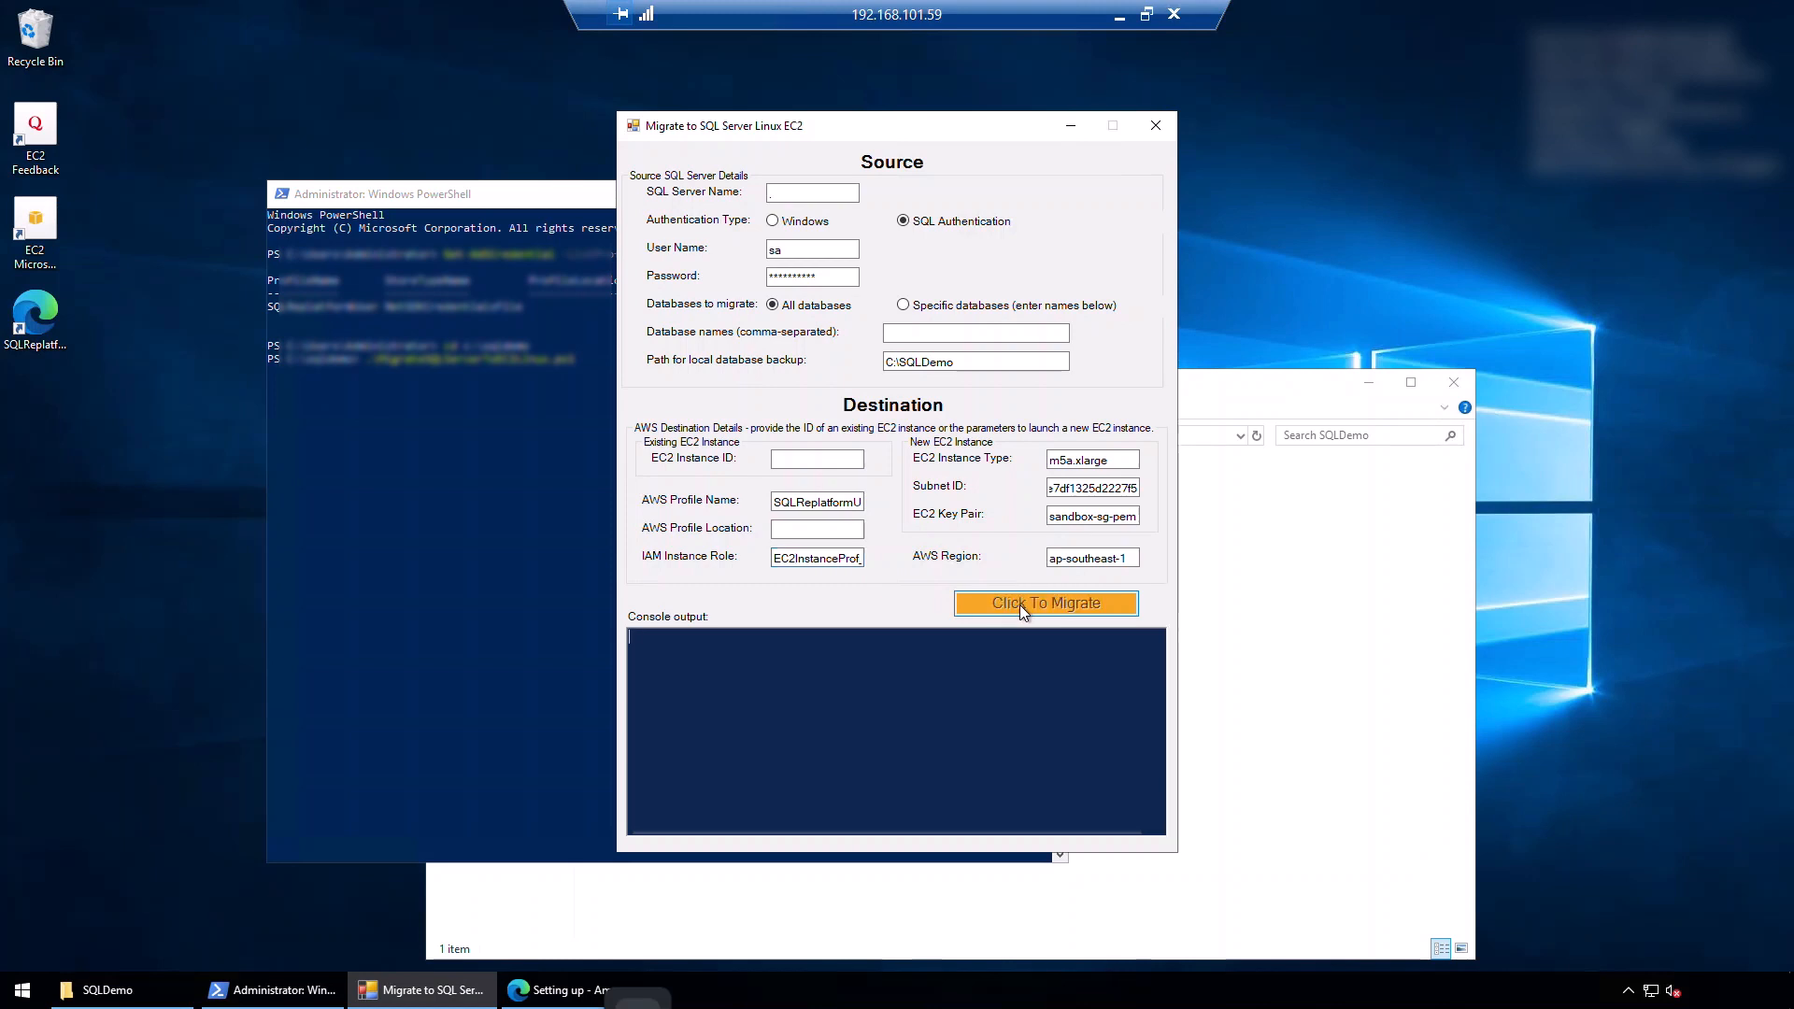
left_click(1043, 602)
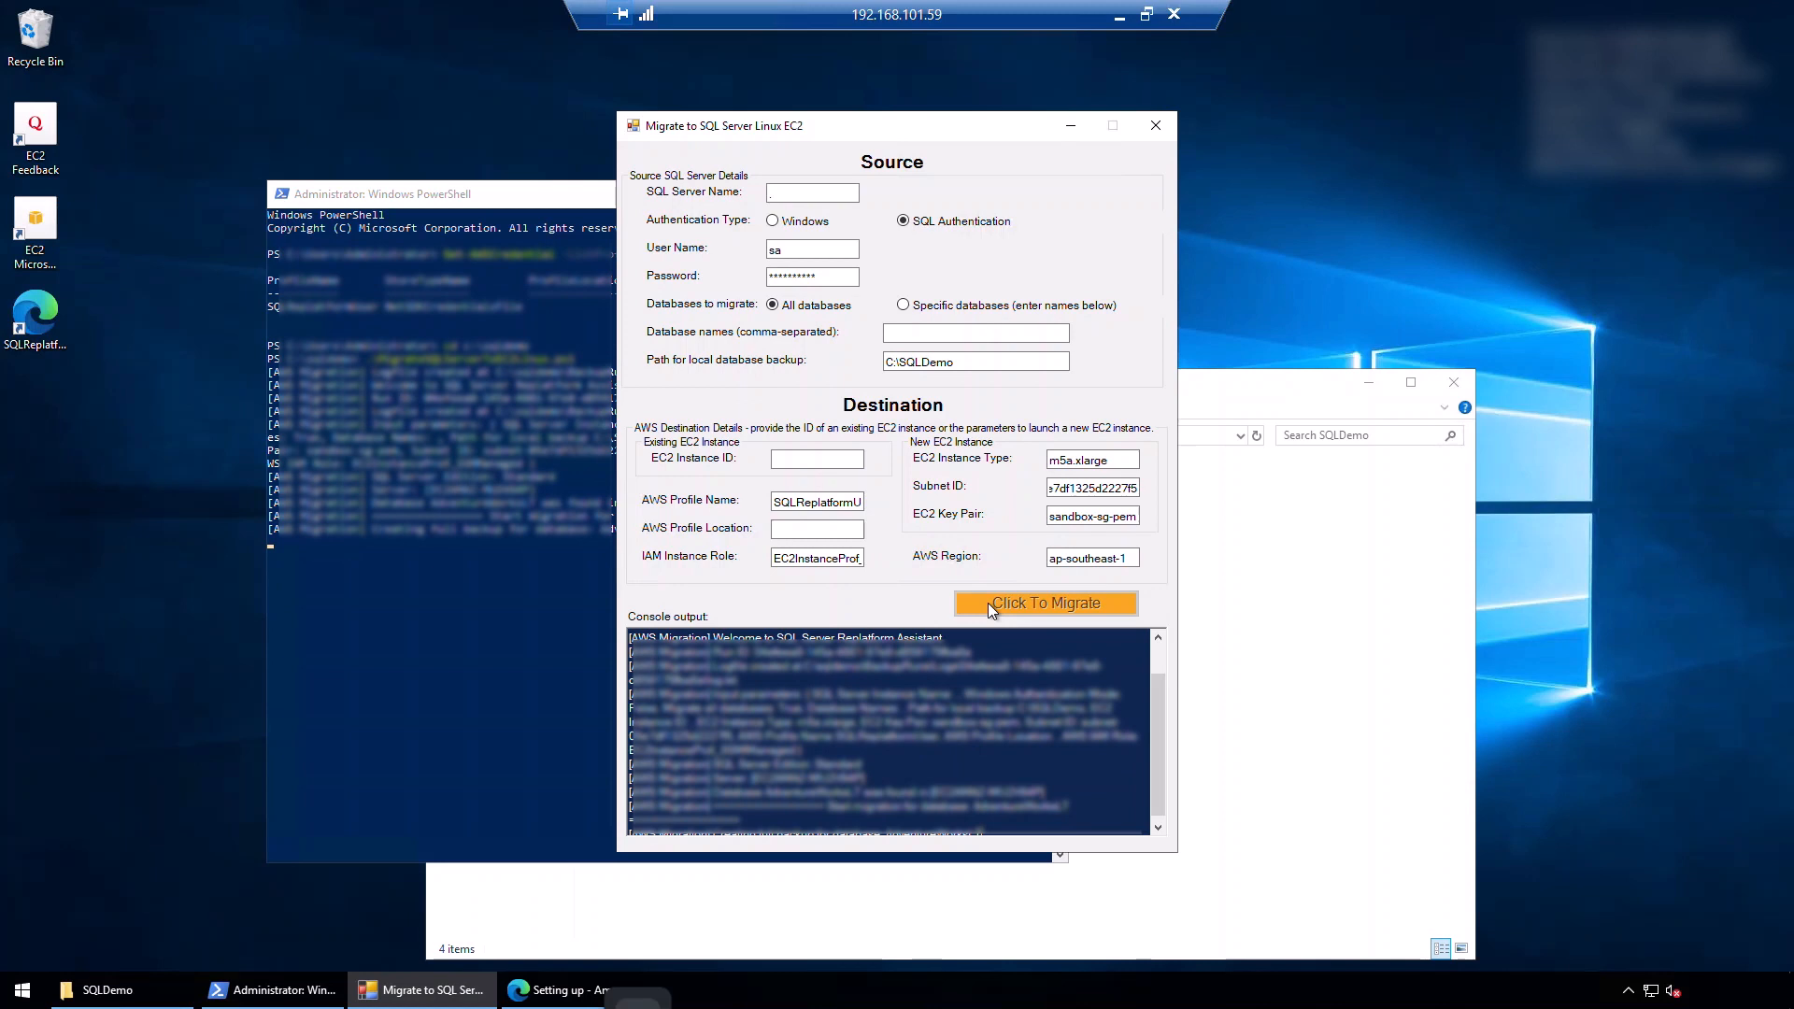
Step: Check S3 Buckets for the new sqldbbackup bucket in Asia Pacific (Singapore)
left_click(1043, 603)
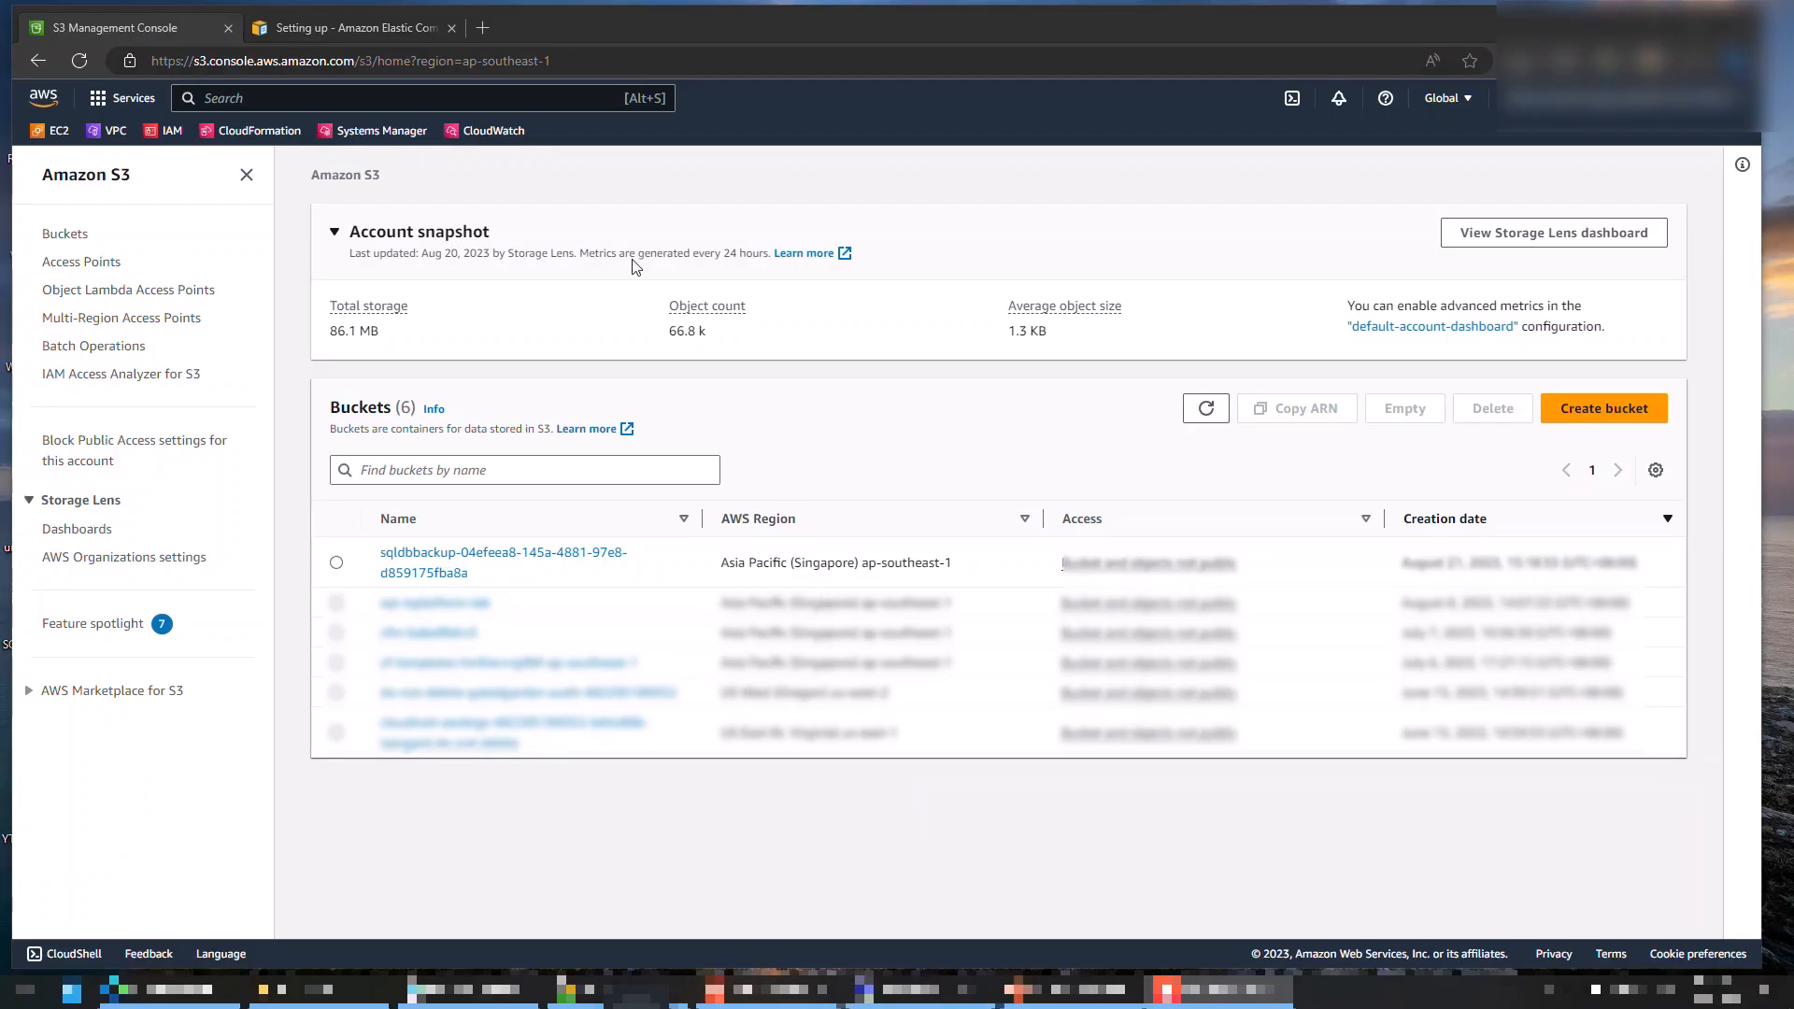
mouse_move(781, 569)
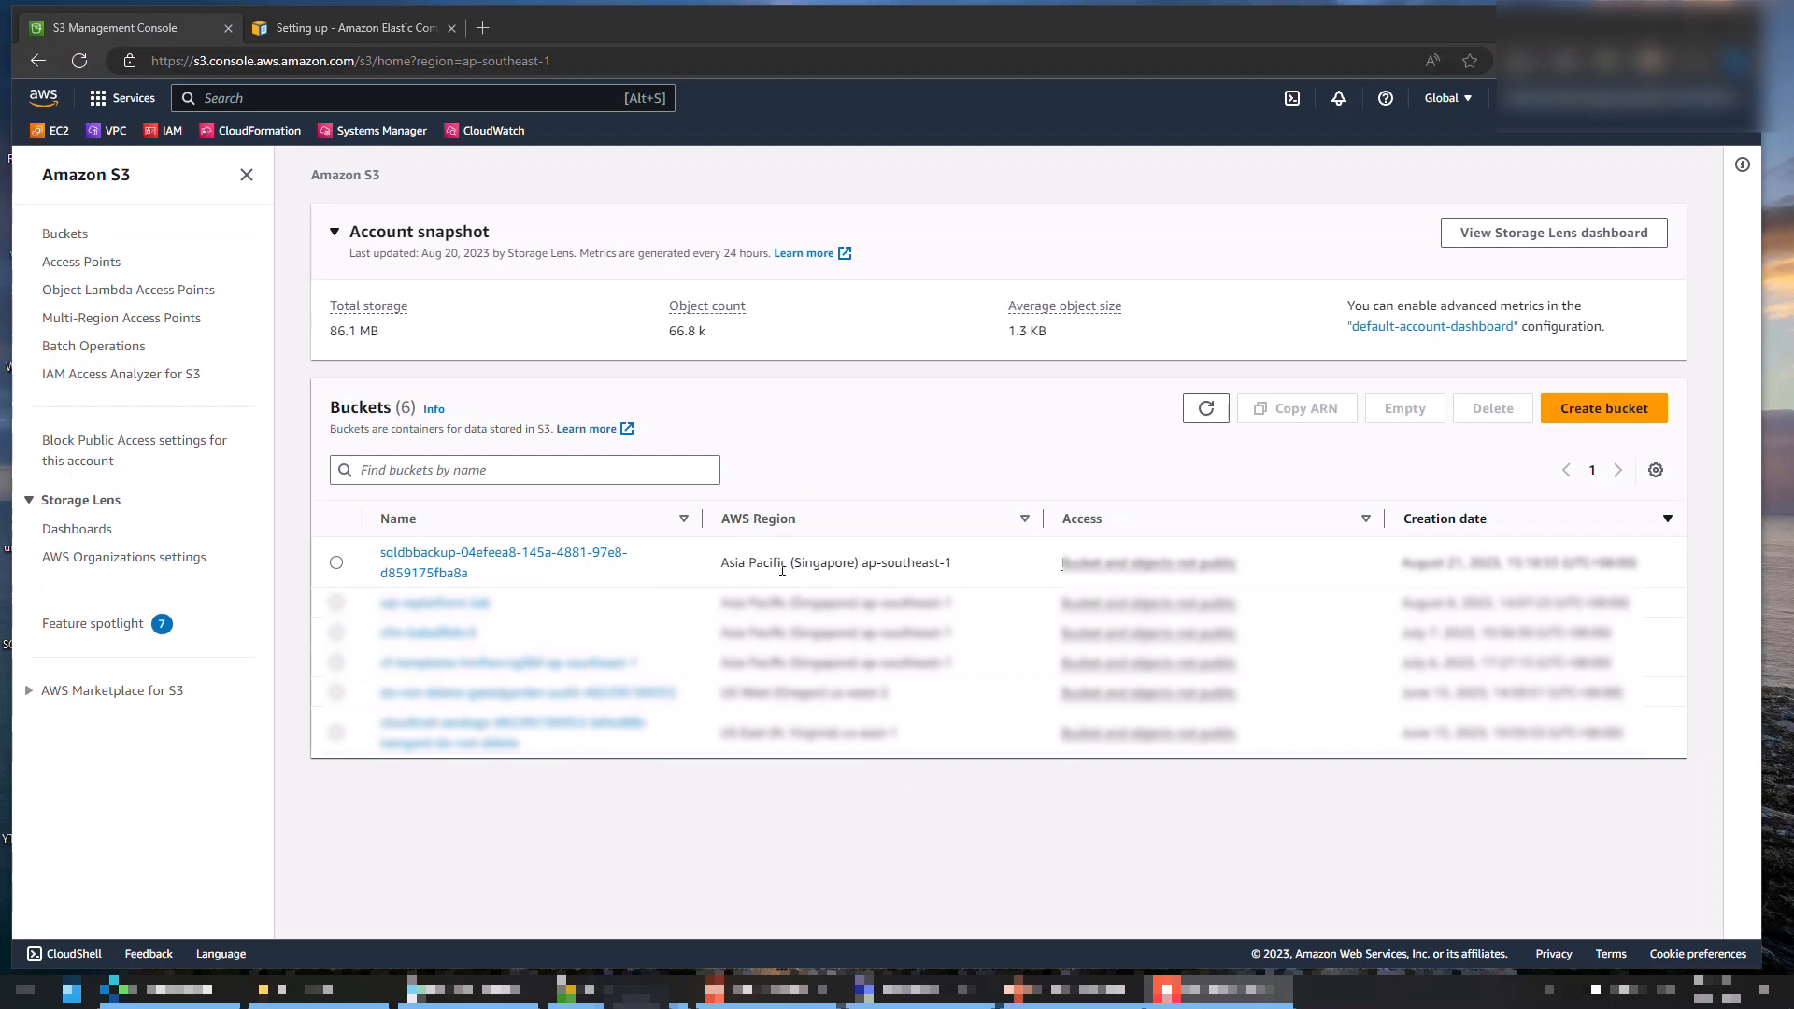
mouse_move(561, 557)
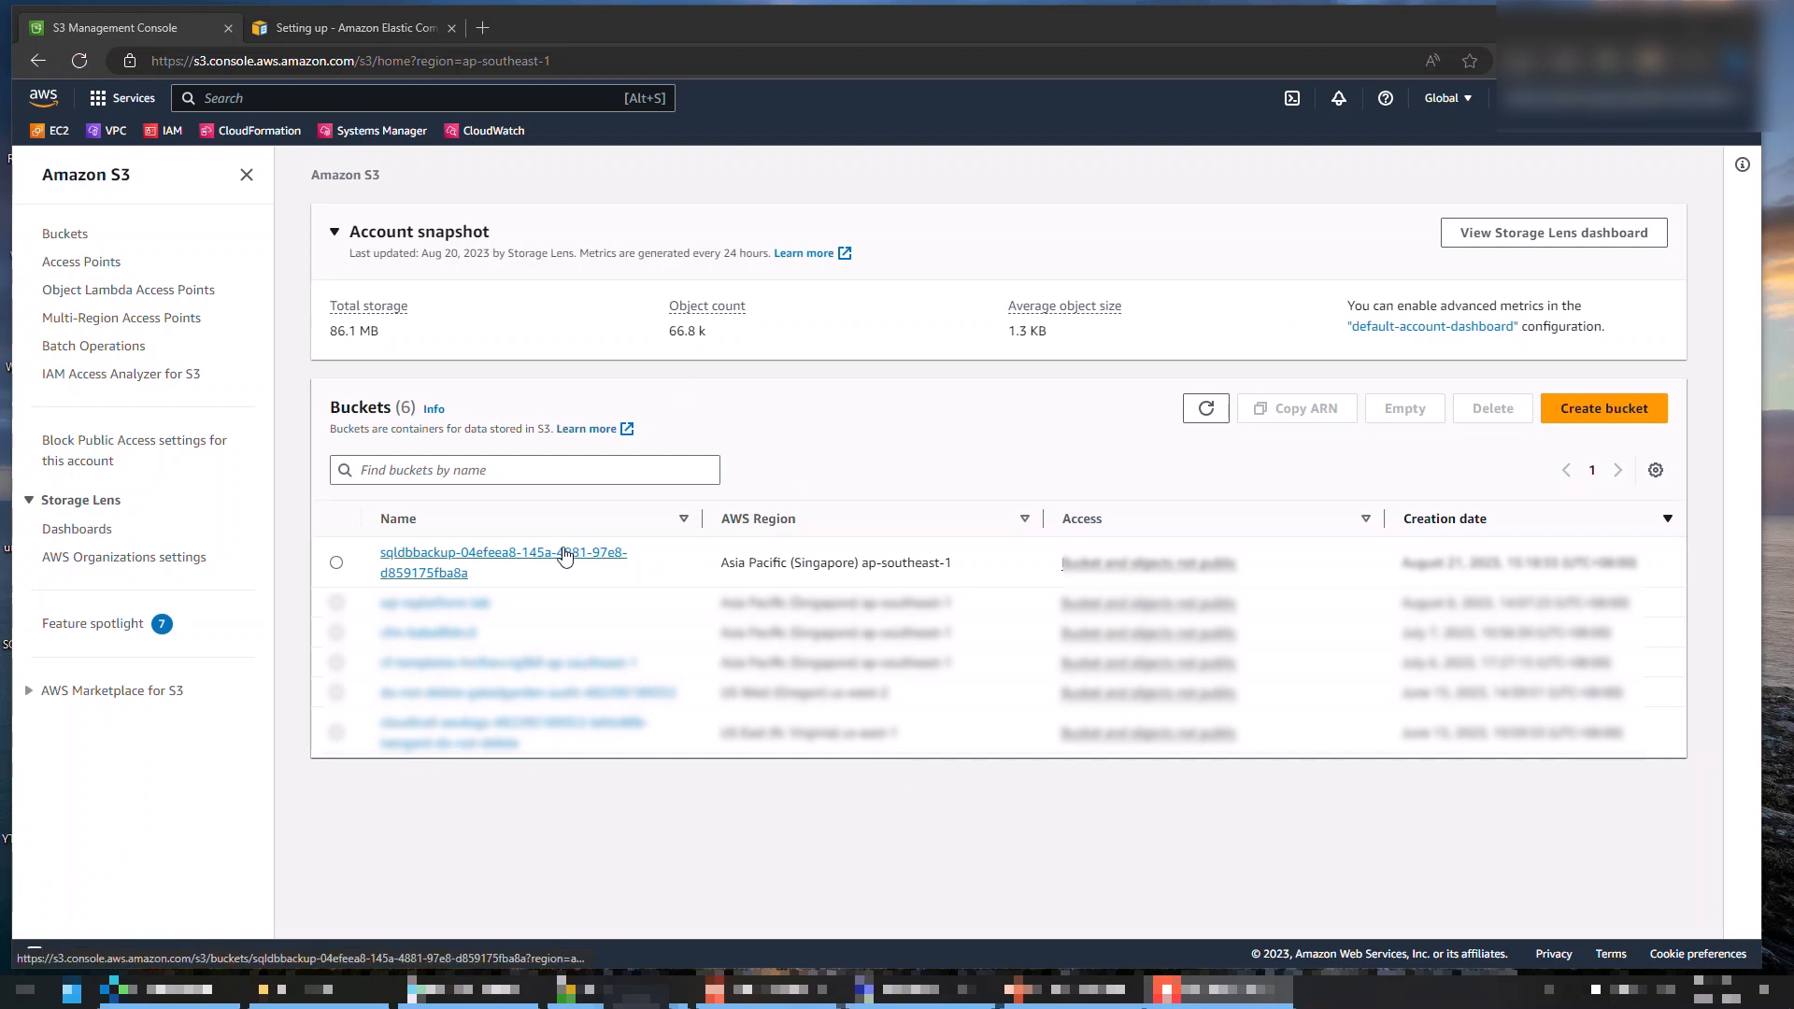
mouse_move(562, 569)
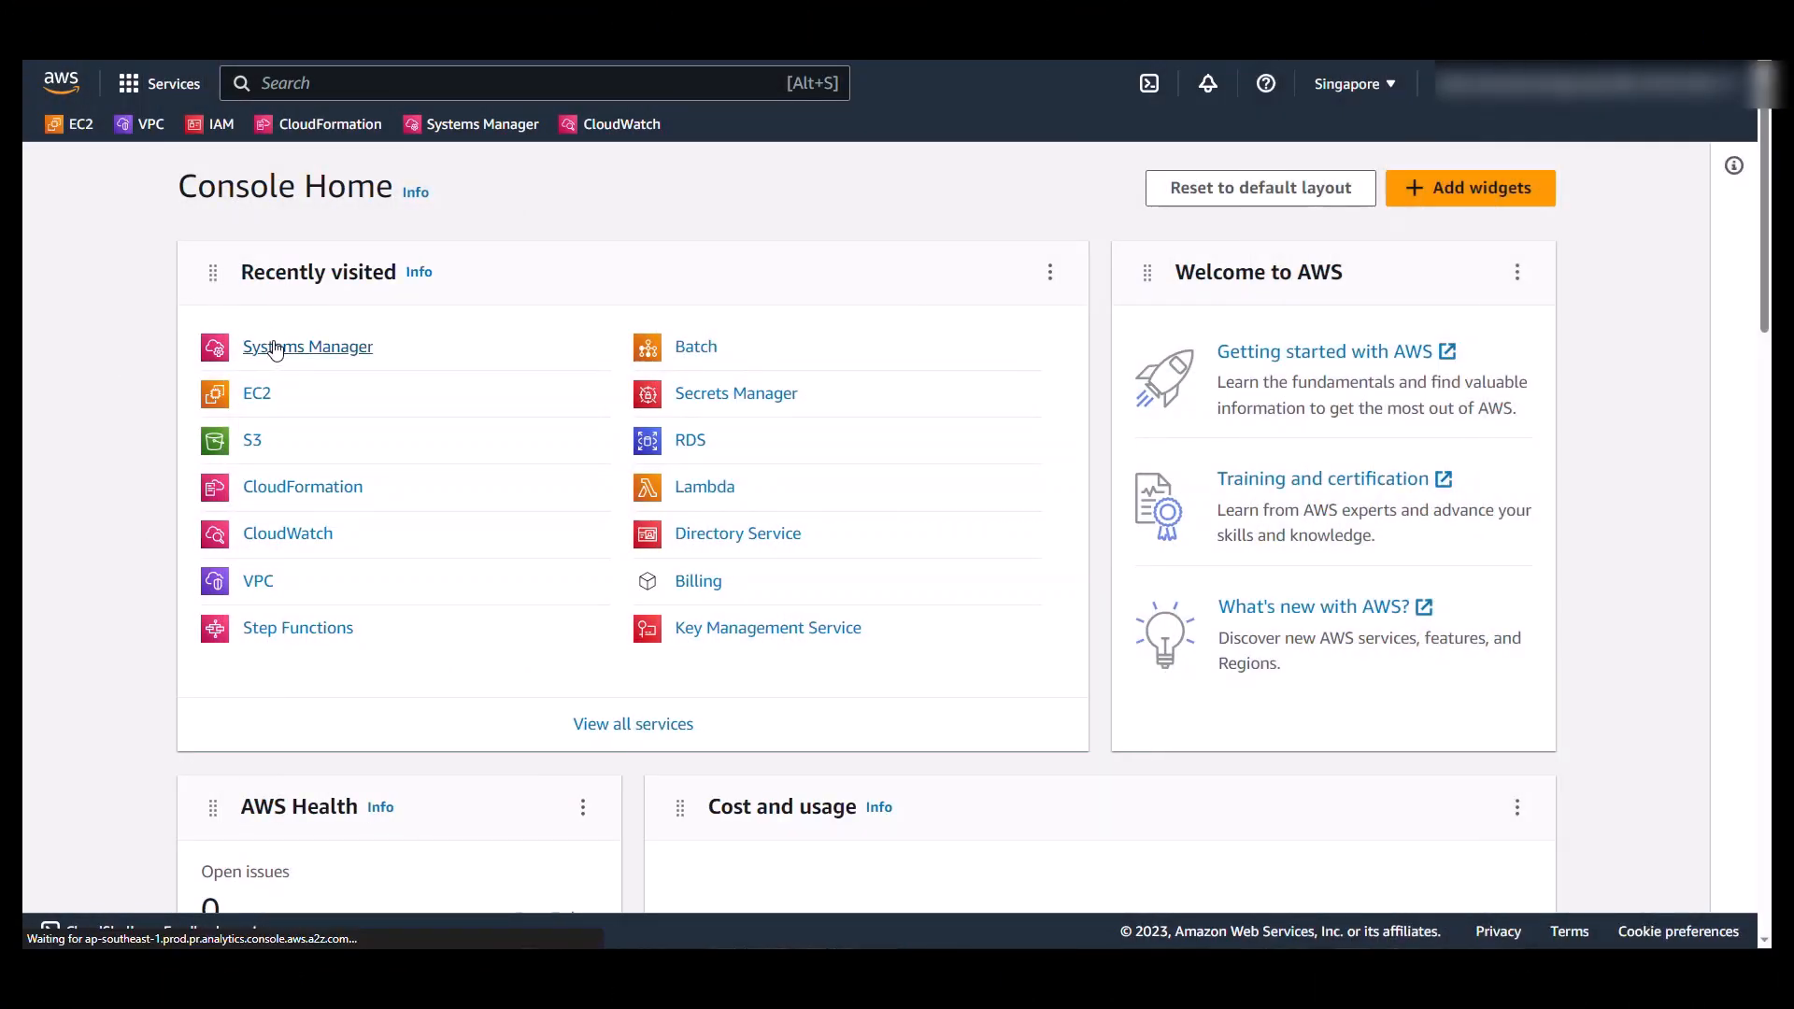
Step: Confirm the SQLServerDBRestore automation execution succeeded in Systems Manager
left_click(306, 347)
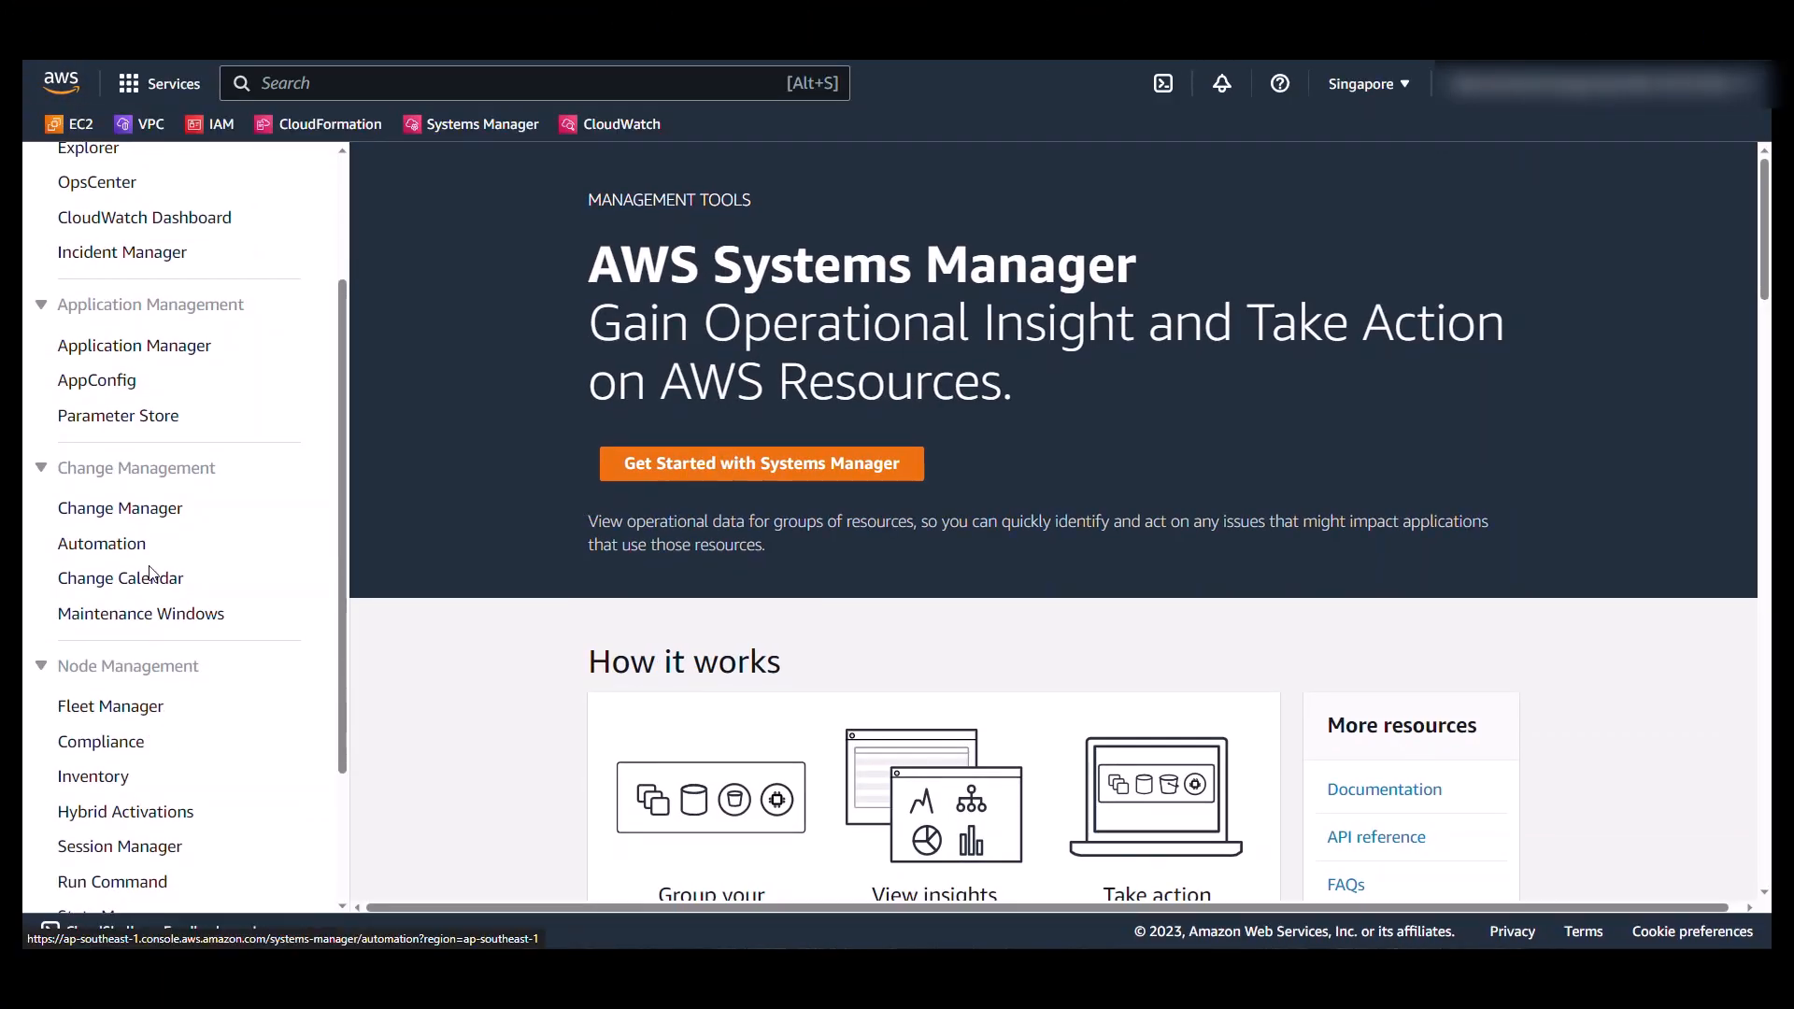
left_click(101, 542)
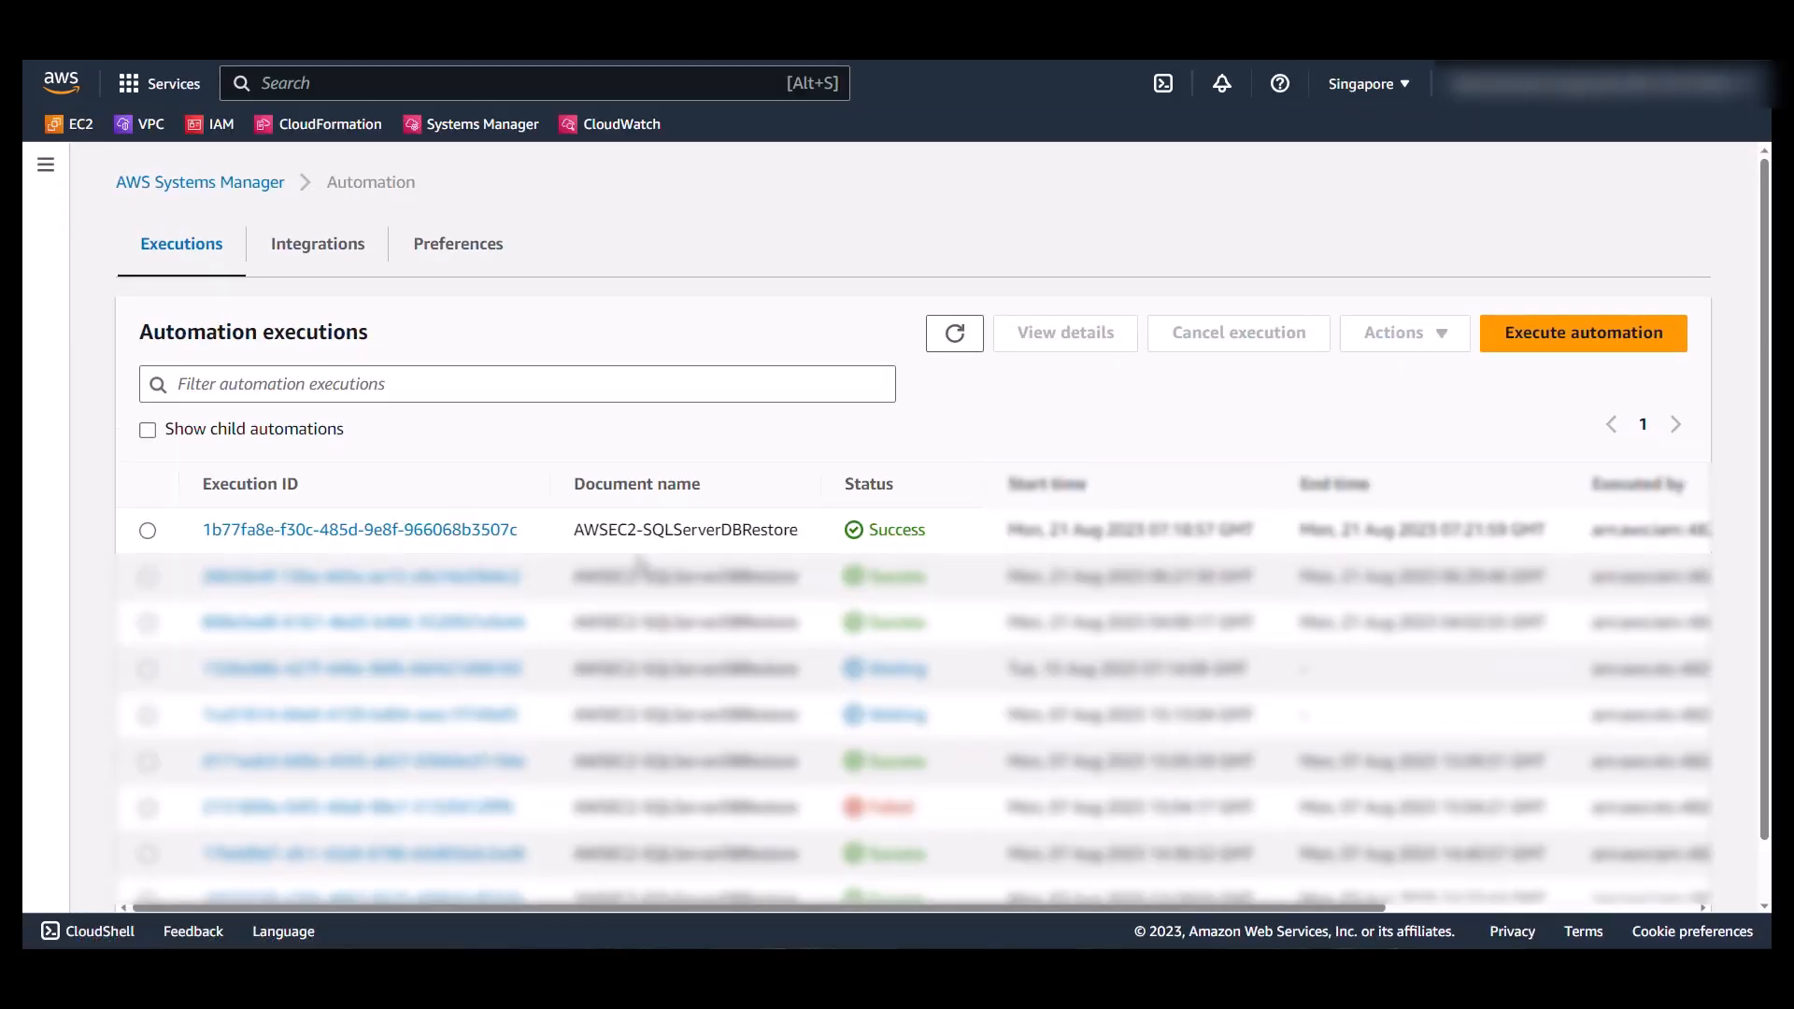
double_click(617, 529)
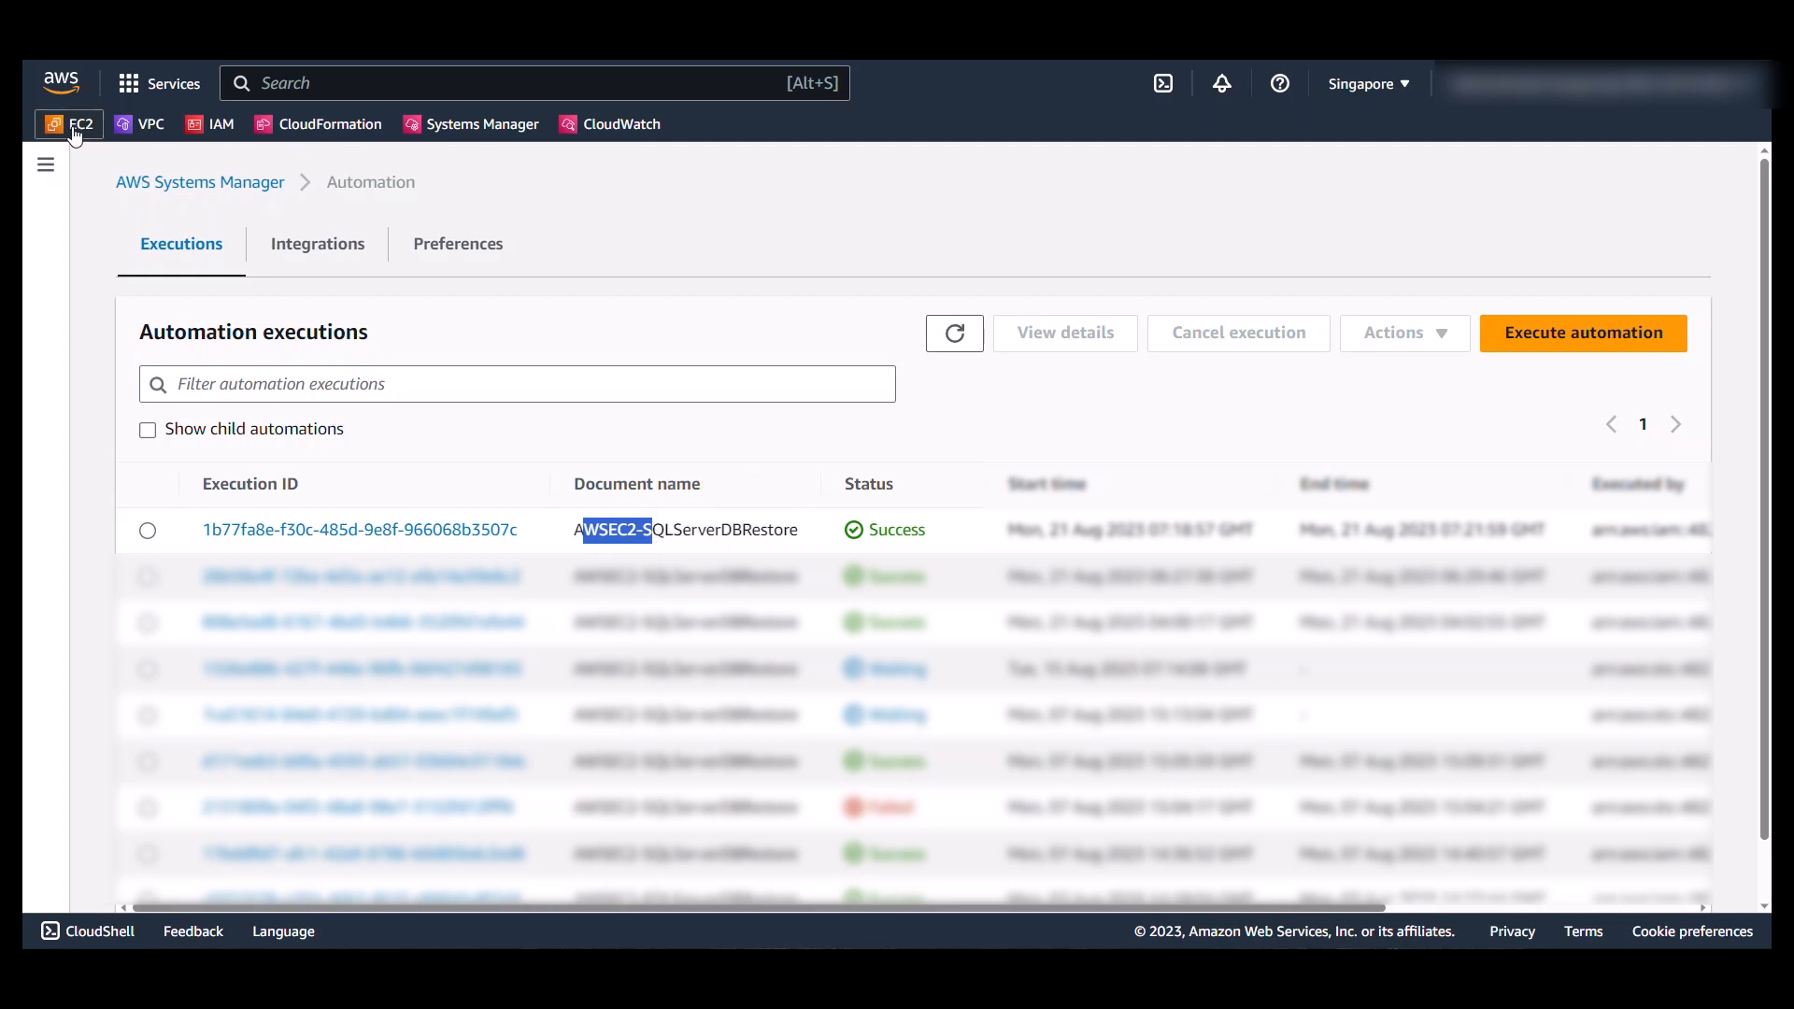
Step: Select the running m5a.xlarge instance and check its Ubuntu SQL Server Standard platform
left_click(81, 123)
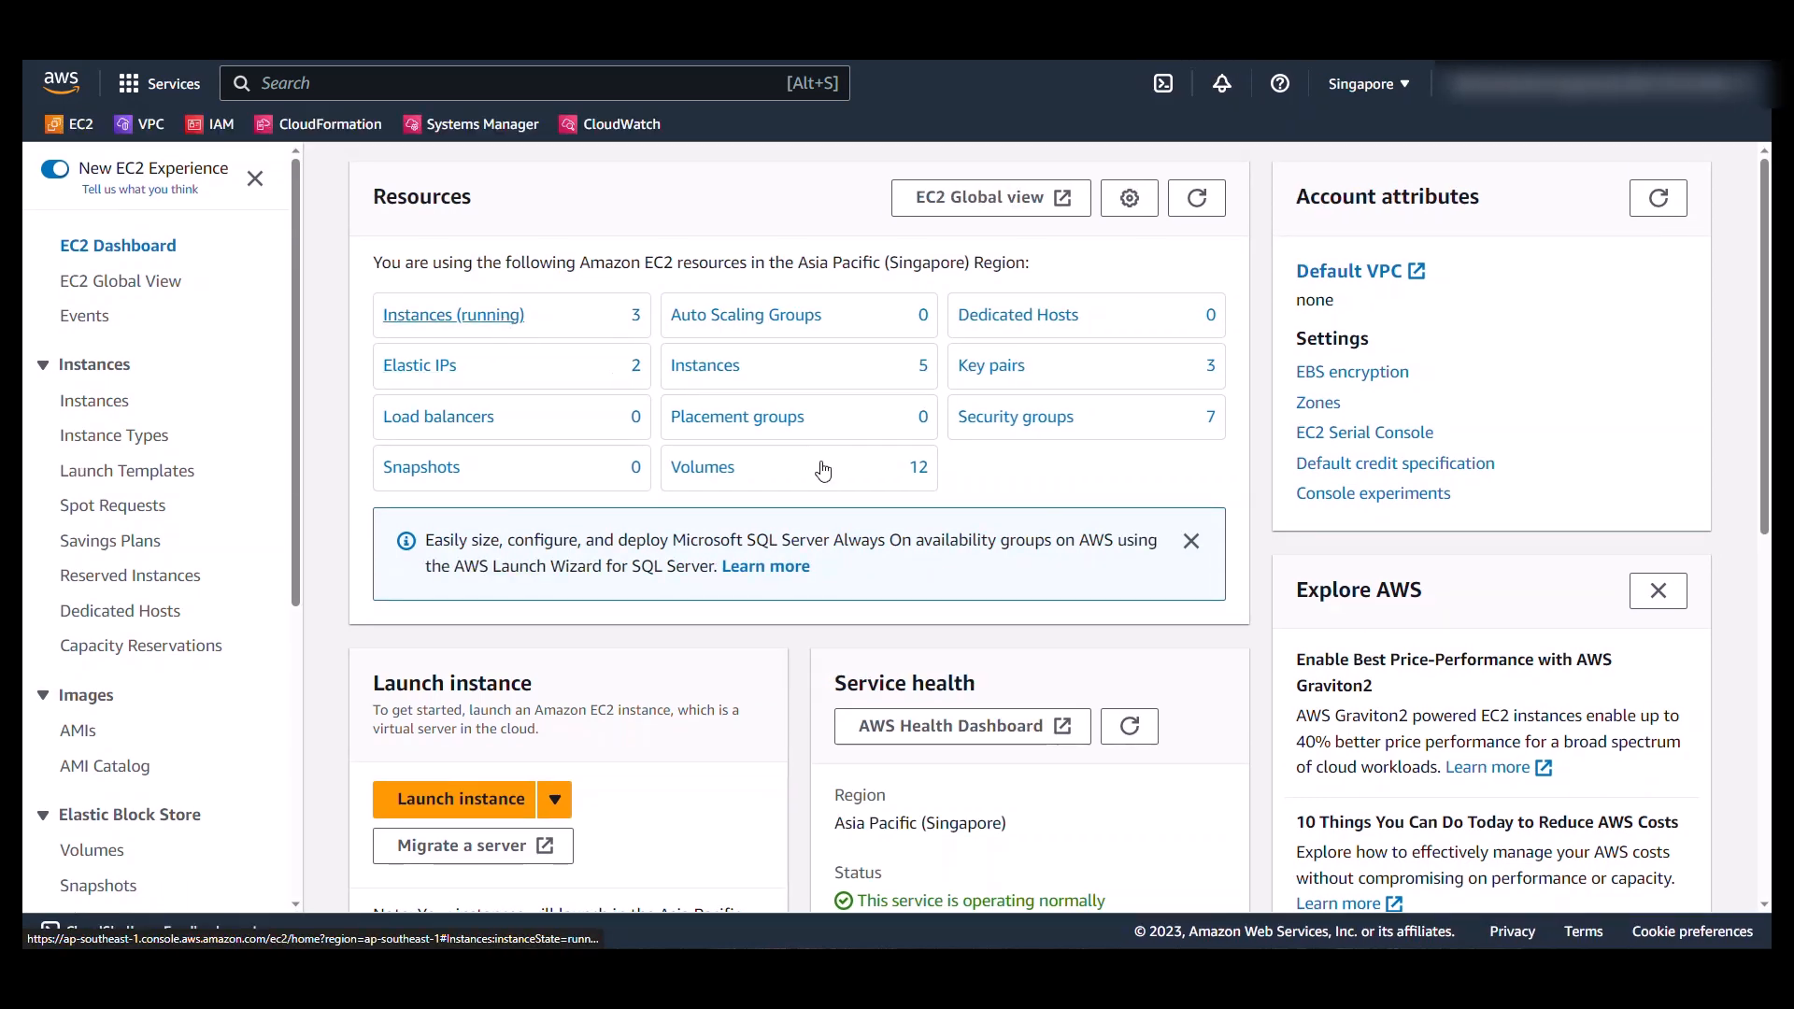
left_click(452, 315)
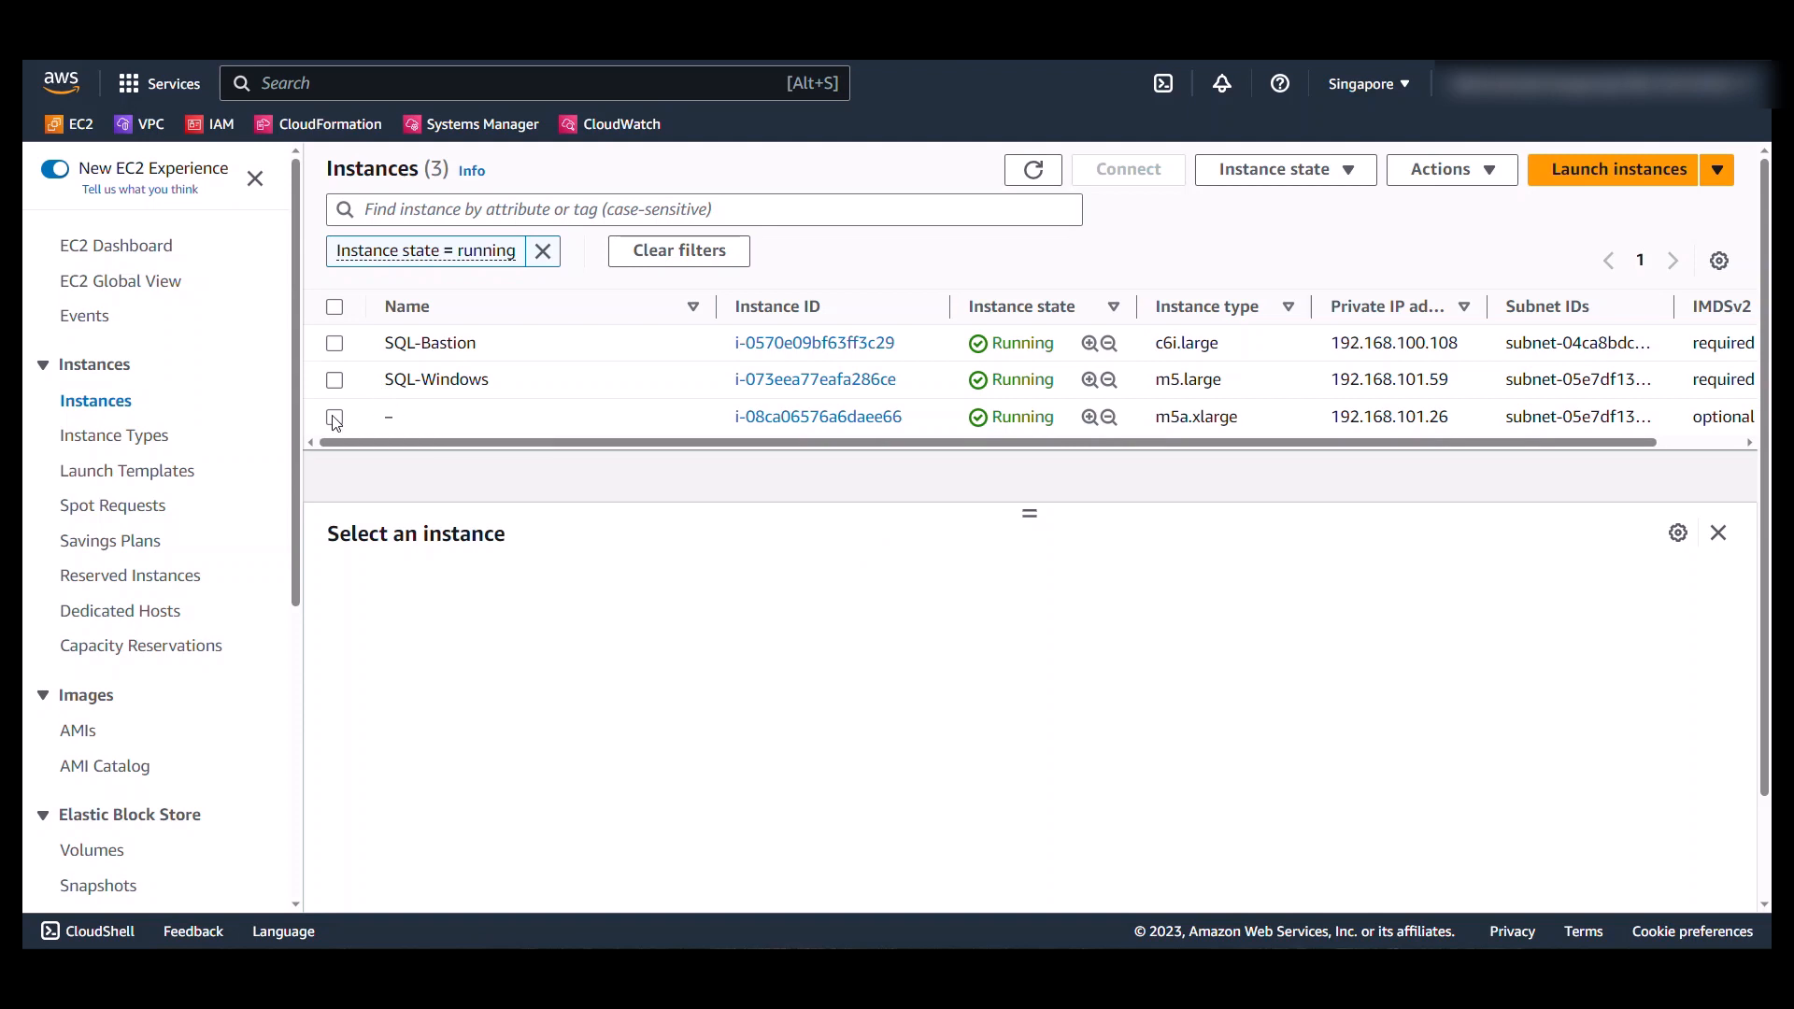
left_click(334, 417)
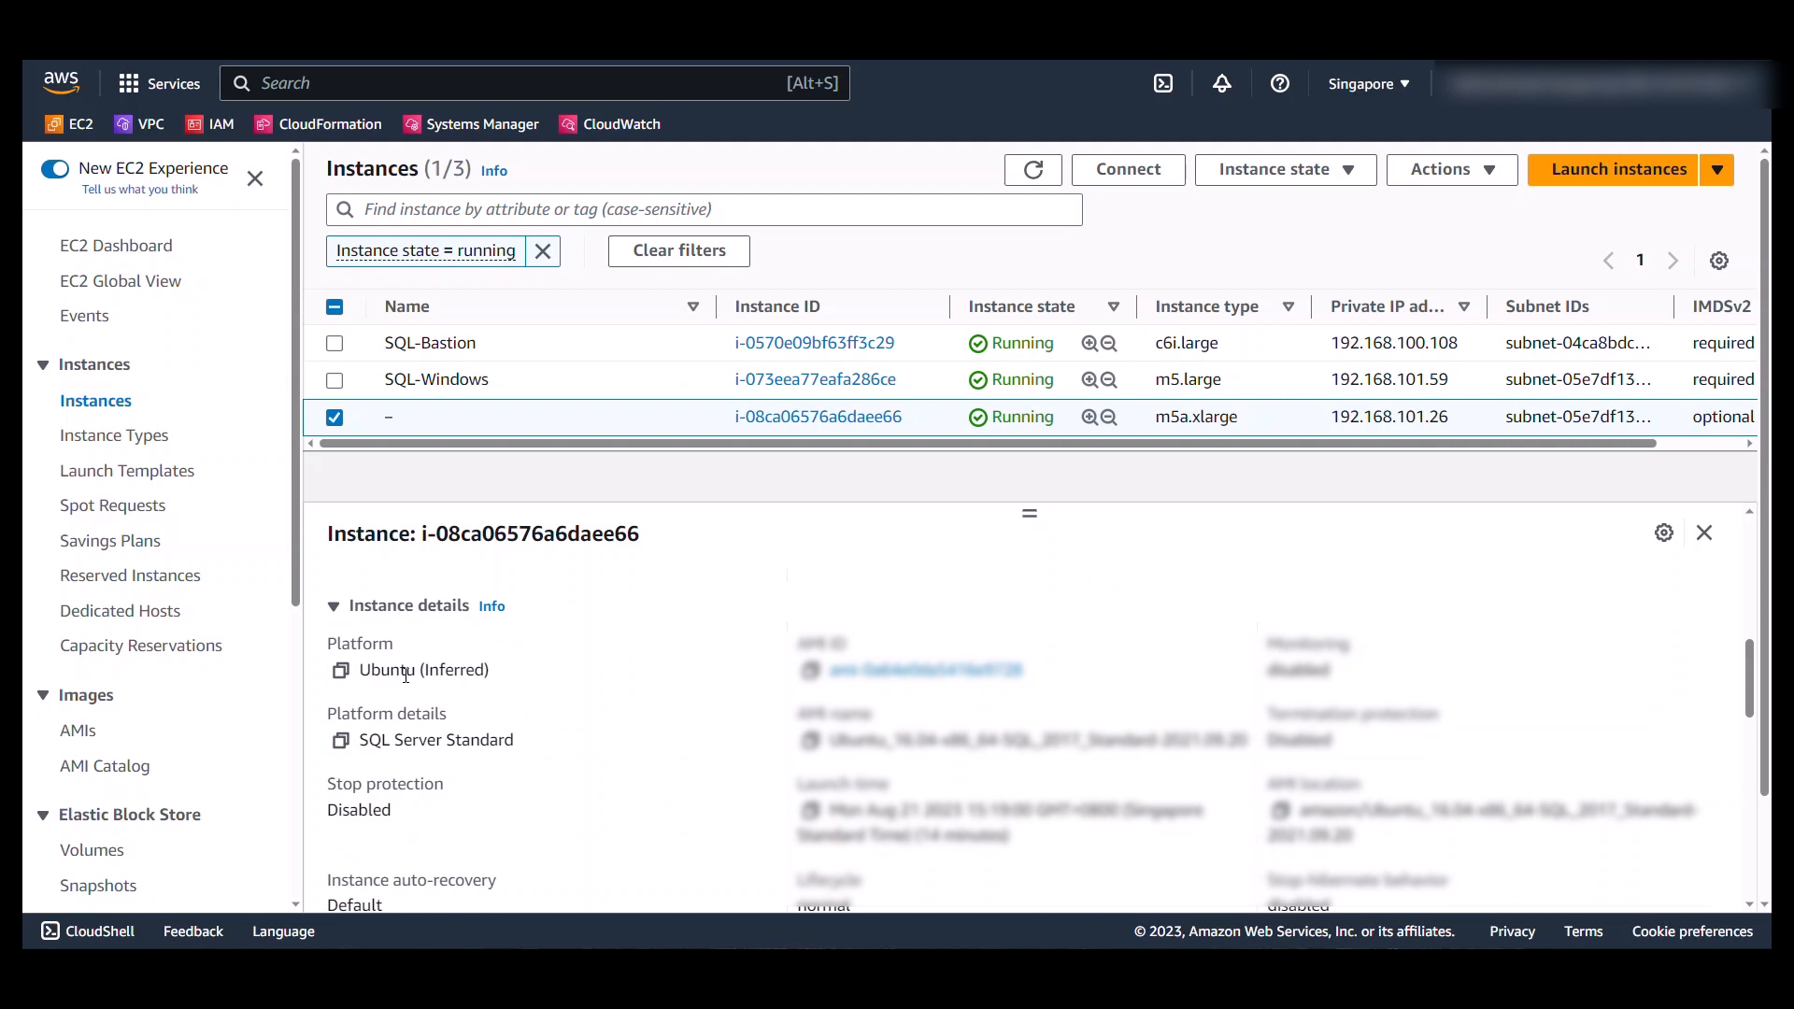
double_click(402, 669)
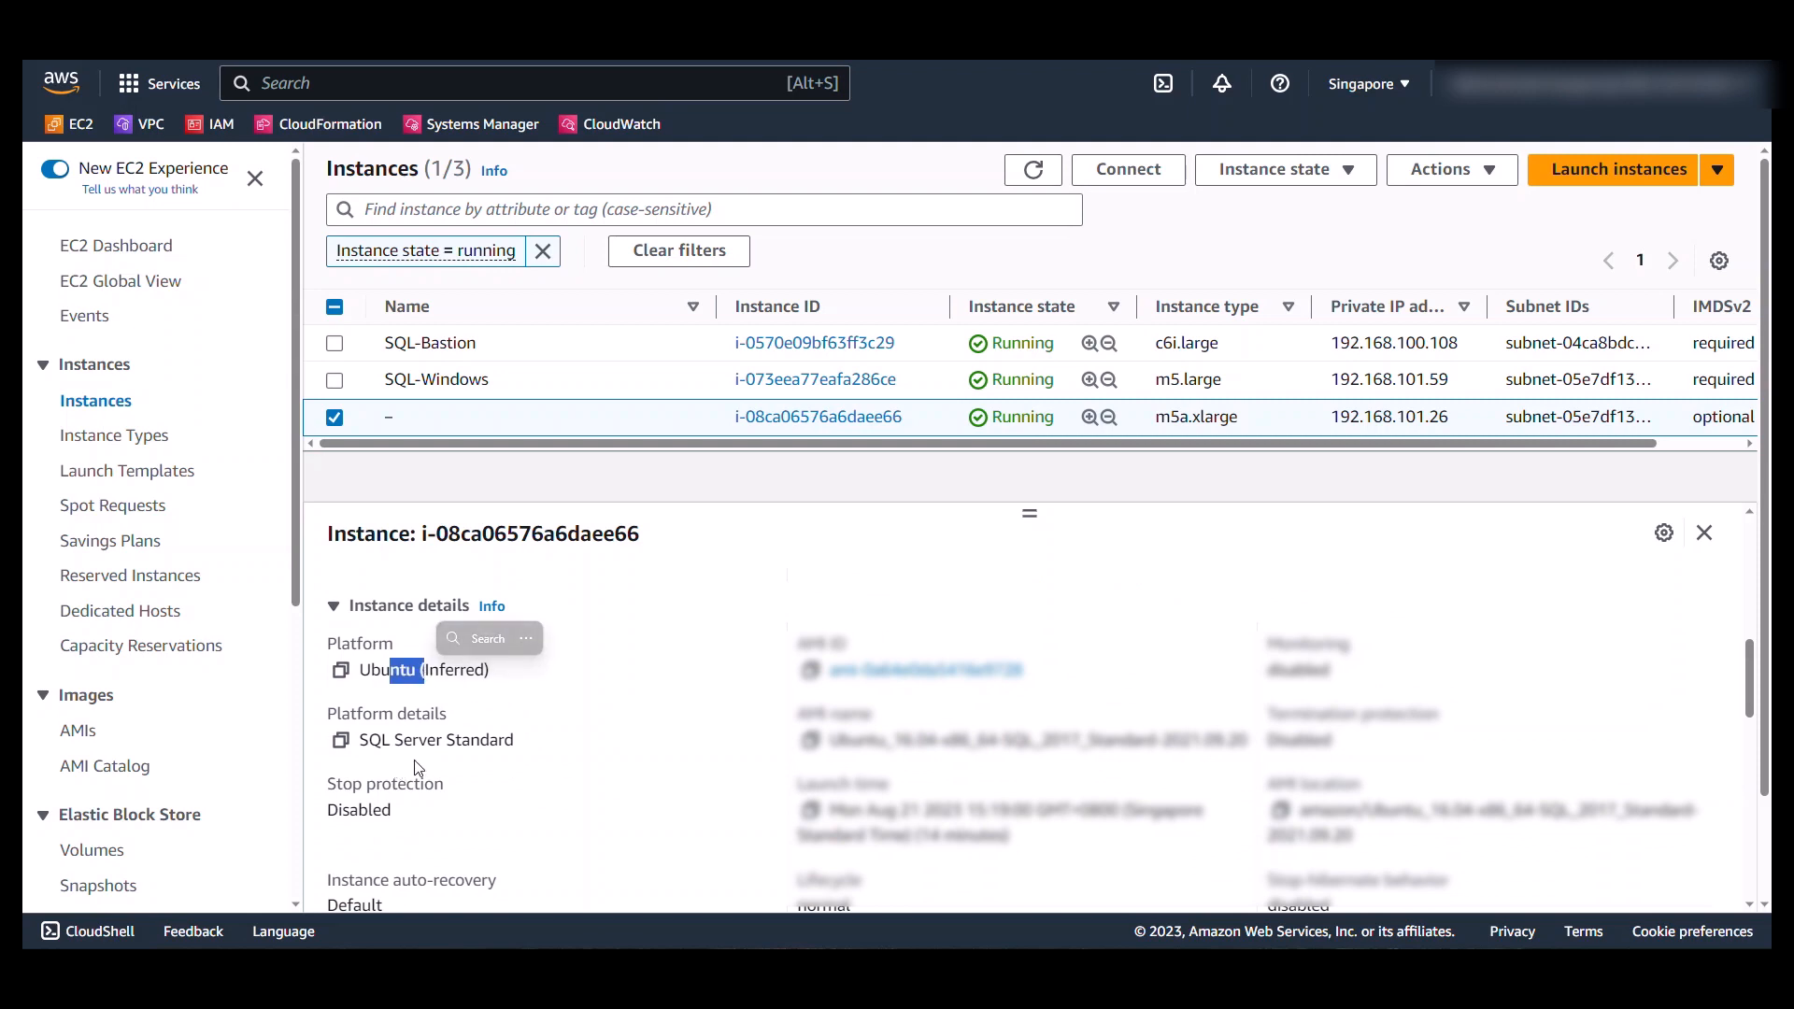
mouse_move(449, 771)
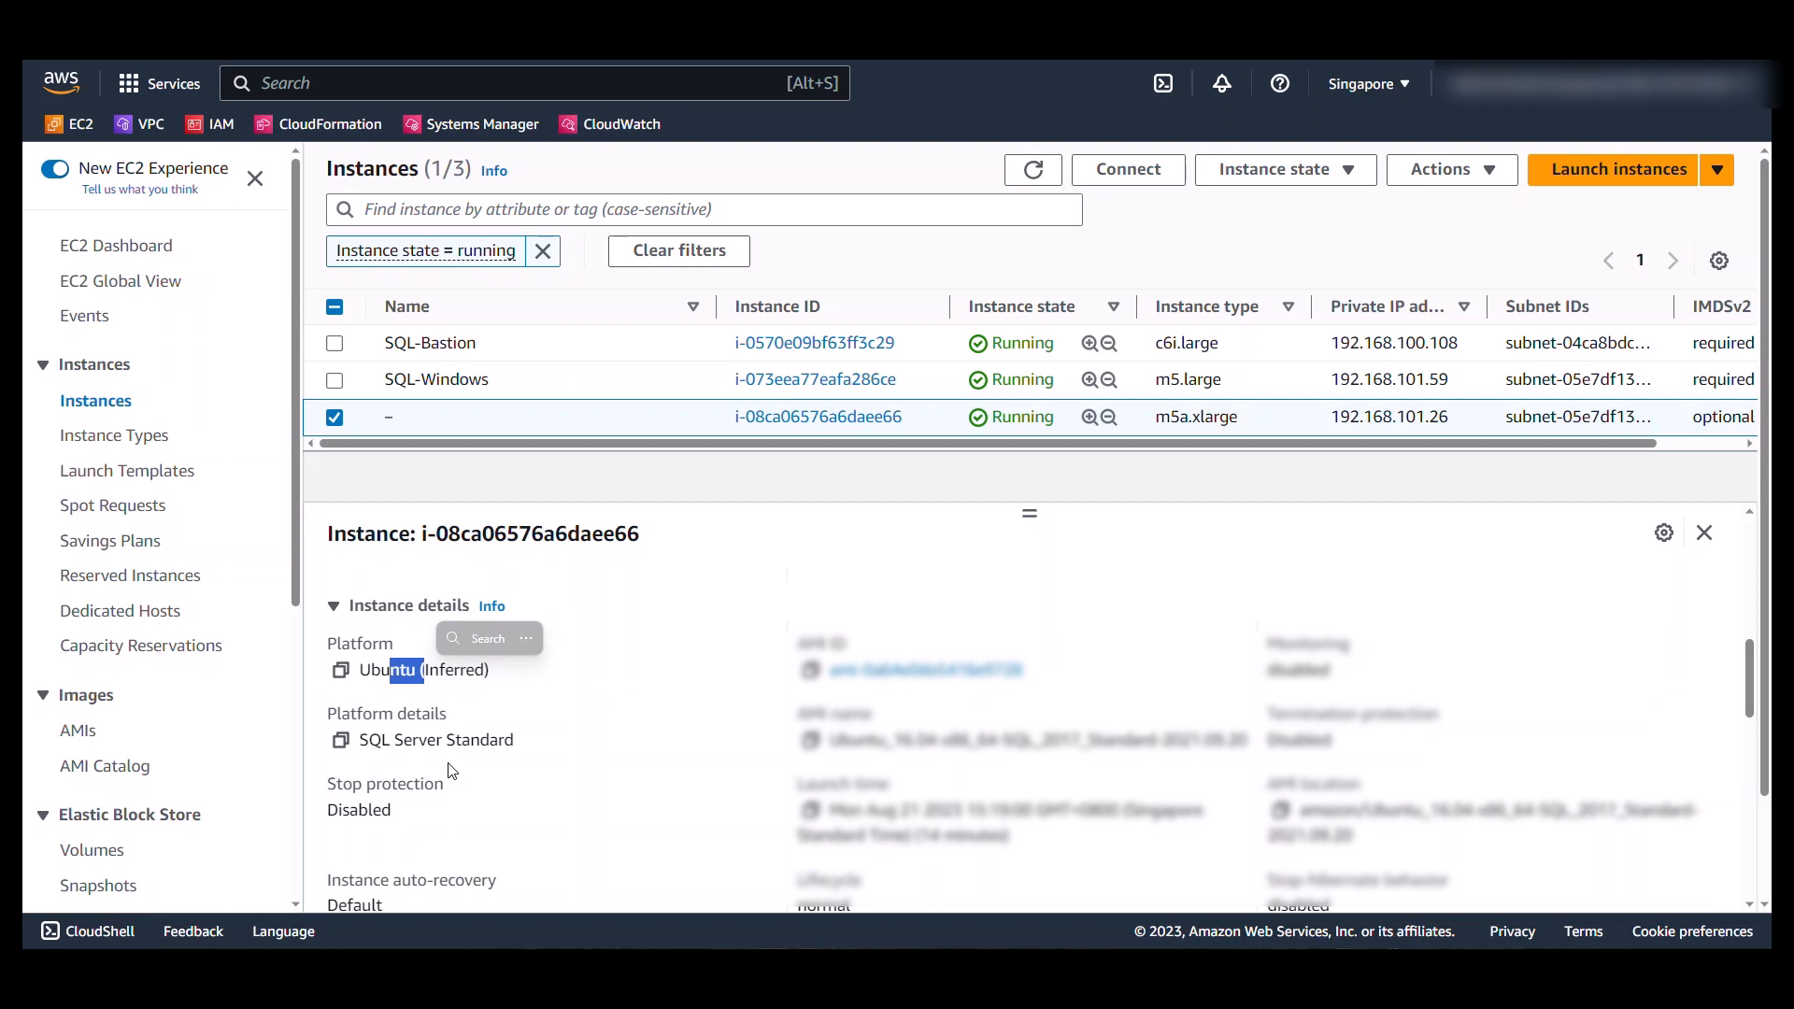
mouse_move(1206, 185)
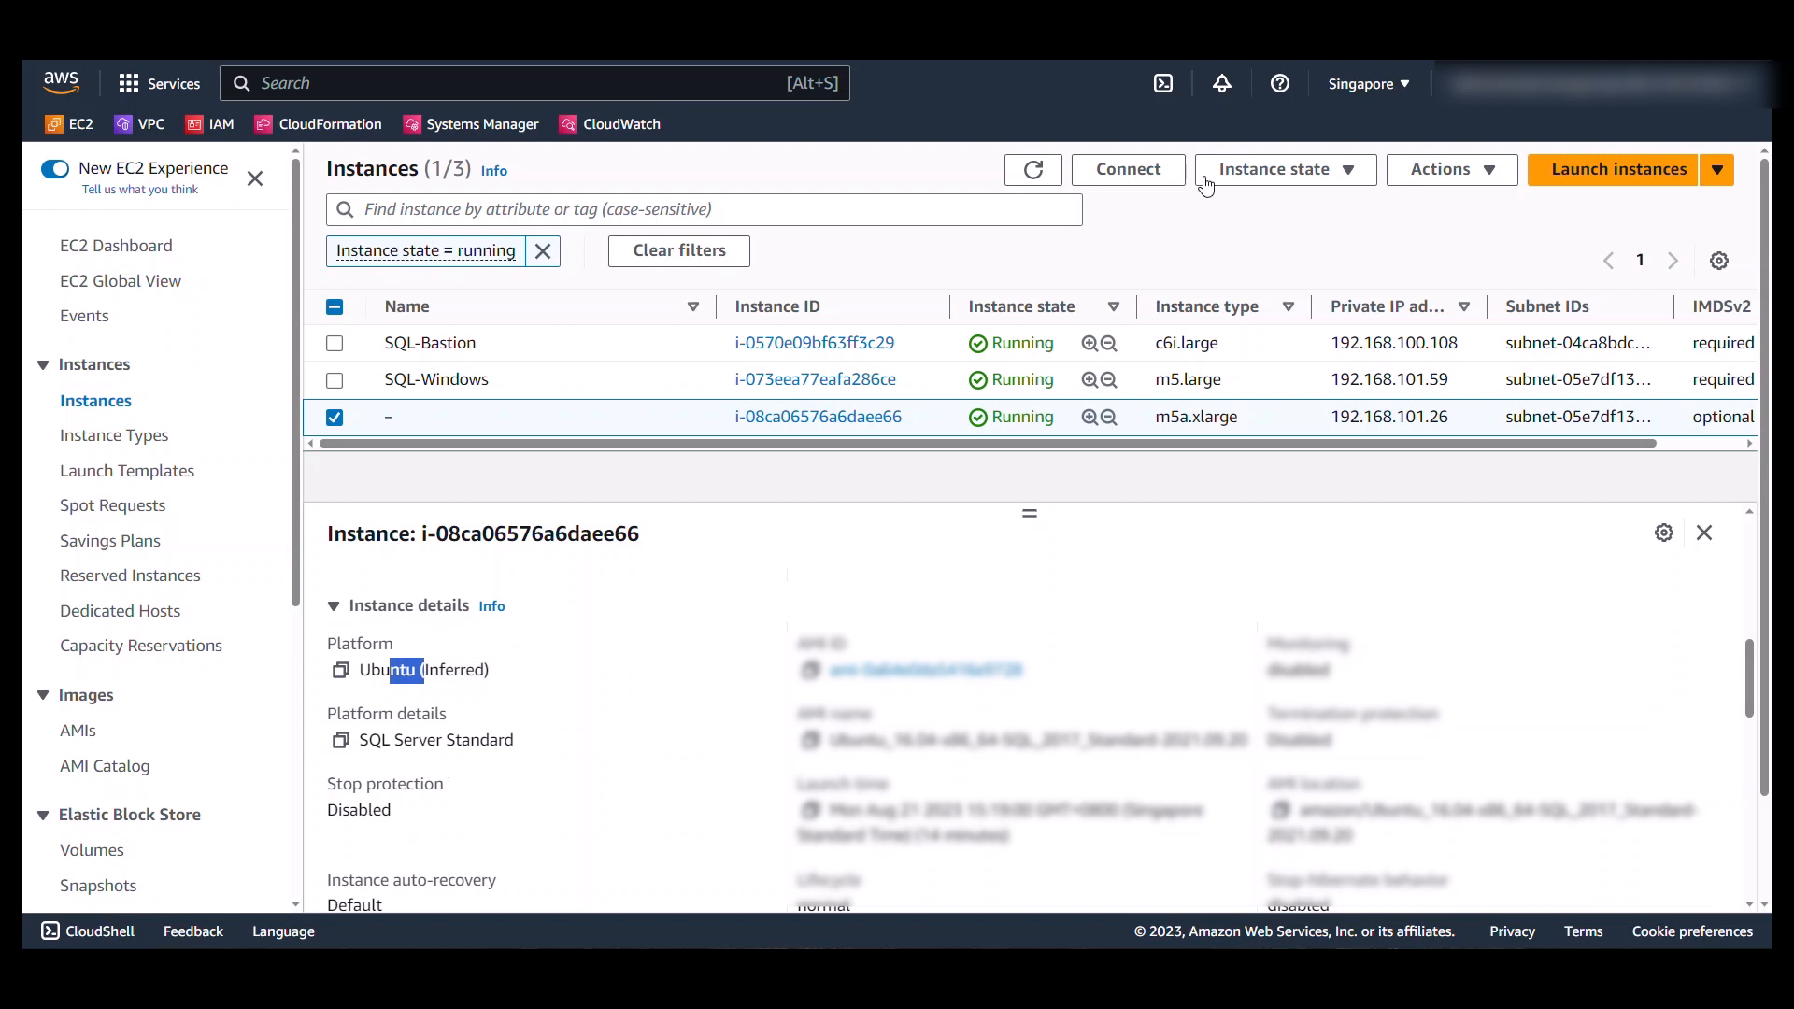
Step: Start a Session Manager shell on the Linux instance and switch to root with su
left_click(1126, 169)
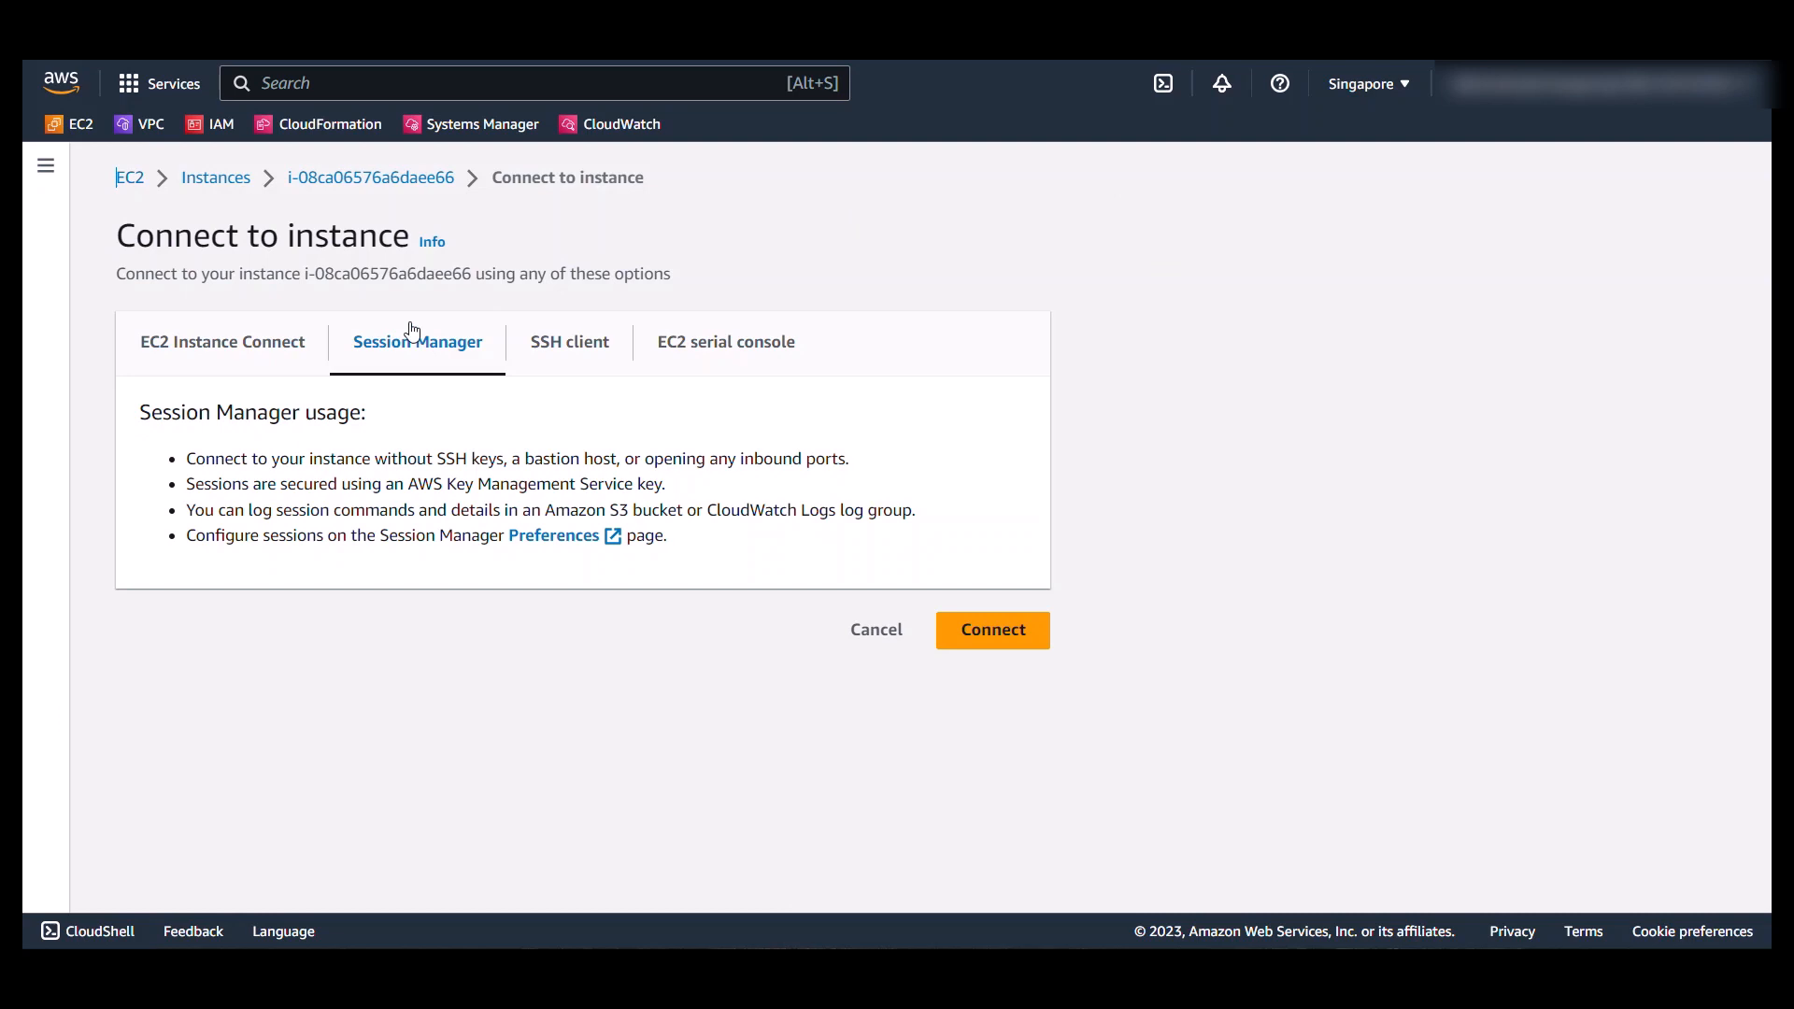
left_click(990, 629)
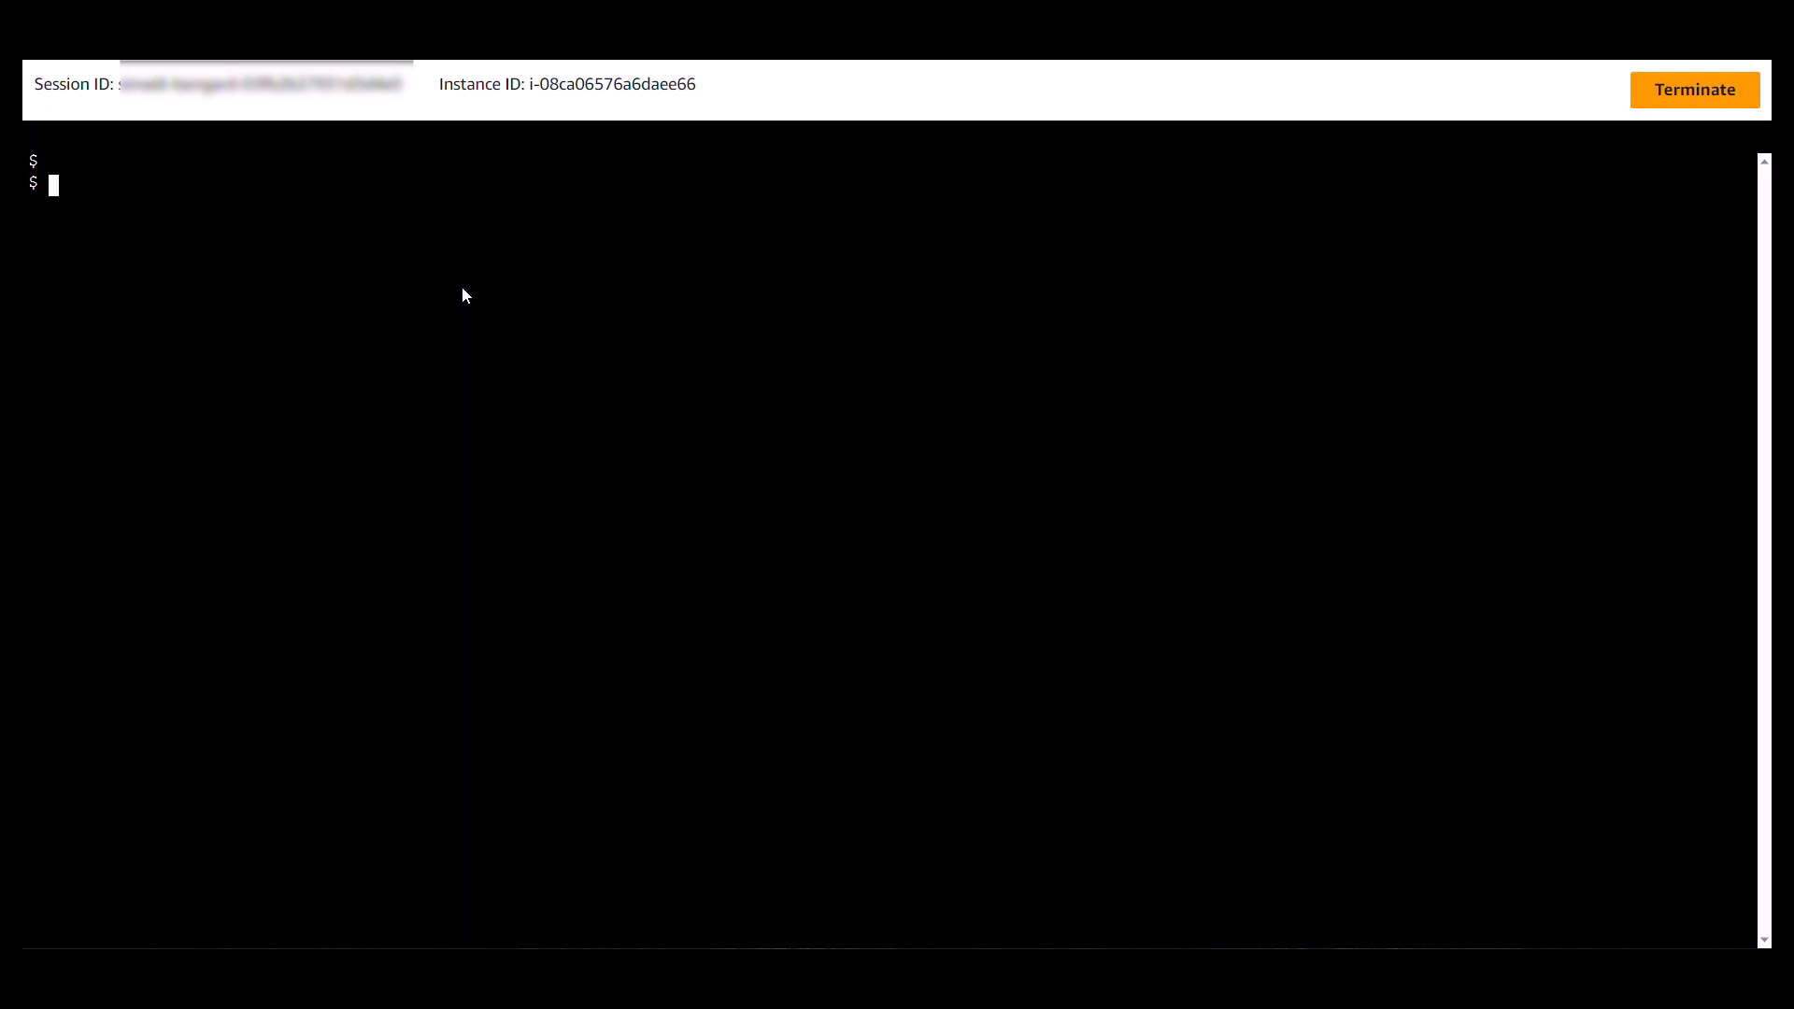
type("su")
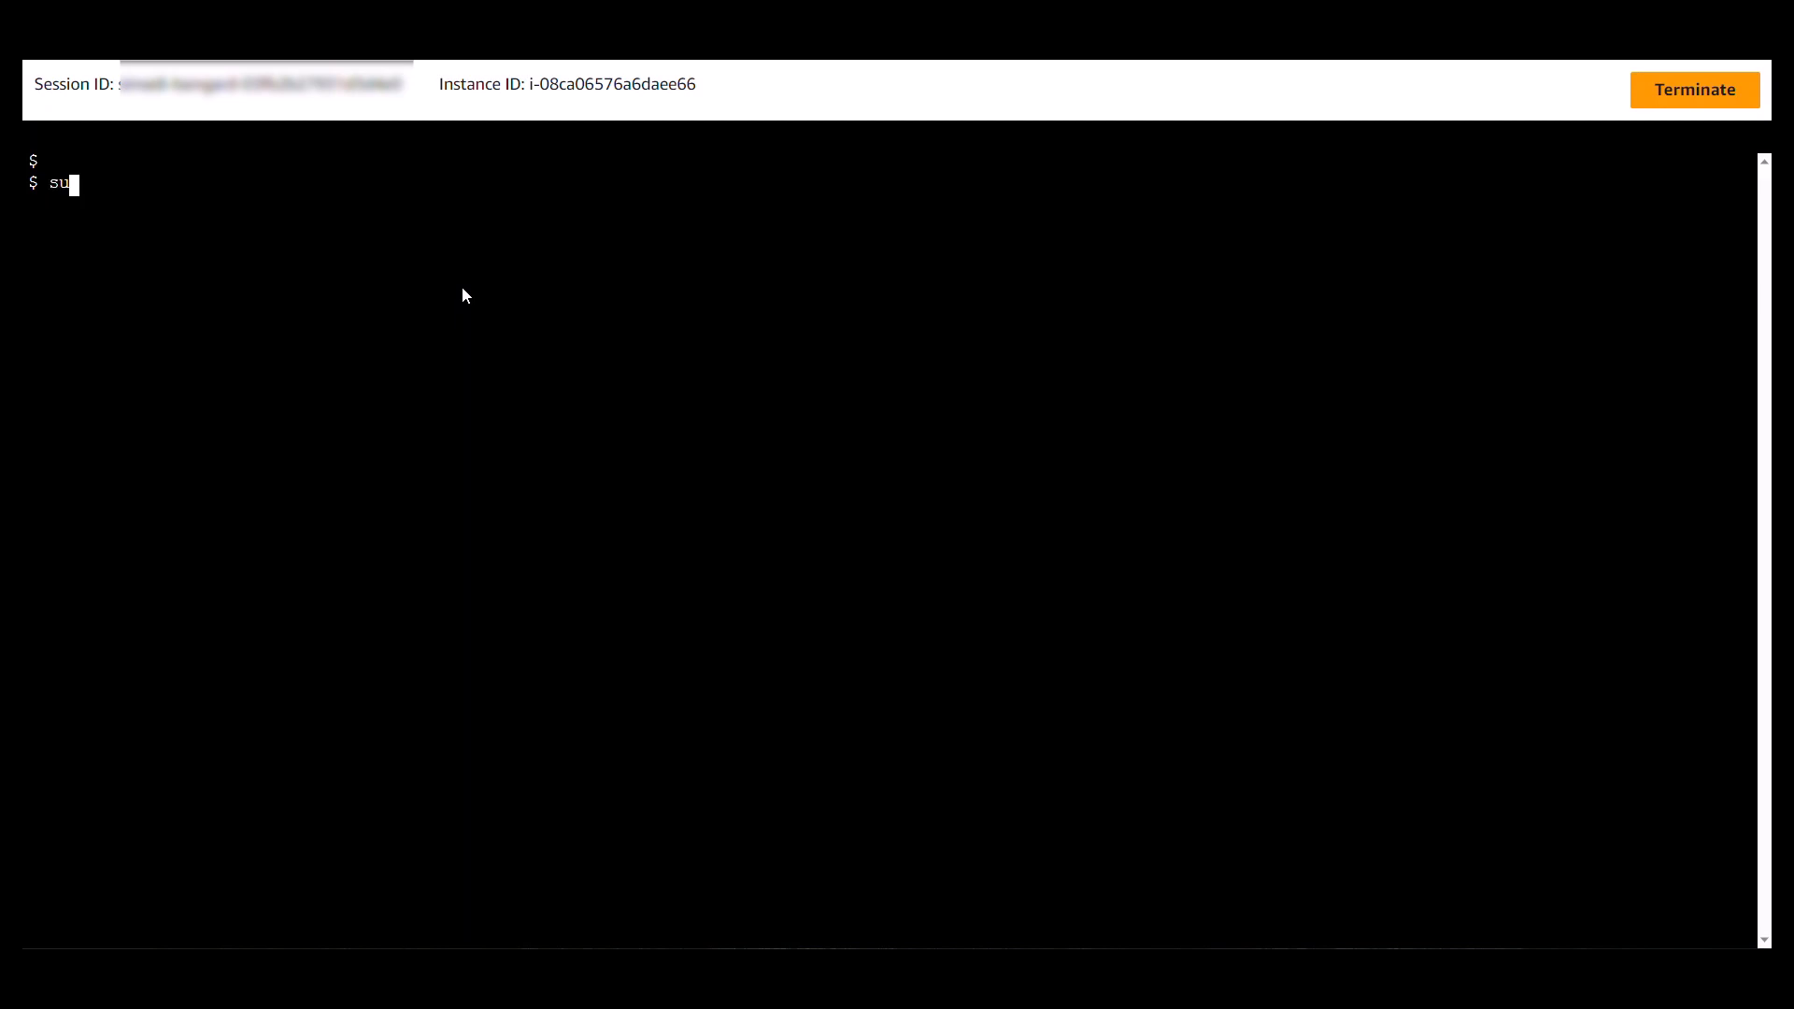
key("Return")
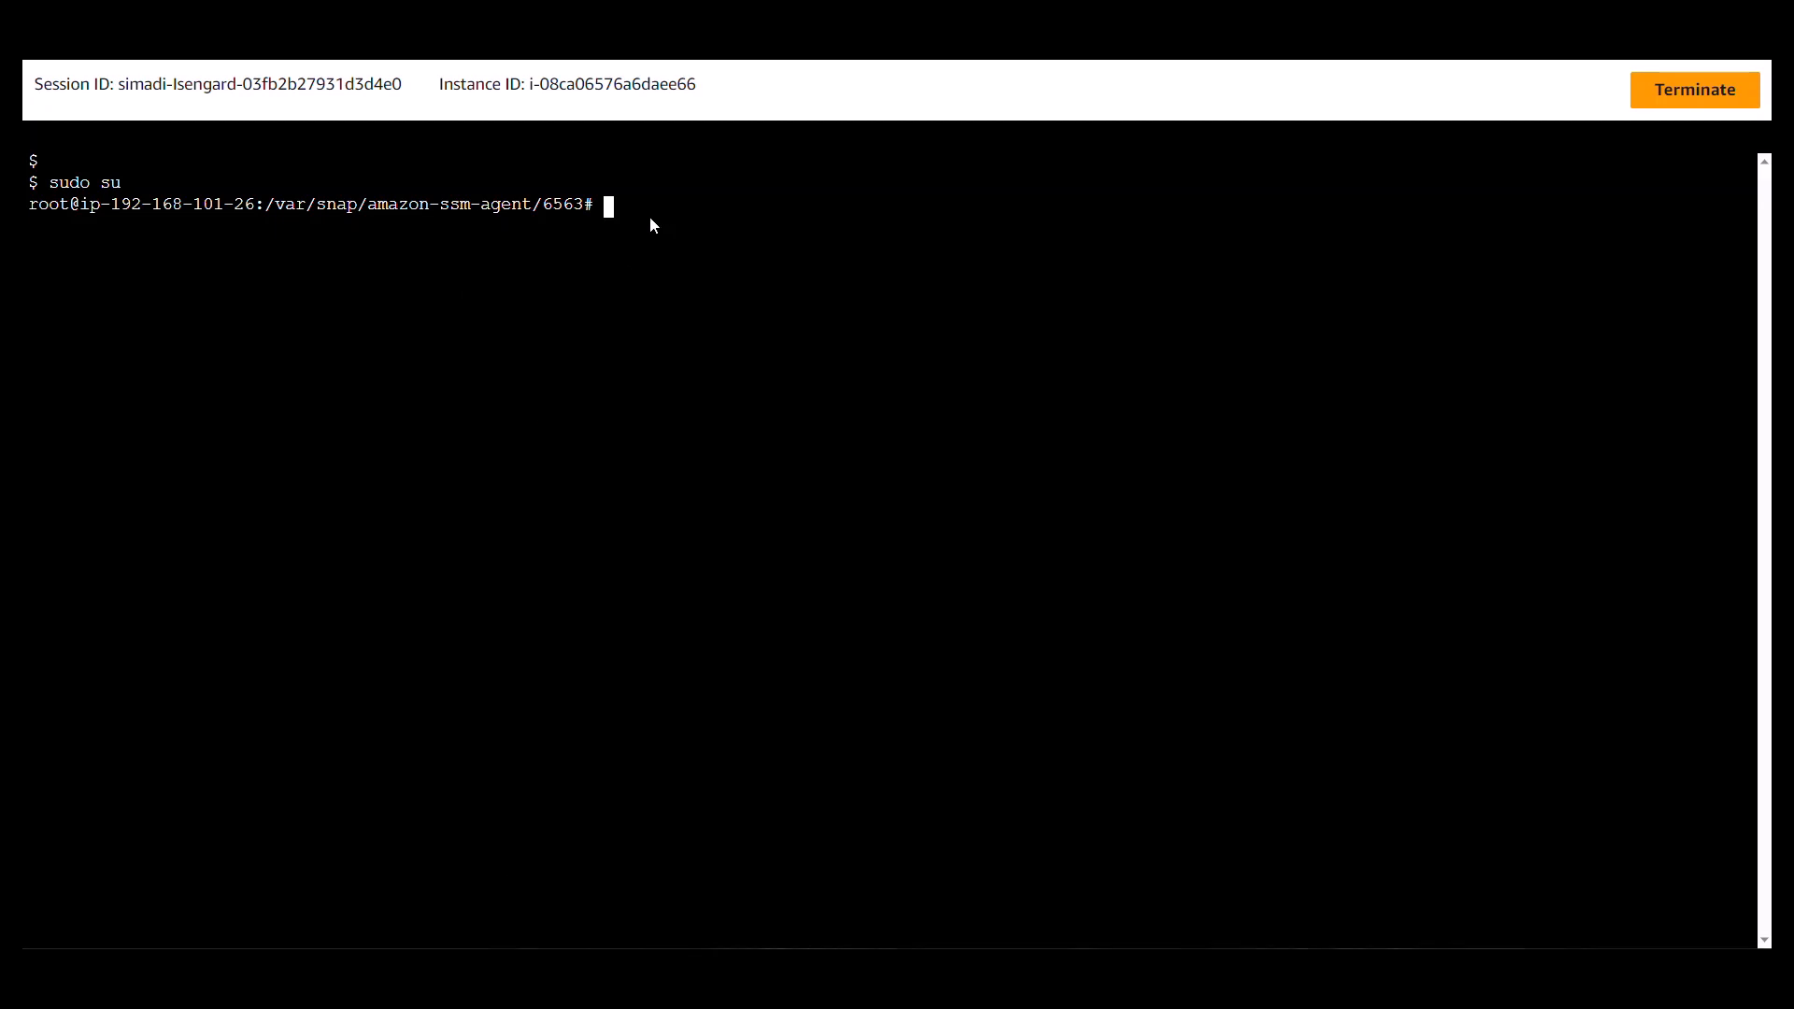
Step: Stop mssql-server, reset the SQL Server sa password, then terminate the session
type("systemctl stop mssql-server")
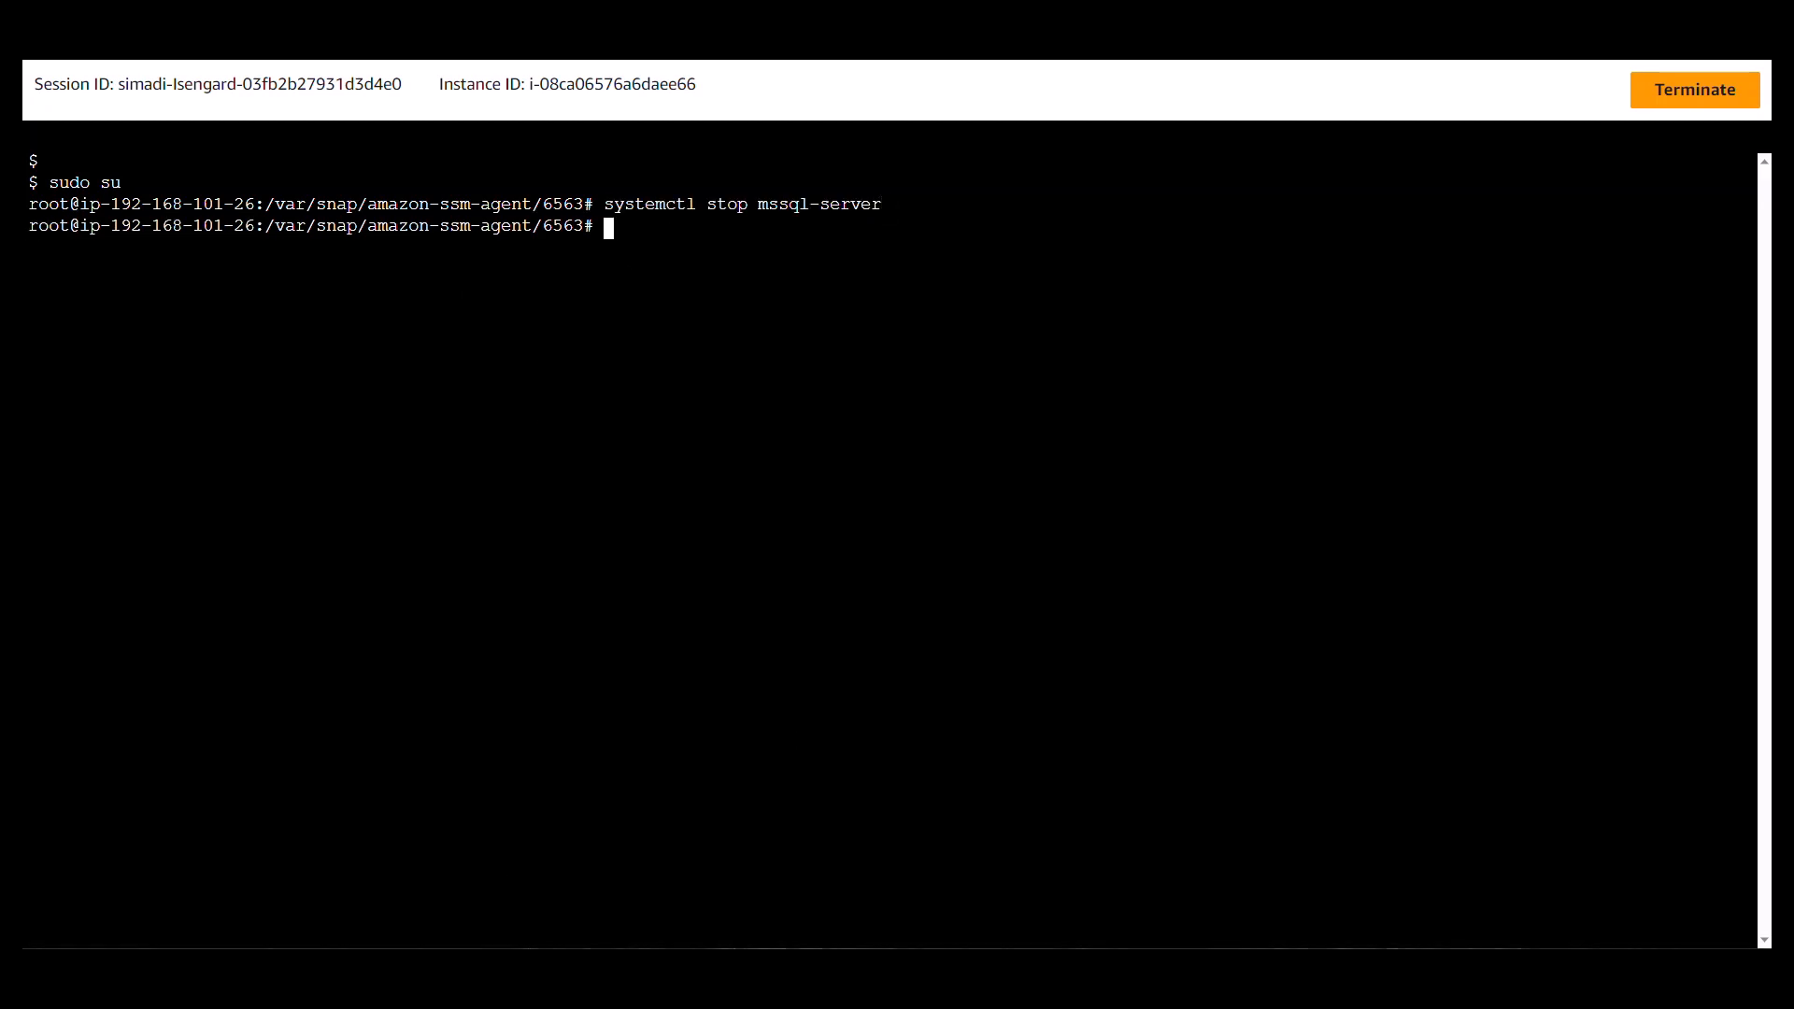
type("/opt/mssql/bin/mssql-conf set-sa-password")
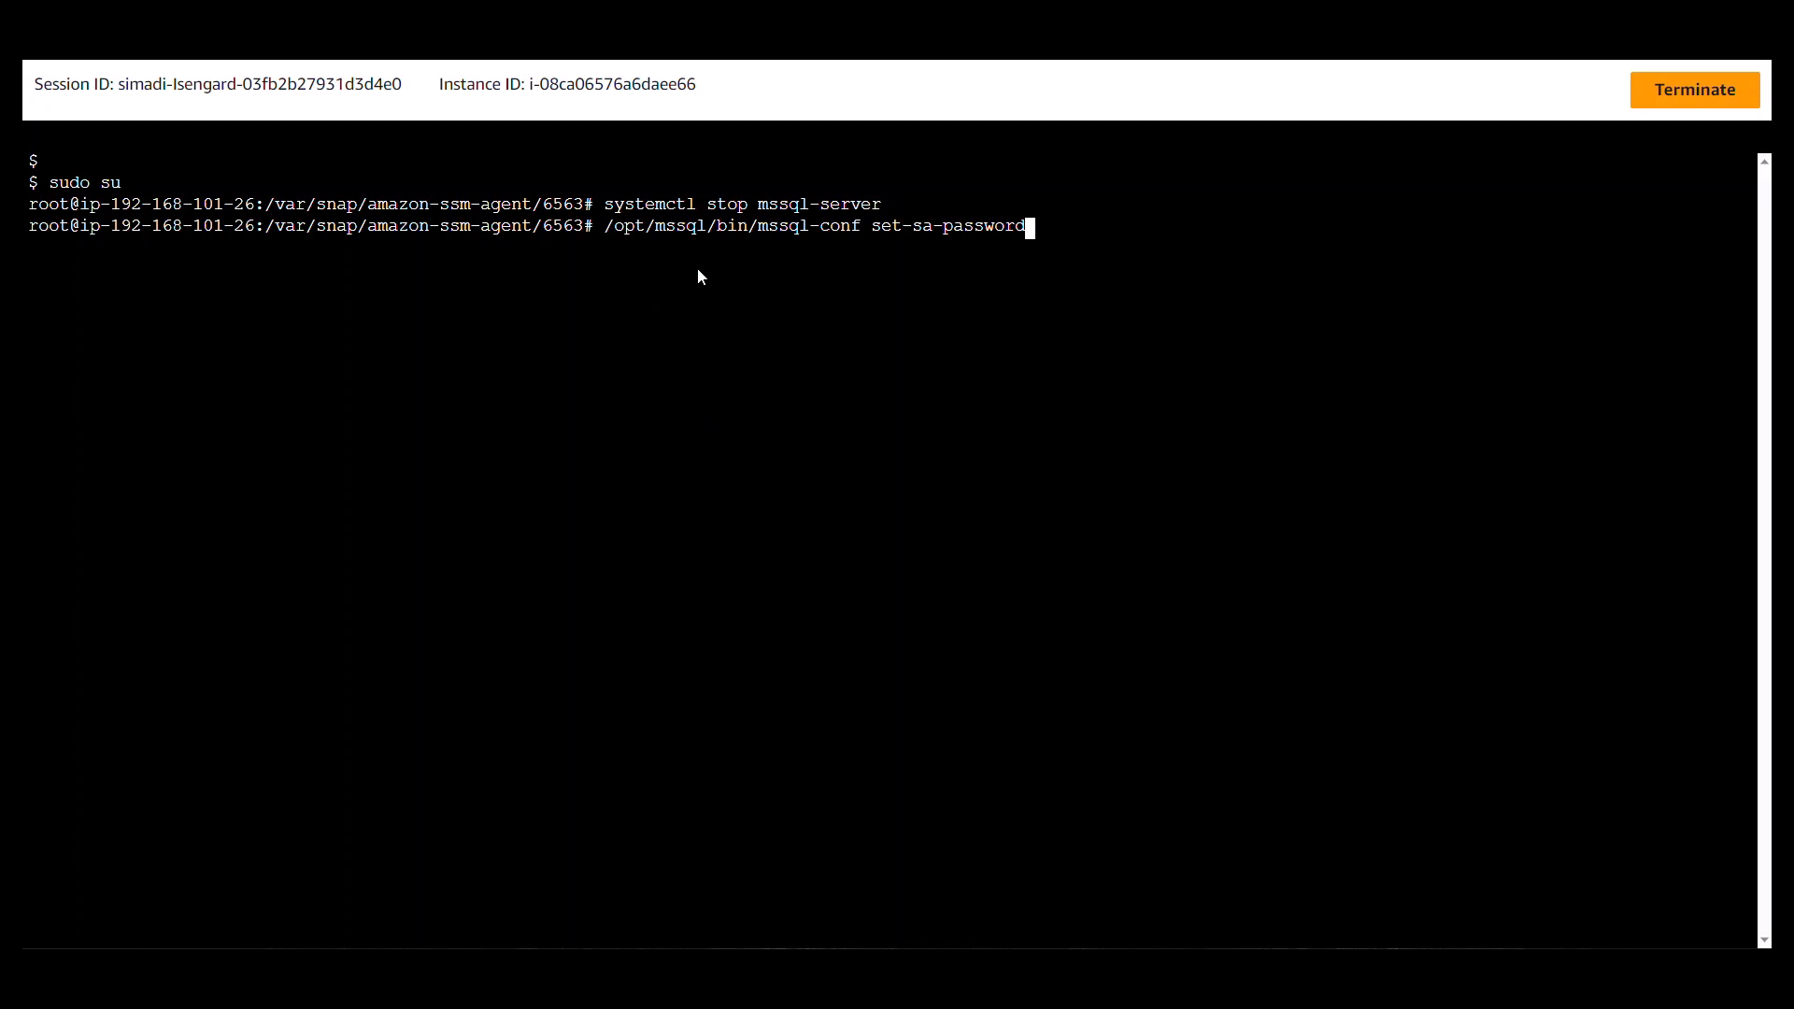
key("Return")
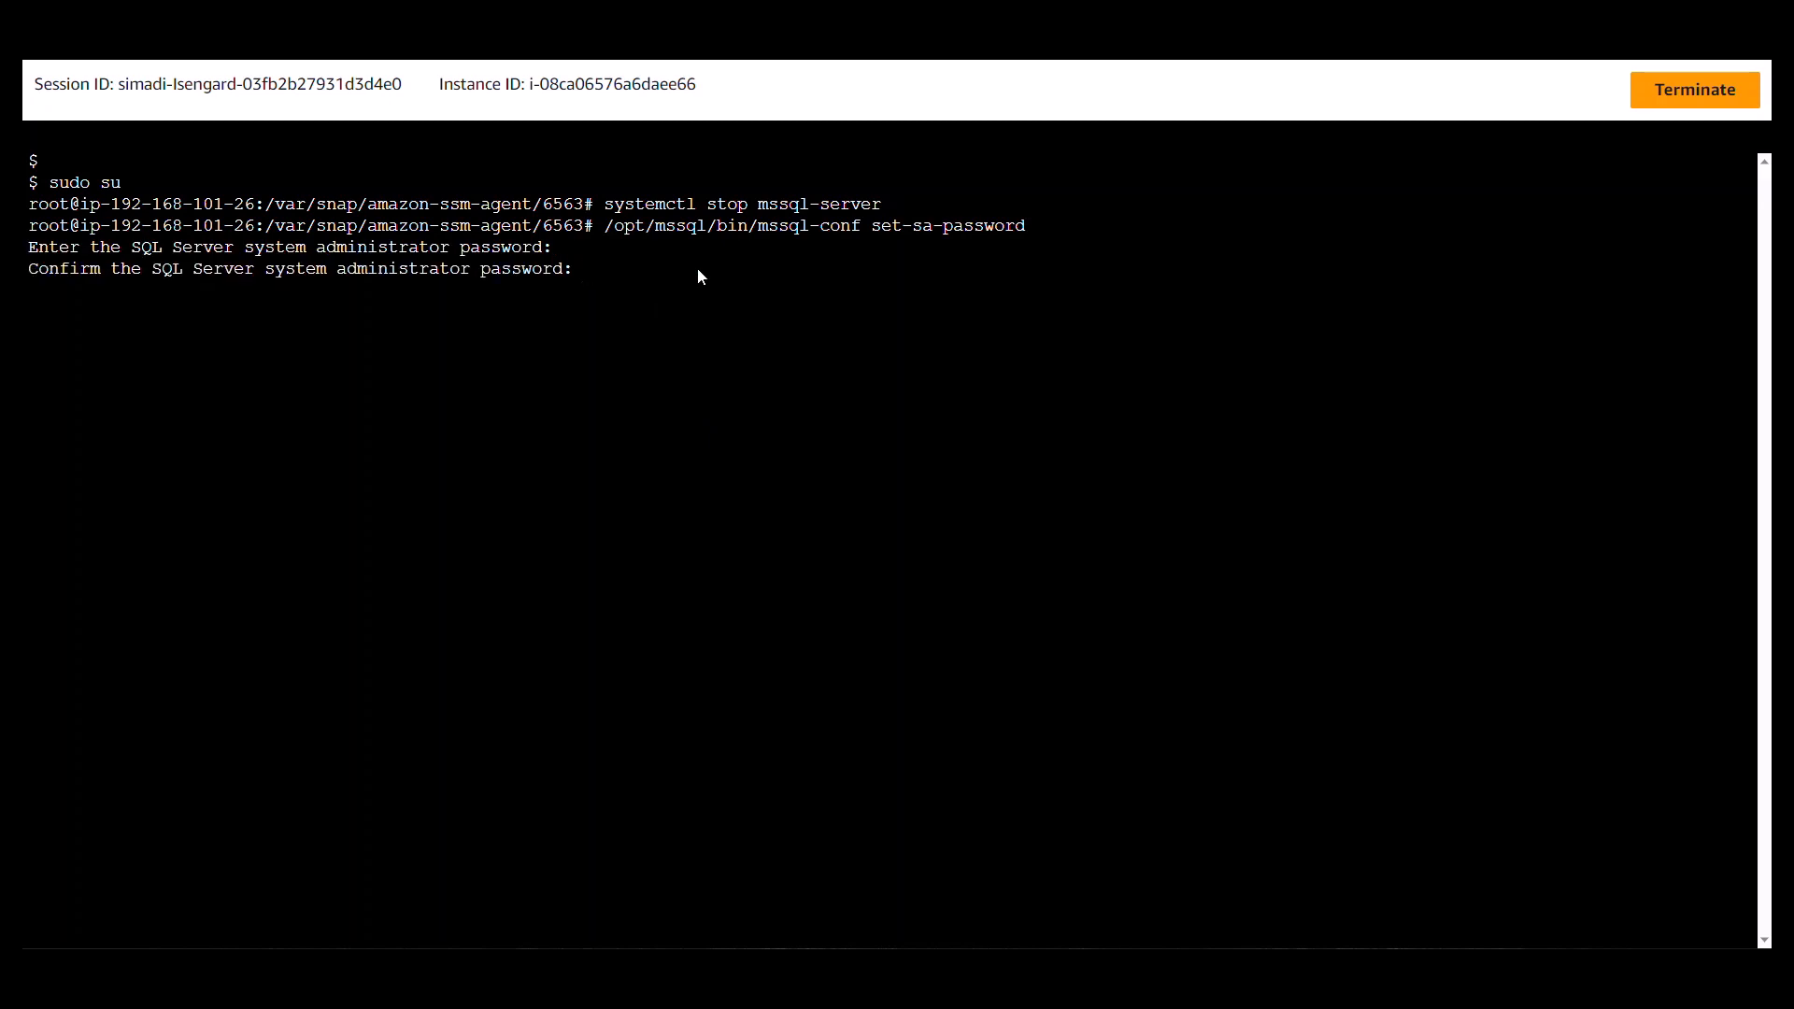
key("Return")
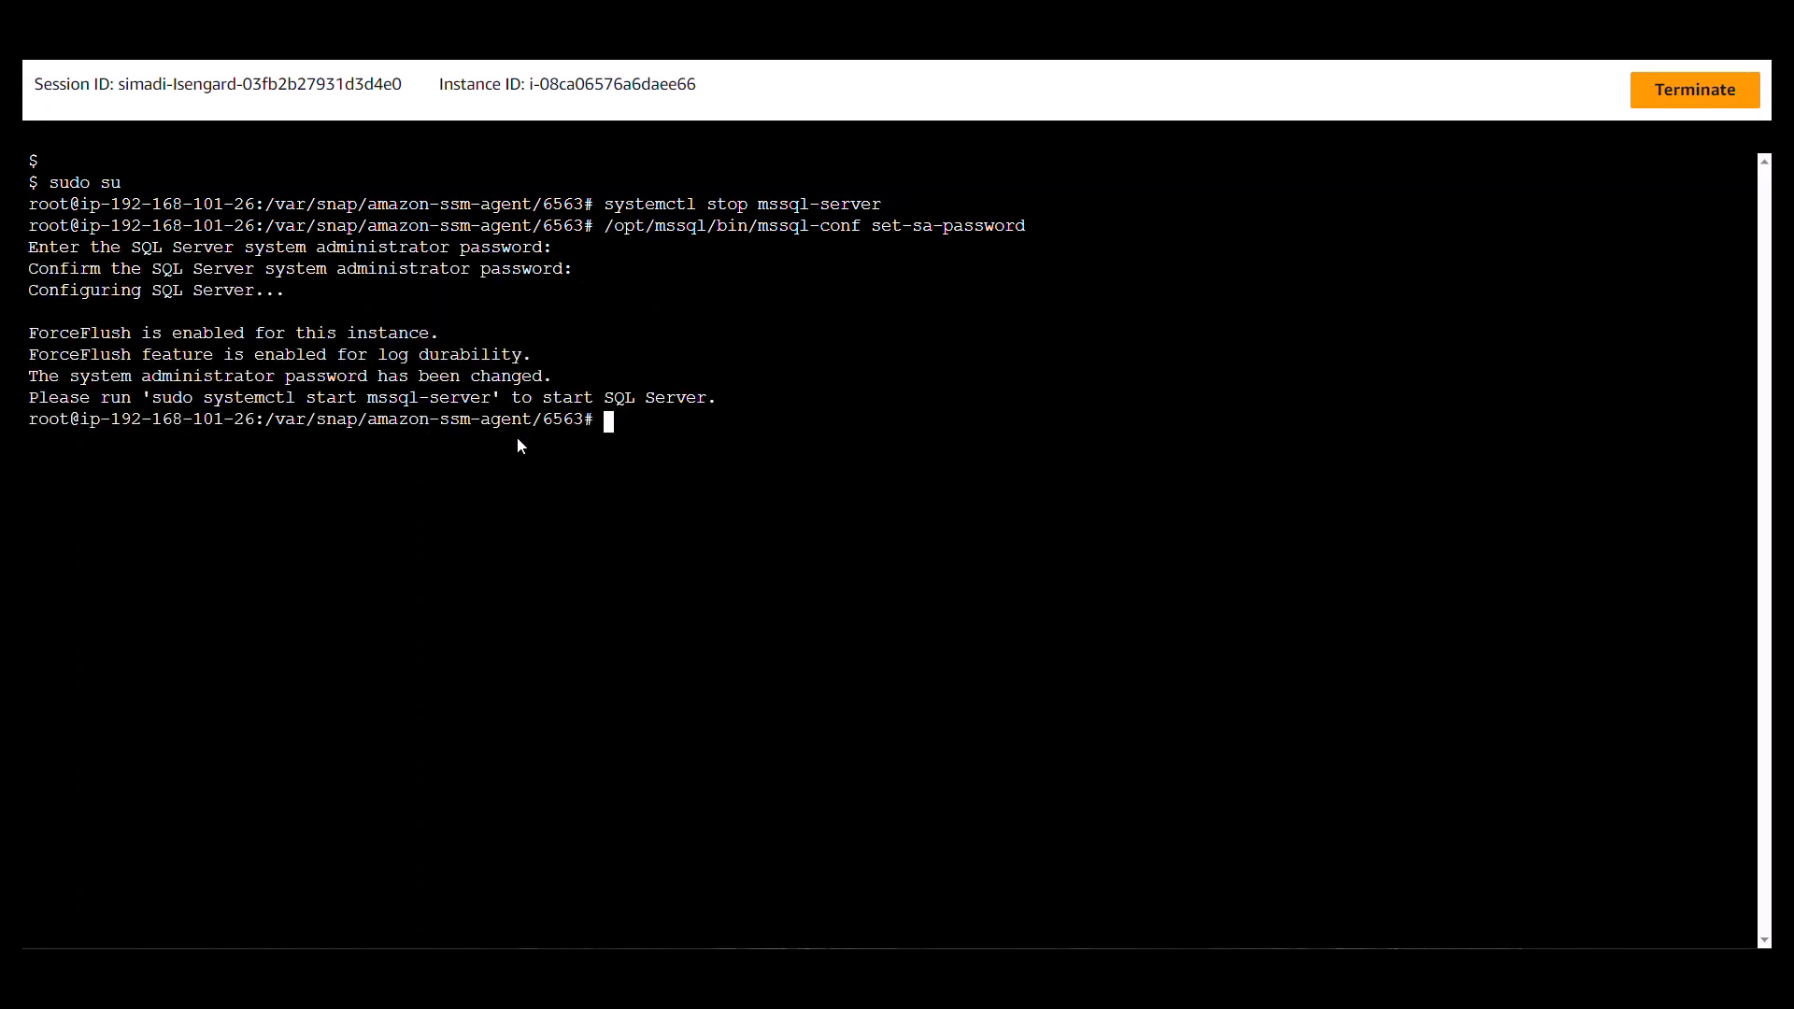
mouse_move(694, 493)
type("systemctl start mssql-server")
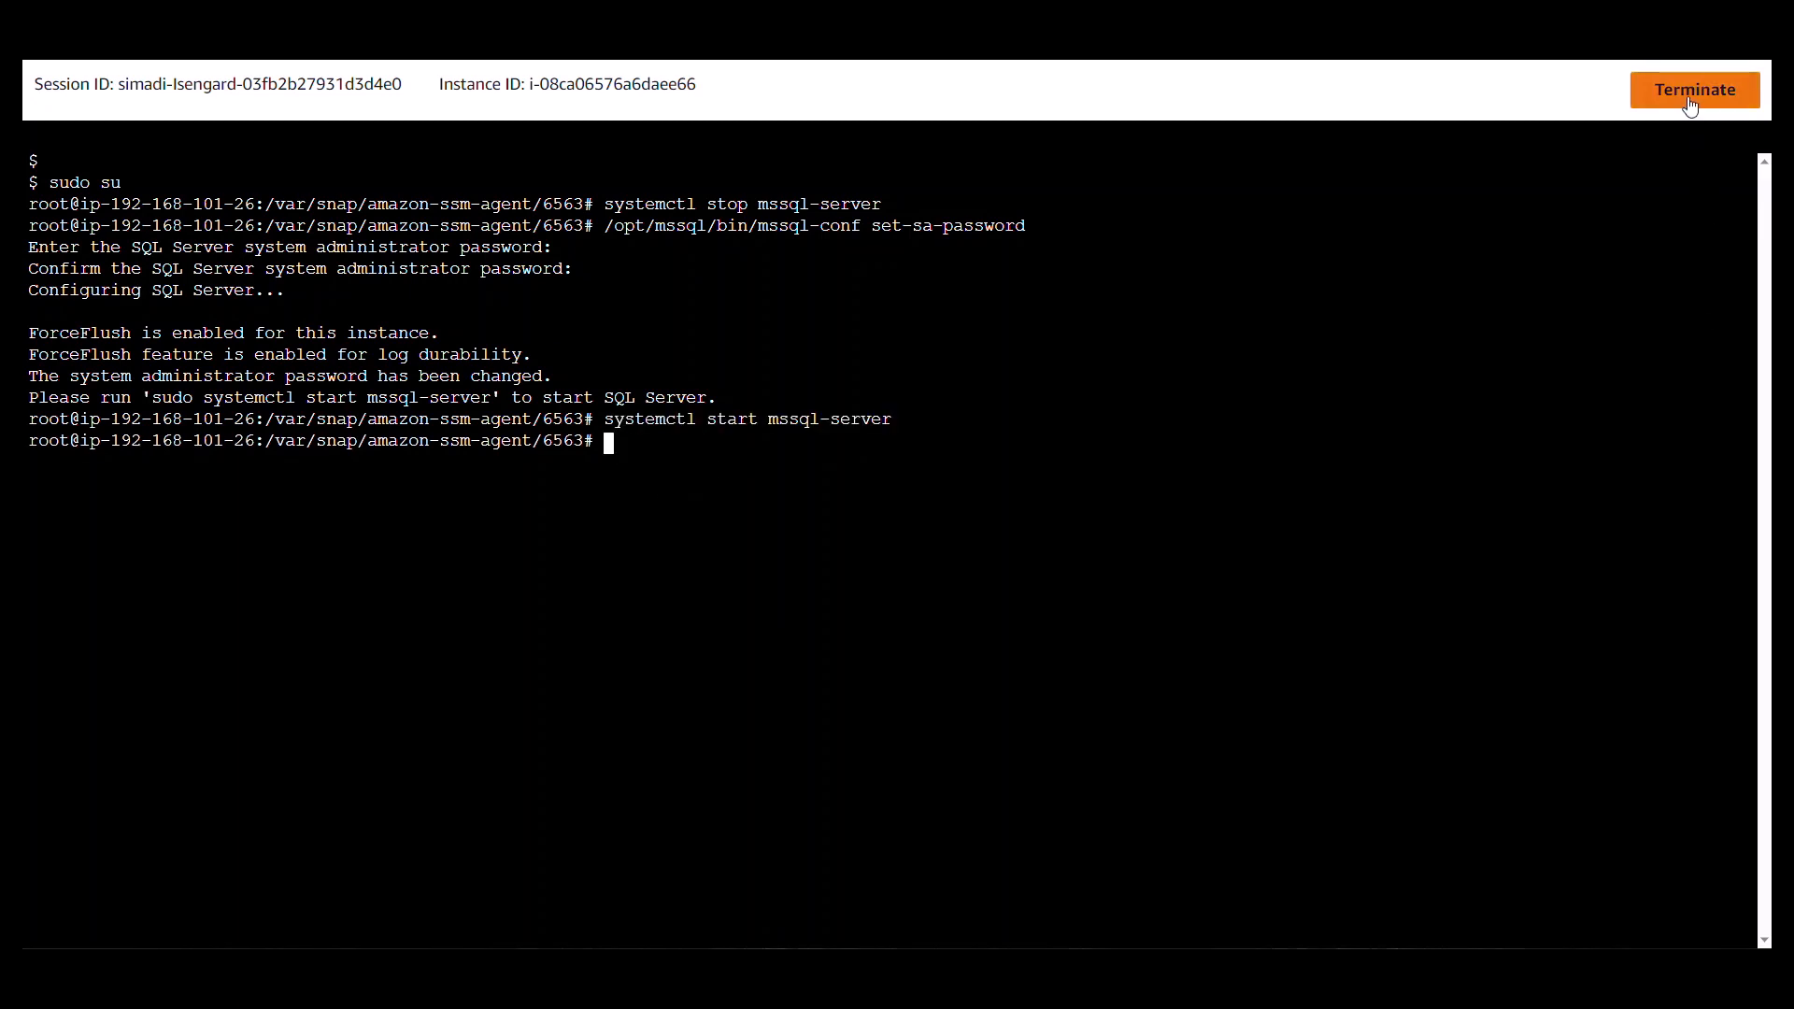
left_click(1694, 90)
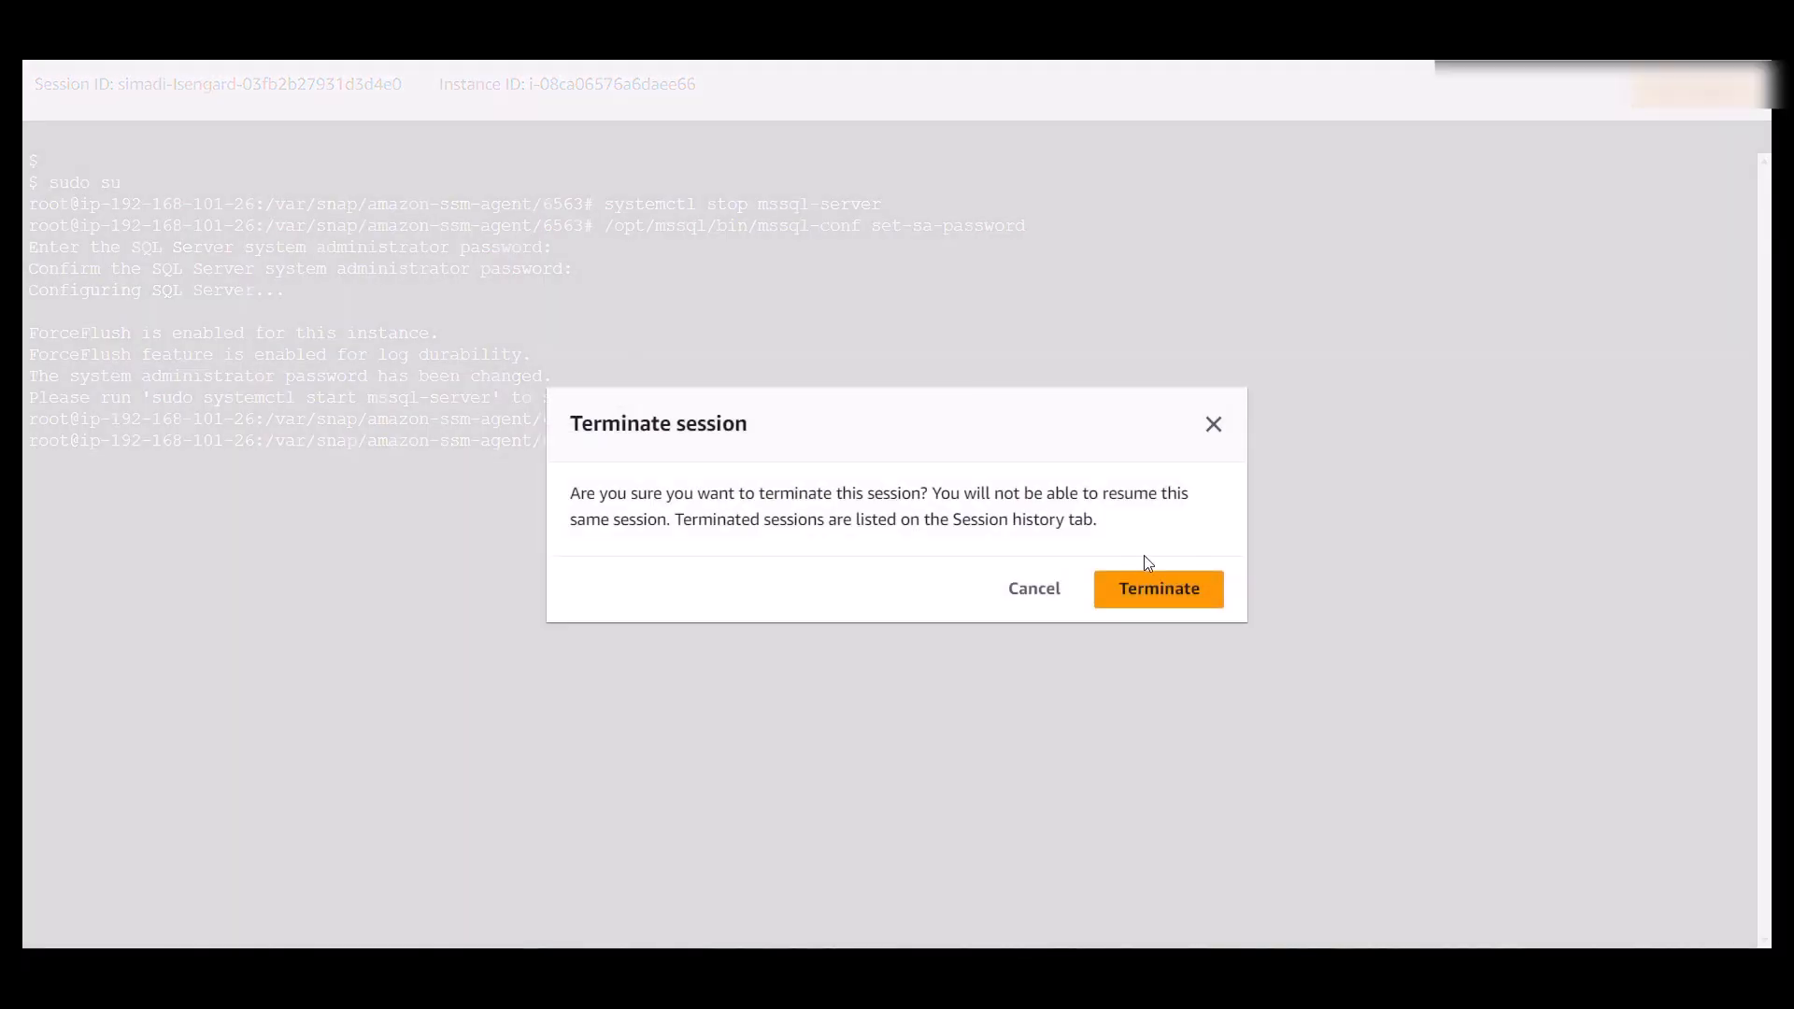
left_click(1156, 587)
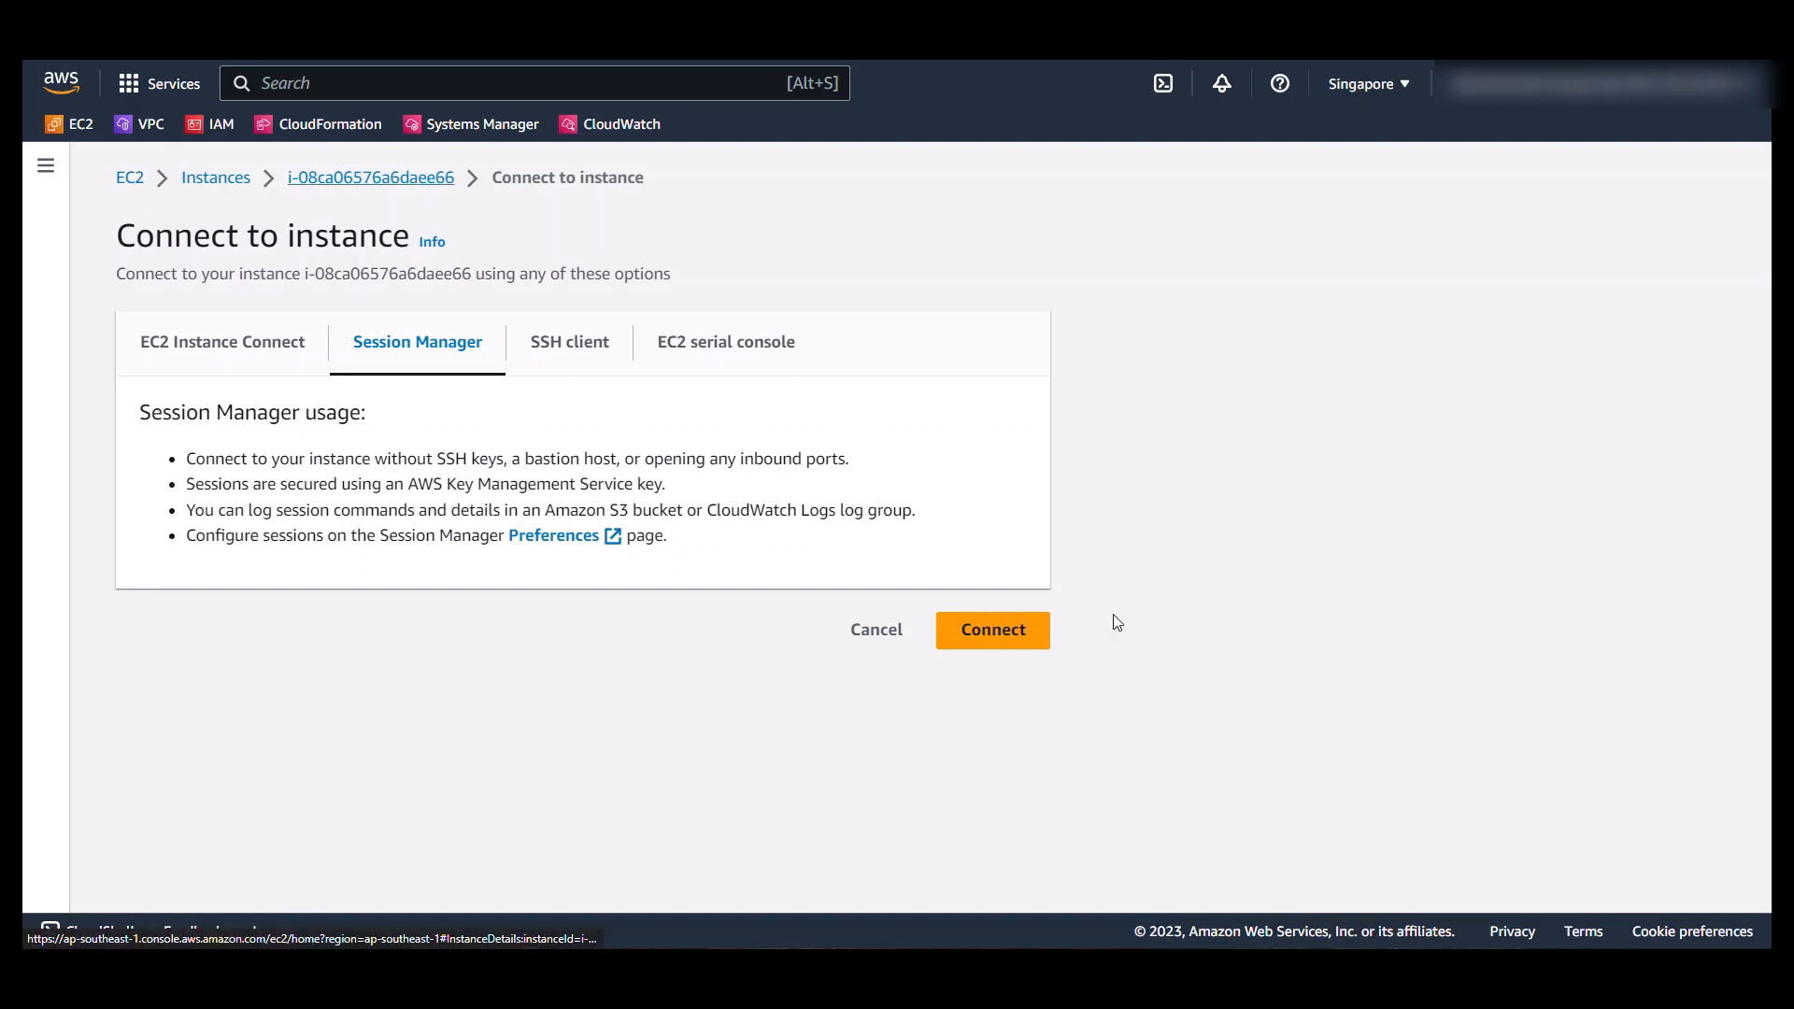
Step: Attach the SG100-PrivateInstance security group to the Linux instance alongside default
left_click(877, 629)
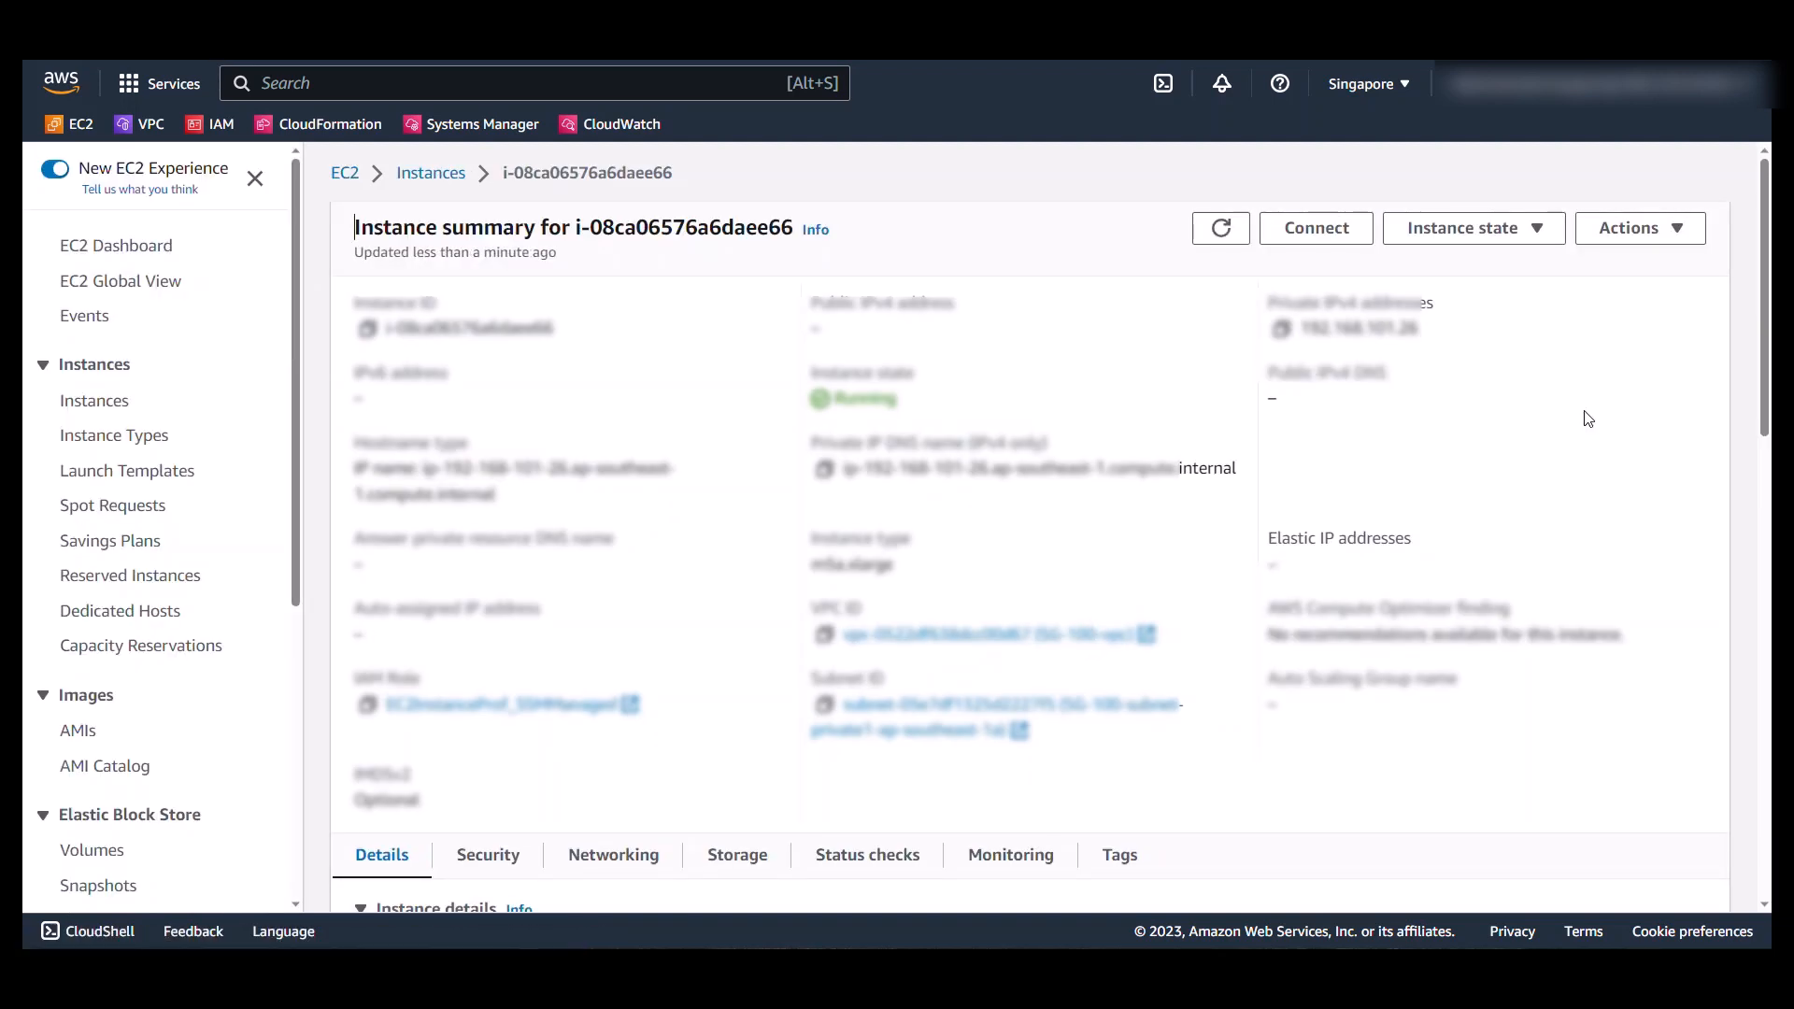
mouse_move(1640, 227)
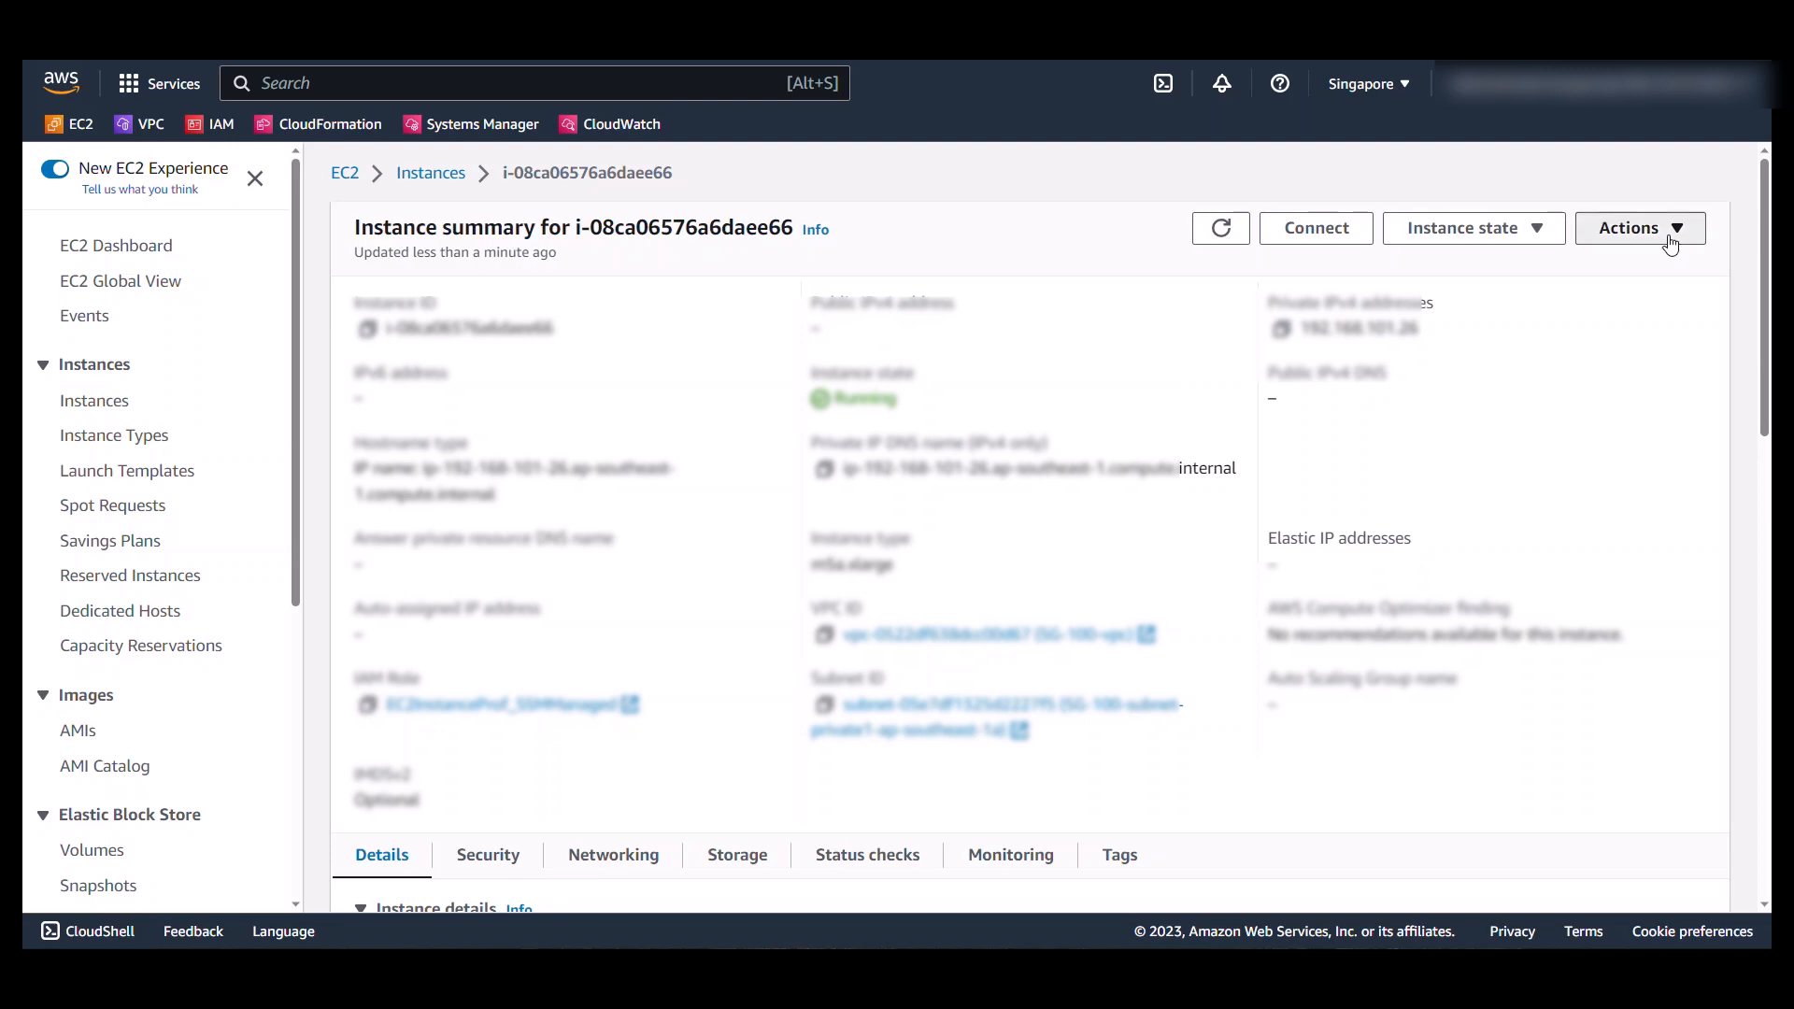
left_click(1640, 228)
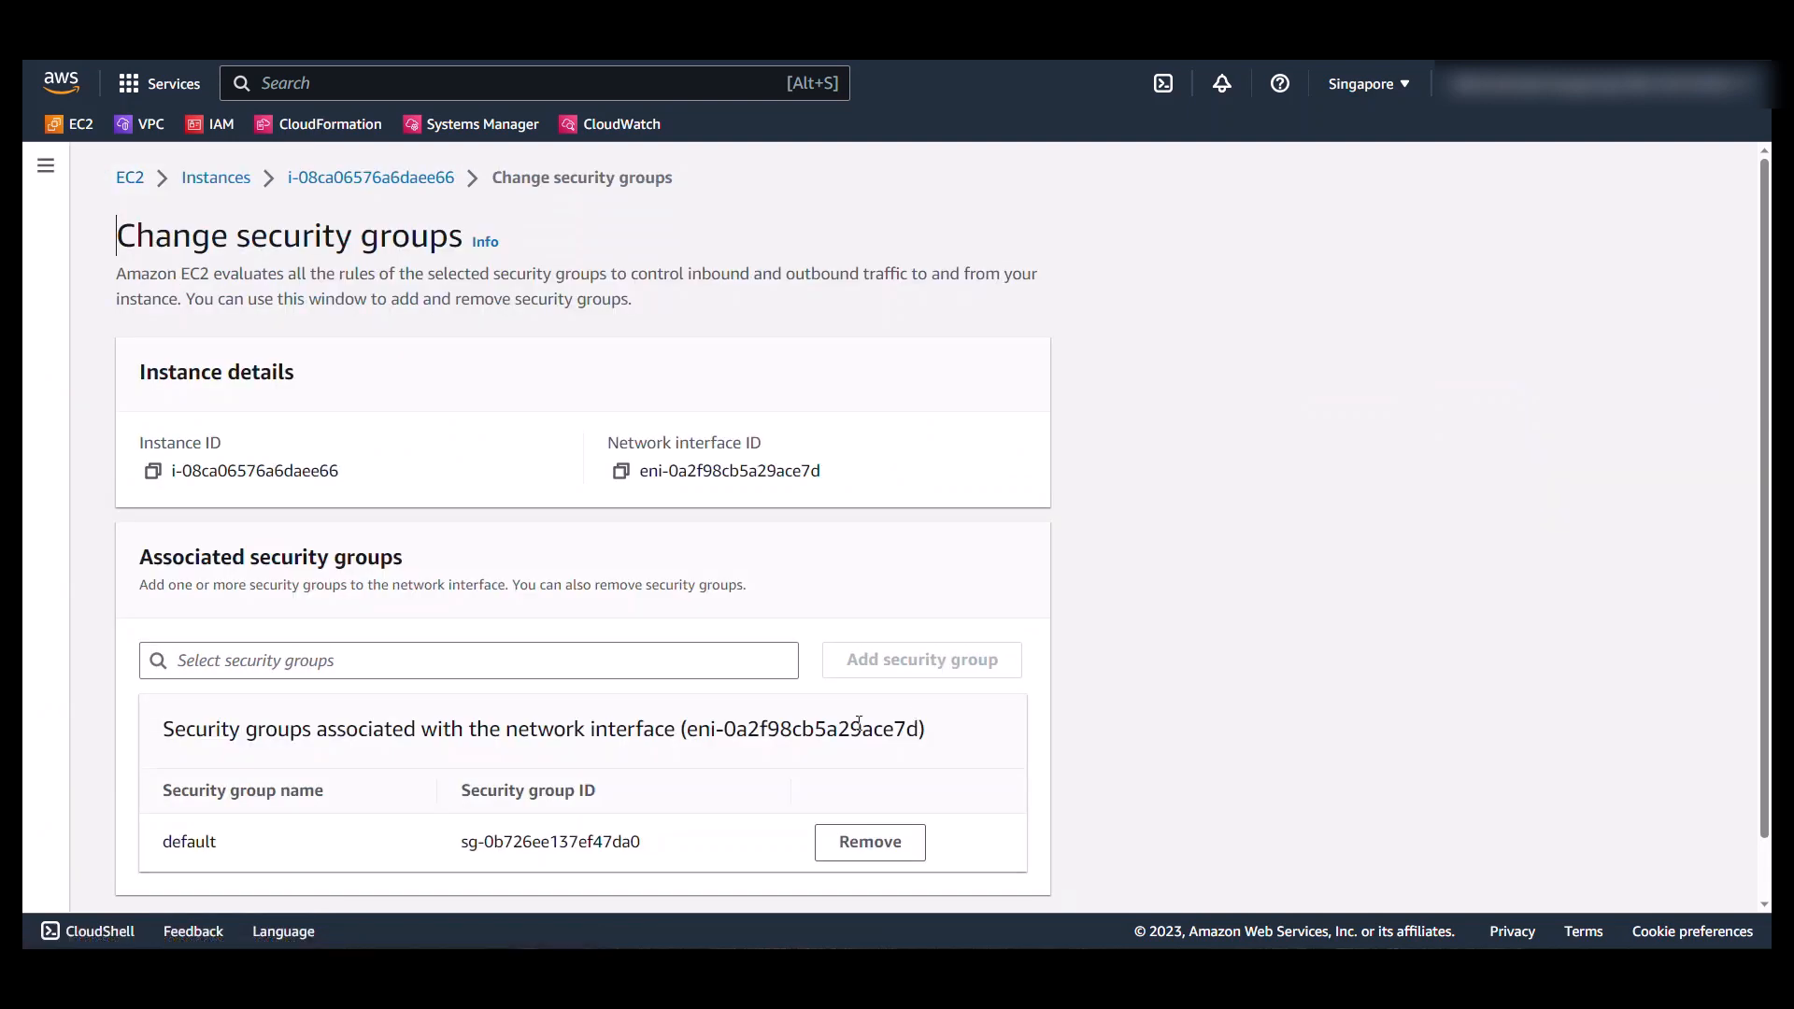
left_click(467, 660)
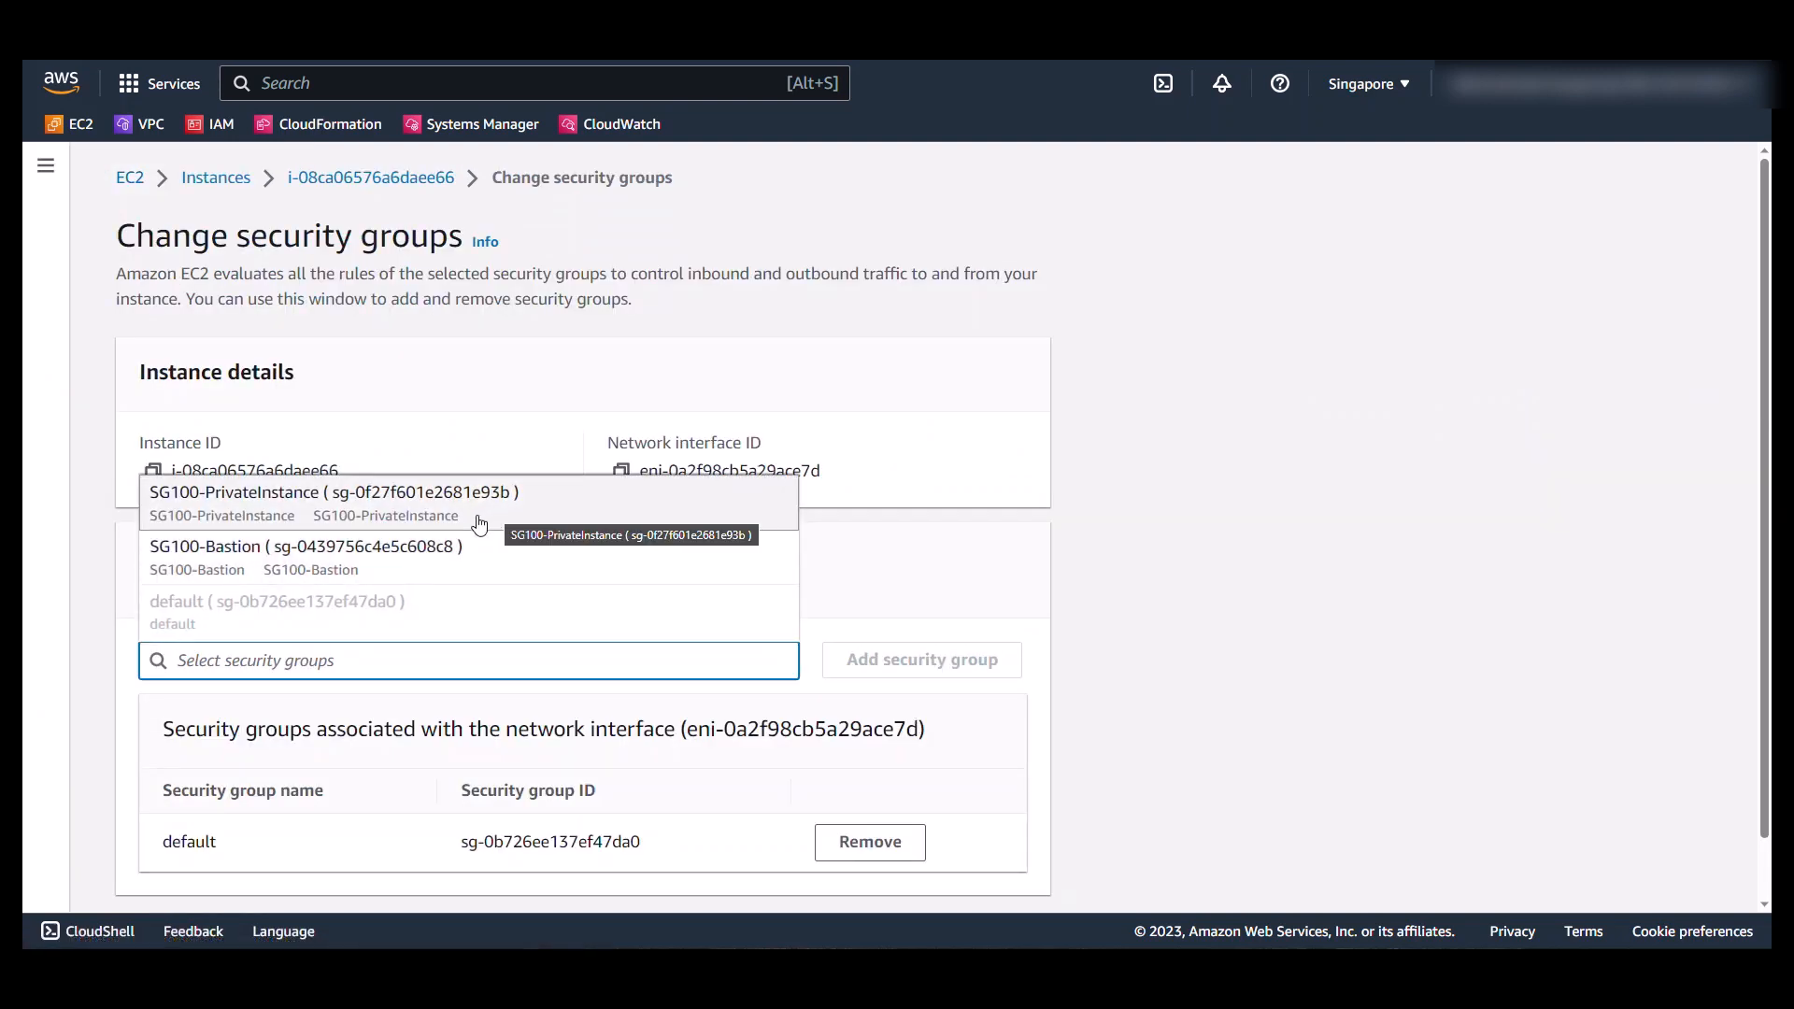
left_click(332, 492)
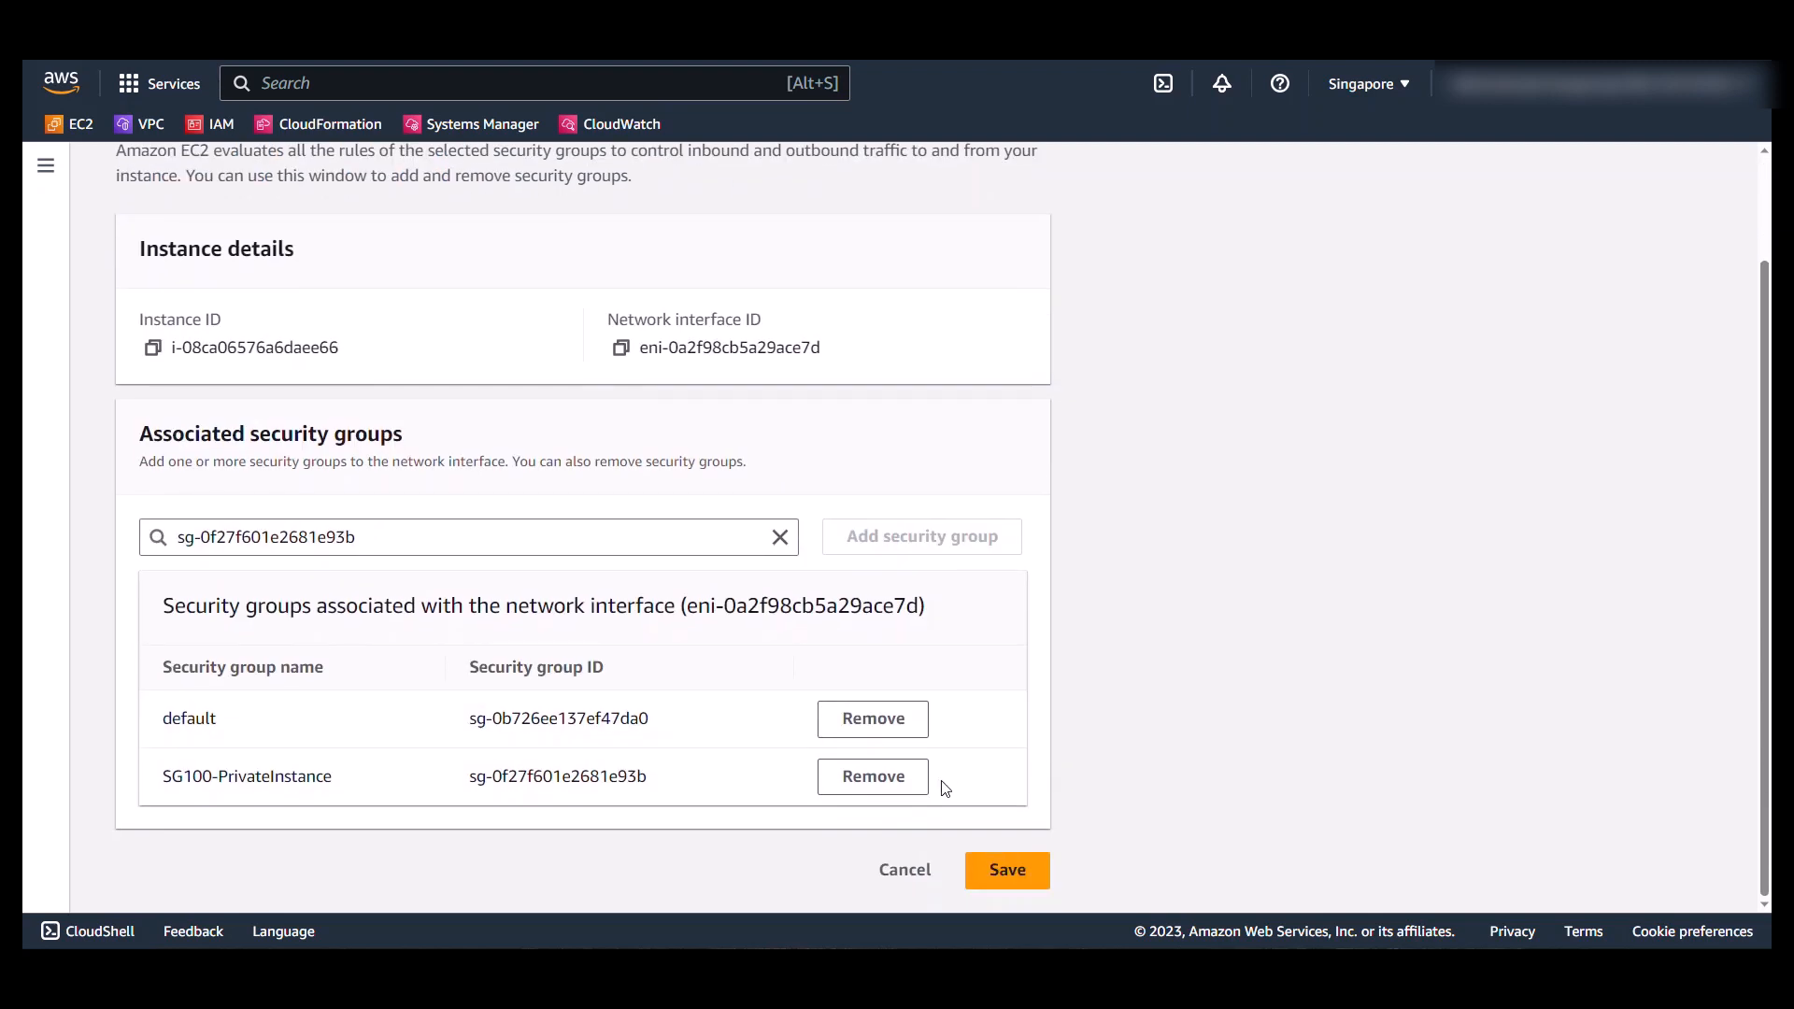
left_click(1004, 870)
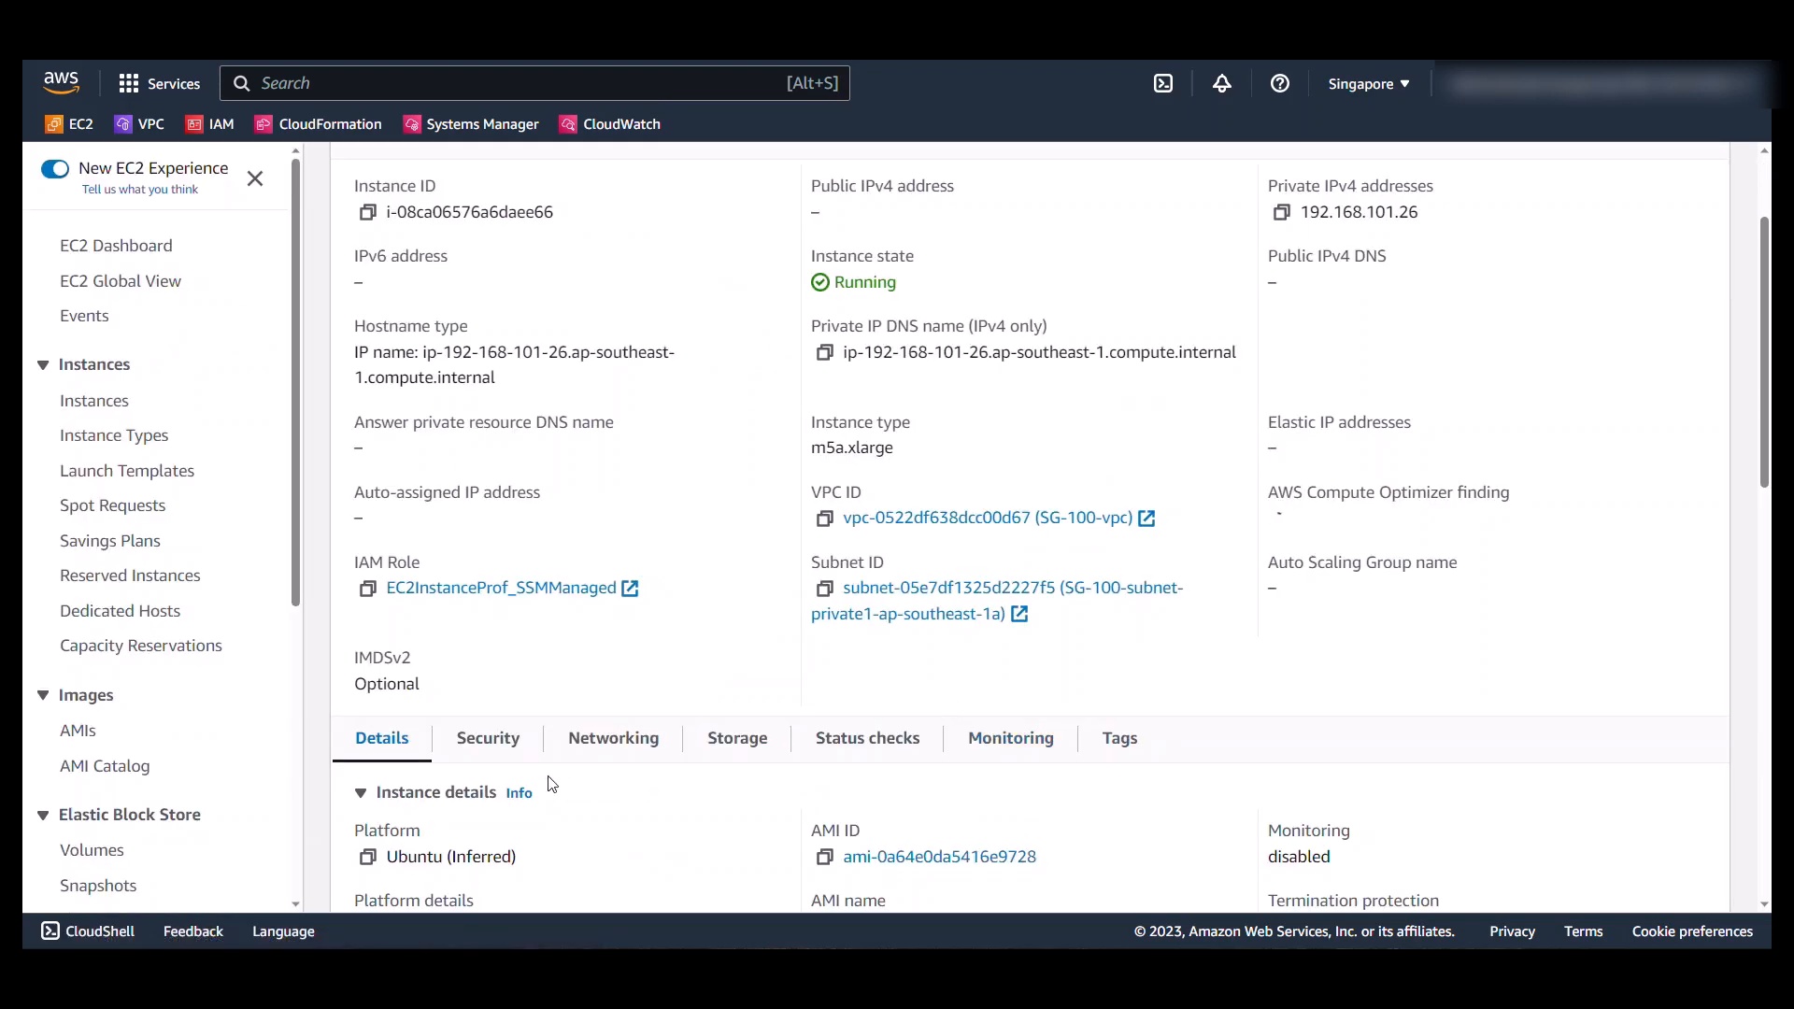
left_click(488, 737)
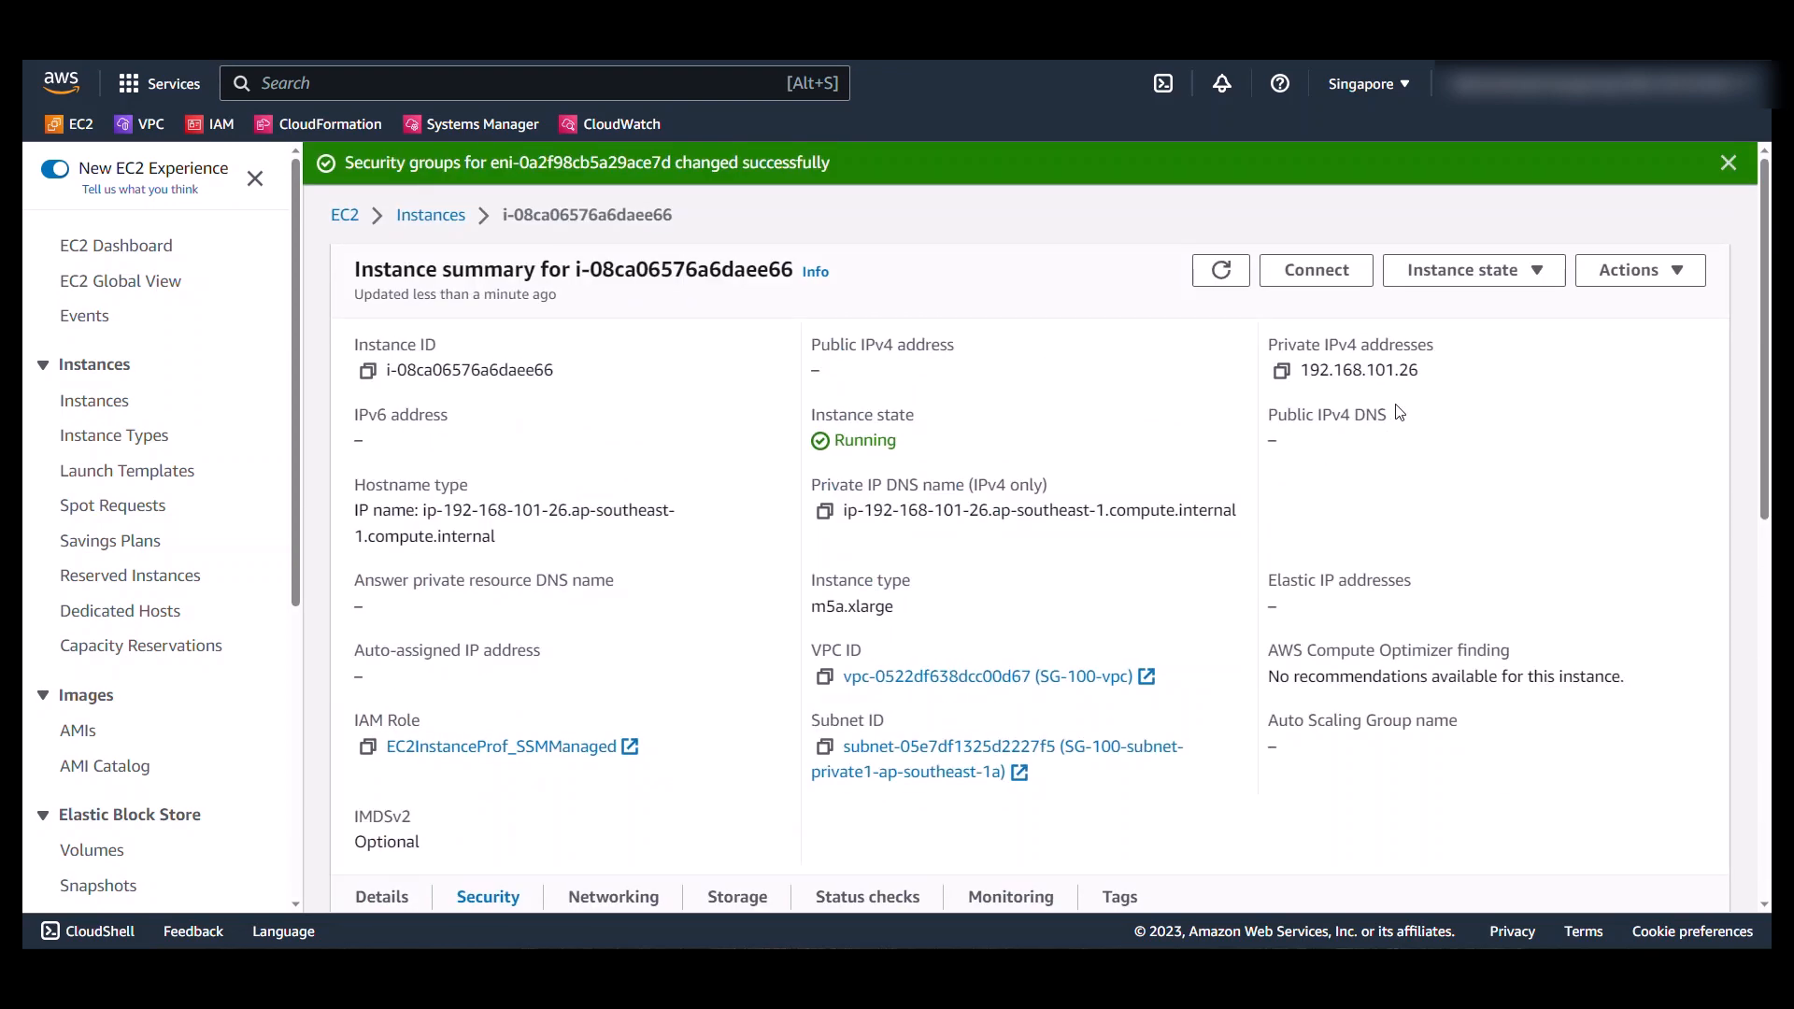
left_click(1280, 370)
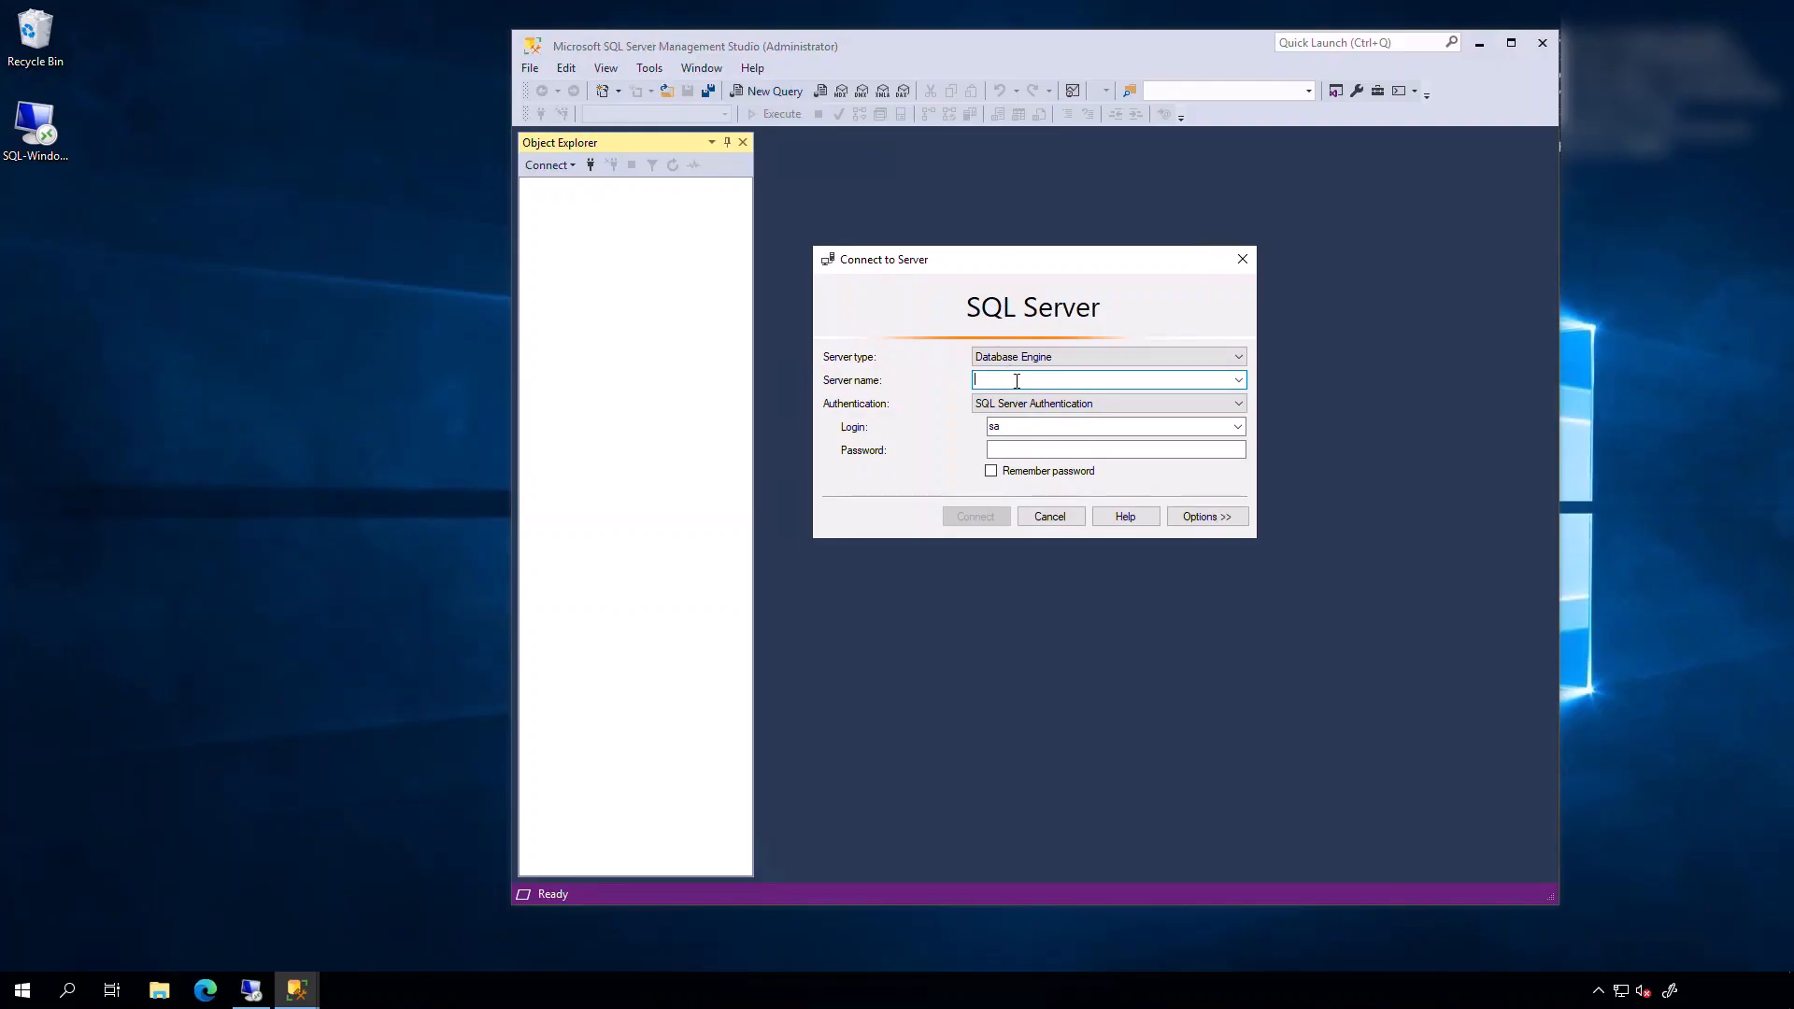
Step: Connect SSMS to 192.168.101.26, expand Databases, and run the row-count query there
type("192.168.101.26")
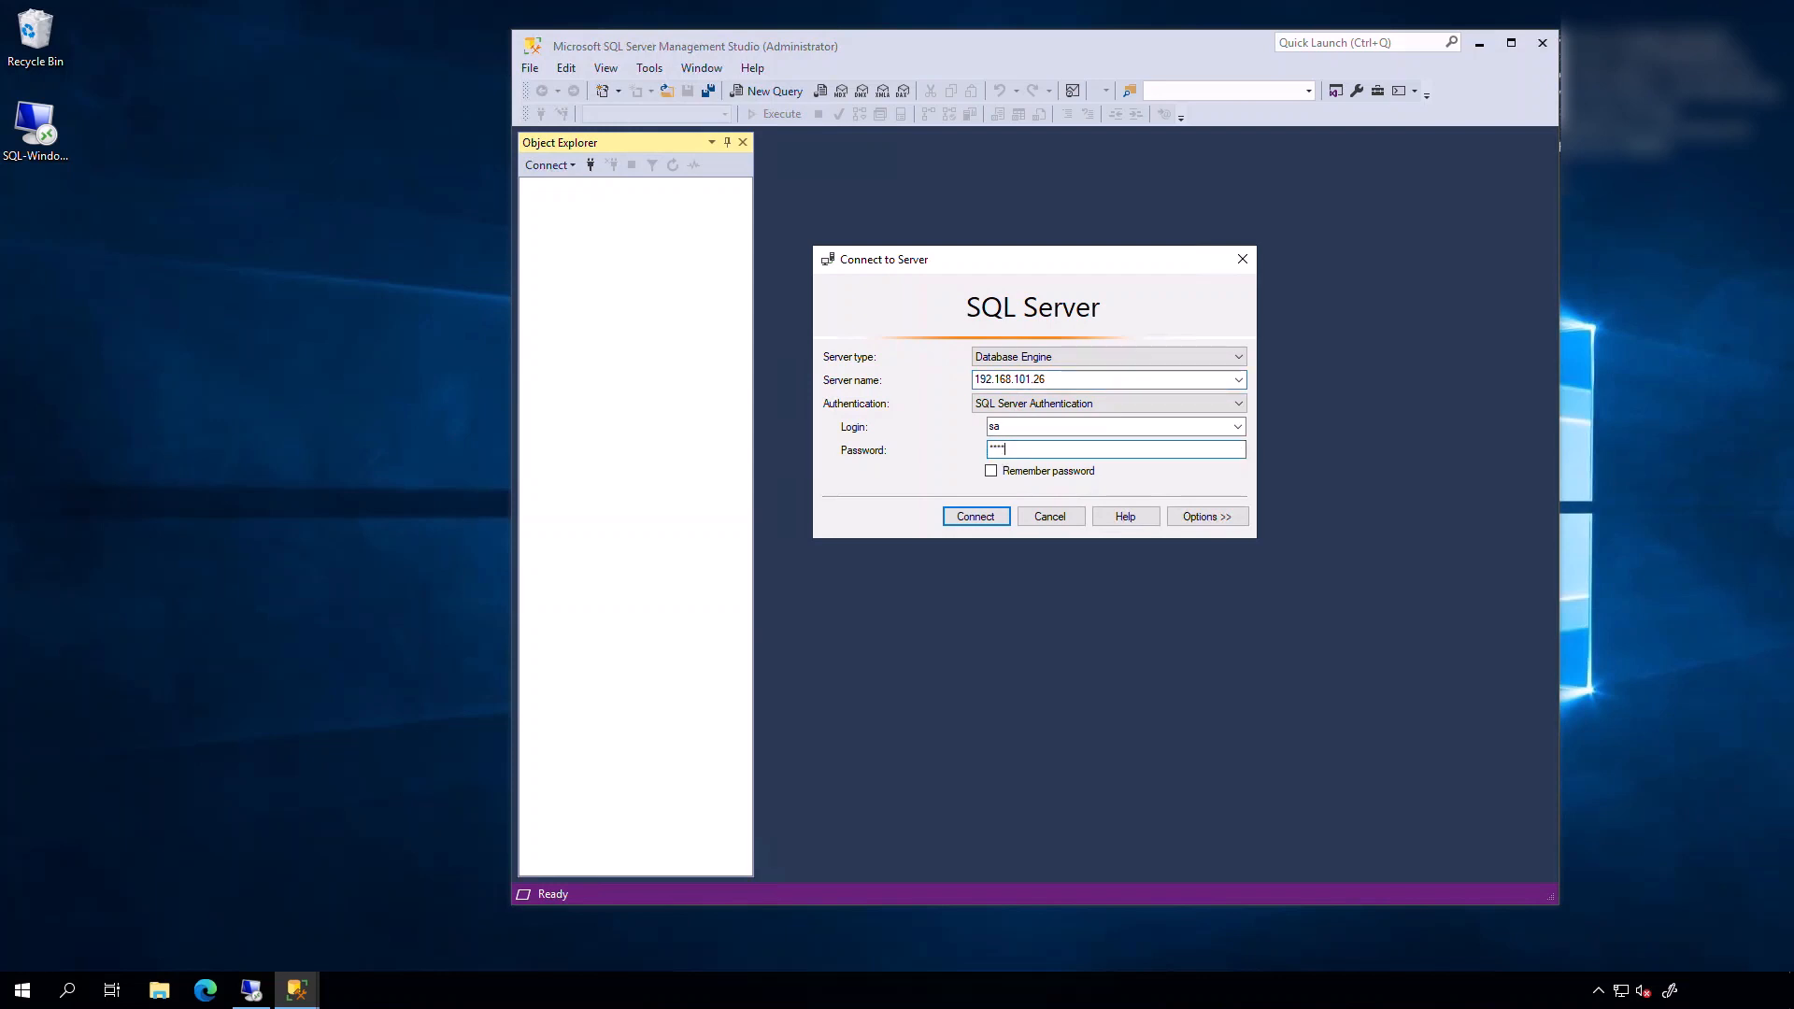
left_click(974, 516)
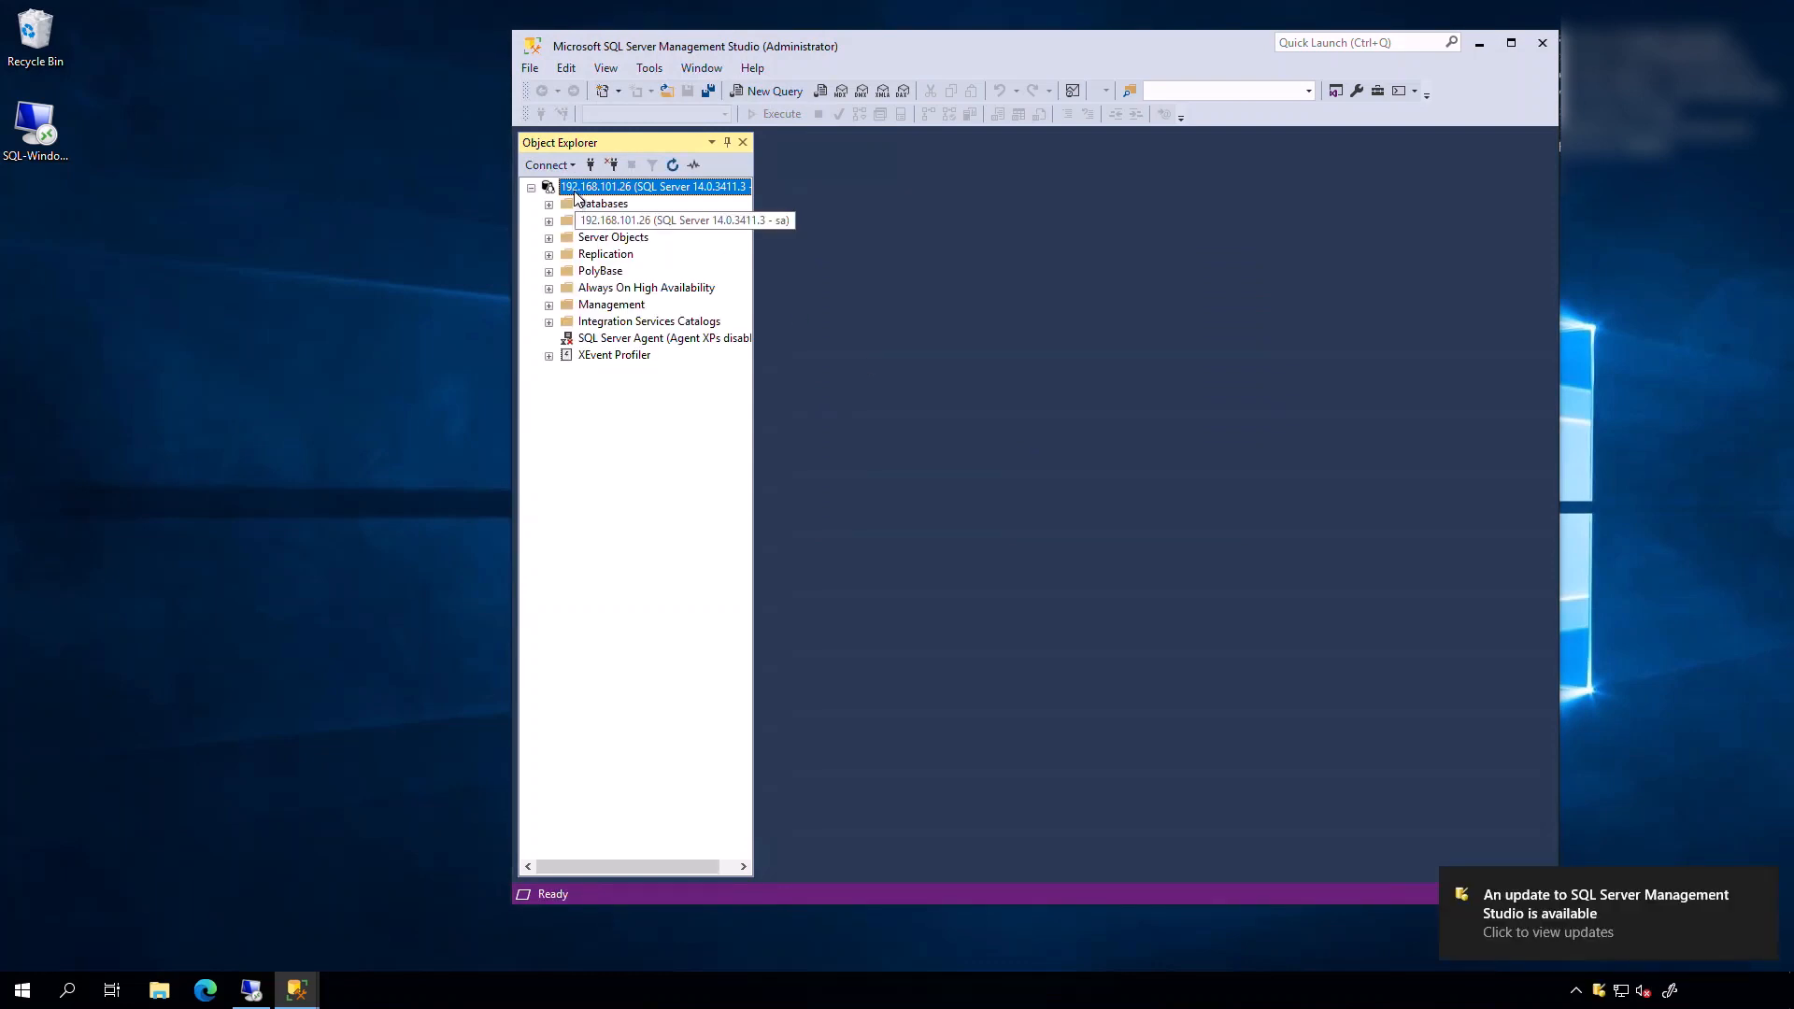
left_click(549, 203)
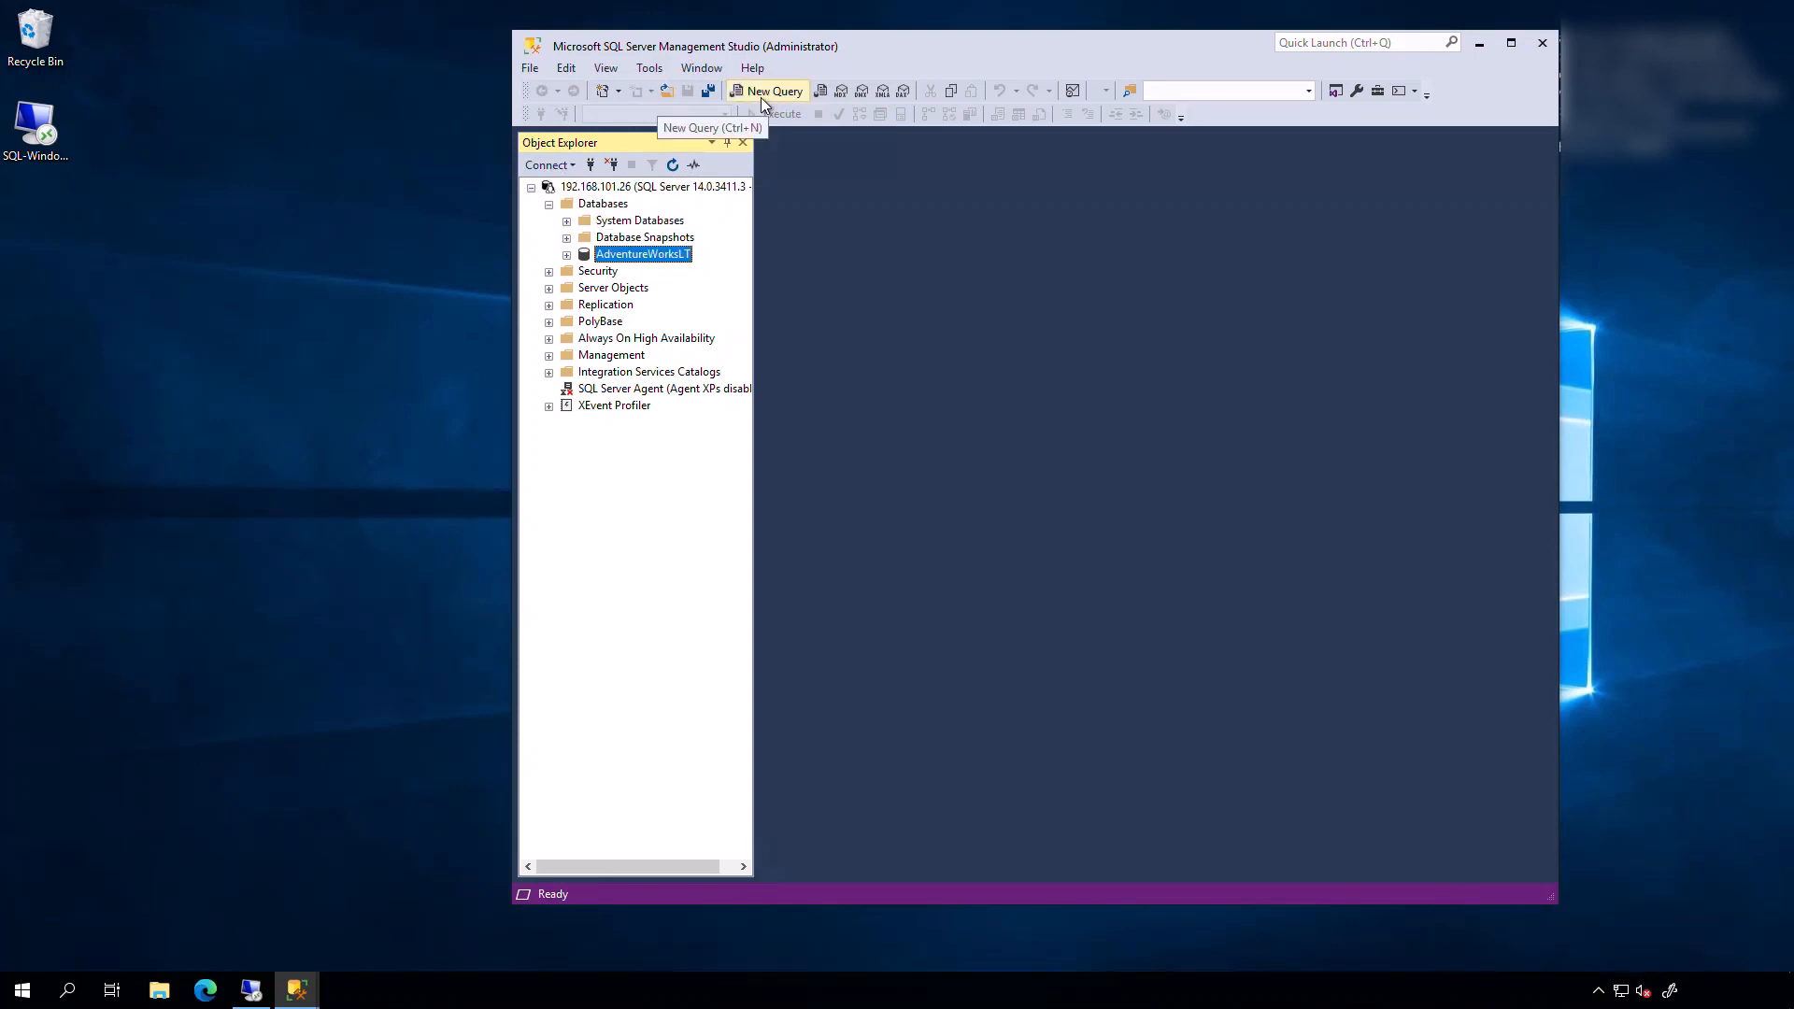
left_click(767, 91)
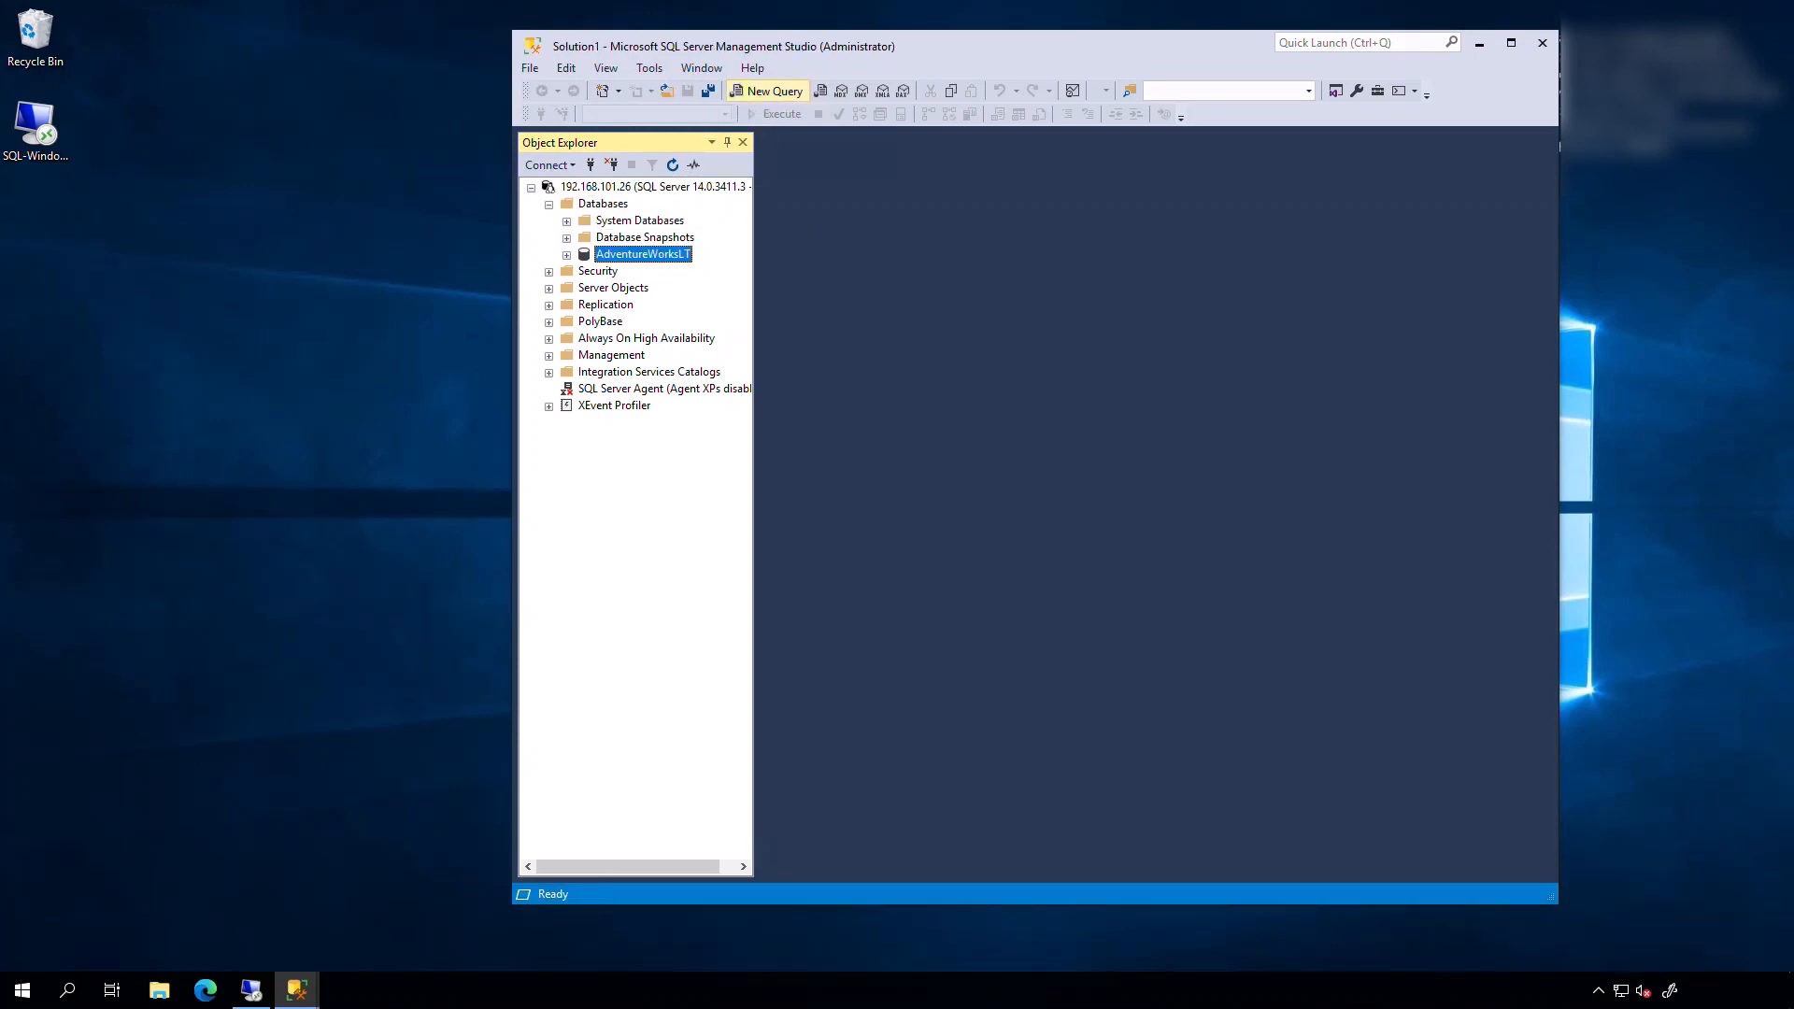
left_click(765, 90)
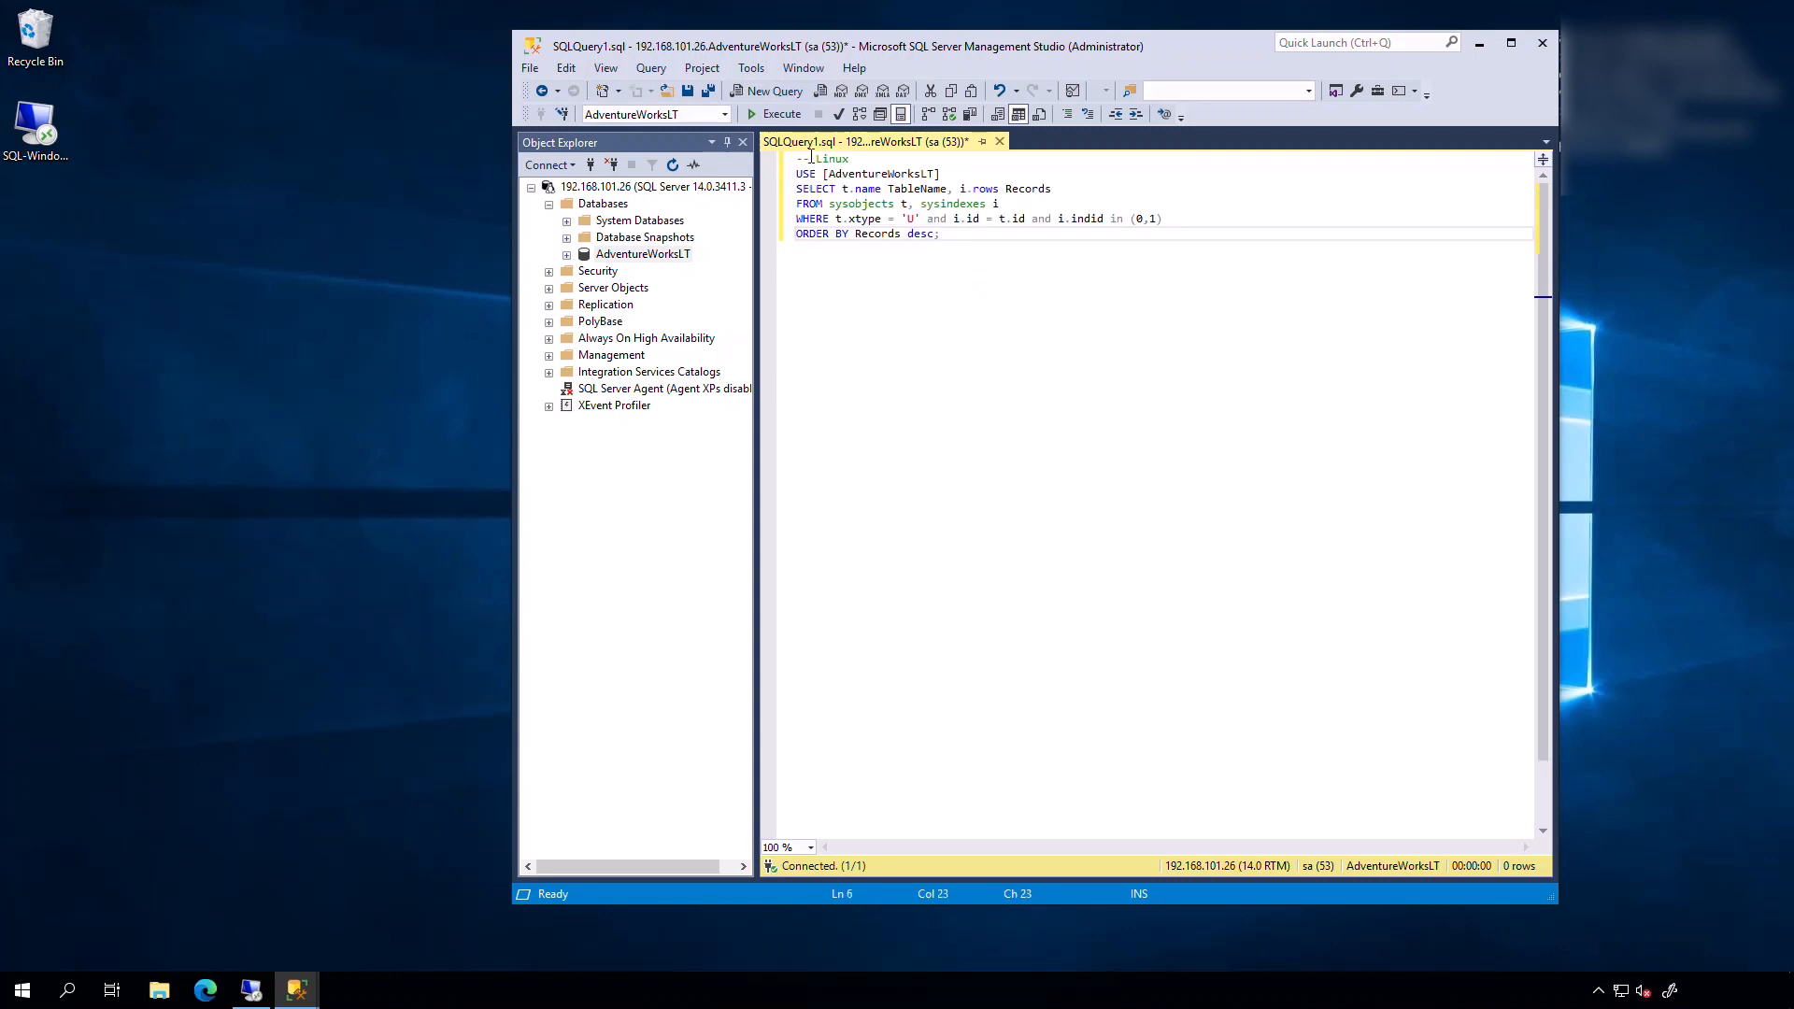
left_click(781, 113)
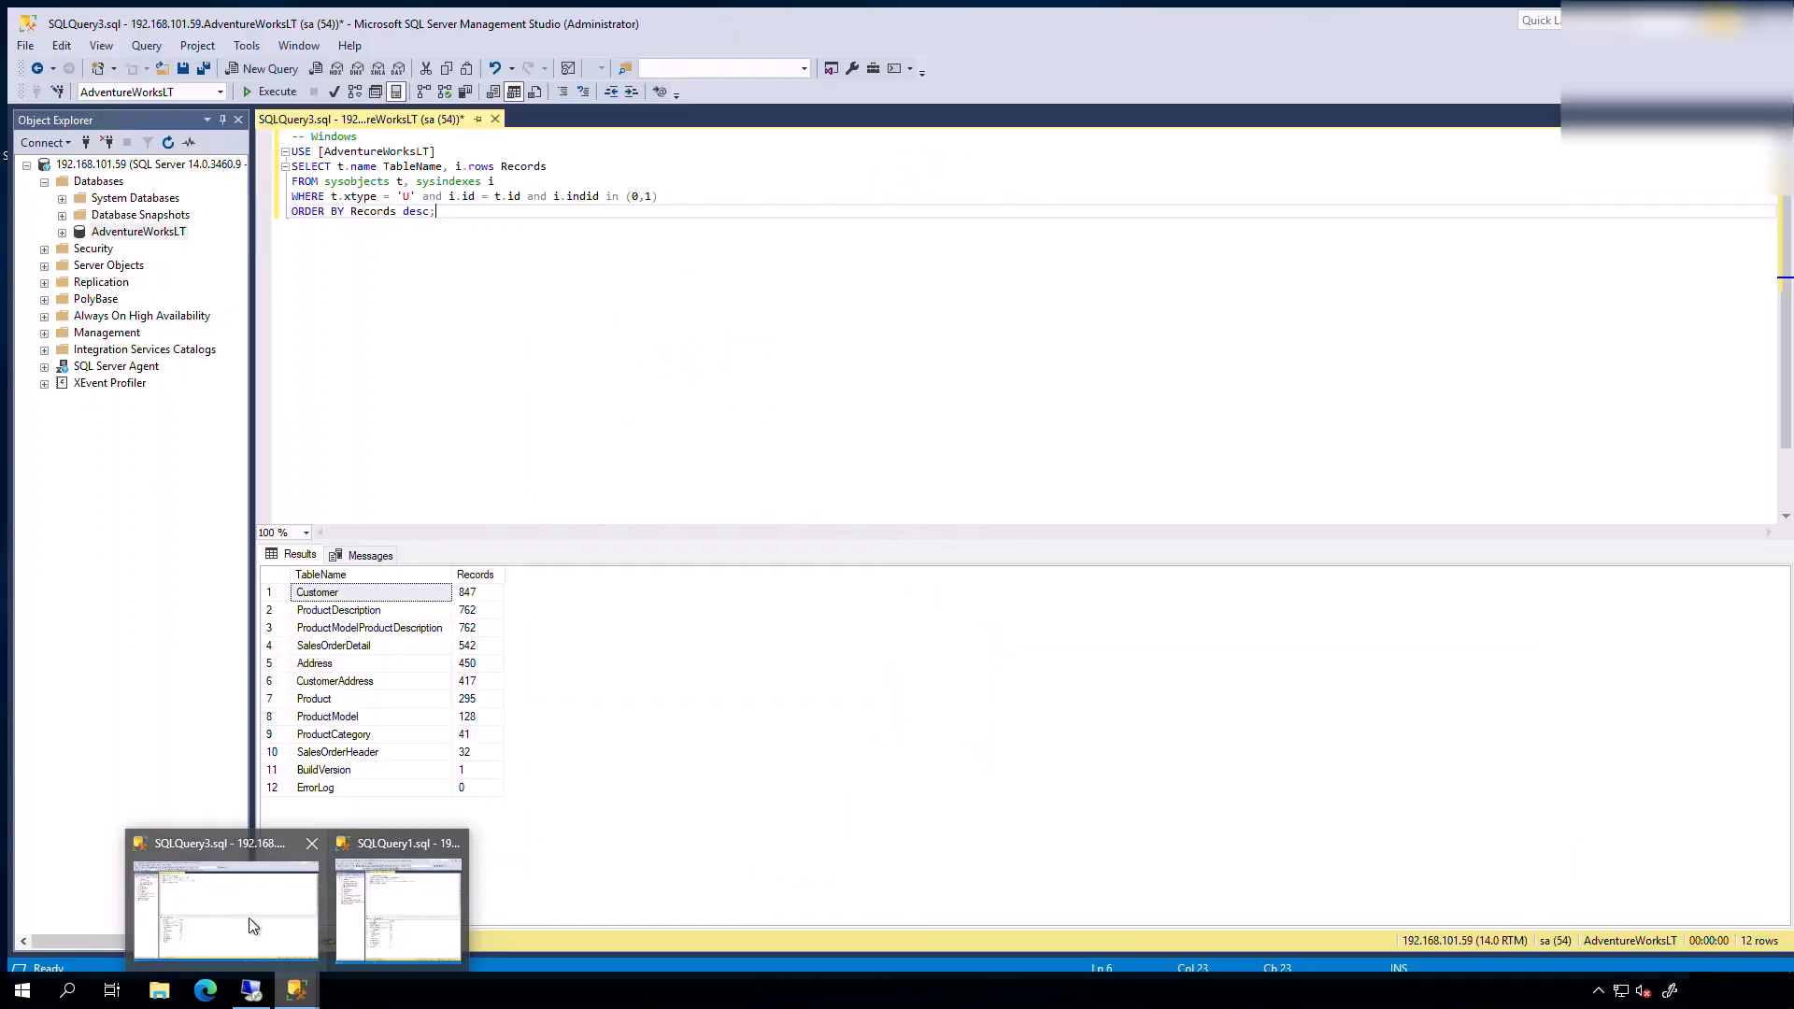
Step: Bring up the Windows source results beside the Linux ones to compare row counts
left_click(398, 898)
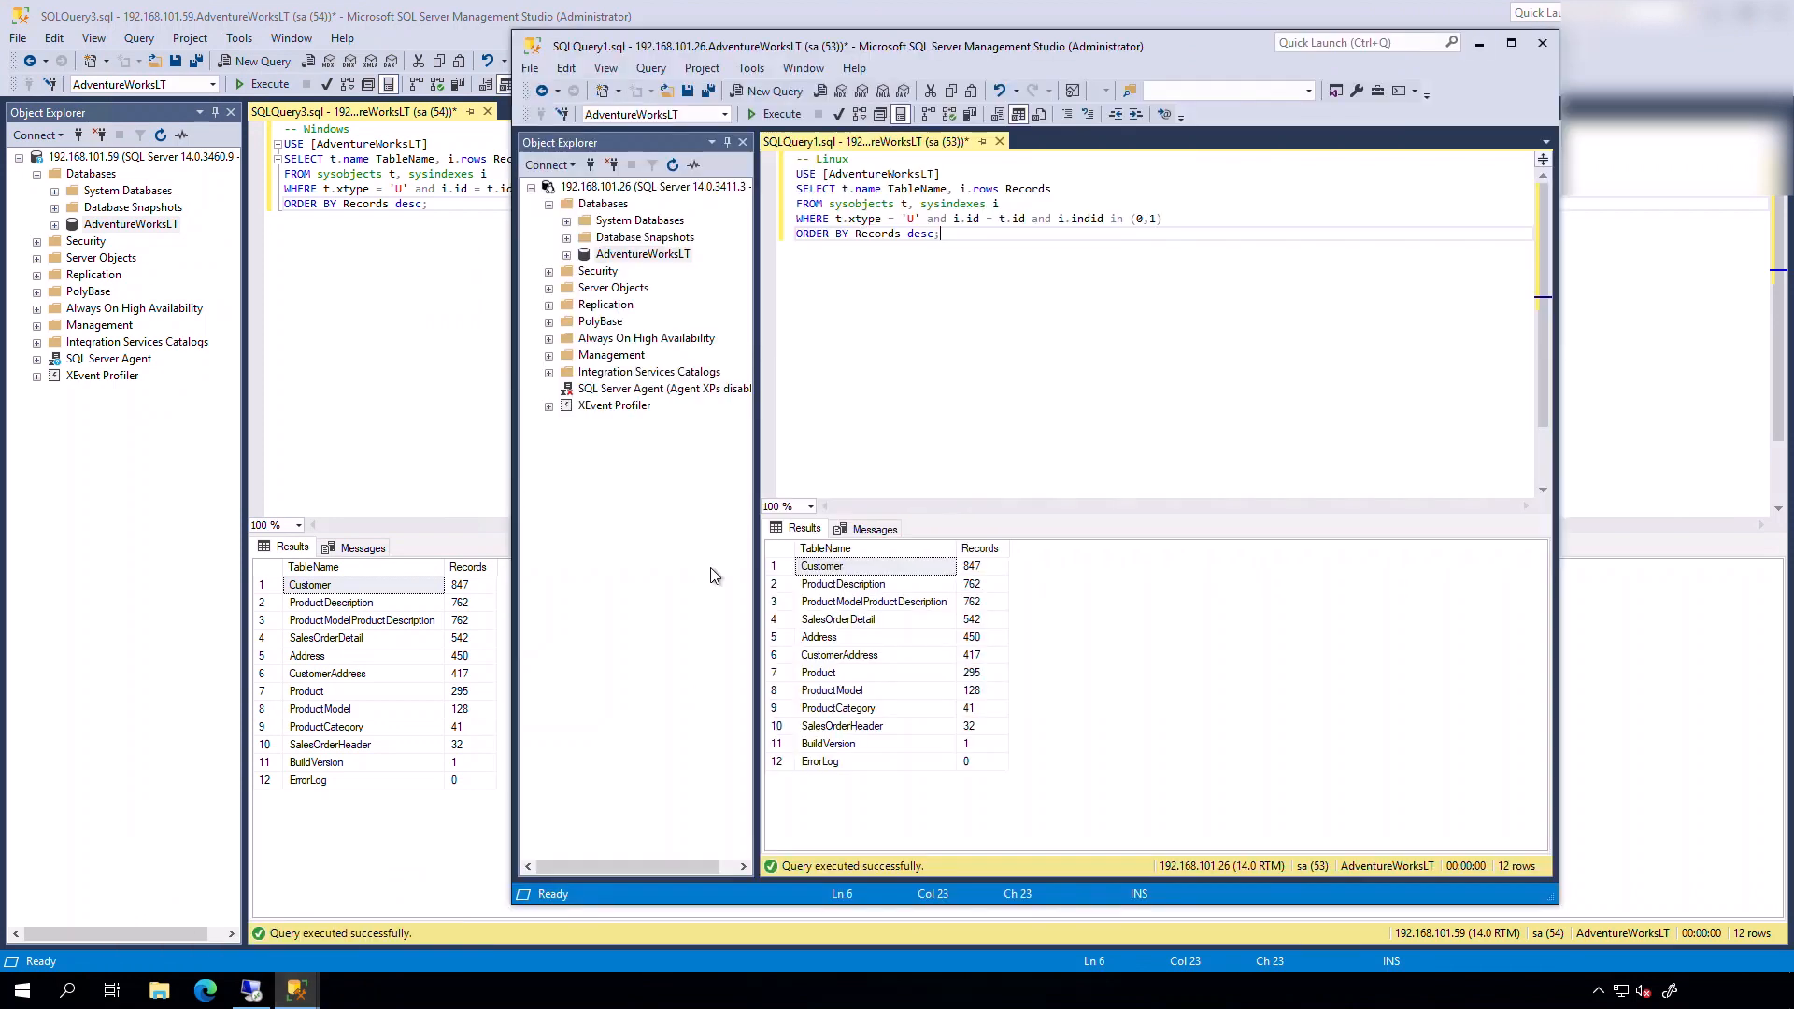
mouse_move(931, 590)
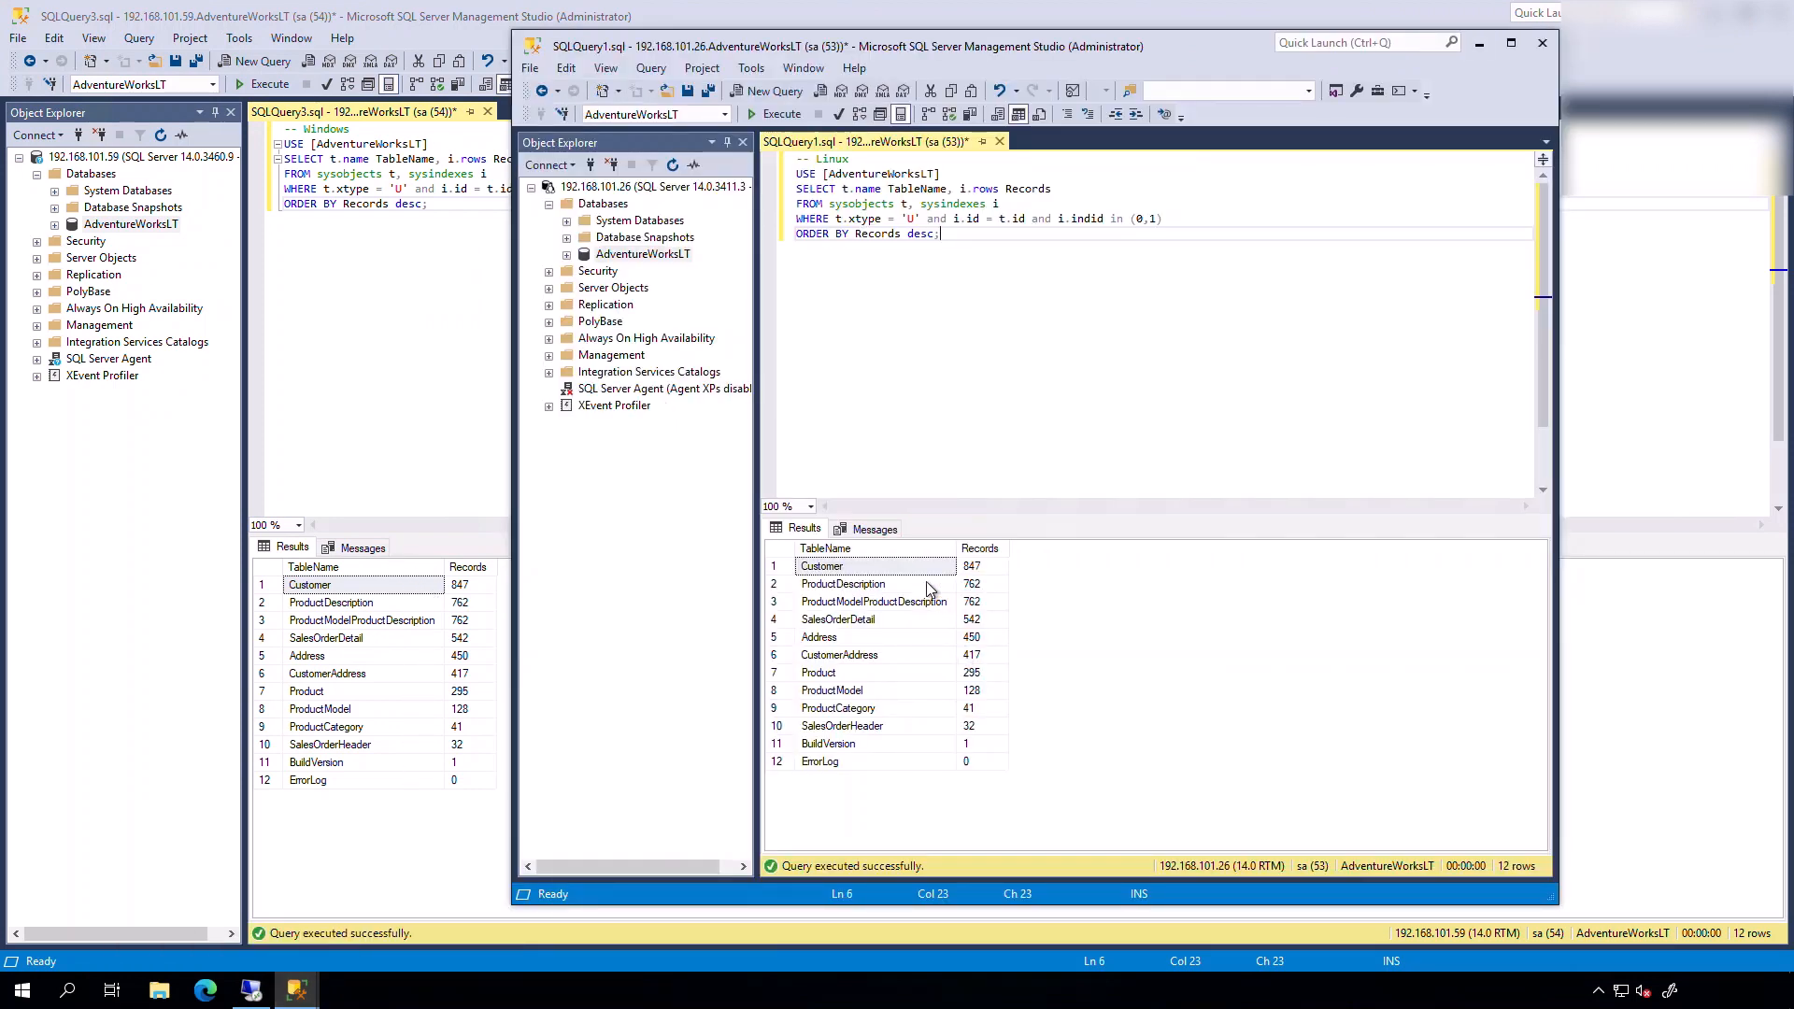
mouse_move(392, 474)
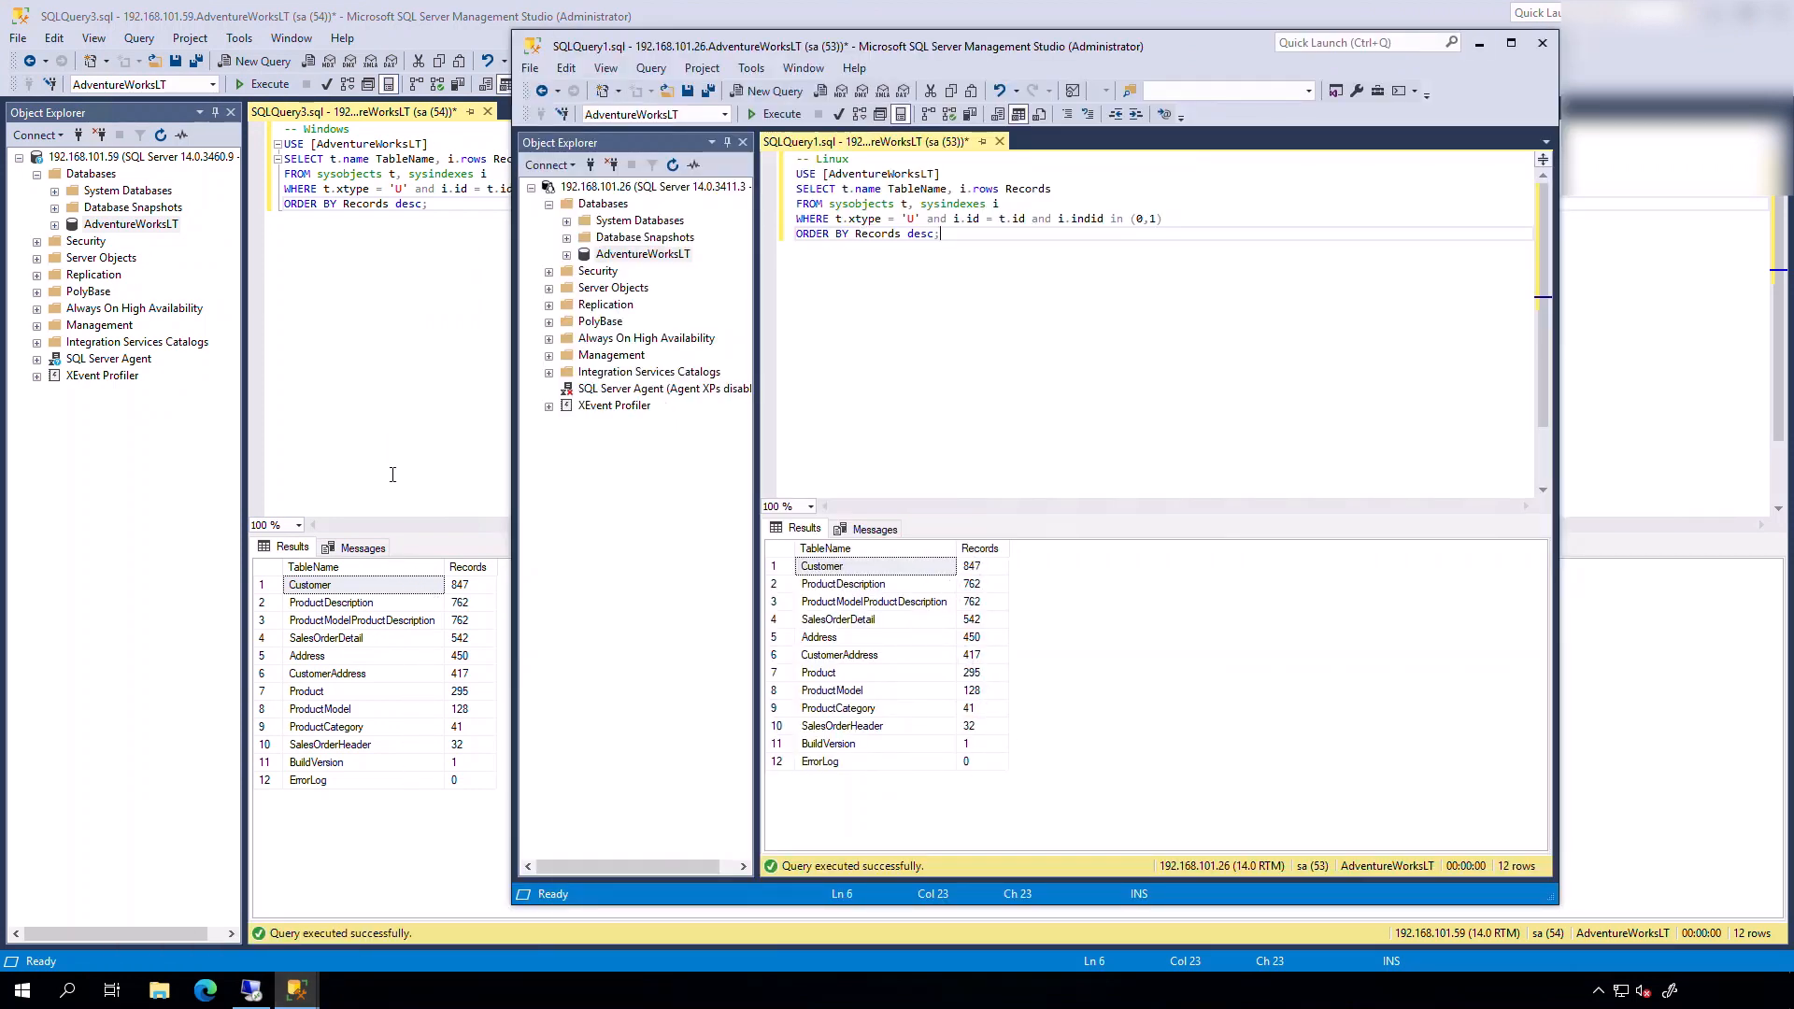